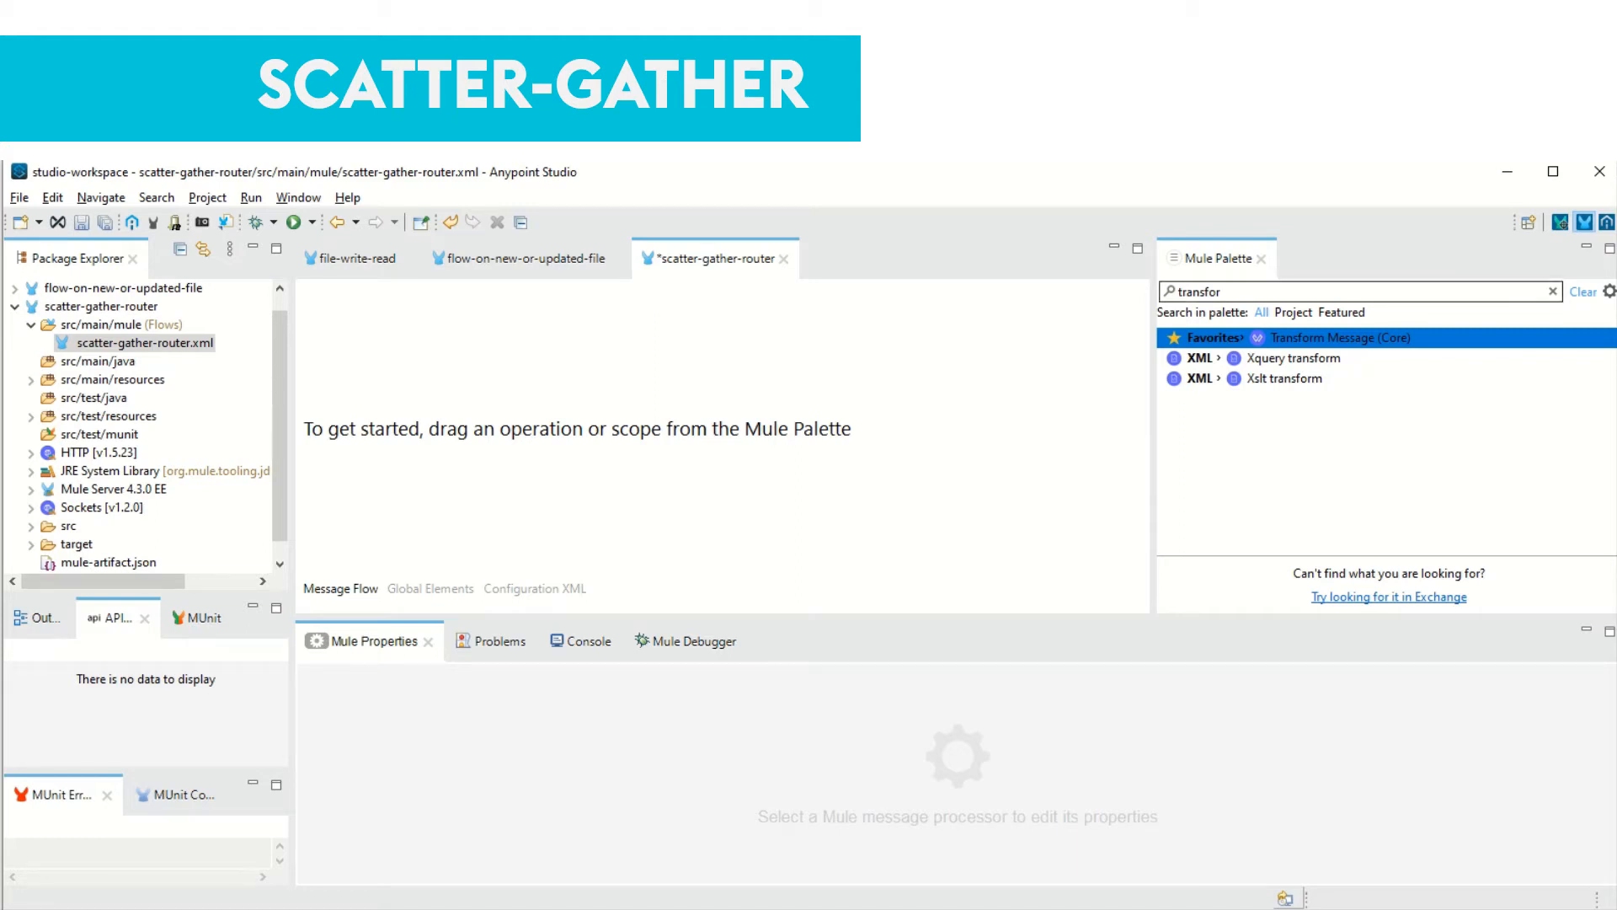
# Place a Scatter-Gather router on the canvas and add an HTTP Listener as its source
pyautogui.write('scatte')
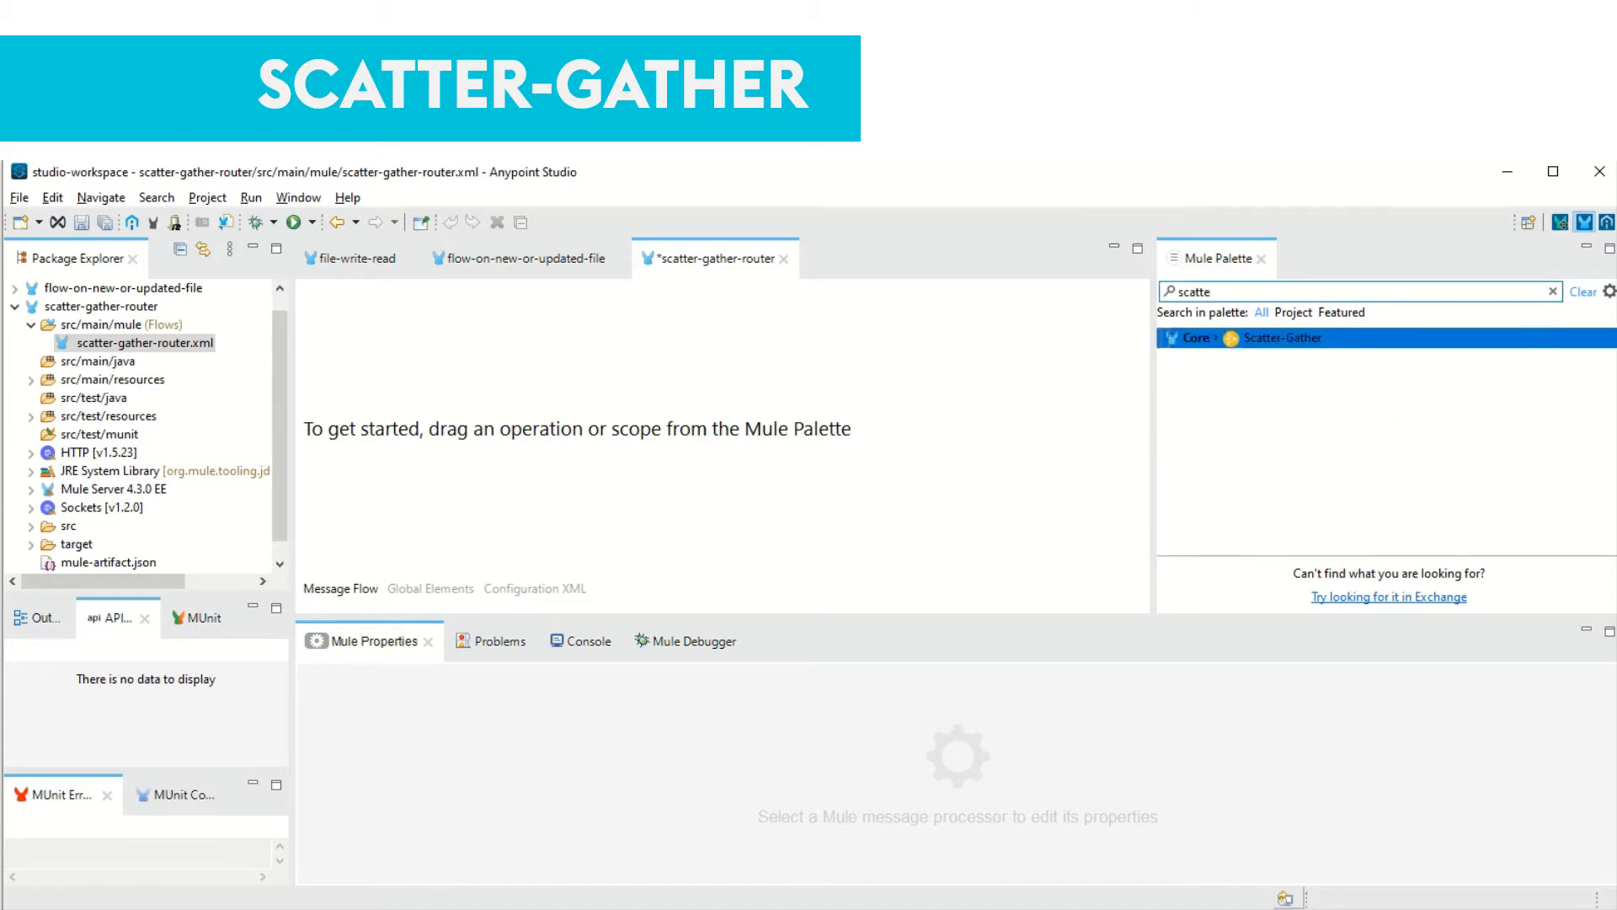
pyautogui.moveTo(1283, 337); pyautogui.dragTo(443, 423)
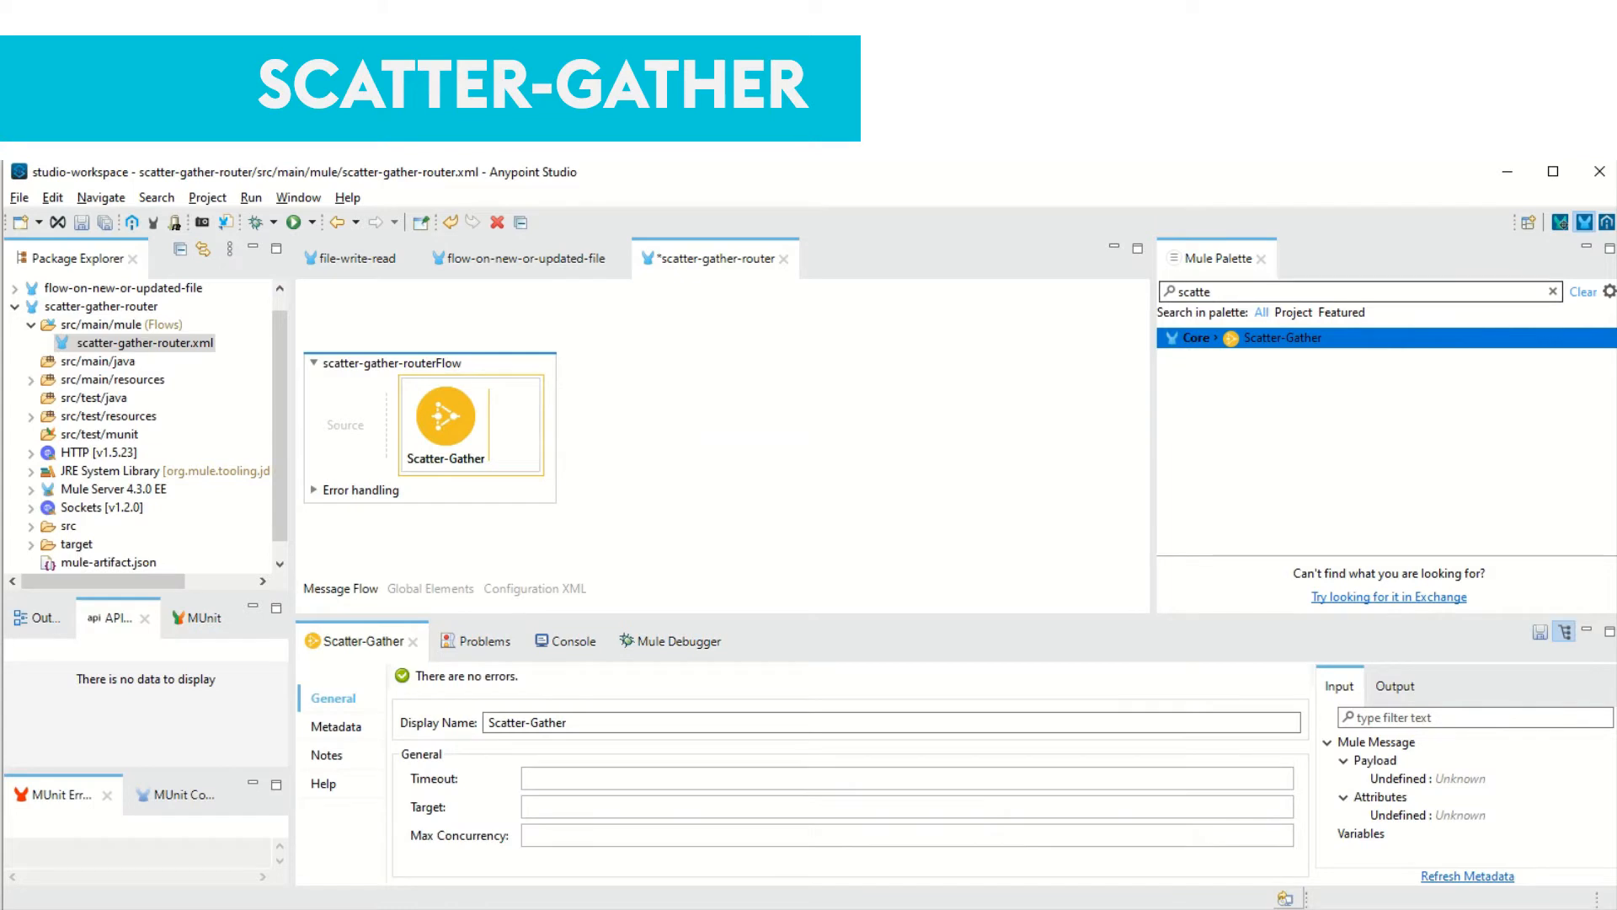
pyautogui.write('list')
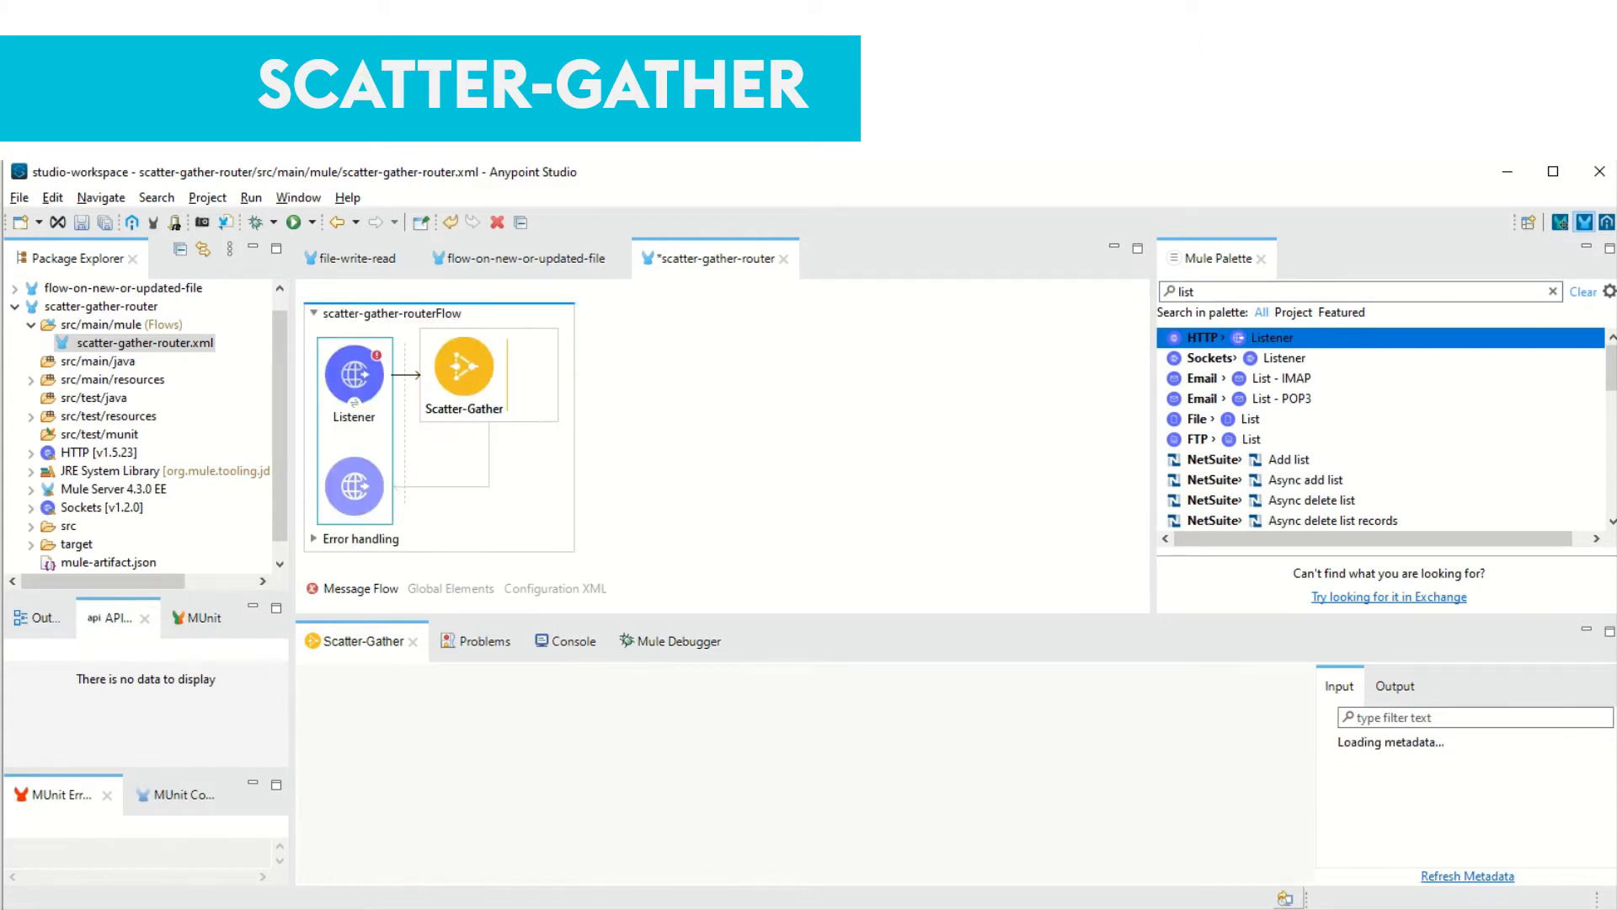
# Drop Set Variable components into the Scatter-Gather as its parallel routes
pyautogui.doubleClick(353, 372)
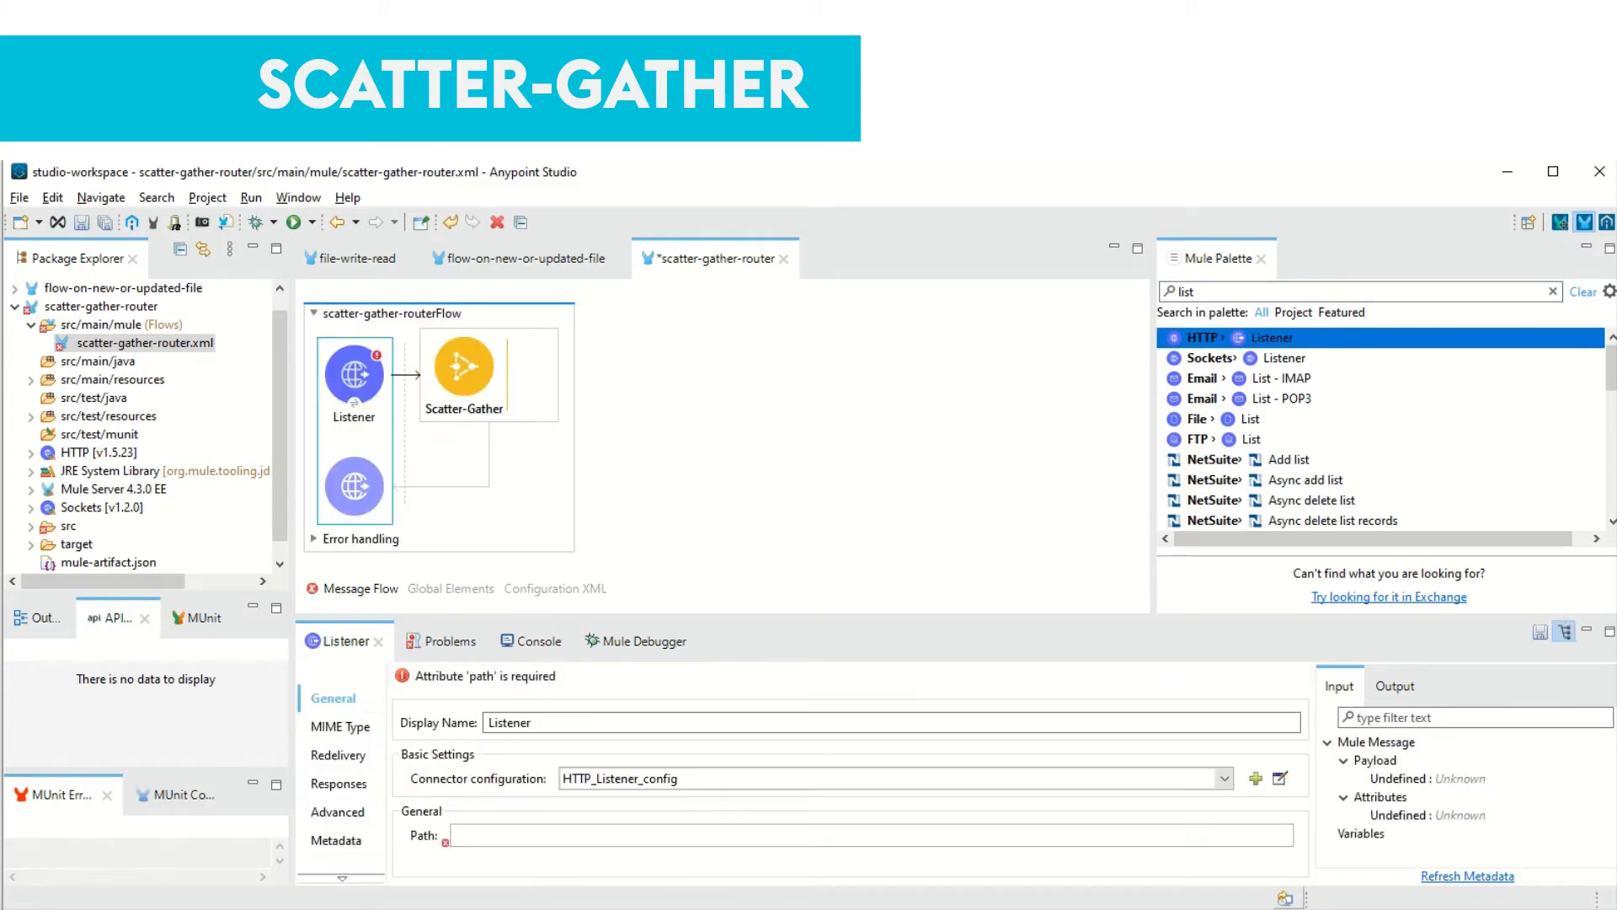
pyautogui.write('var')
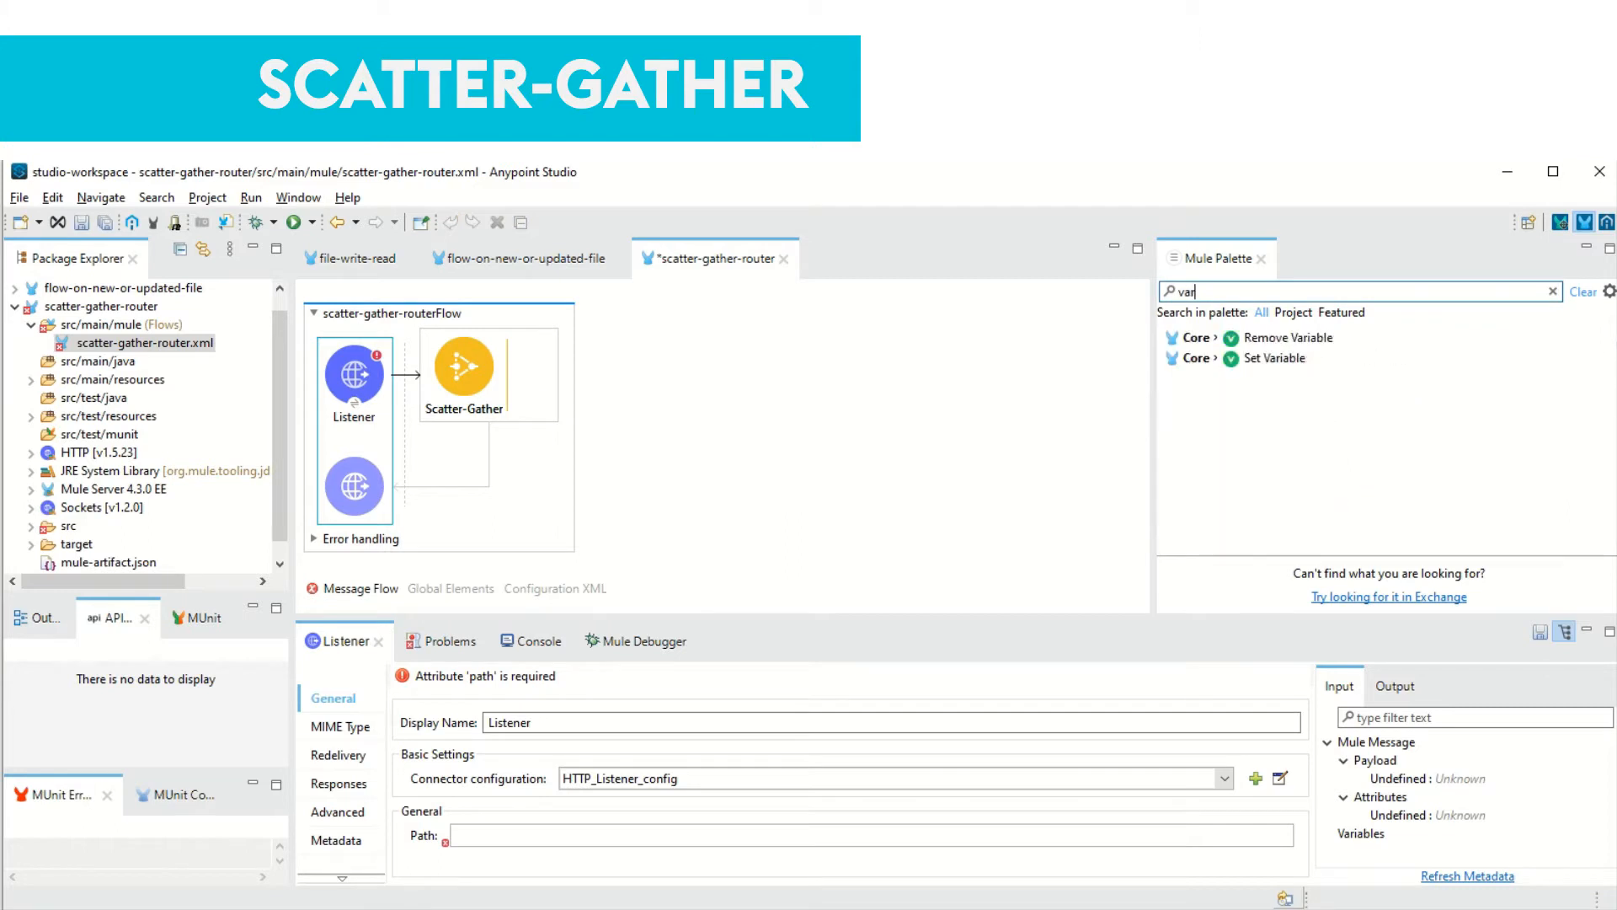
pyautogui.click(1274, 358)
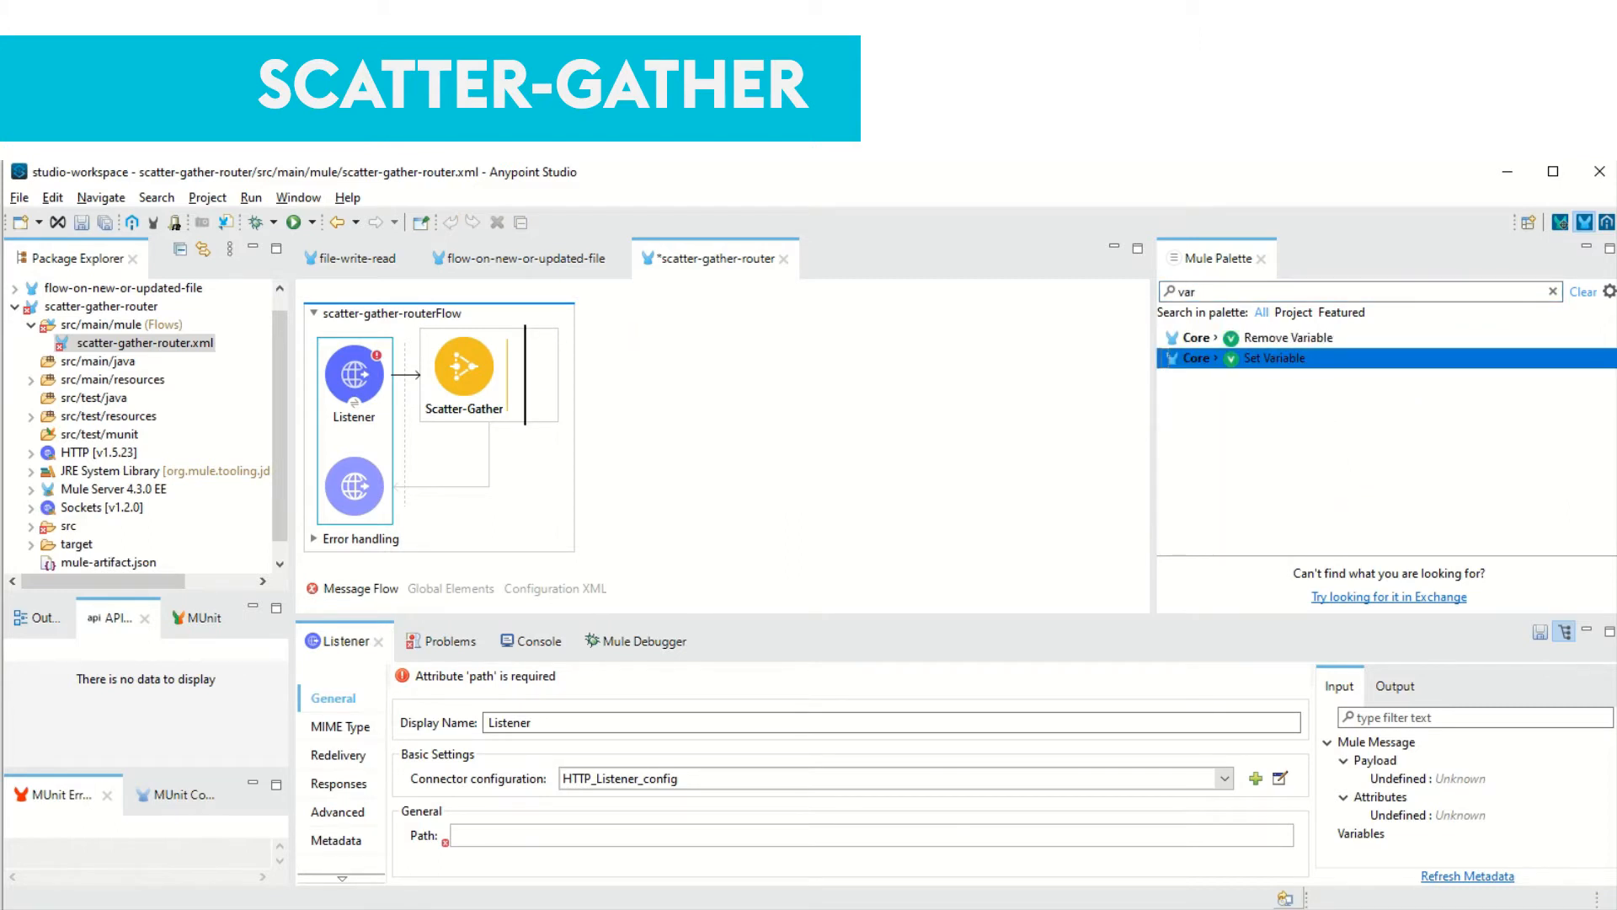
pyautogui.moveTo(1273, 358); pyautogui.dragTo(584, 373)
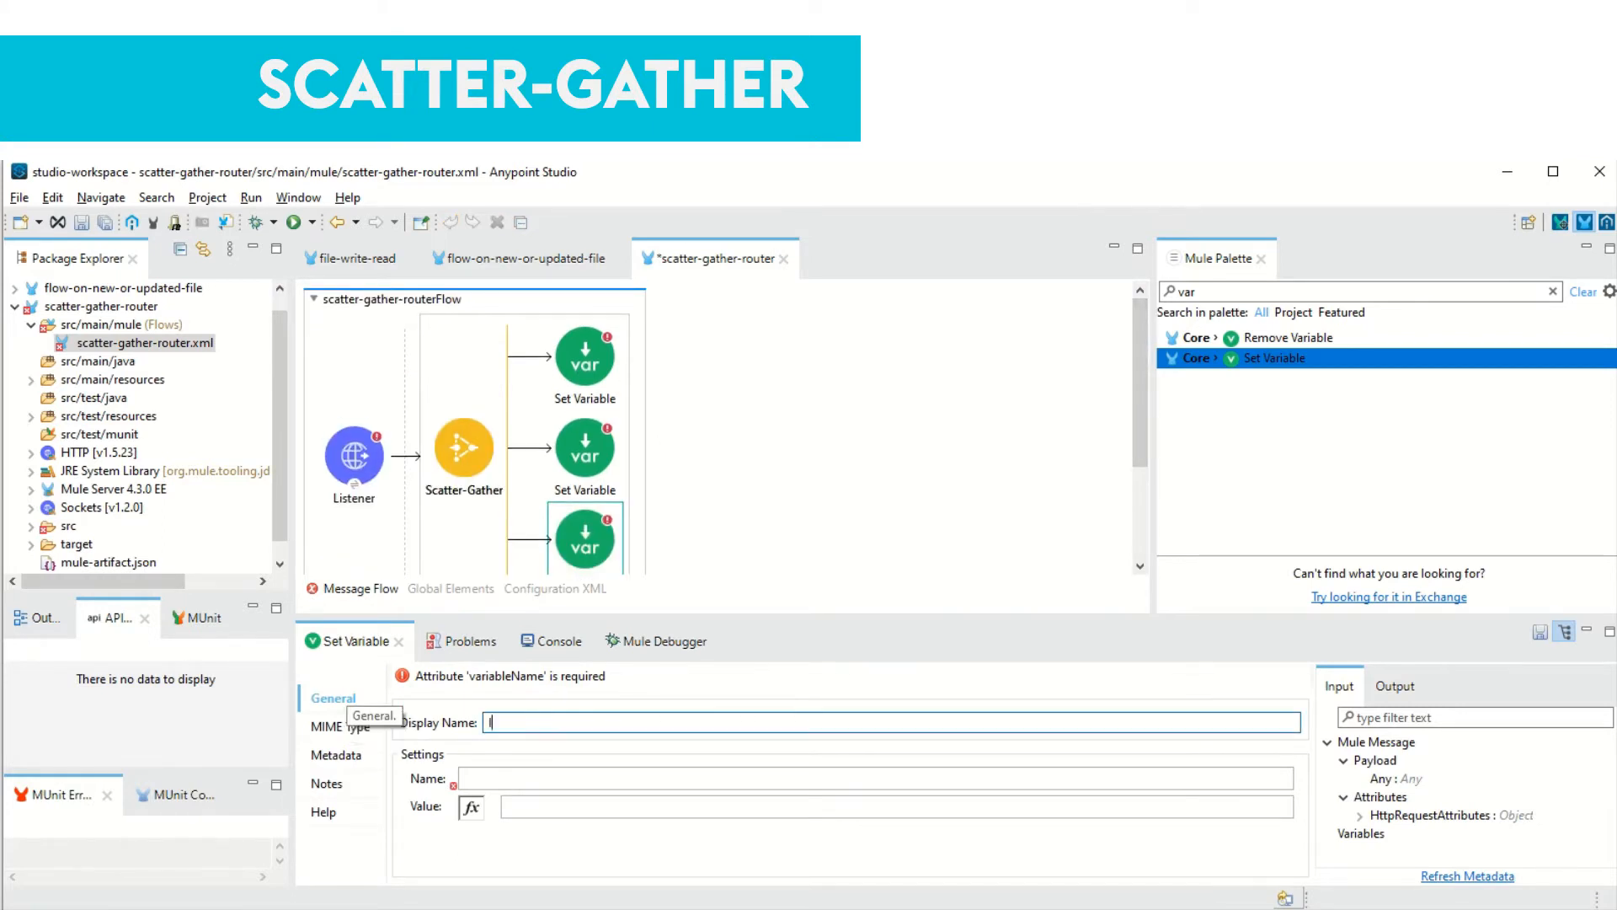
# Name the bottom Set Variable Indigo with variable FlightRate as an expression value 2000
pyautogui.write('Indigo')
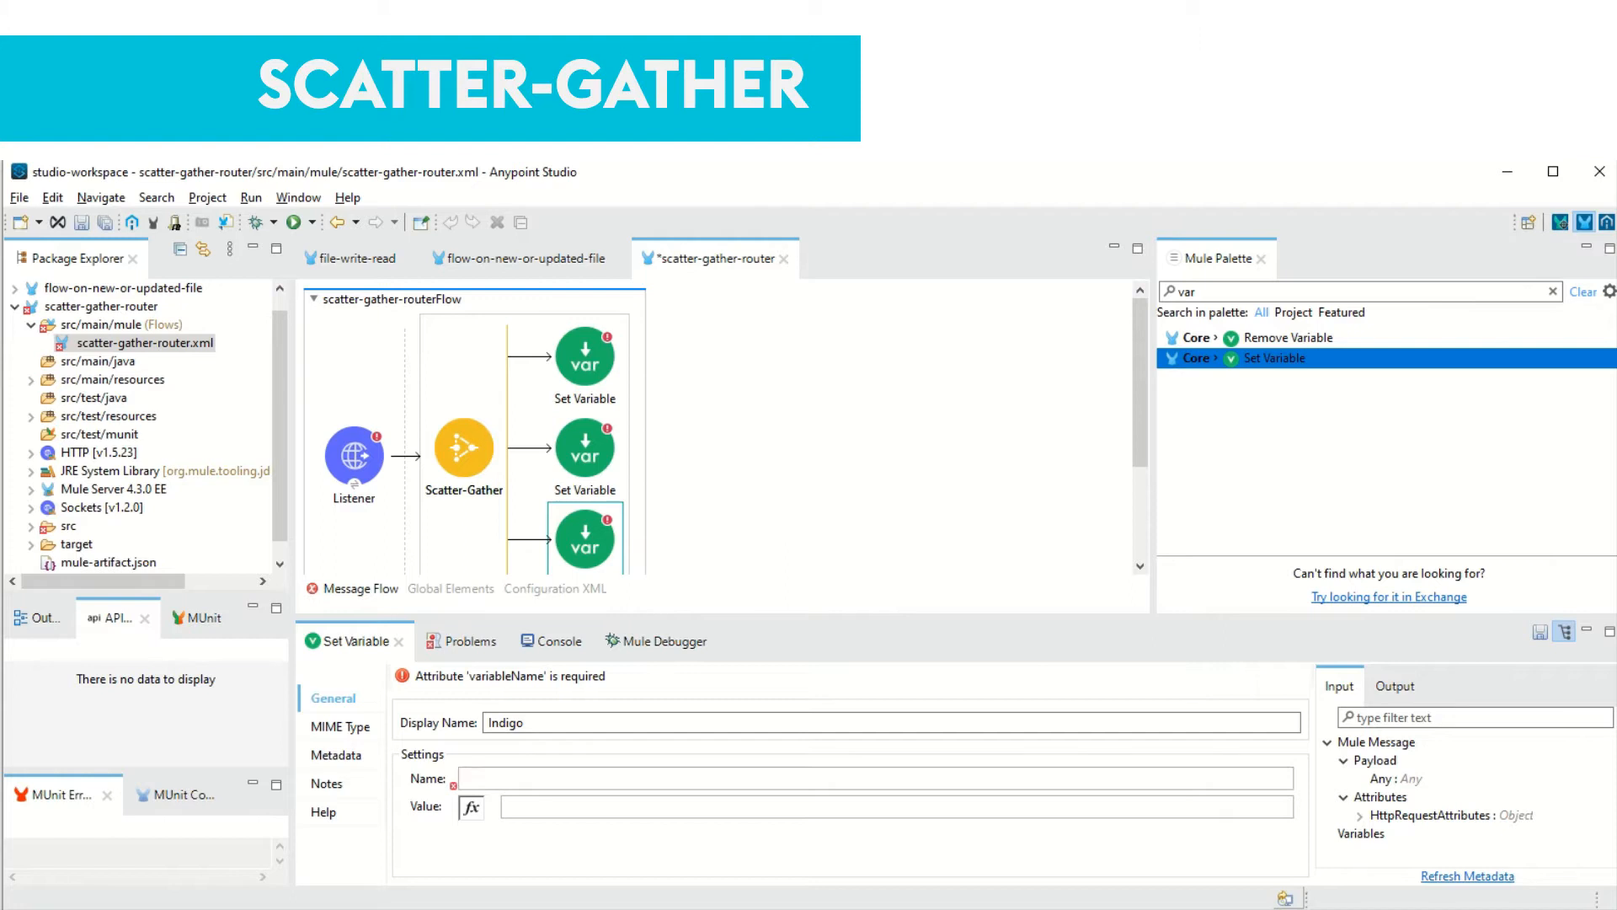
pyautogui.click(461, 778)
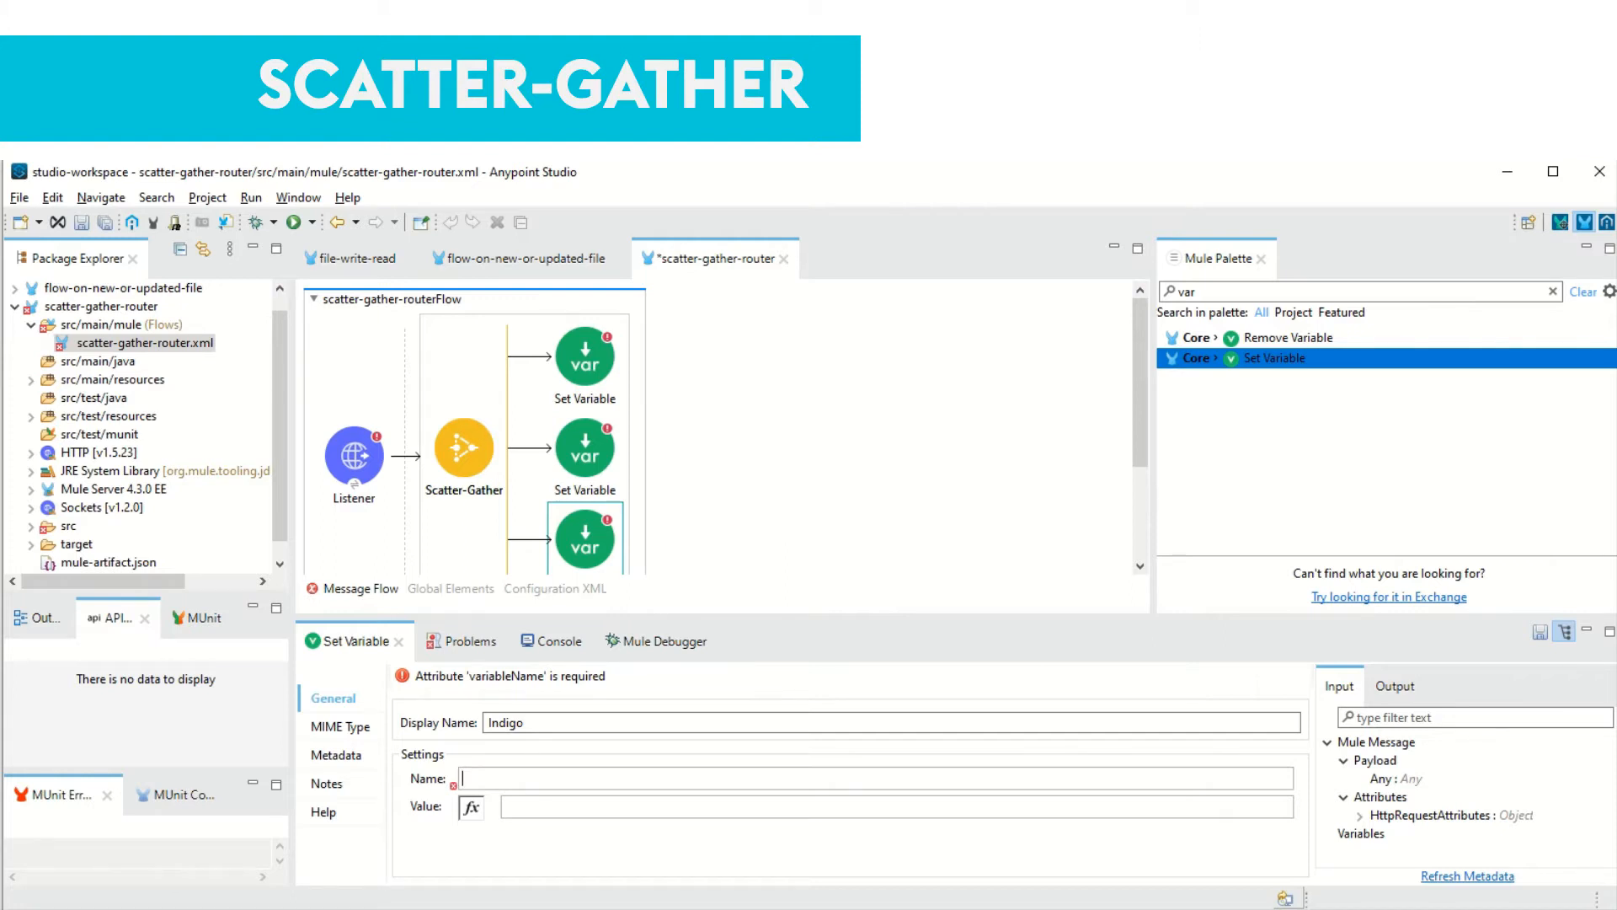
pyautogui.write('F')
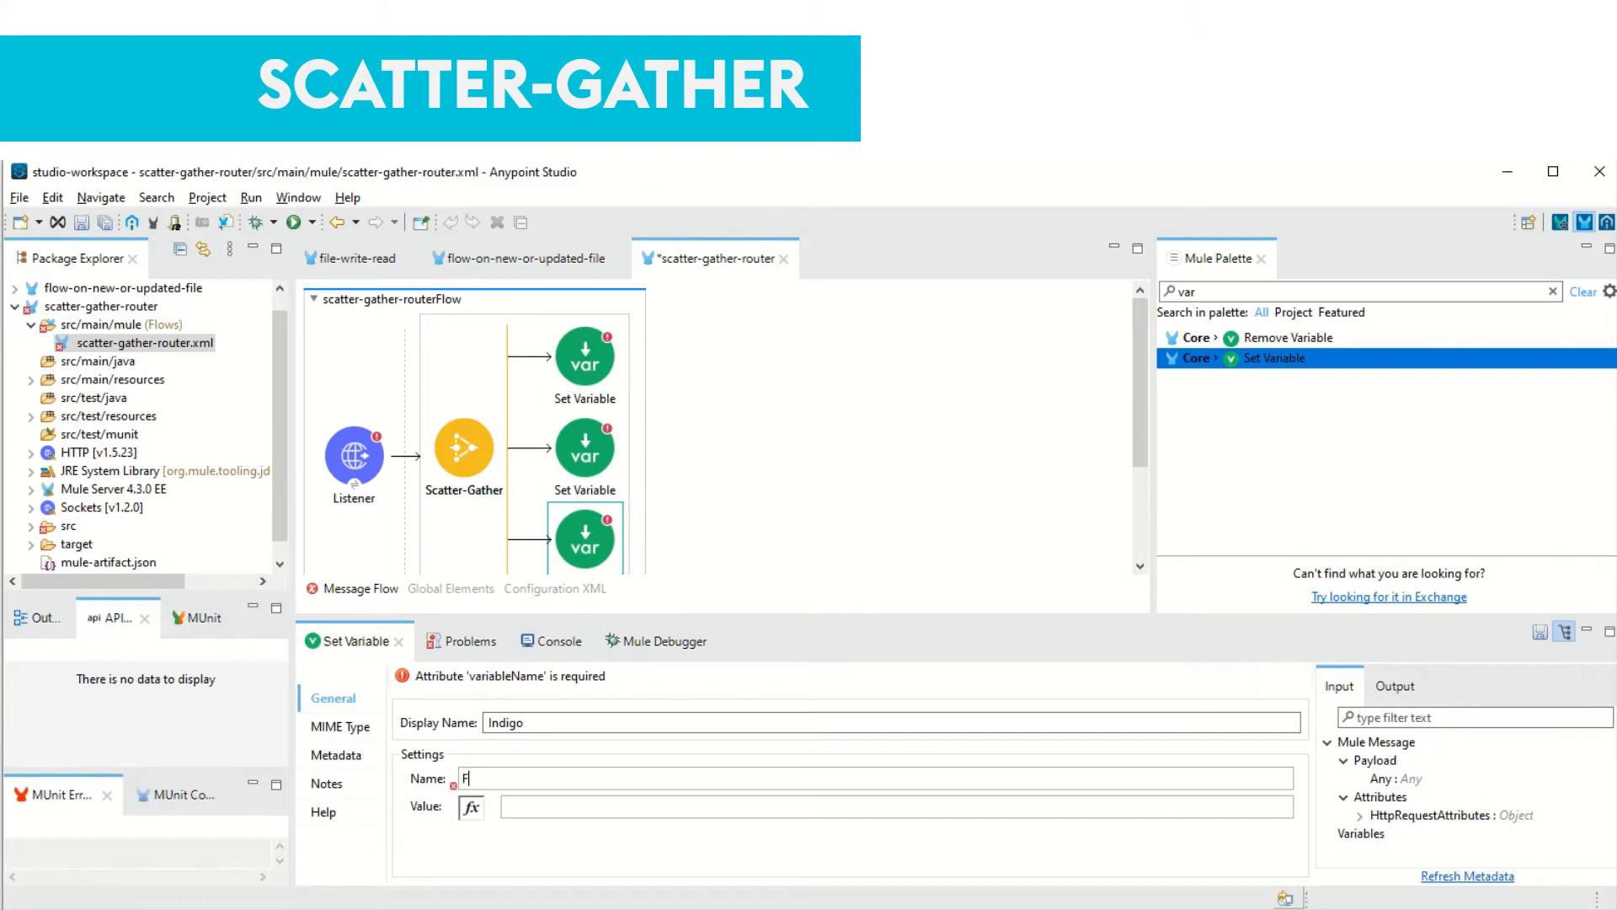
pyautogui.write('lightRate')
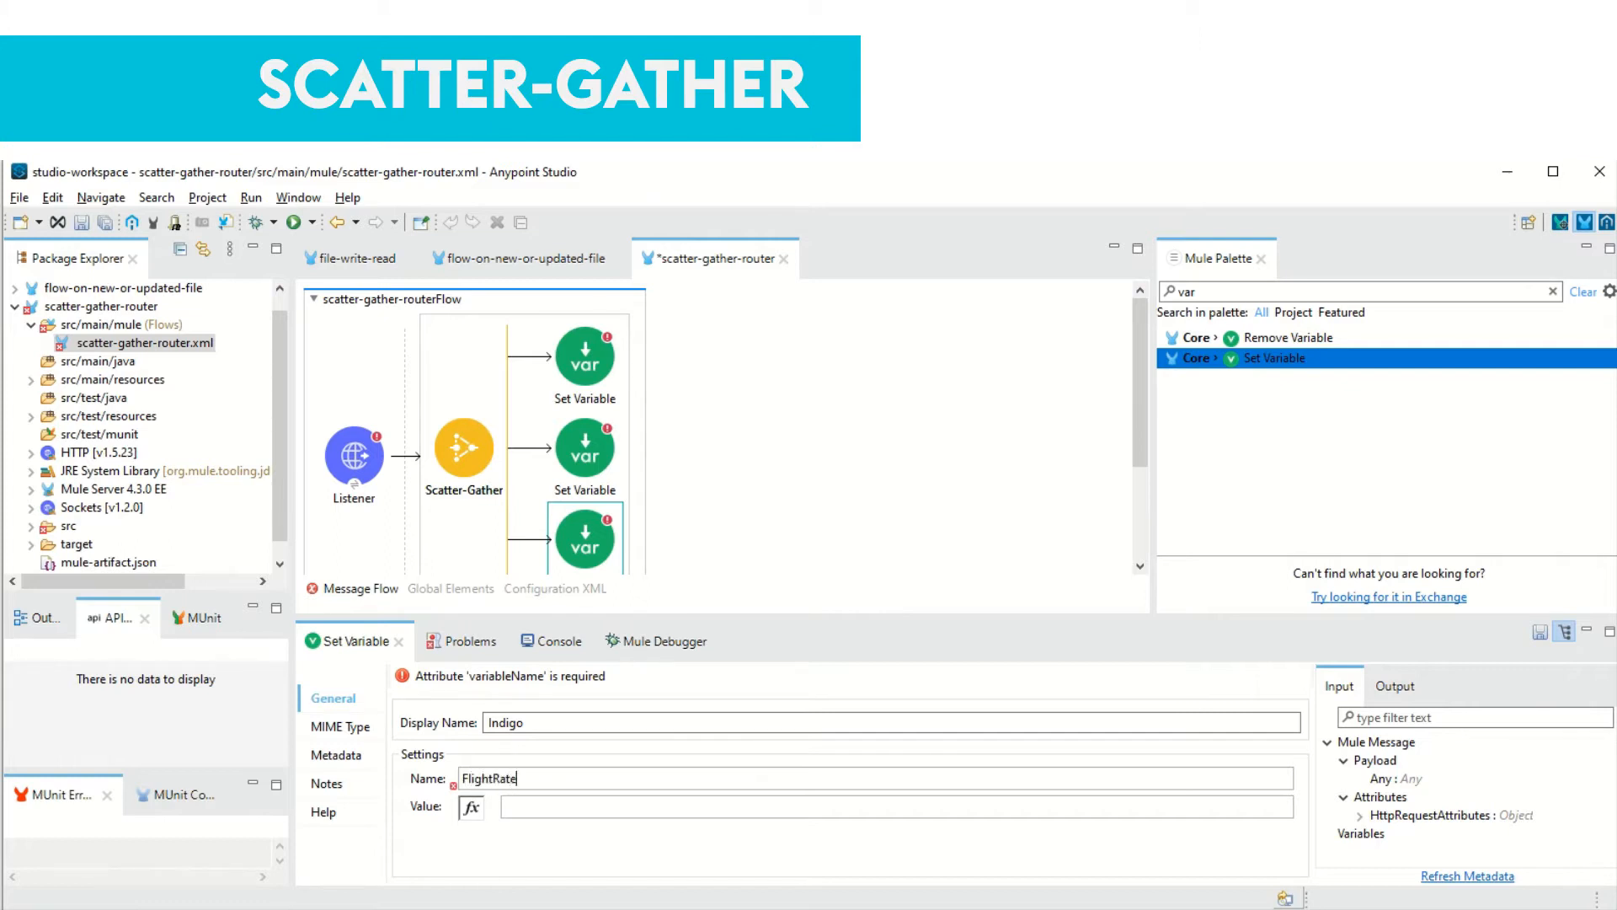
pyautogui.doubleClick(489, 777)
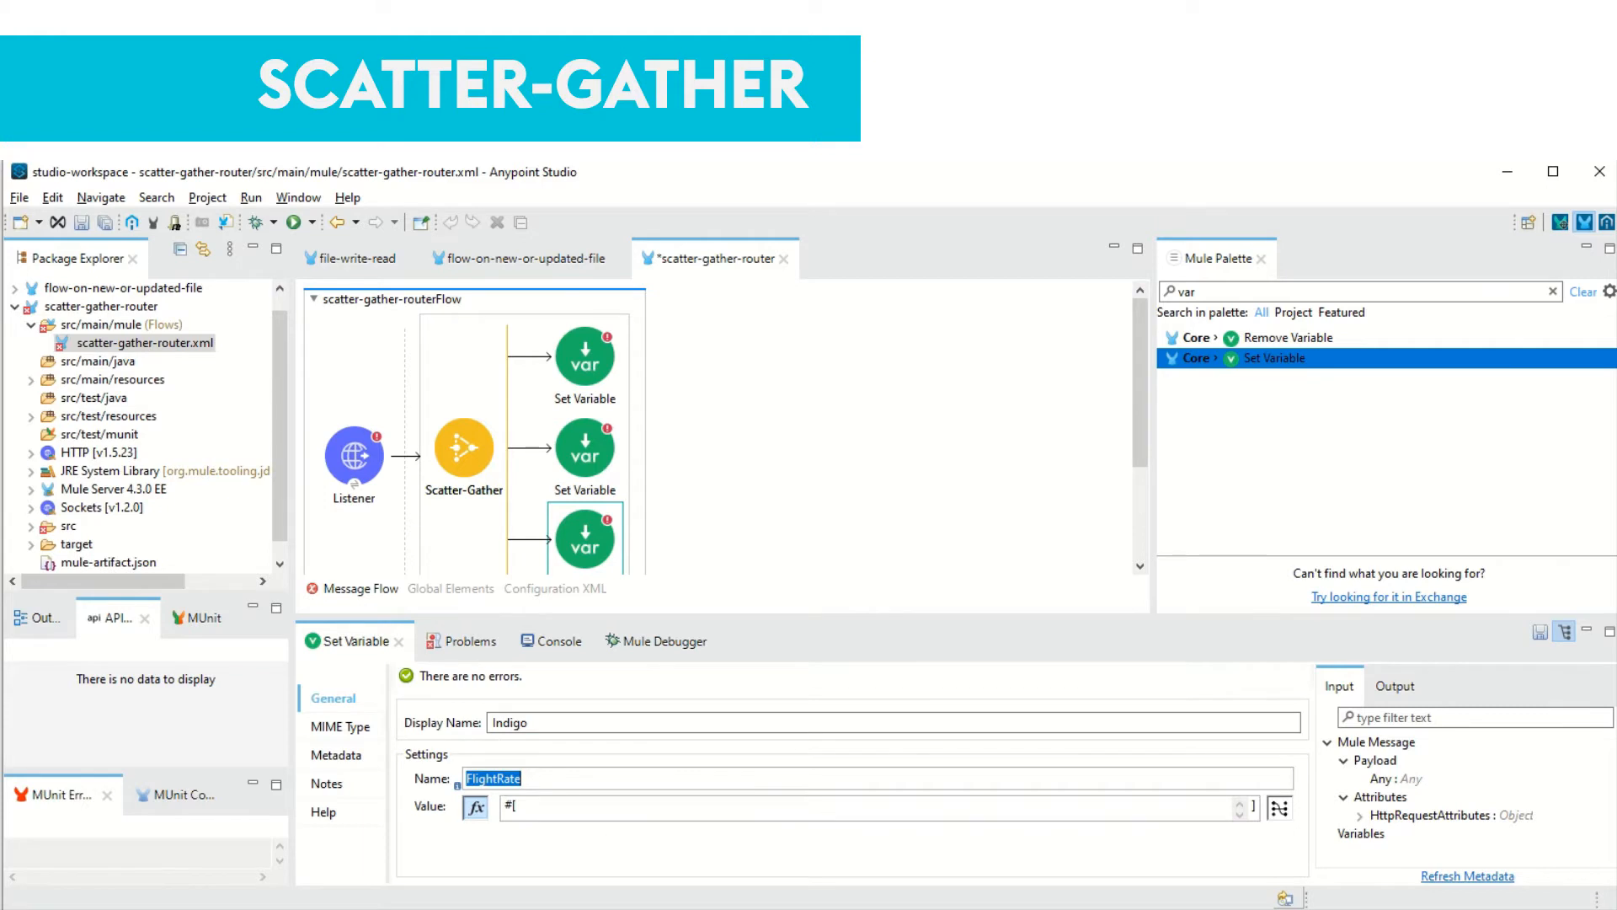
pyautogui.write('2000')
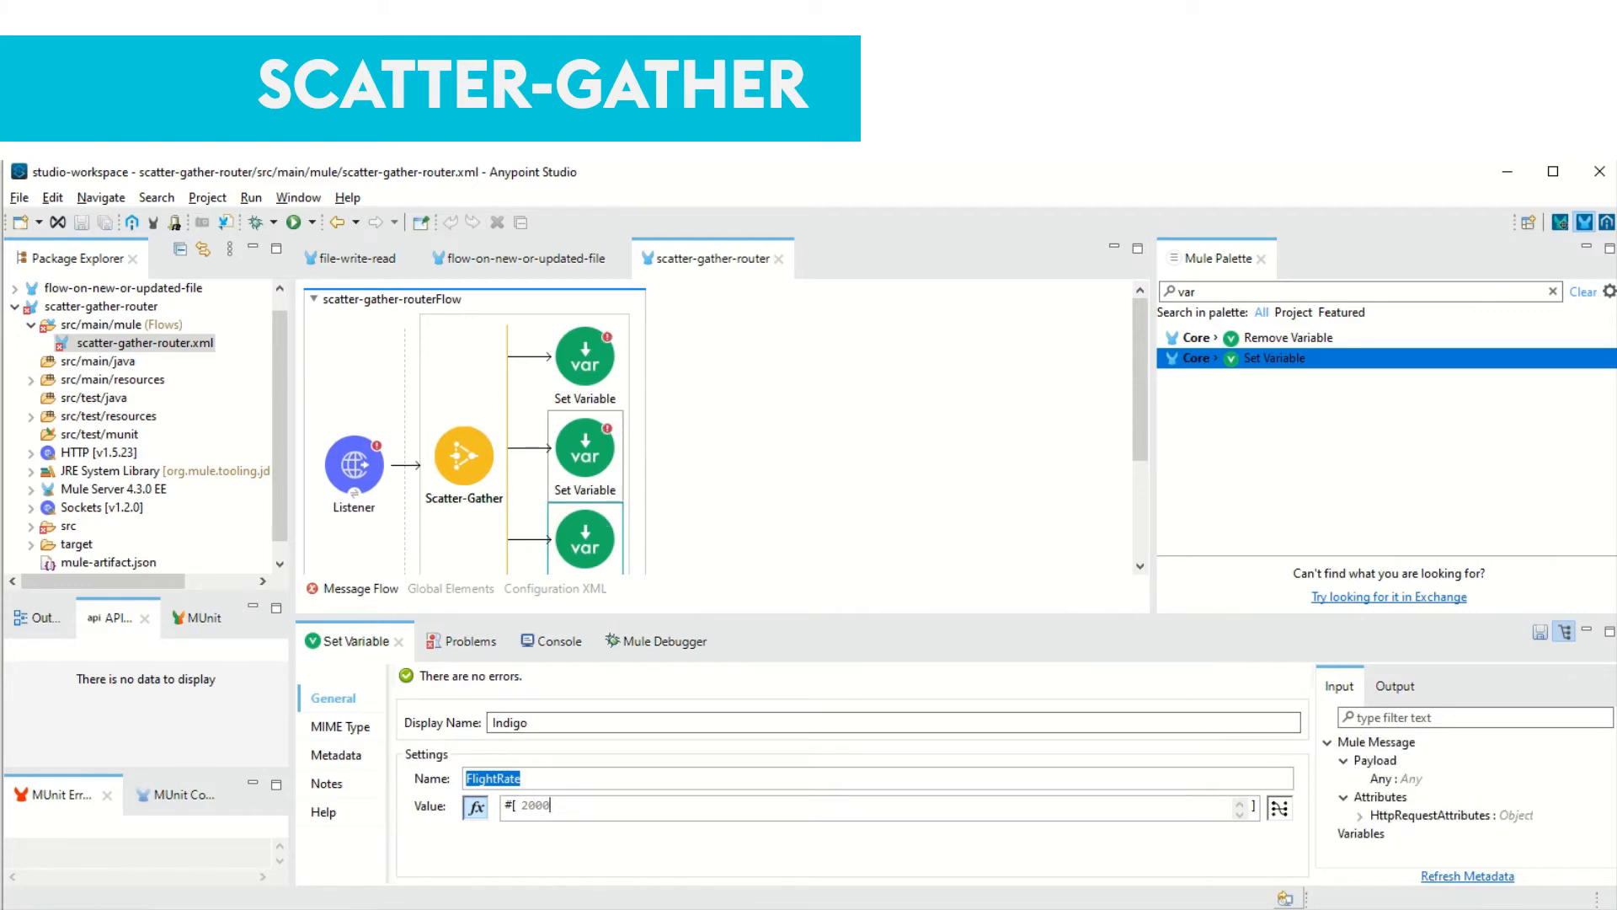
pyautogui.click(584, 450)
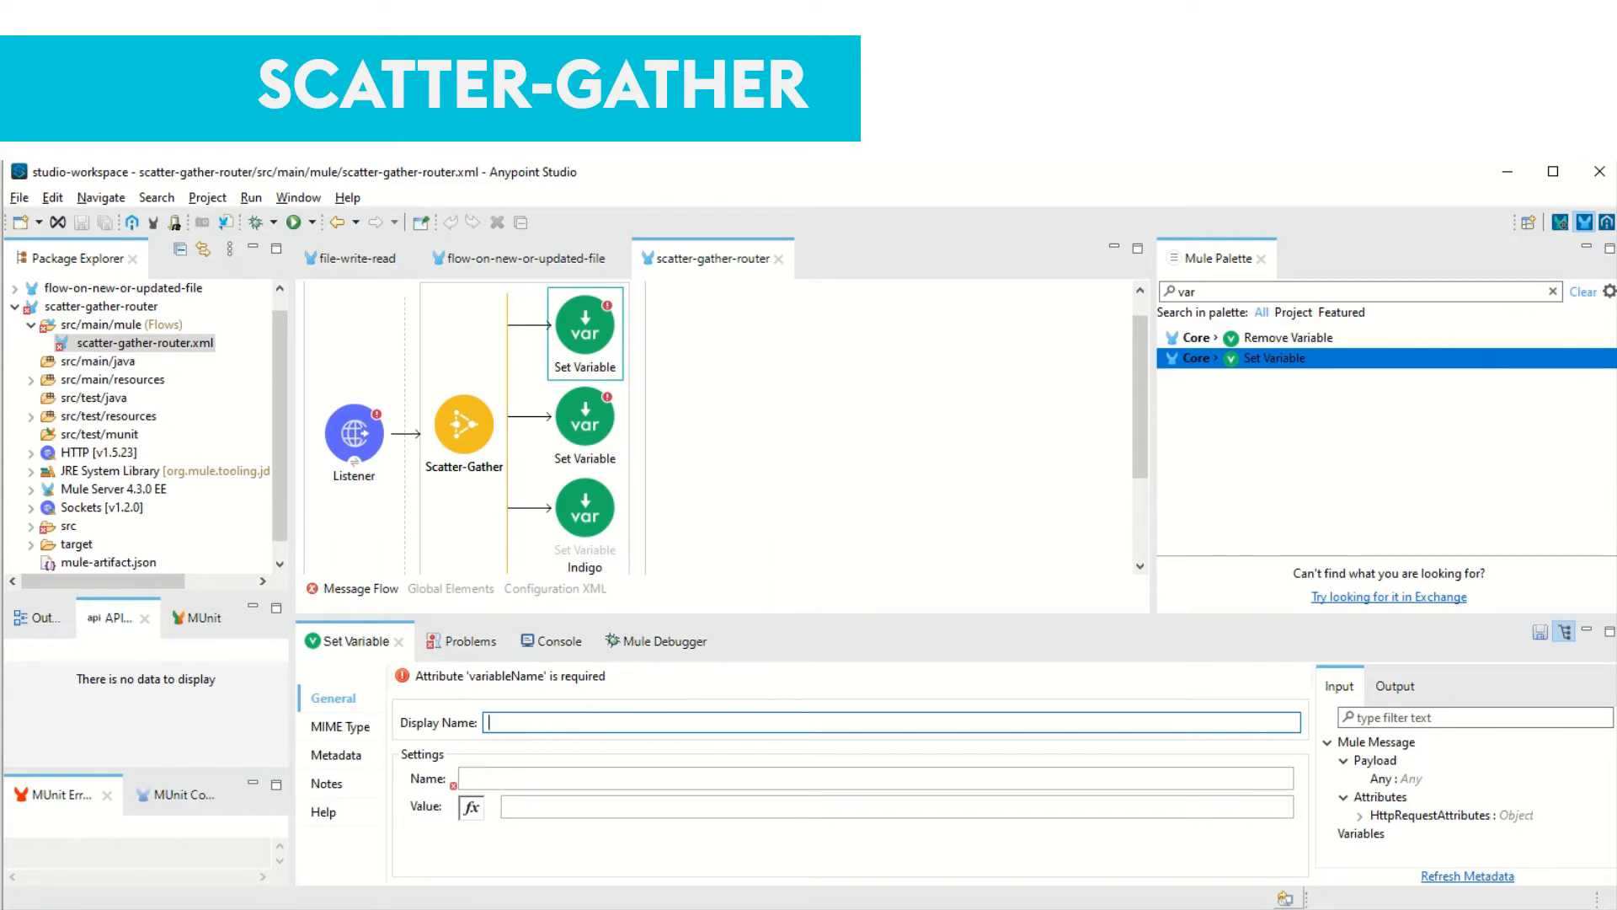
# Name the top Set Variable SpiceJet with variable FlightRate set to 5000
pyautogui.write('As')
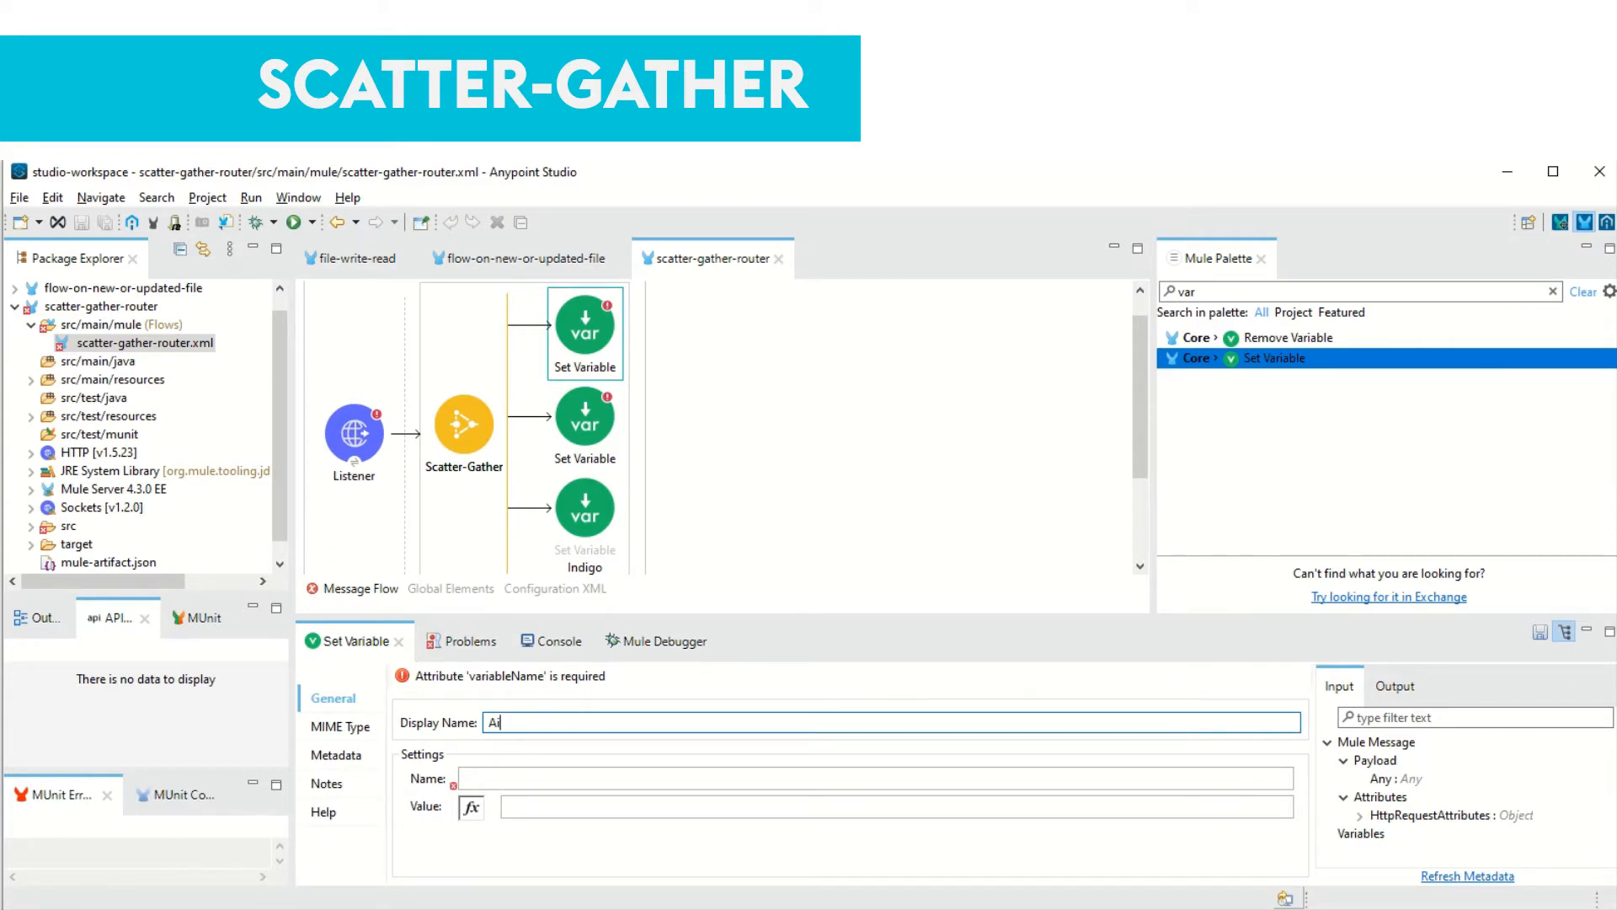
pyautogui.write('Spice')
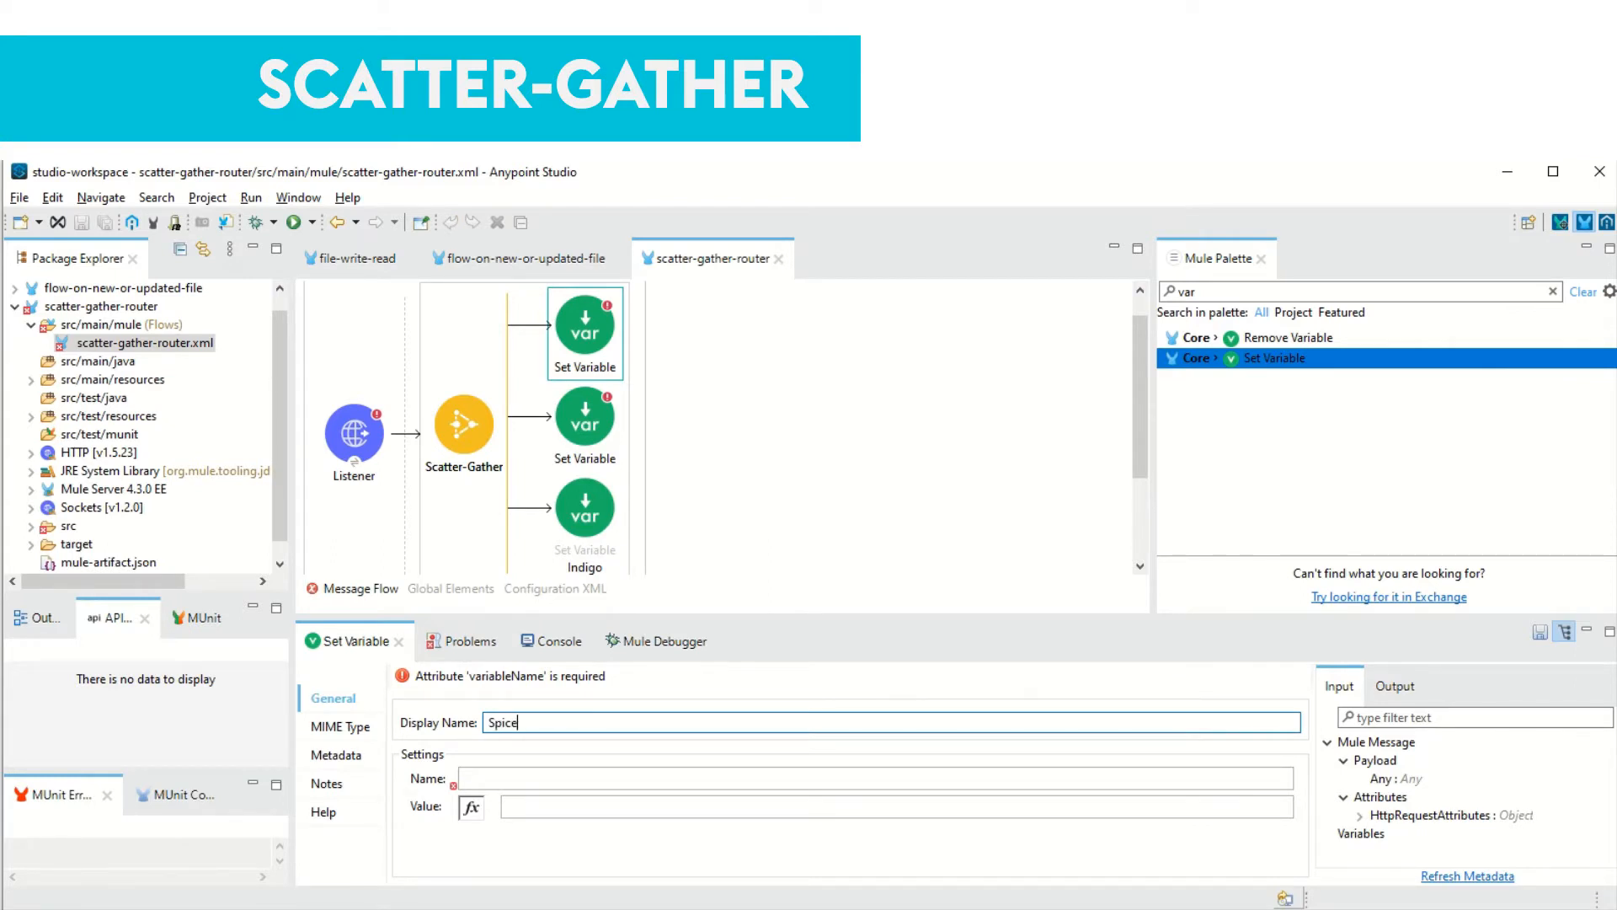
pyautogui.write('Jet')
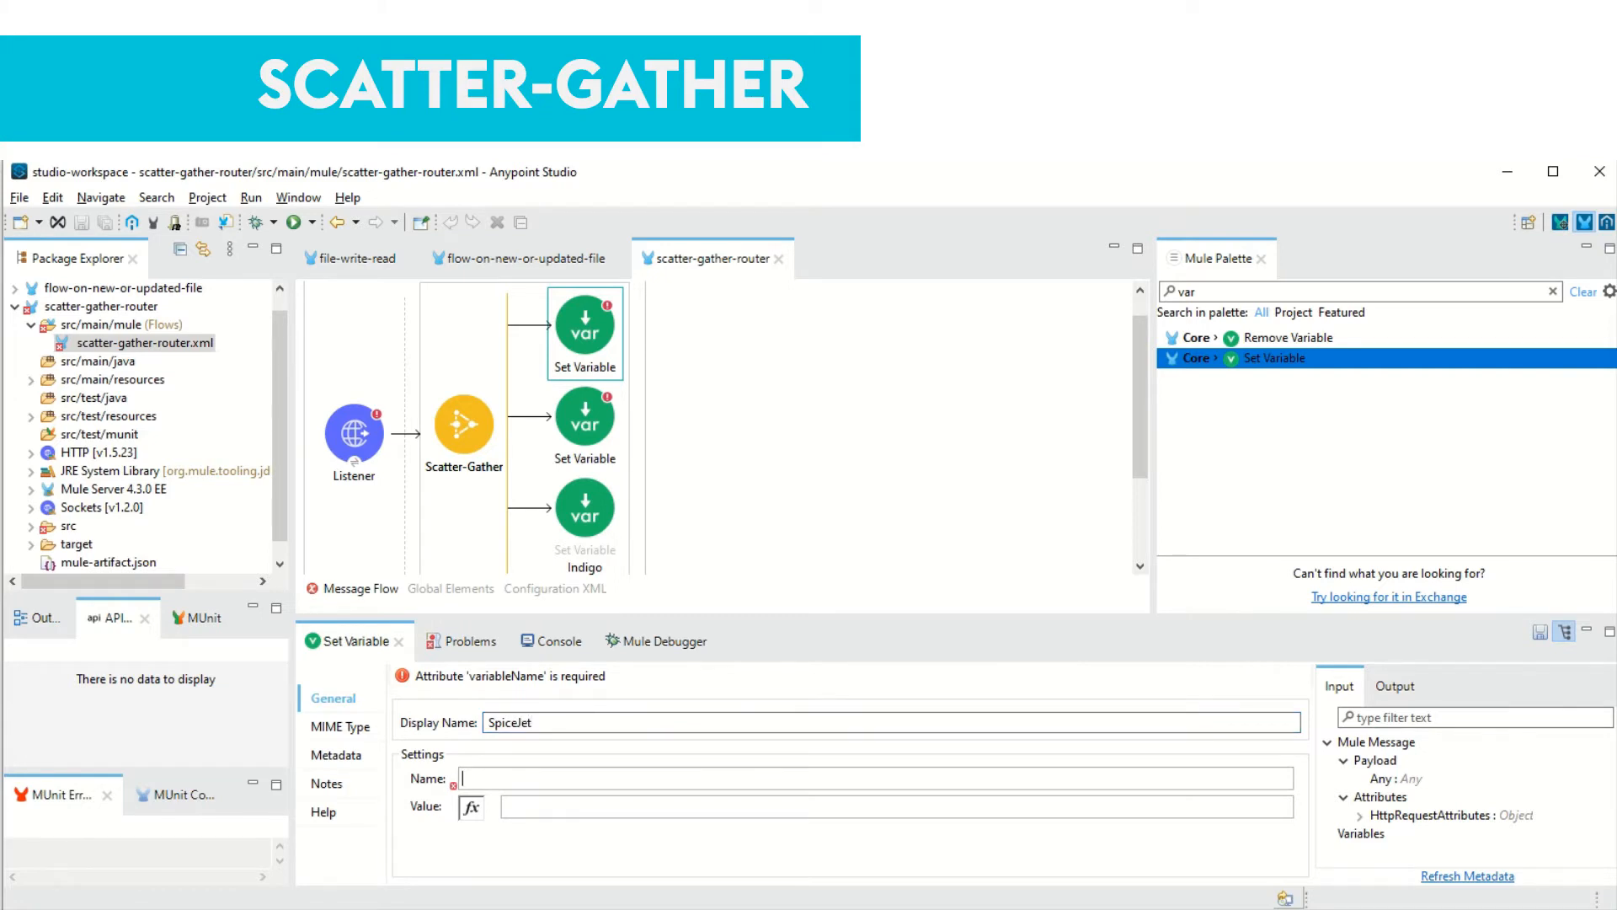
pyautogui.write('FlightRate')
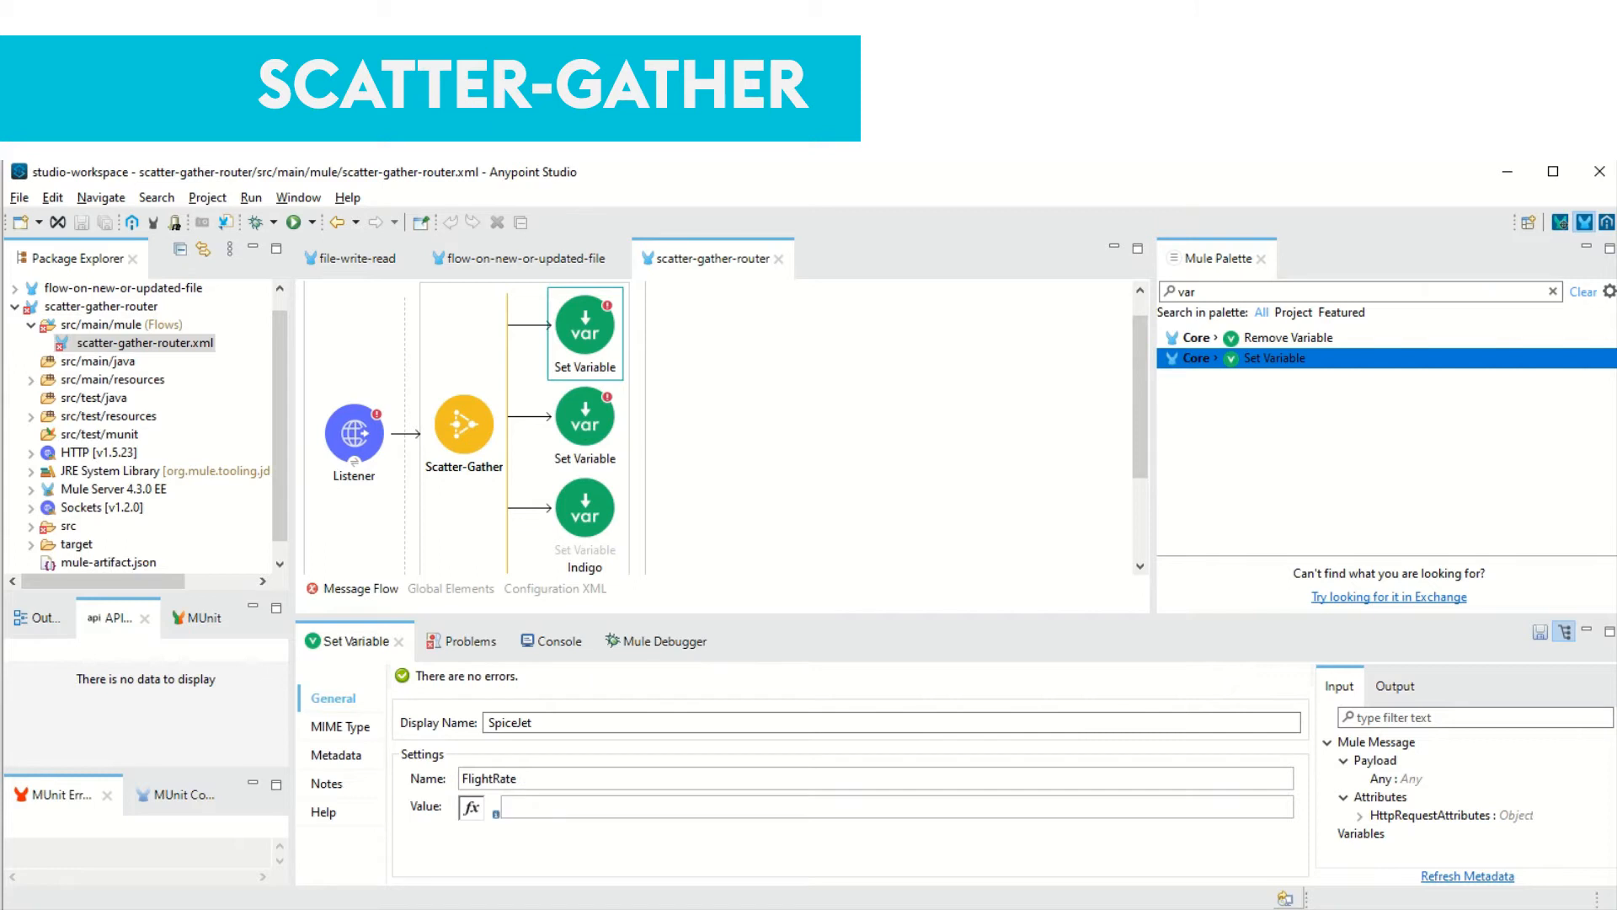
pyautogui.write('5000 ]')
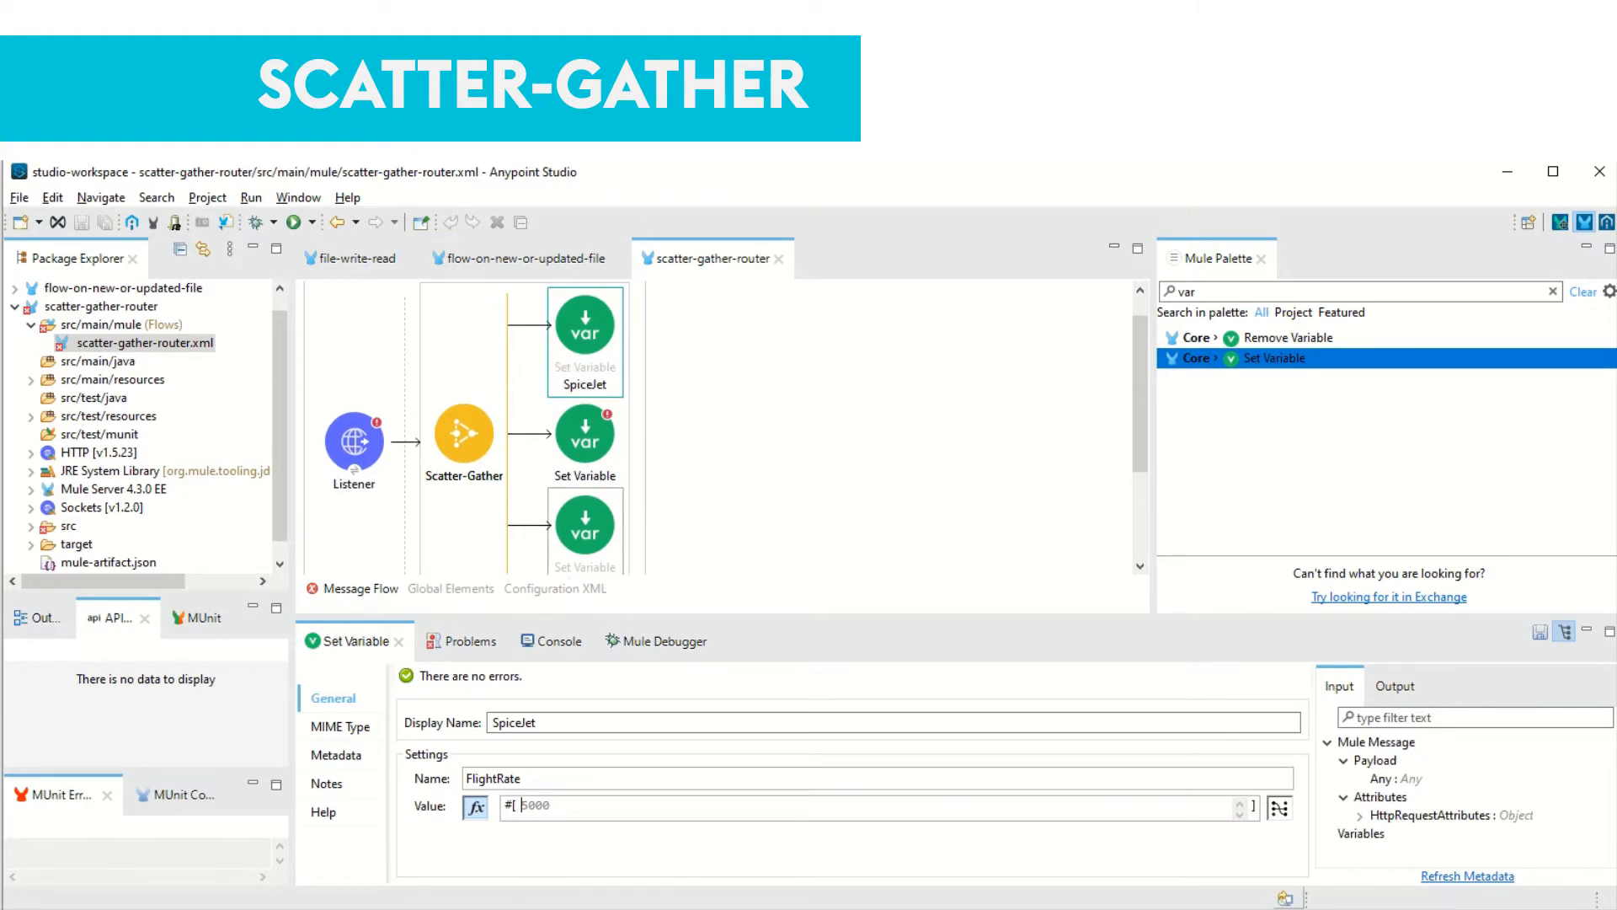
pyautogui.click(585, 429)
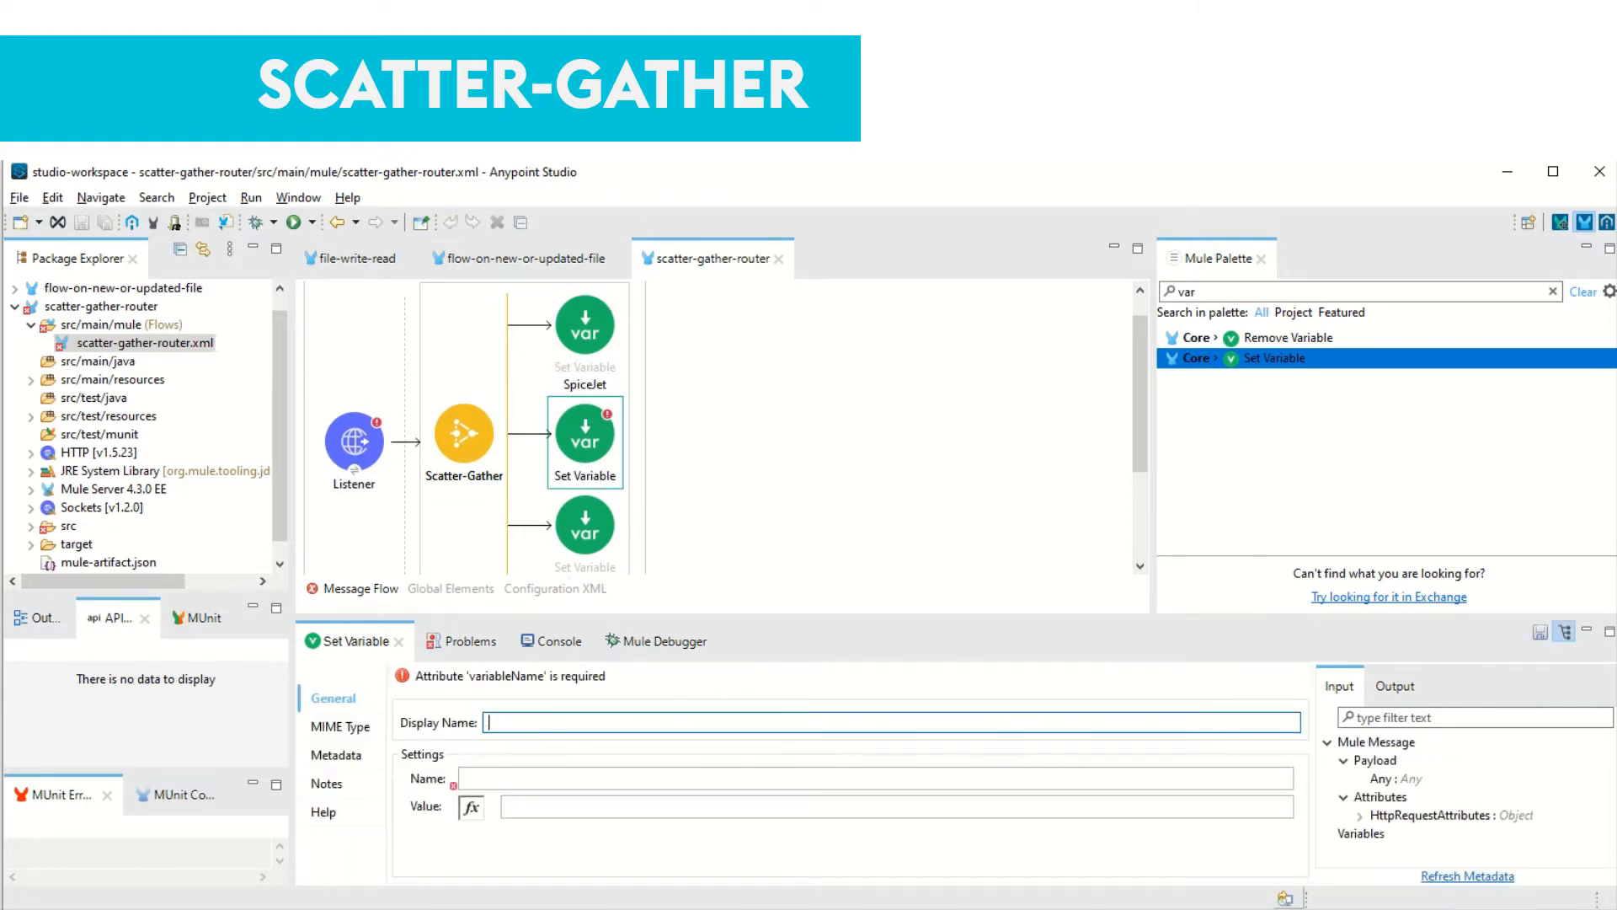
# Name the middle Set Variable AirIndia with variable FlightRate set to 6000
pyautogui.write('AirIndi')
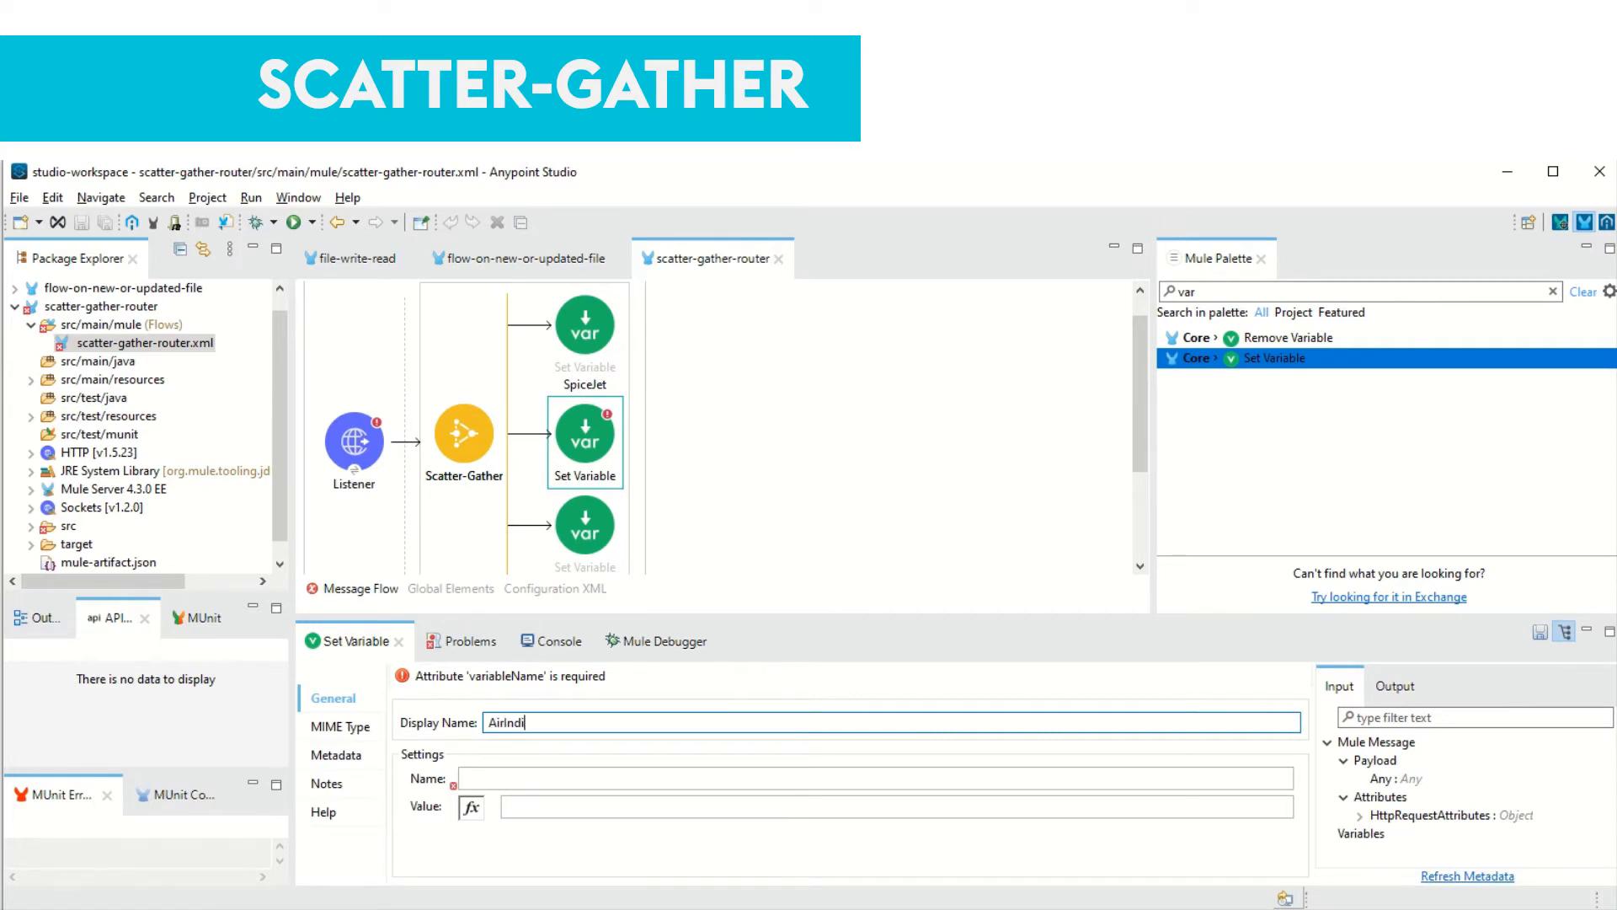
pyautogui.write('FlightRate')
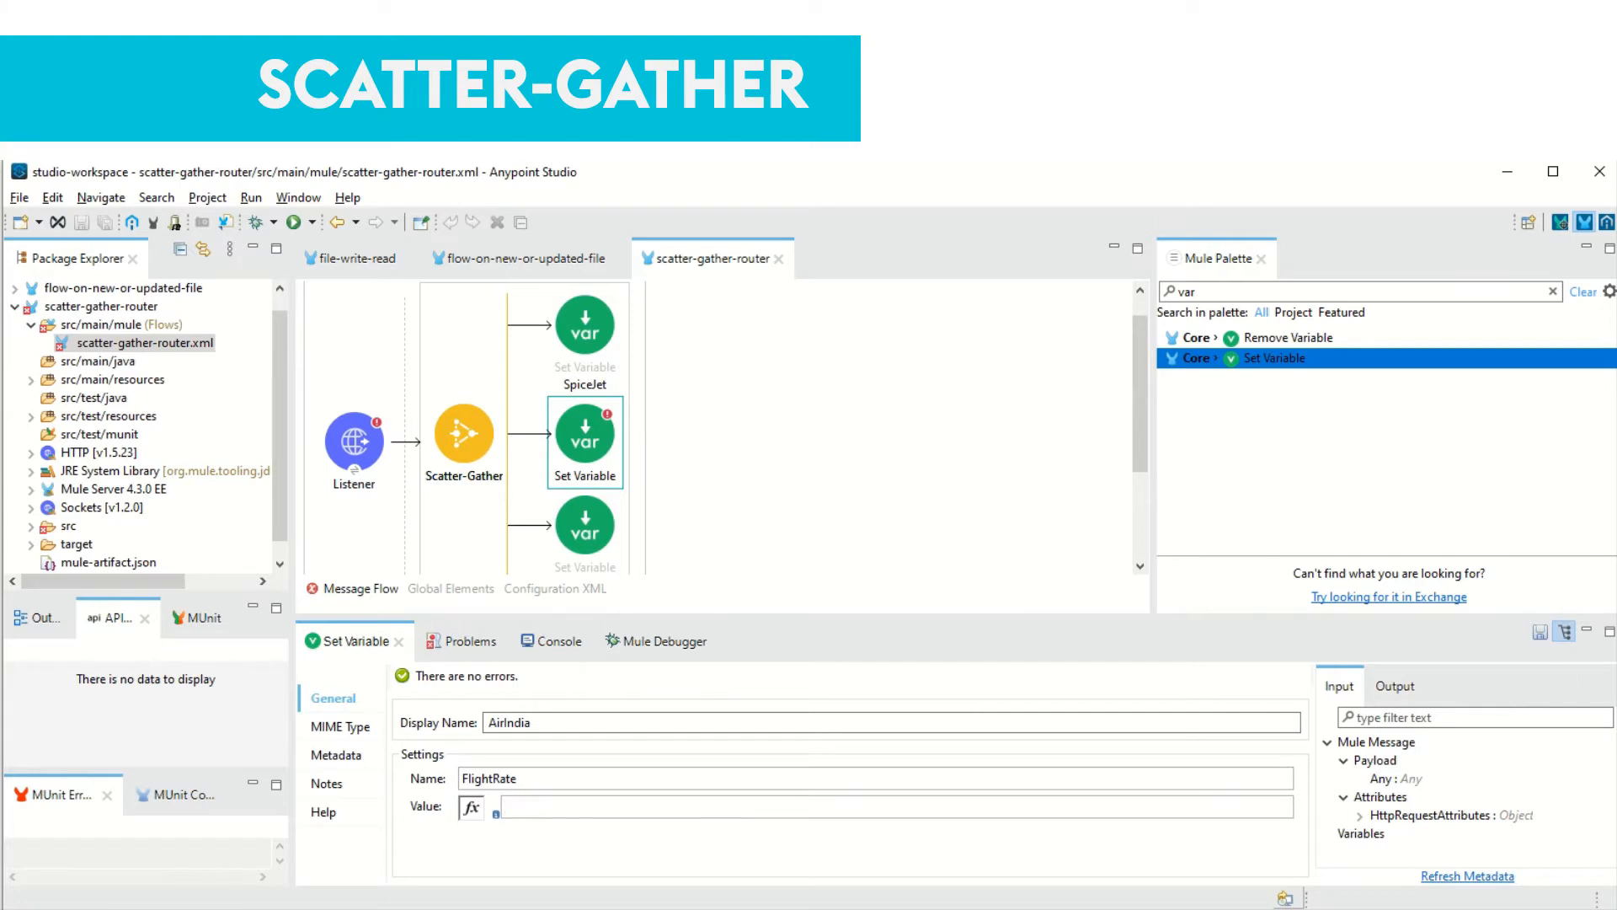
pyautogui.write('6000')
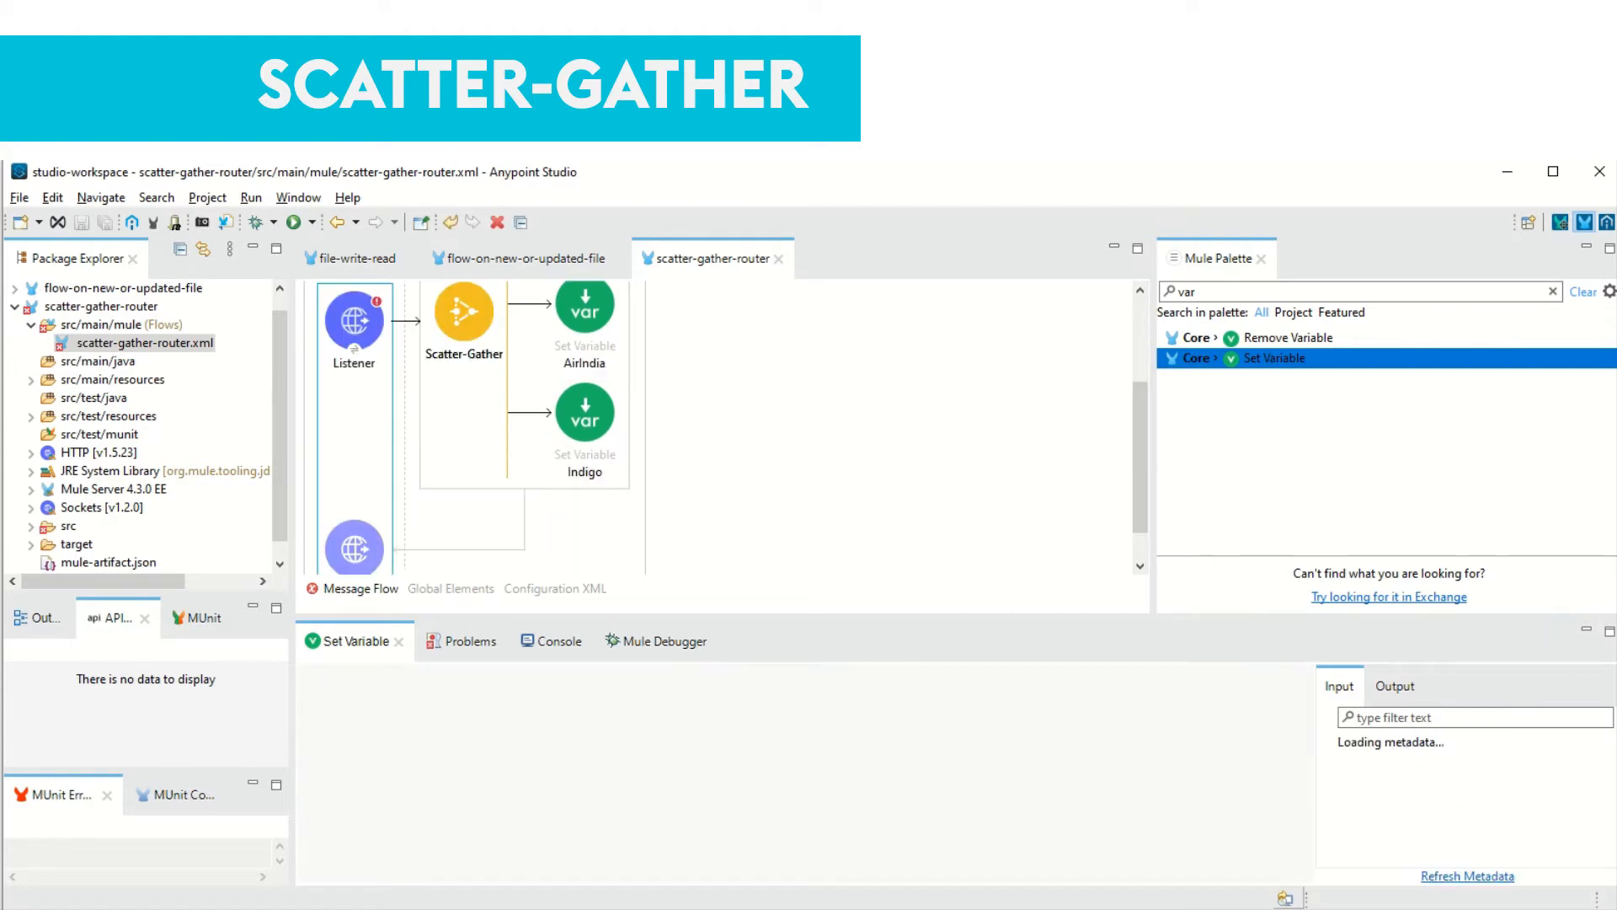
# Confirm the Listener's port 8089 connection config and set its path to /
pyautogui.click(353, 309)
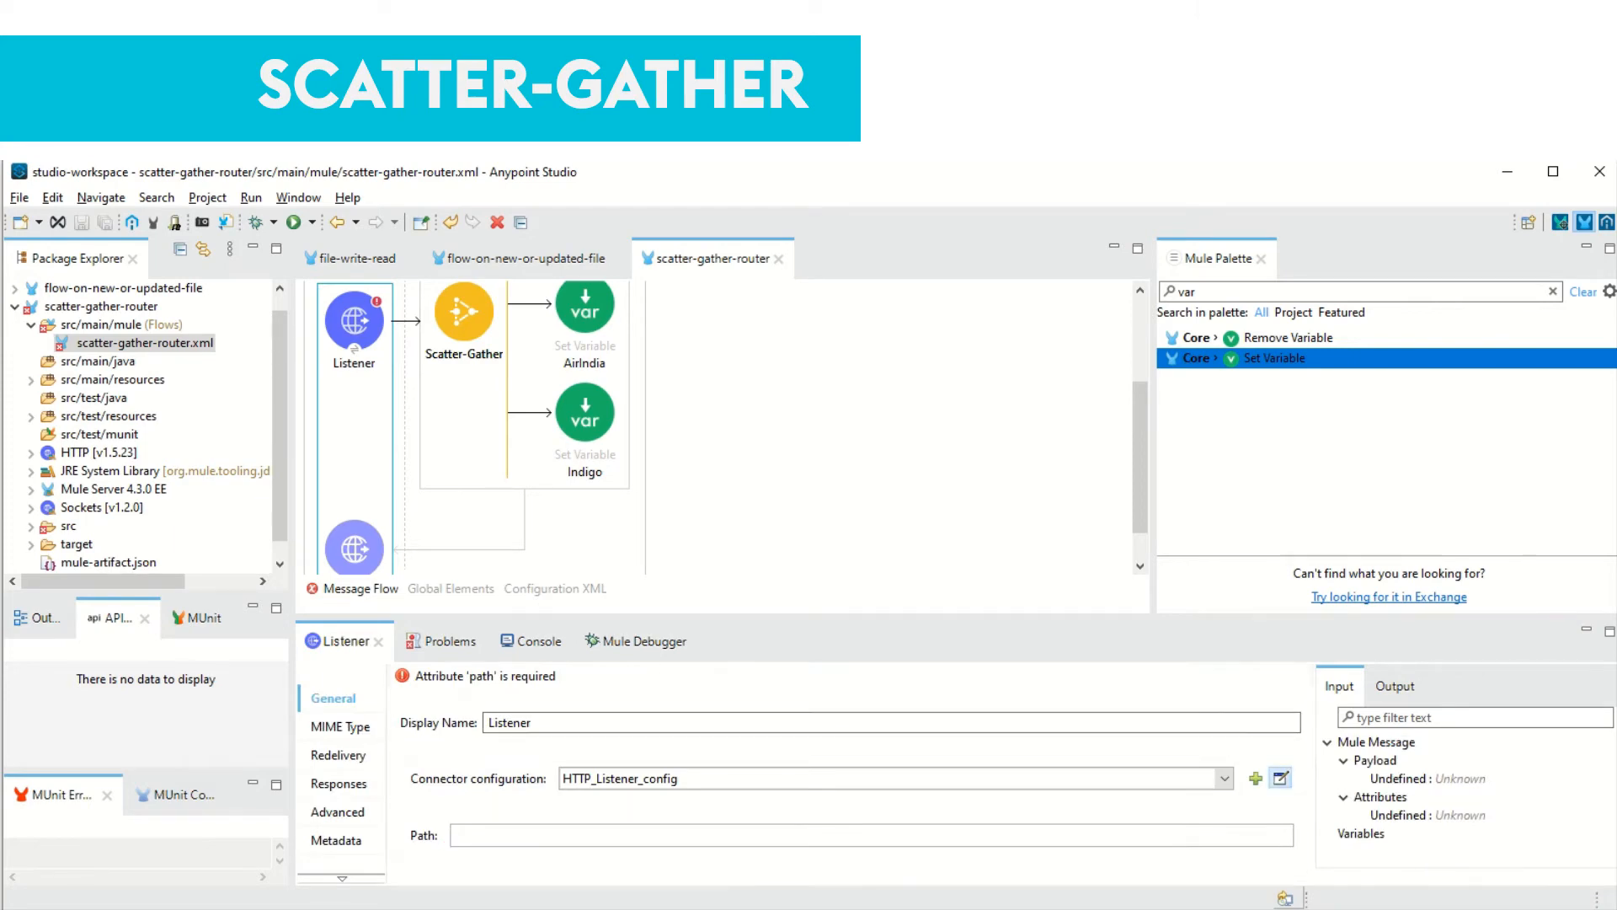
pyautogui.click(1280, 778)
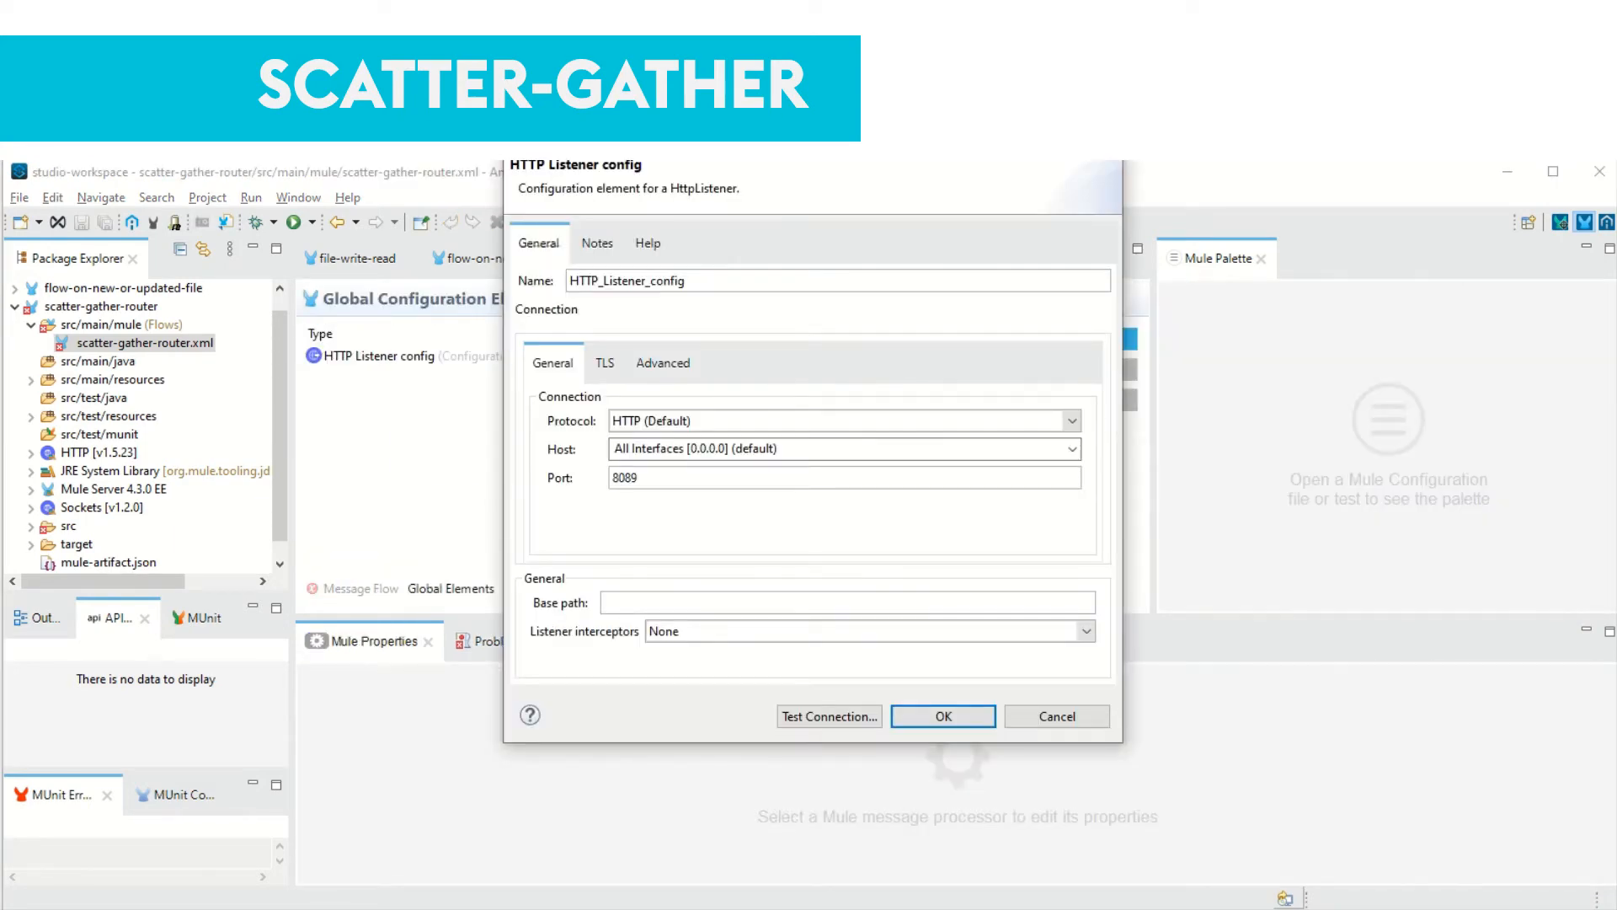
pyautogui.click(941, 716)
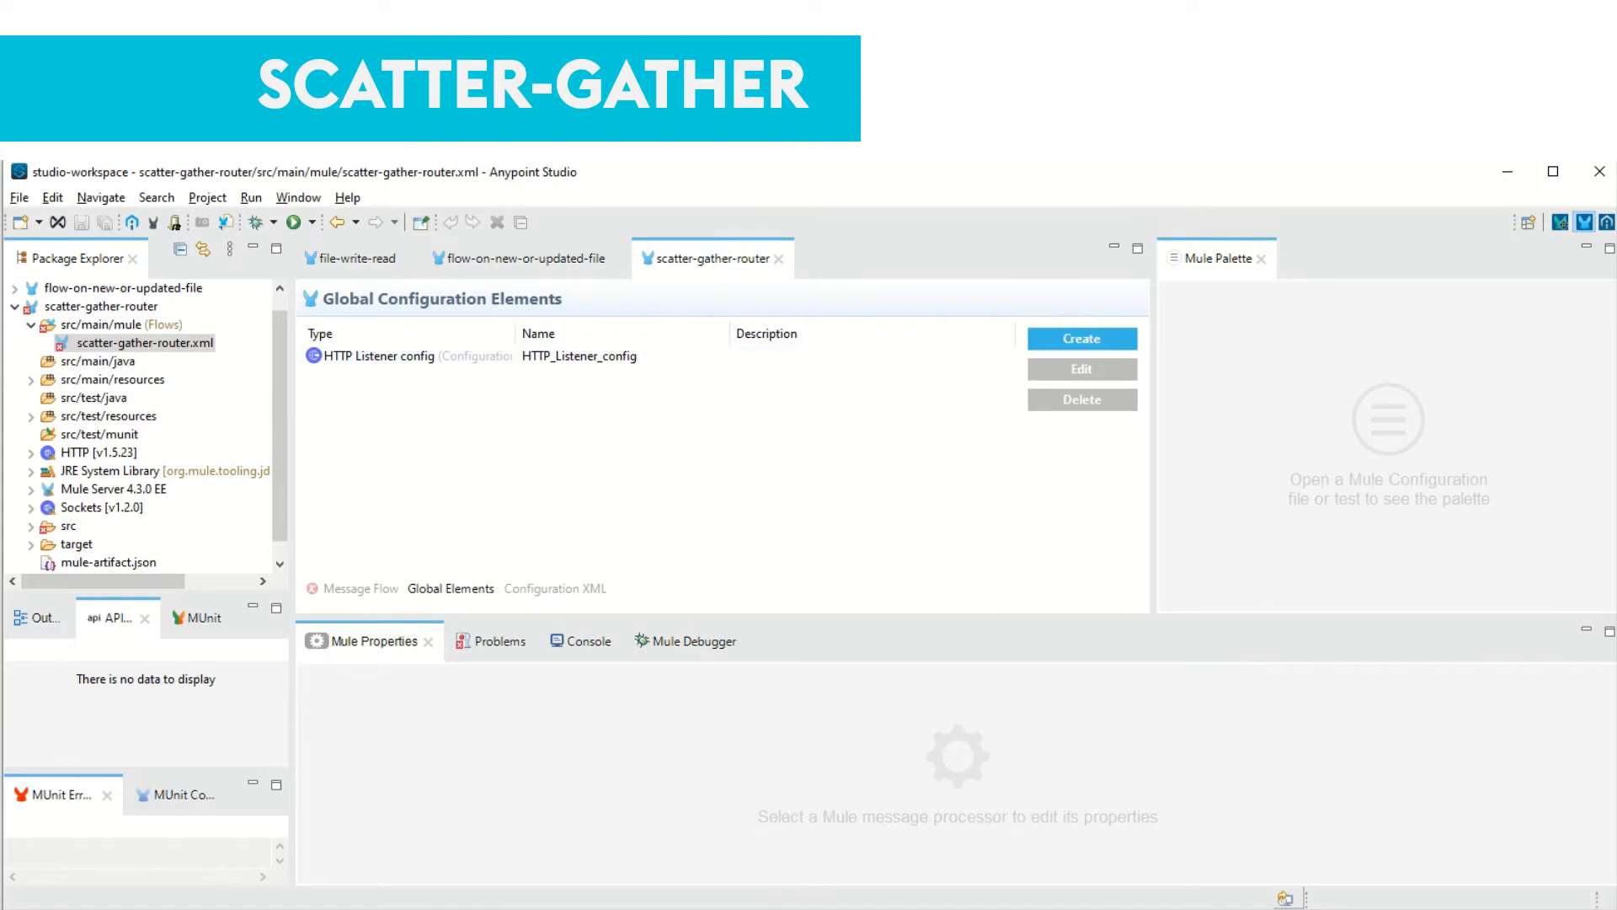
pyautogui.click(360, 588)
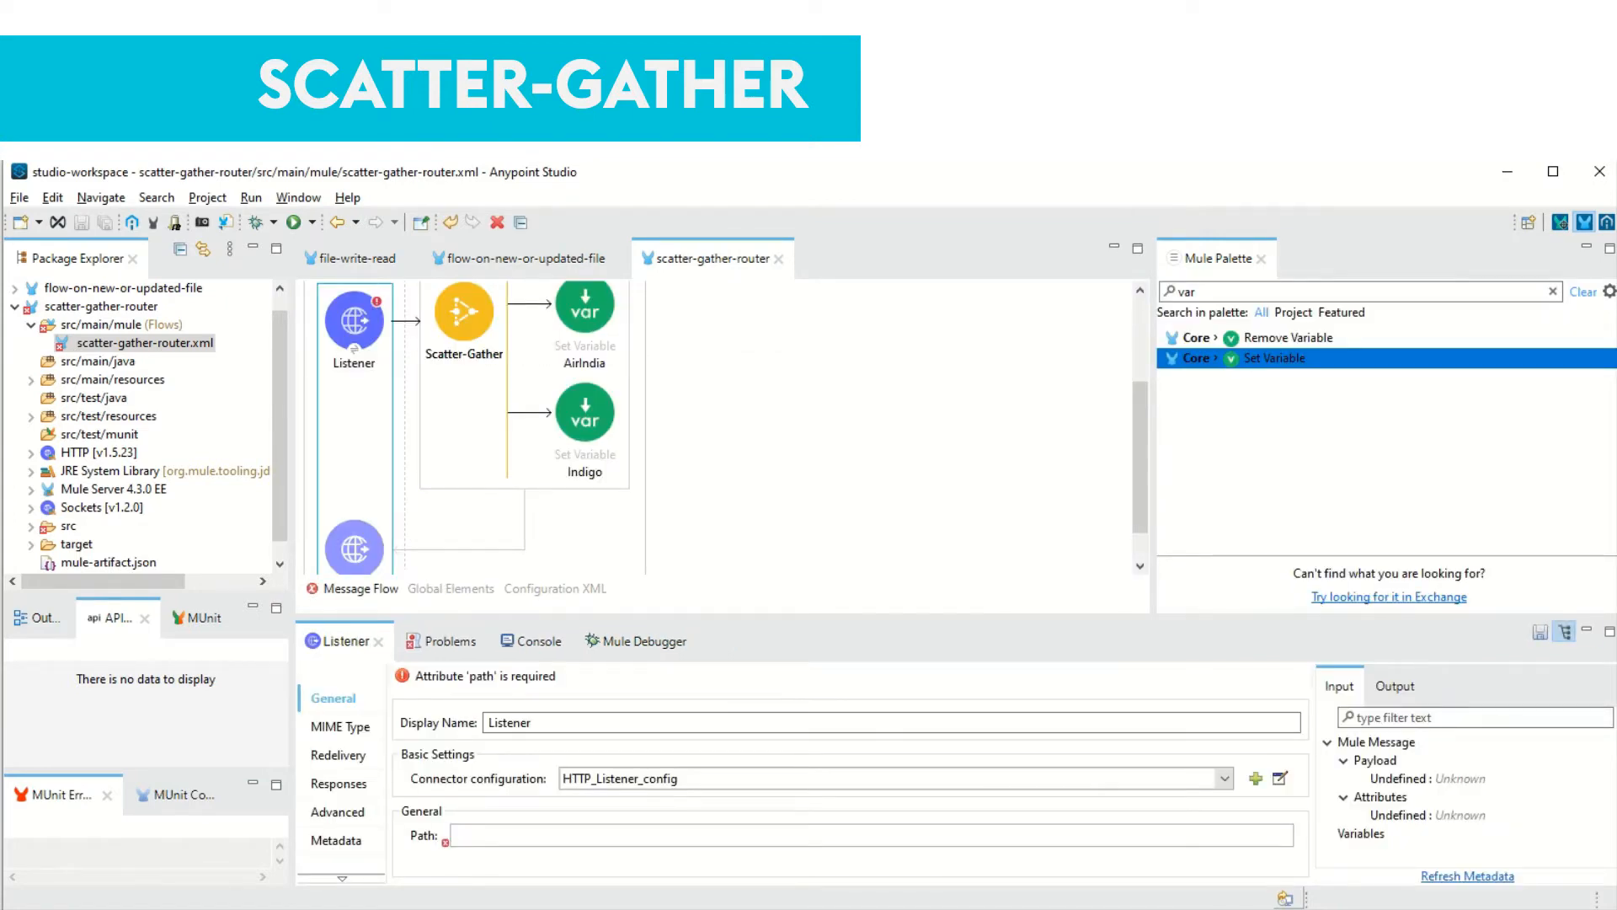
pyautogui.write('/')
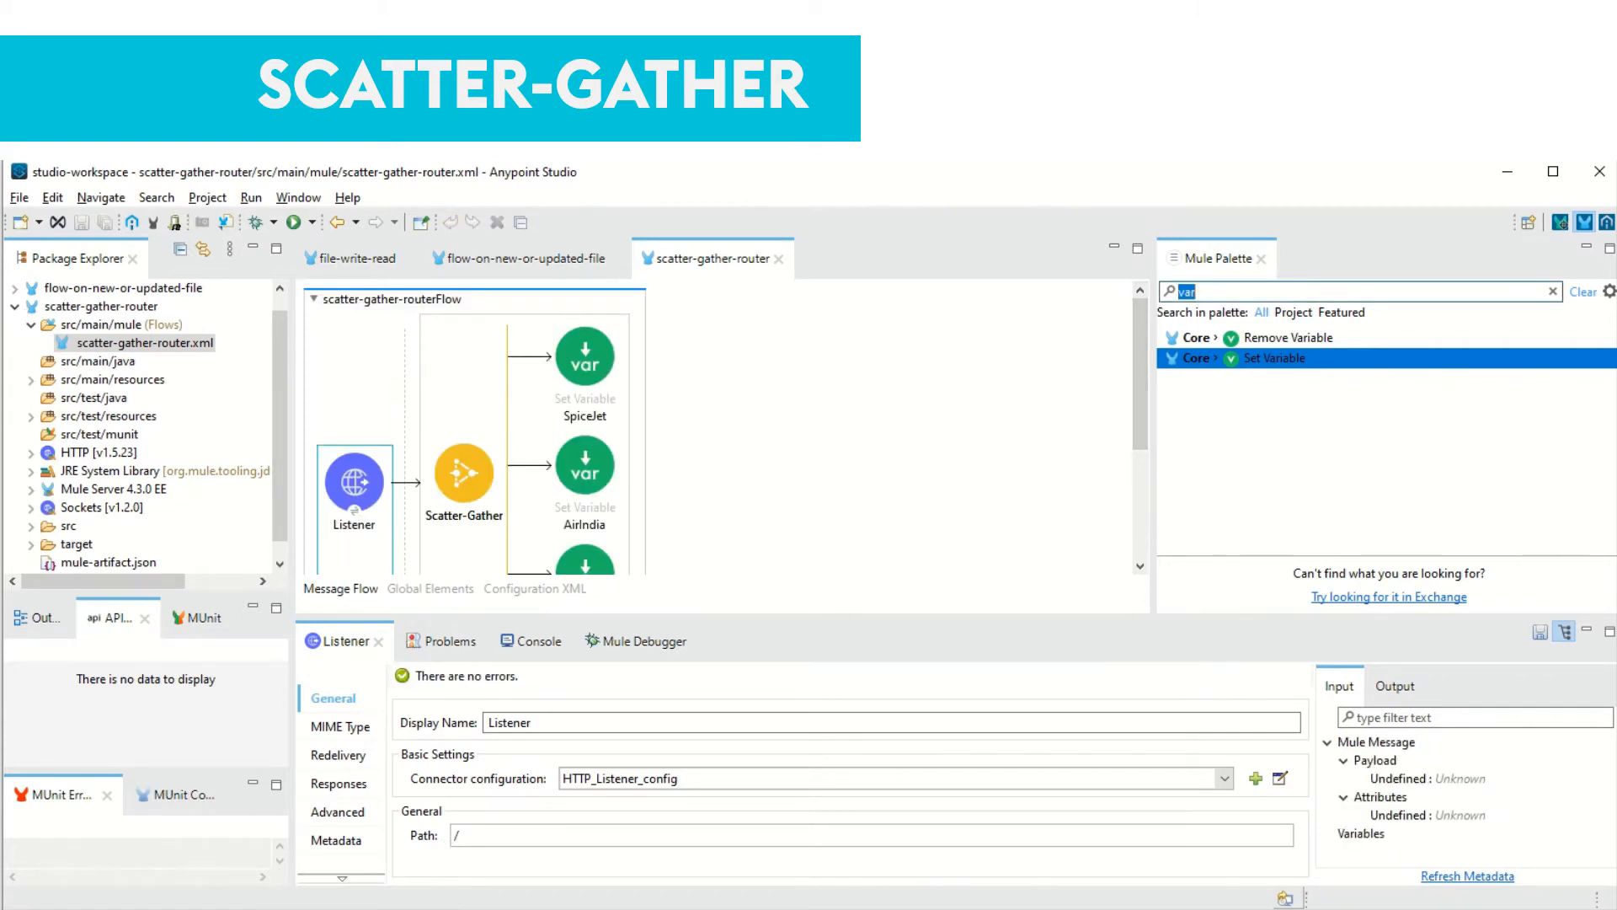
# Add a Transform Message component after the Scatter-Gather scope
pyautogui.write('transf')
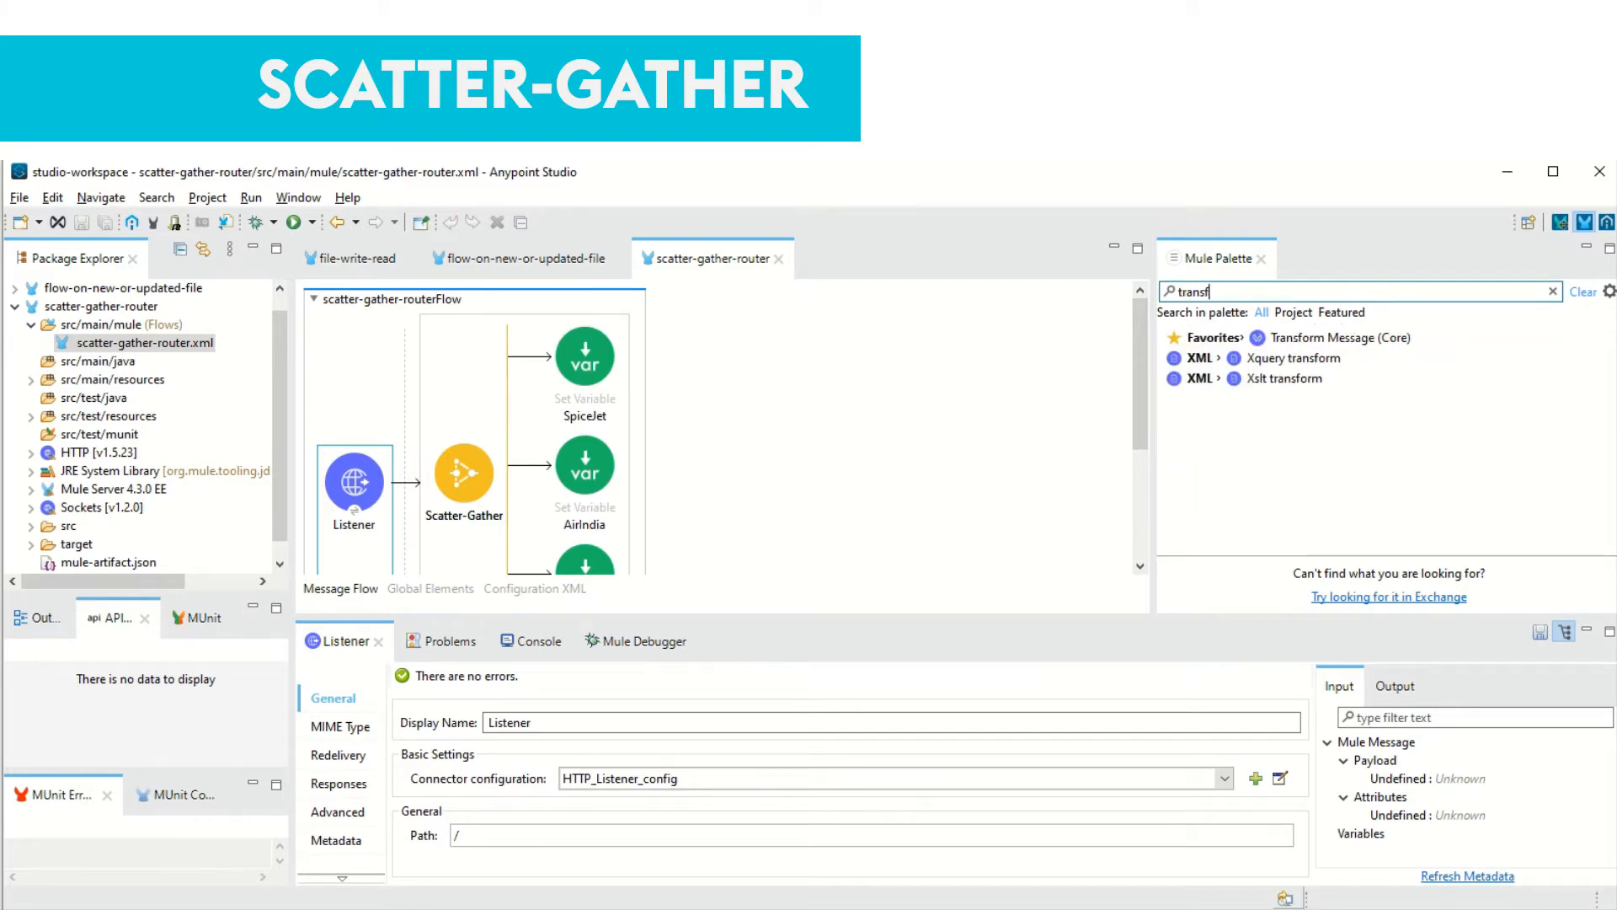
pyautogui.click(1342, 337)
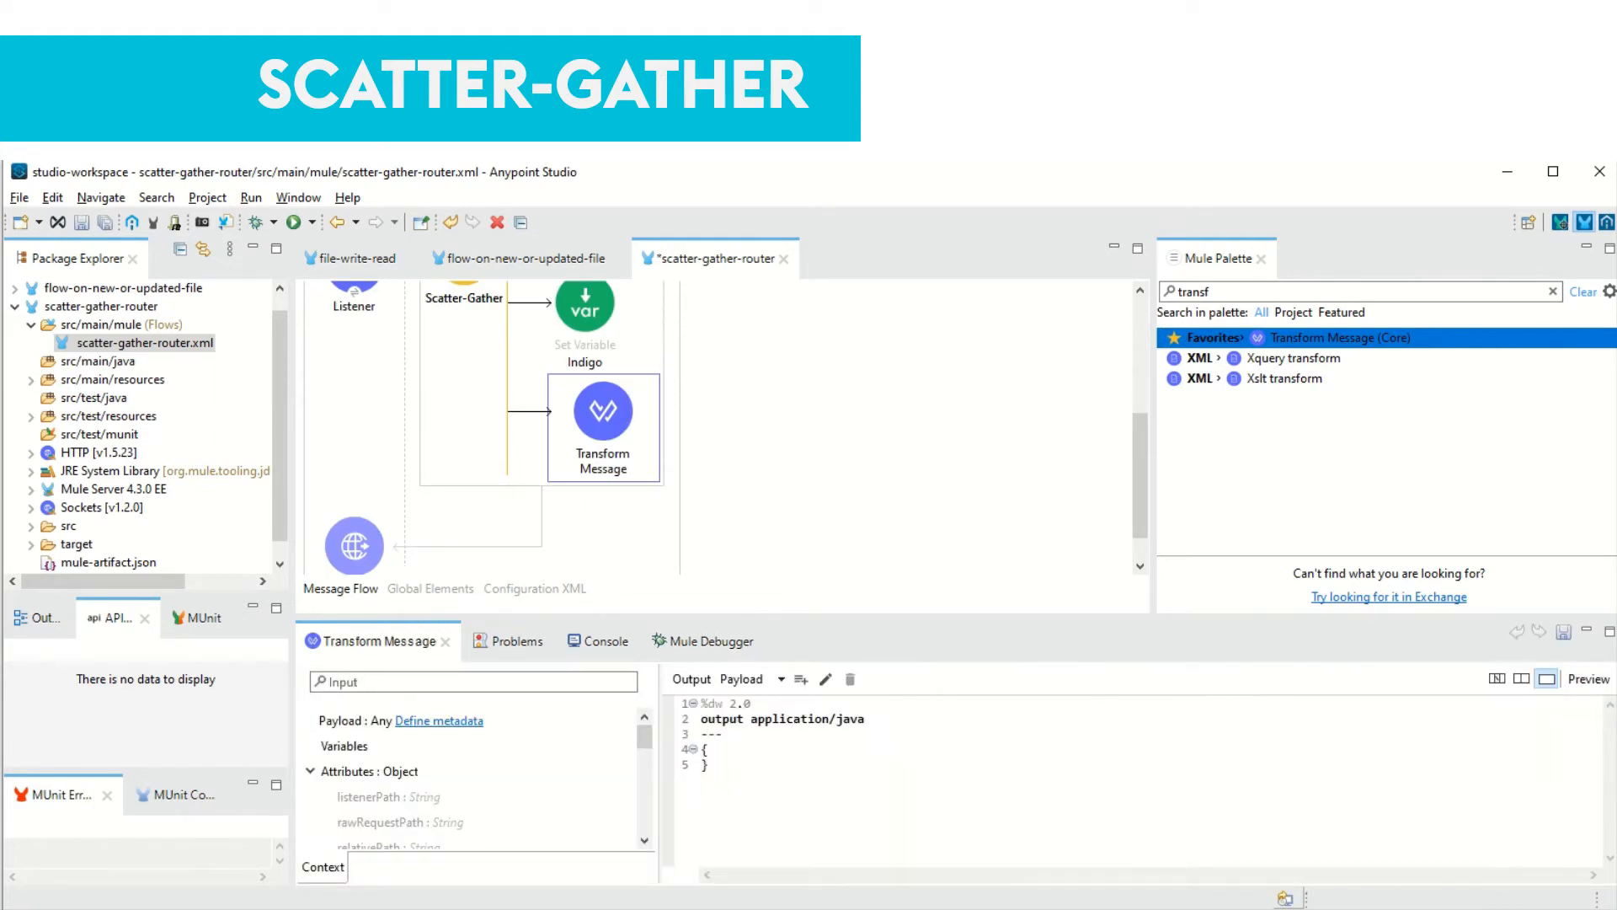
pyautogui.scroll(-3)
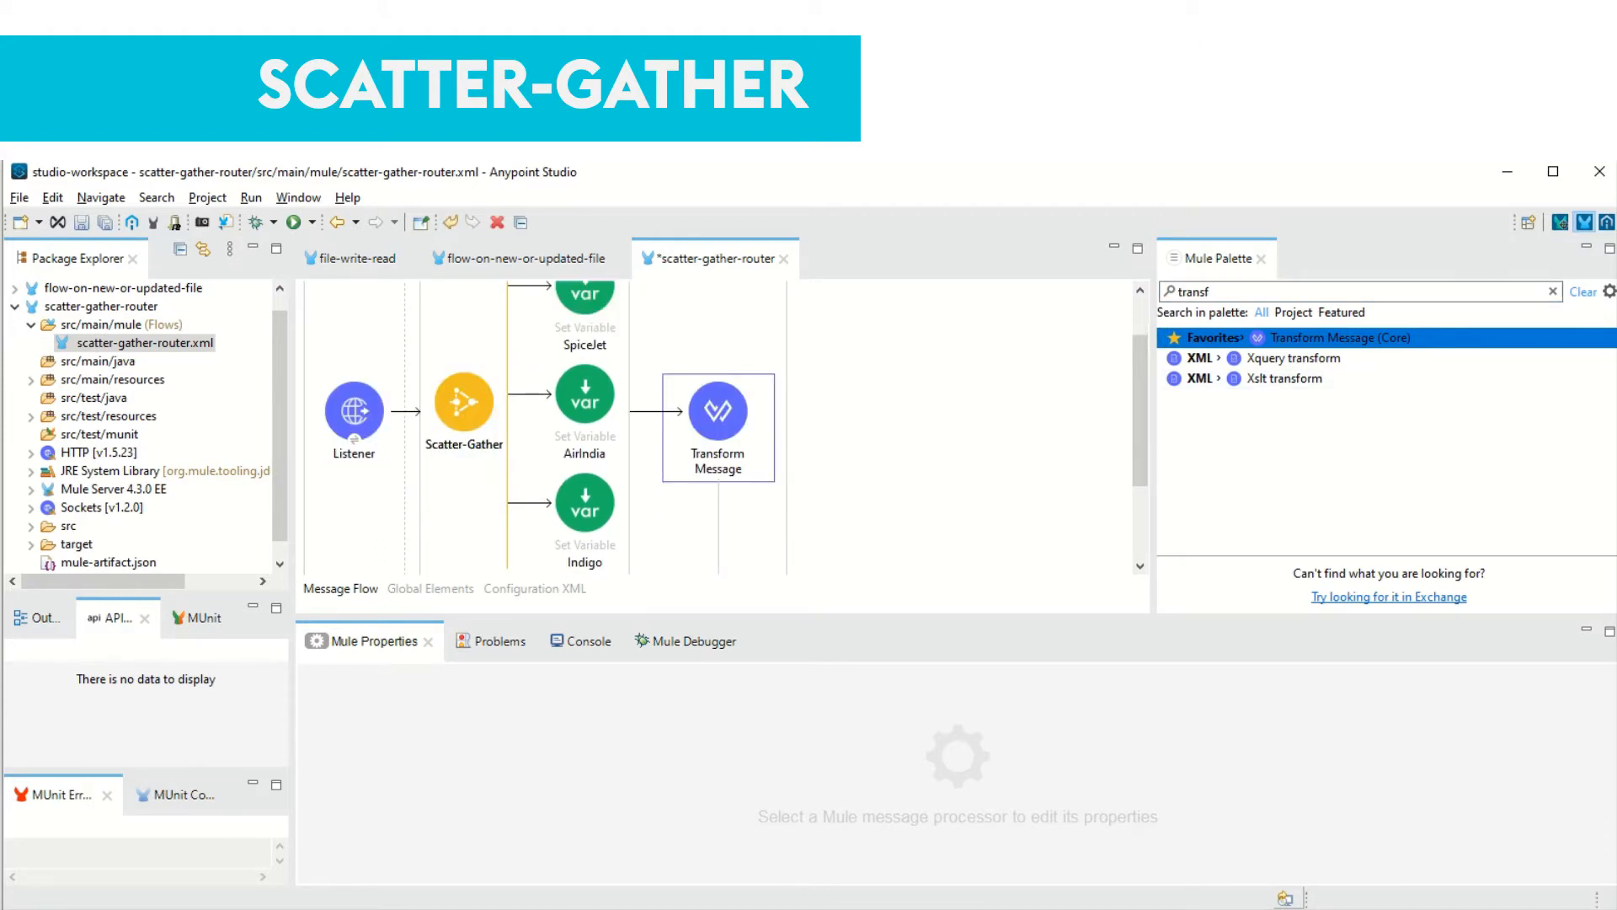
# Set the Transform output to json with body vars.FlightRate, then run the project
pyautogui.click(716, 418)
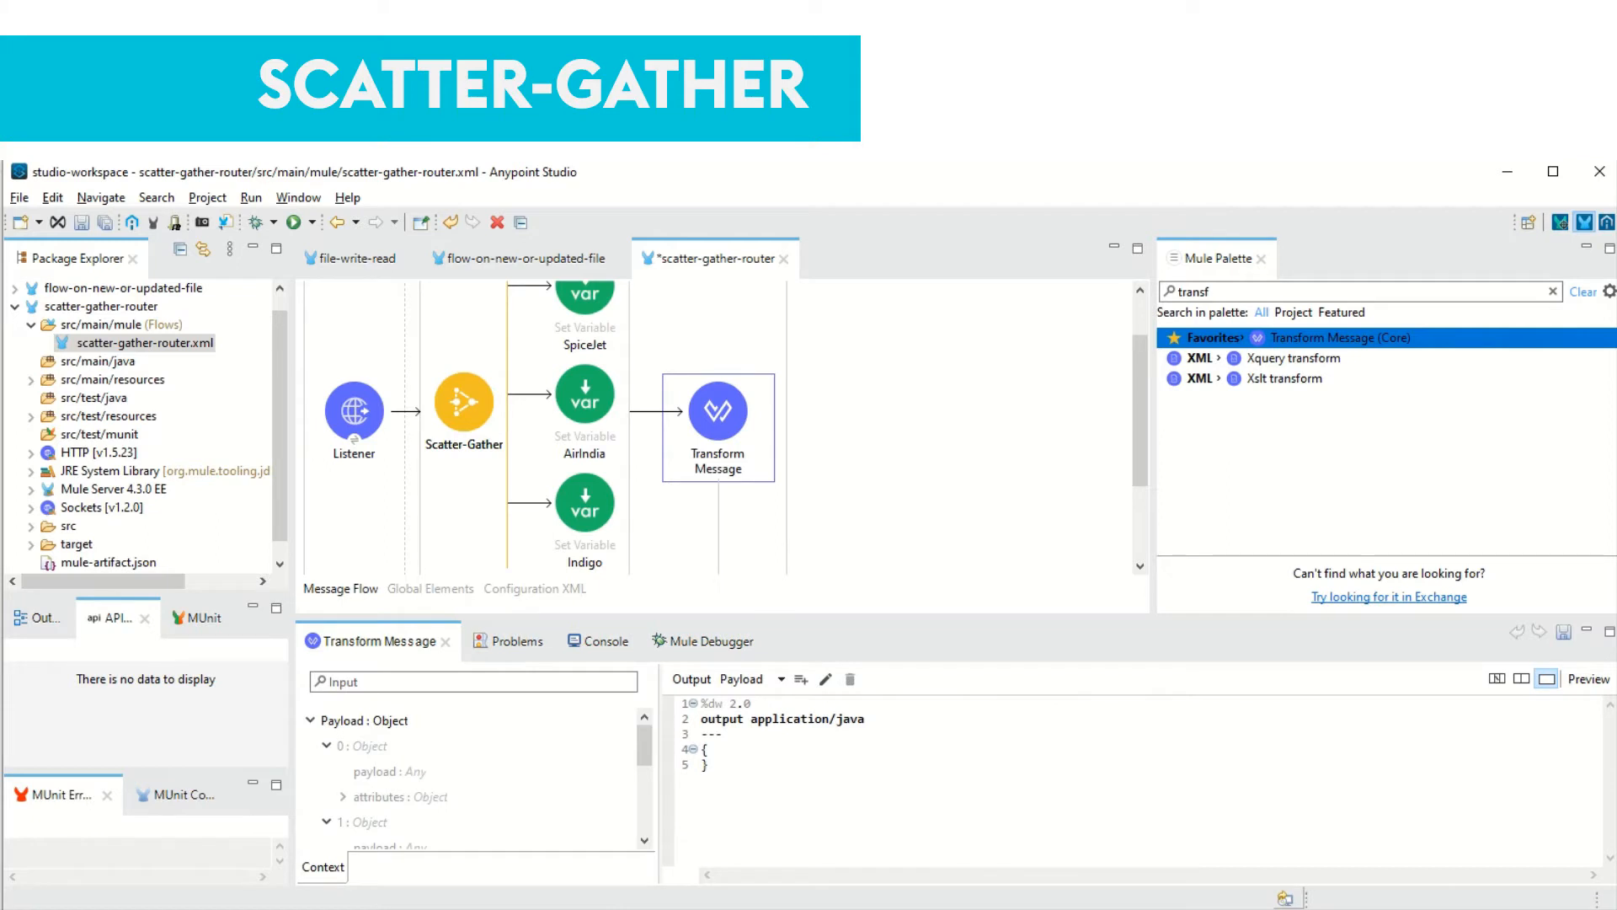
pyautogui.doubleClick(850, 718)
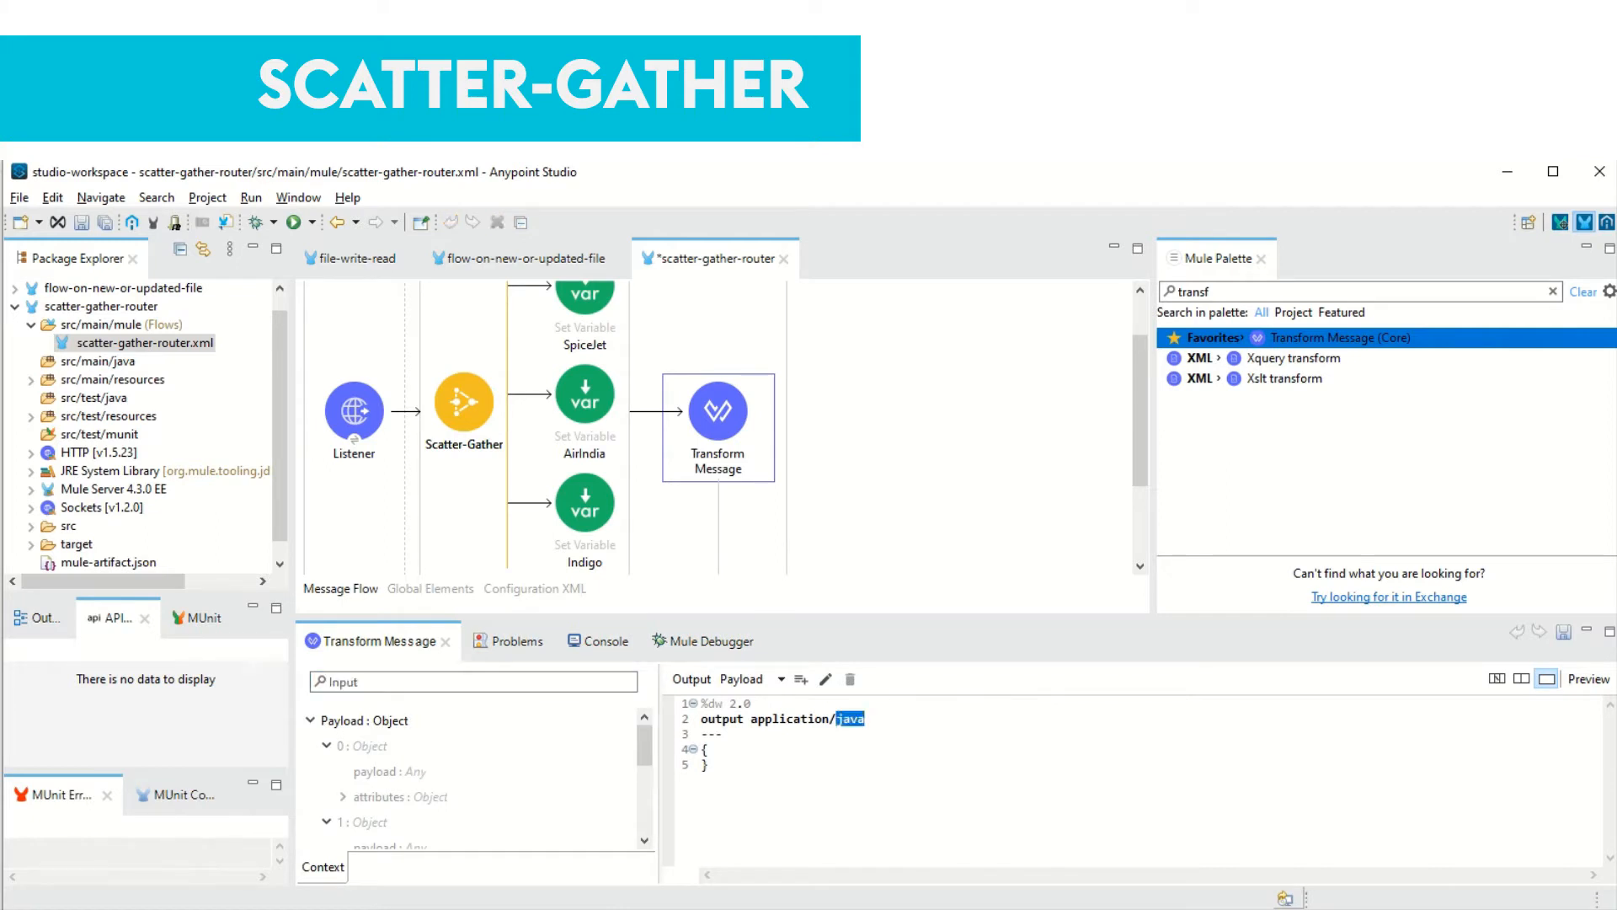
pyautogui.write('json')
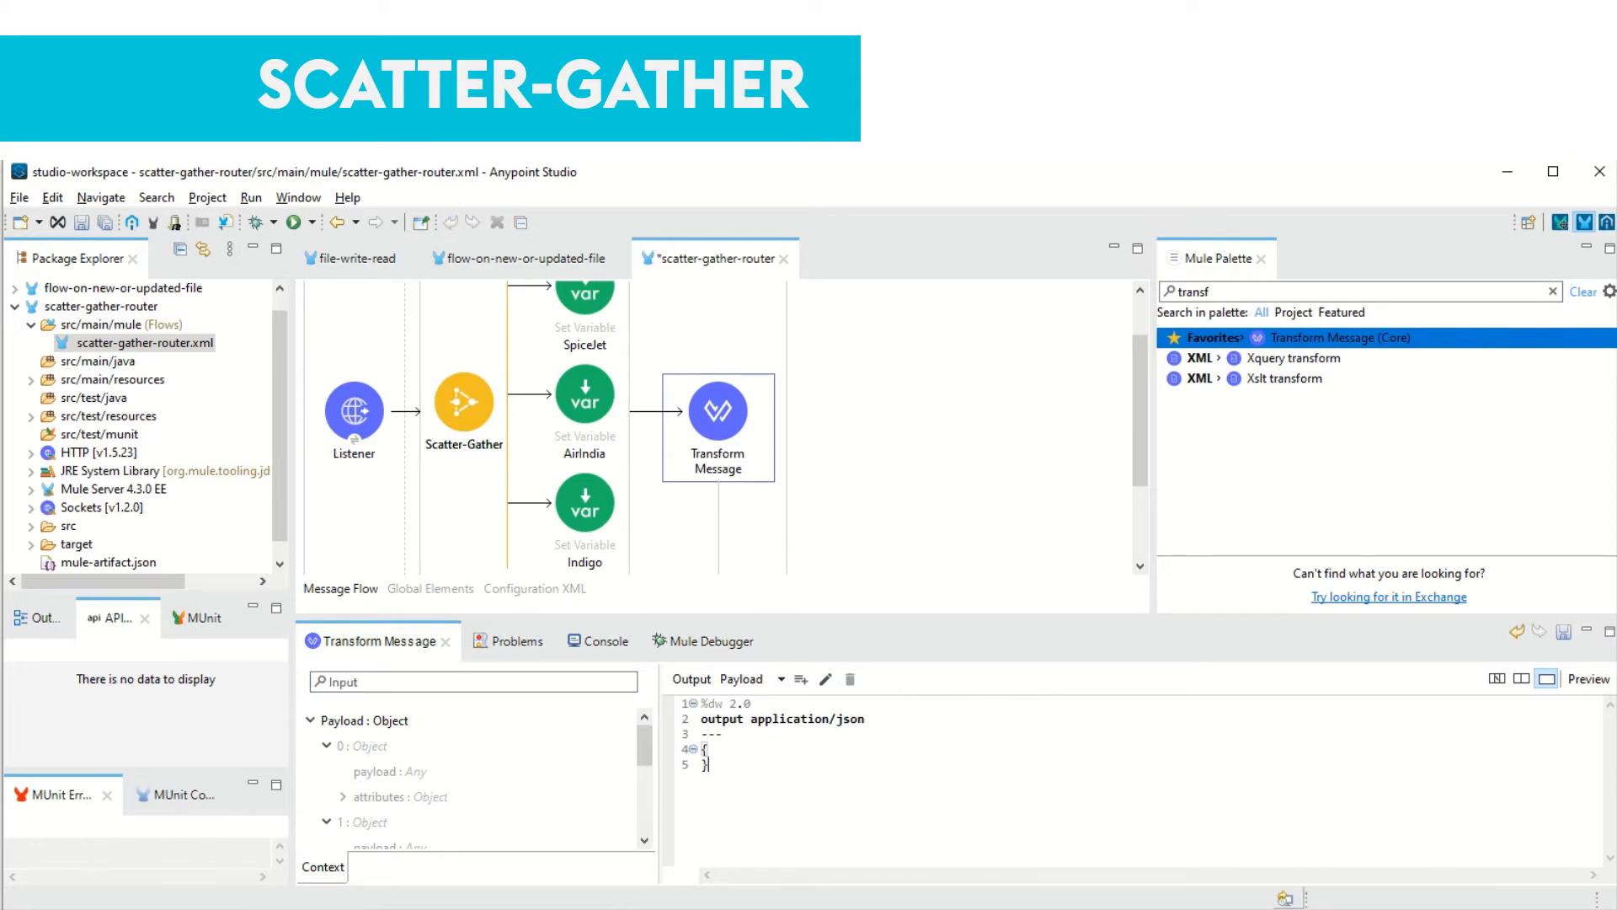
pyautogui.write('va')
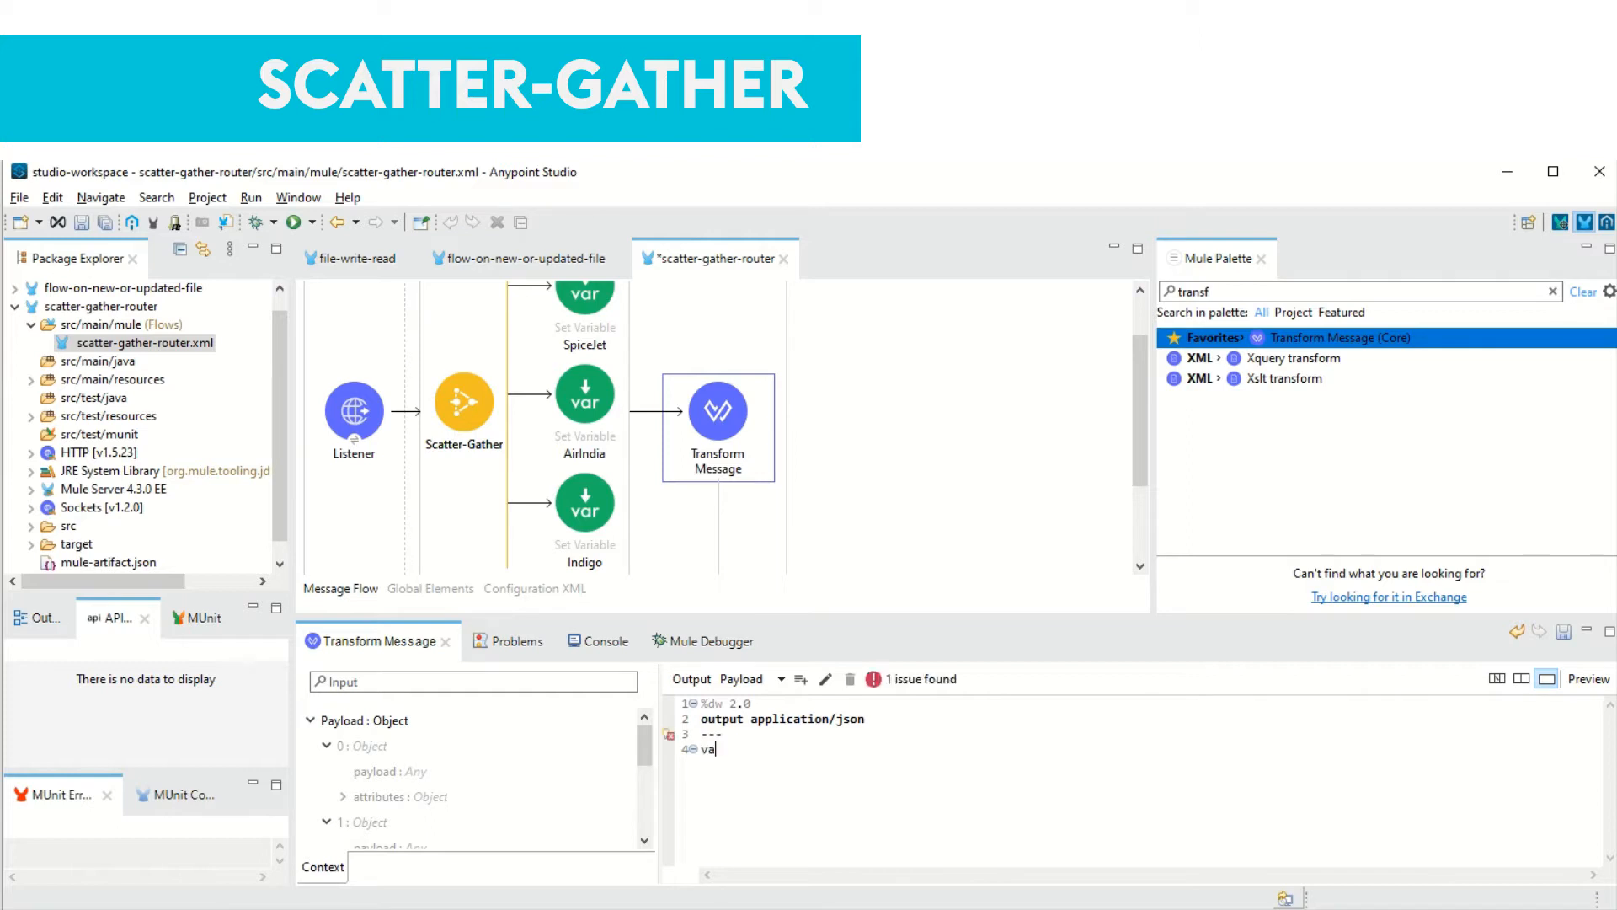
pyautogui.write('r.')
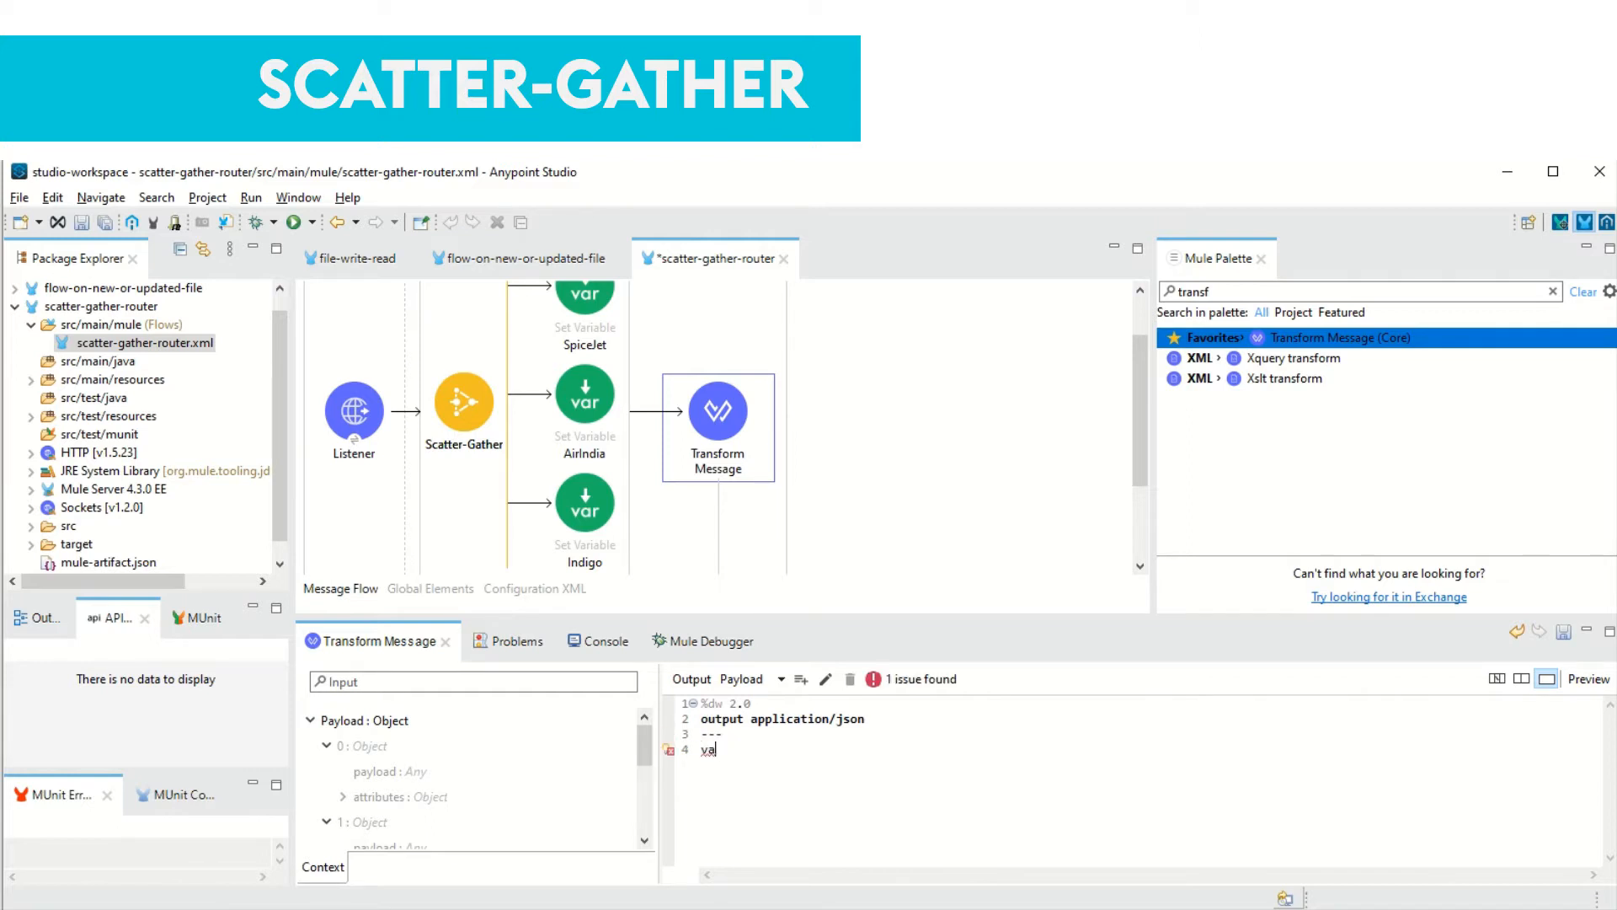
pyautogui.write('vars.')
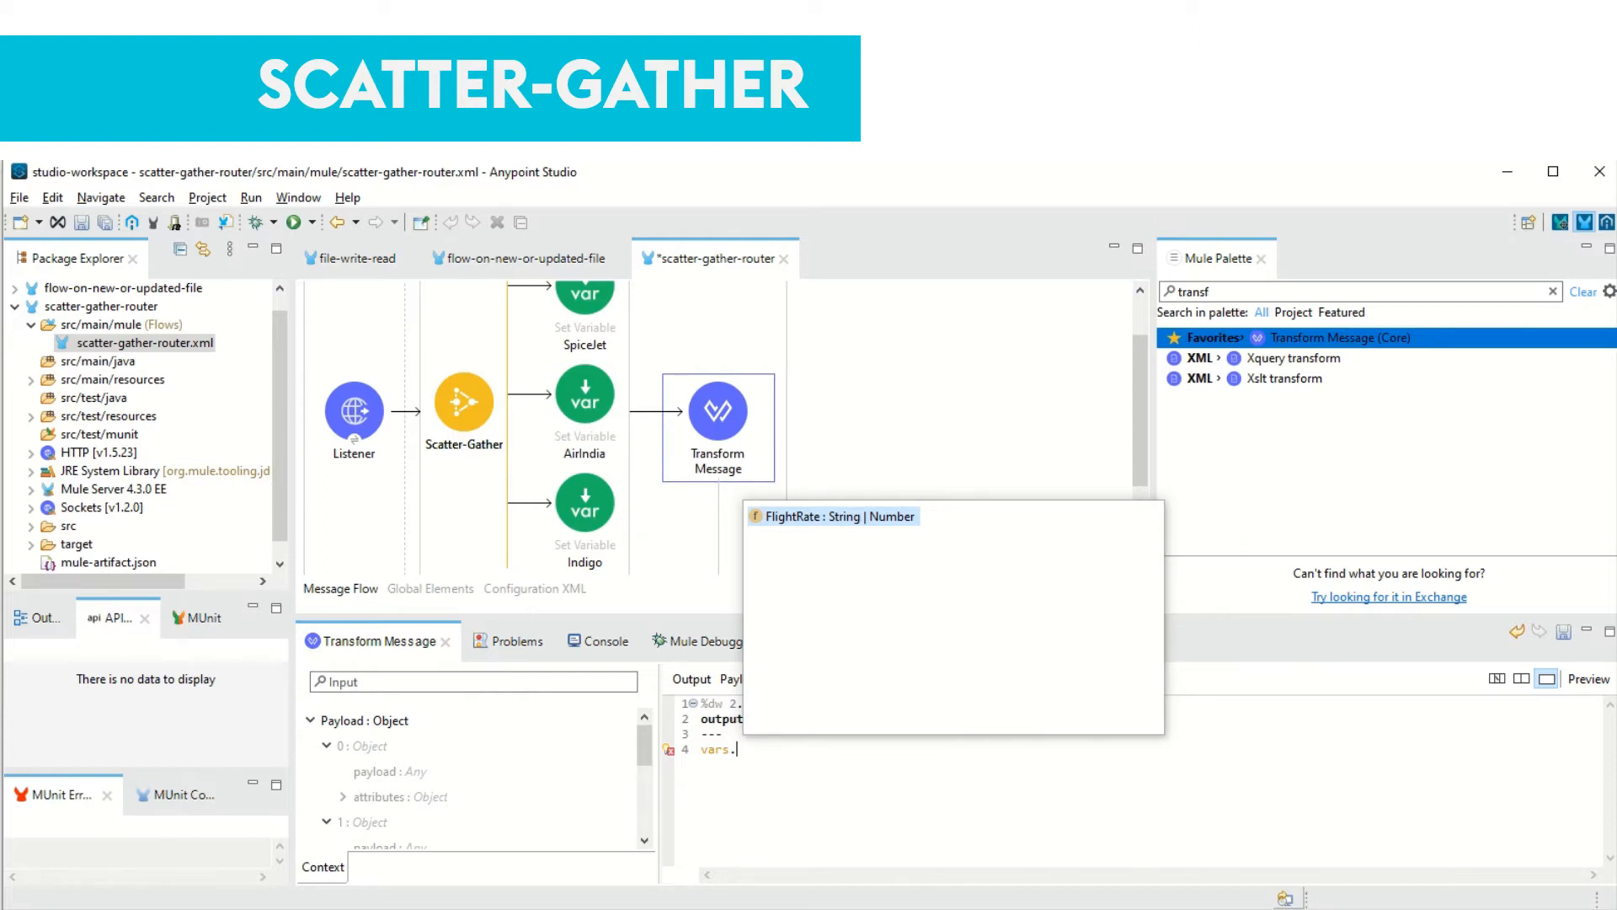
pyautogui.write('FlightRate')
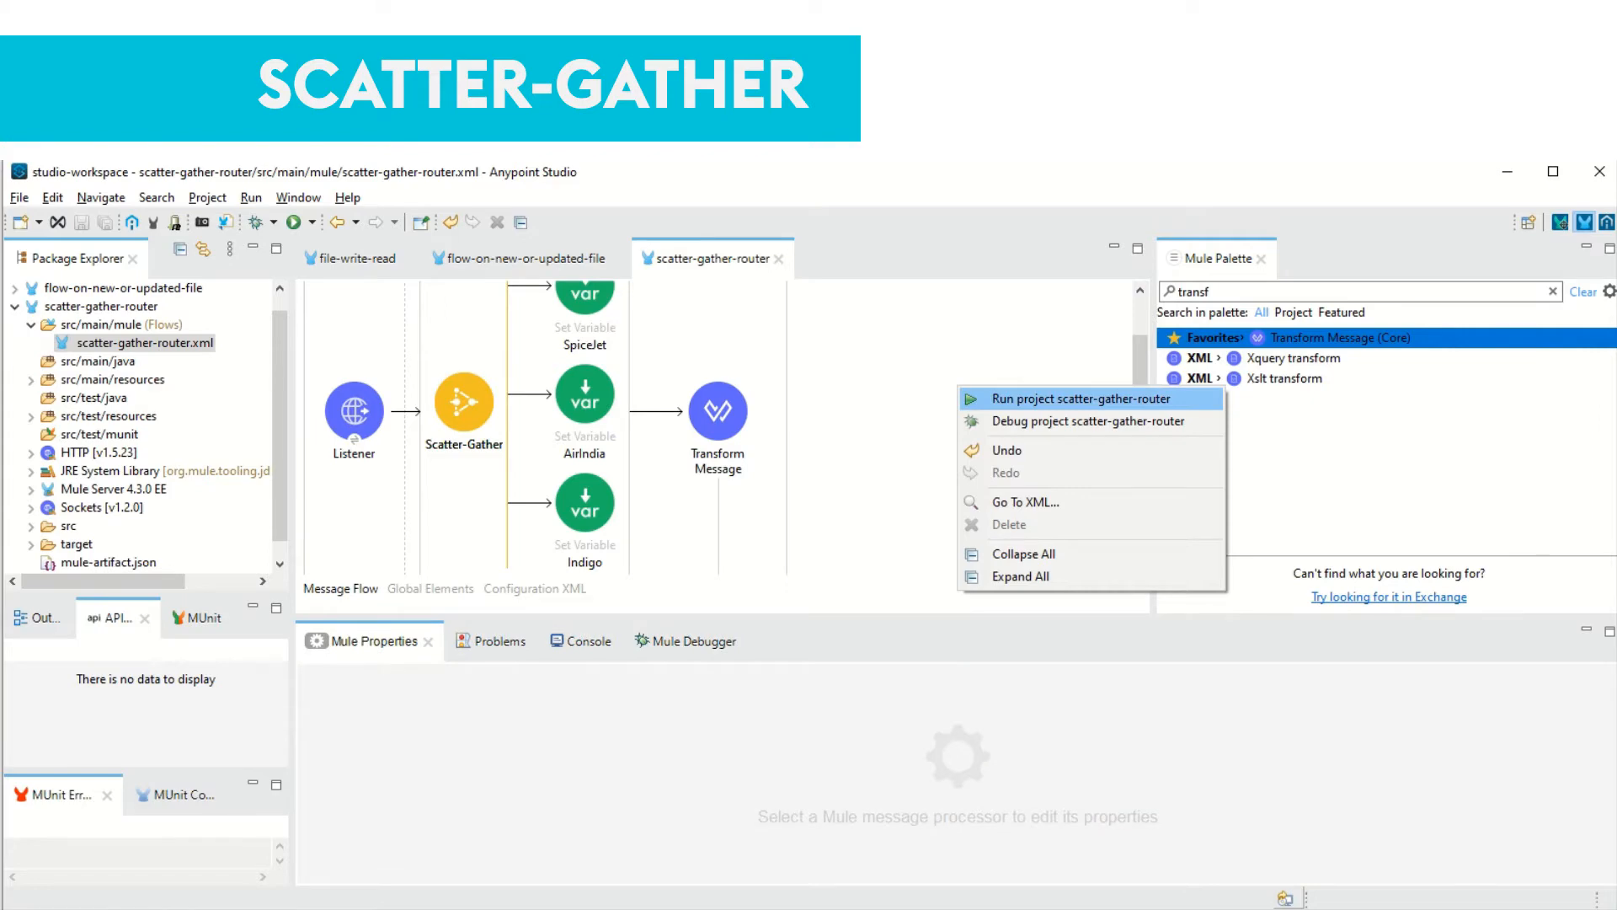
pyautogui.click(1080, 398)
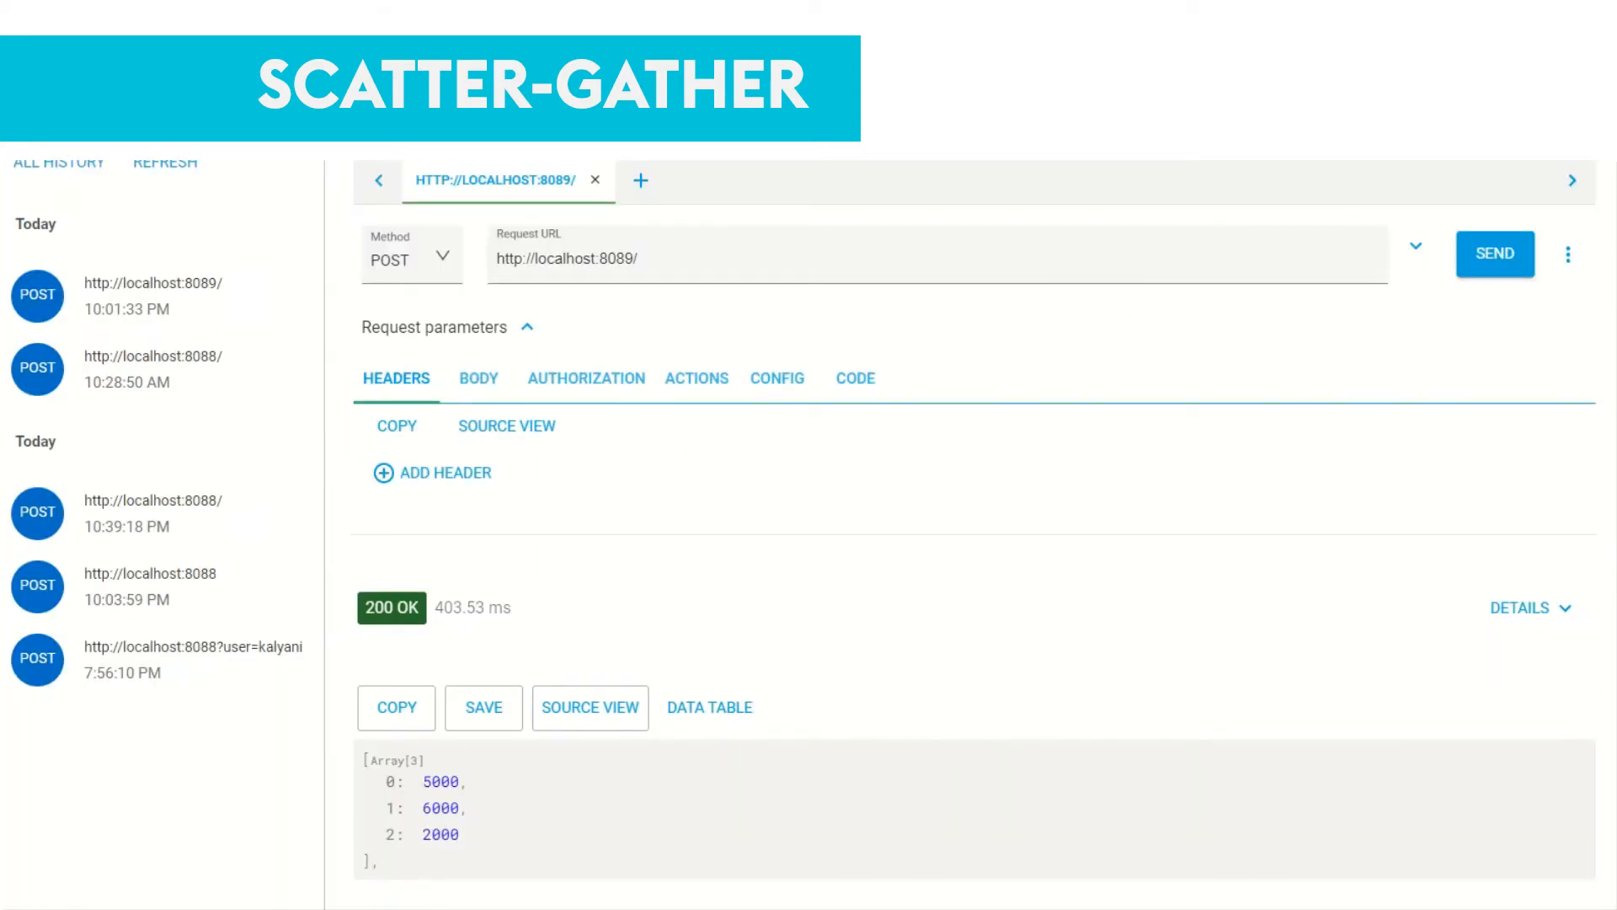
pyautogui.click(1494, 253)
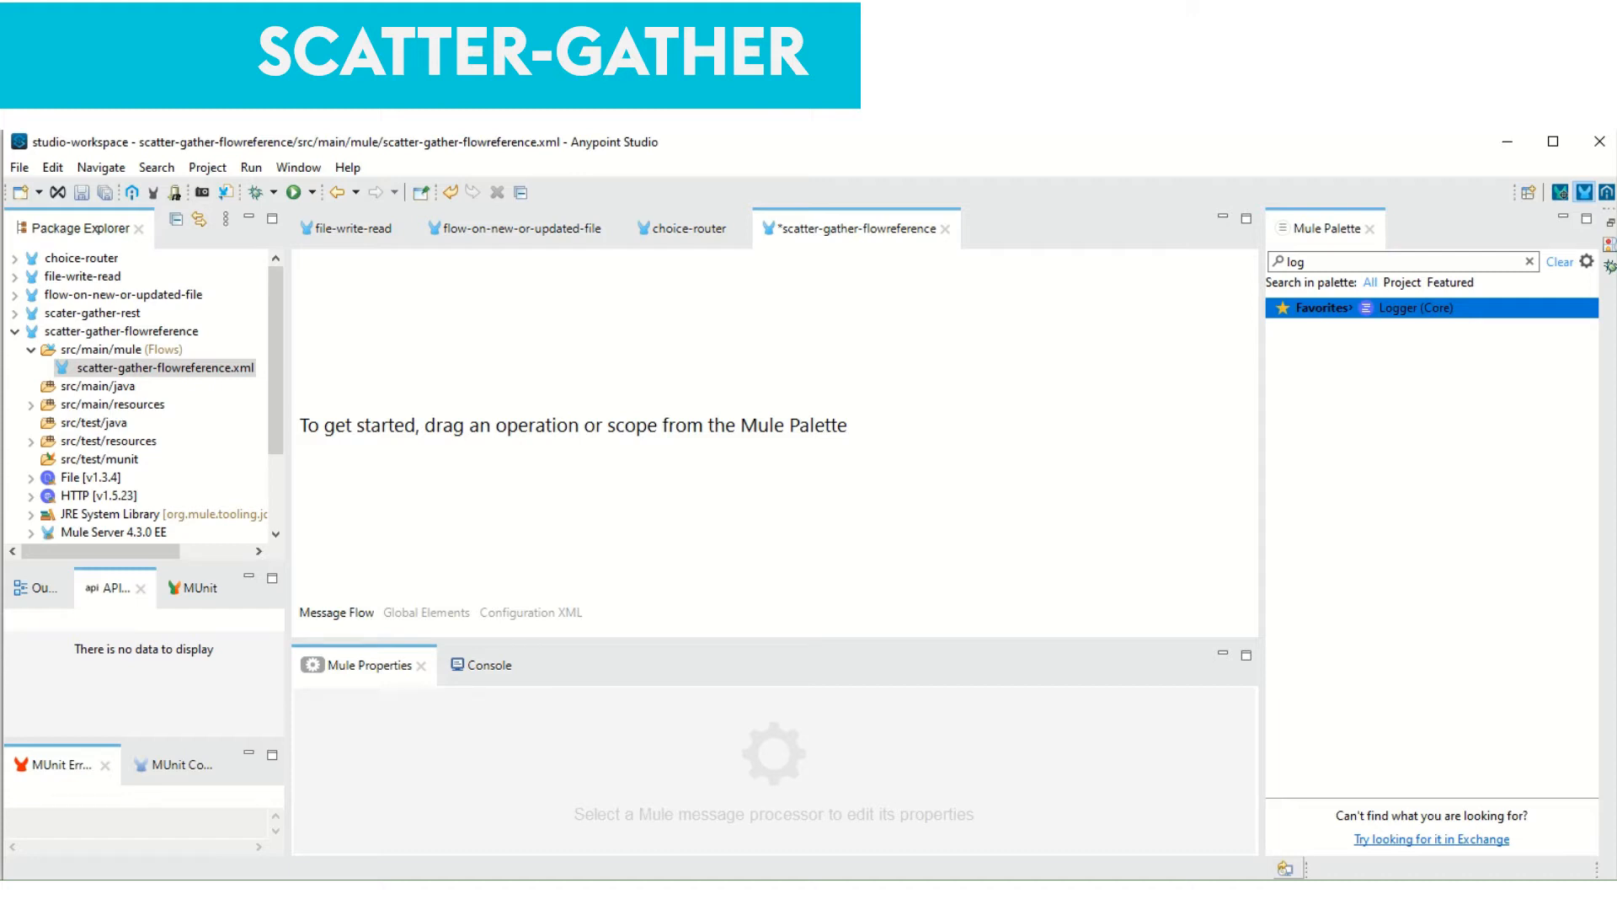
# Place a Scatter-Gather in the flowreference flow and add an HTTP Listener source
pyautogui.write('scatte')
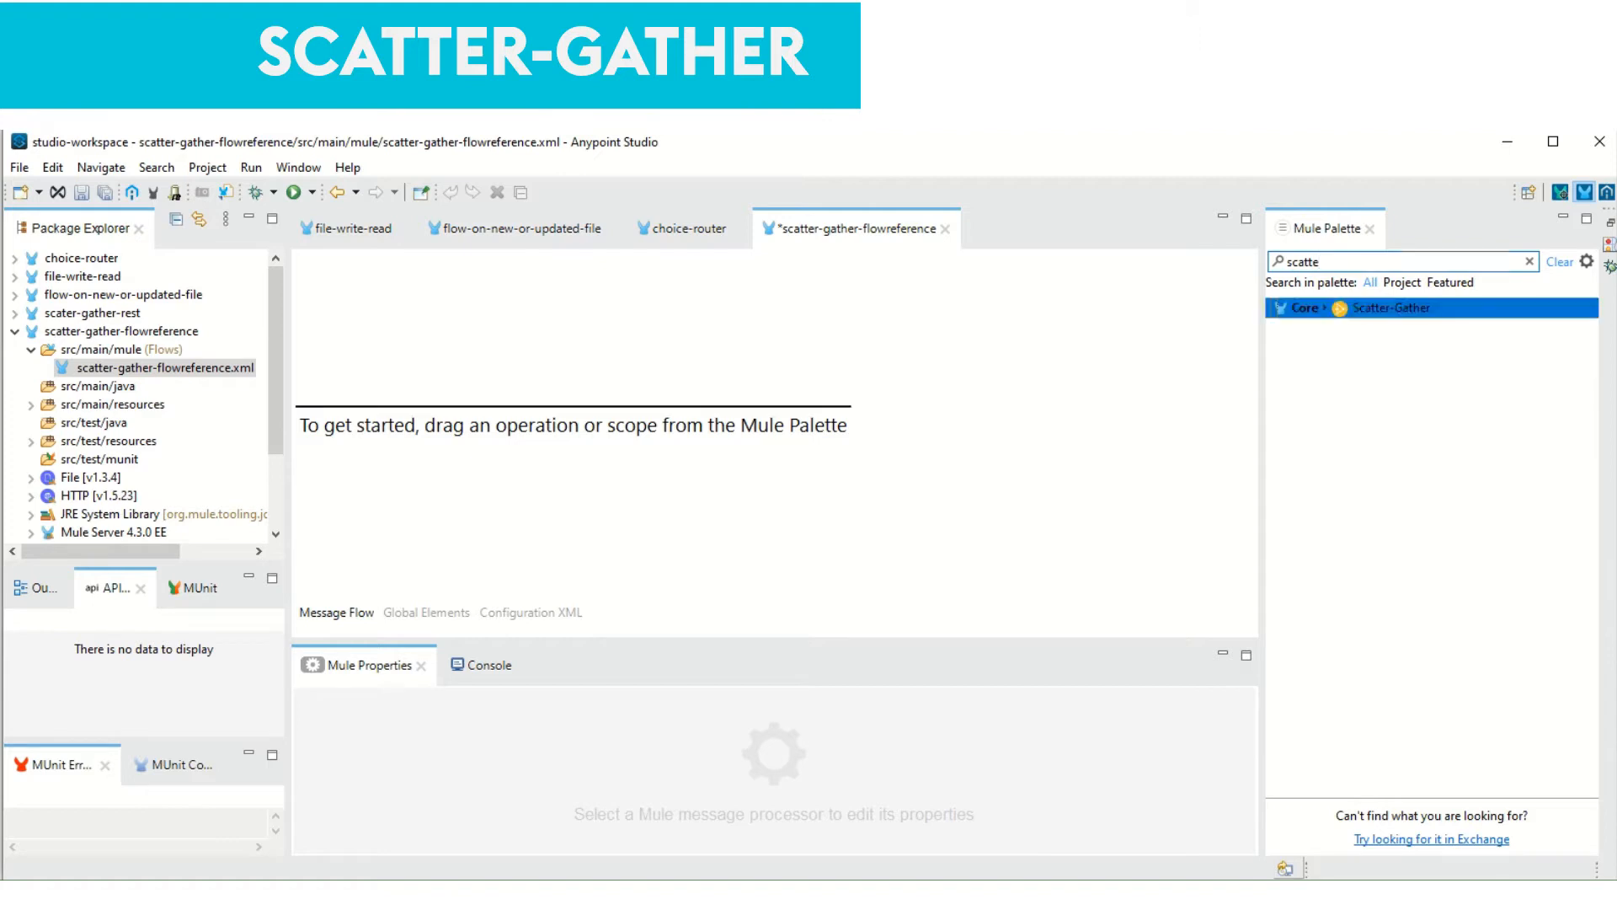
pyautogui.moveTo(1373, 308); pyautogui.dragTo(464, 417)
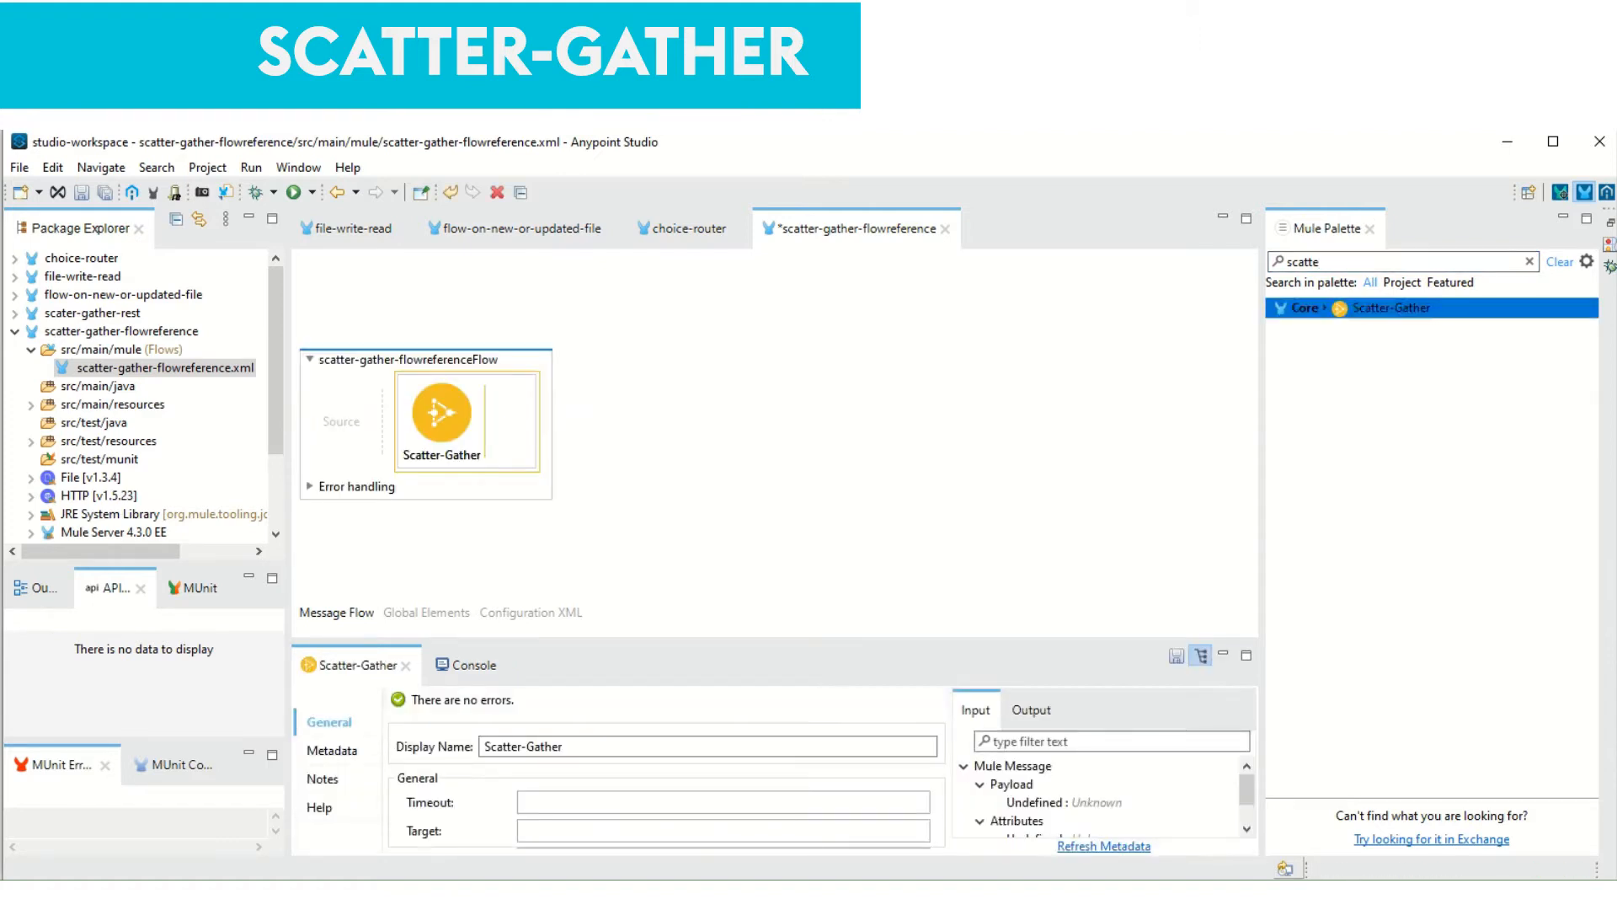
pyautogui.write('list')
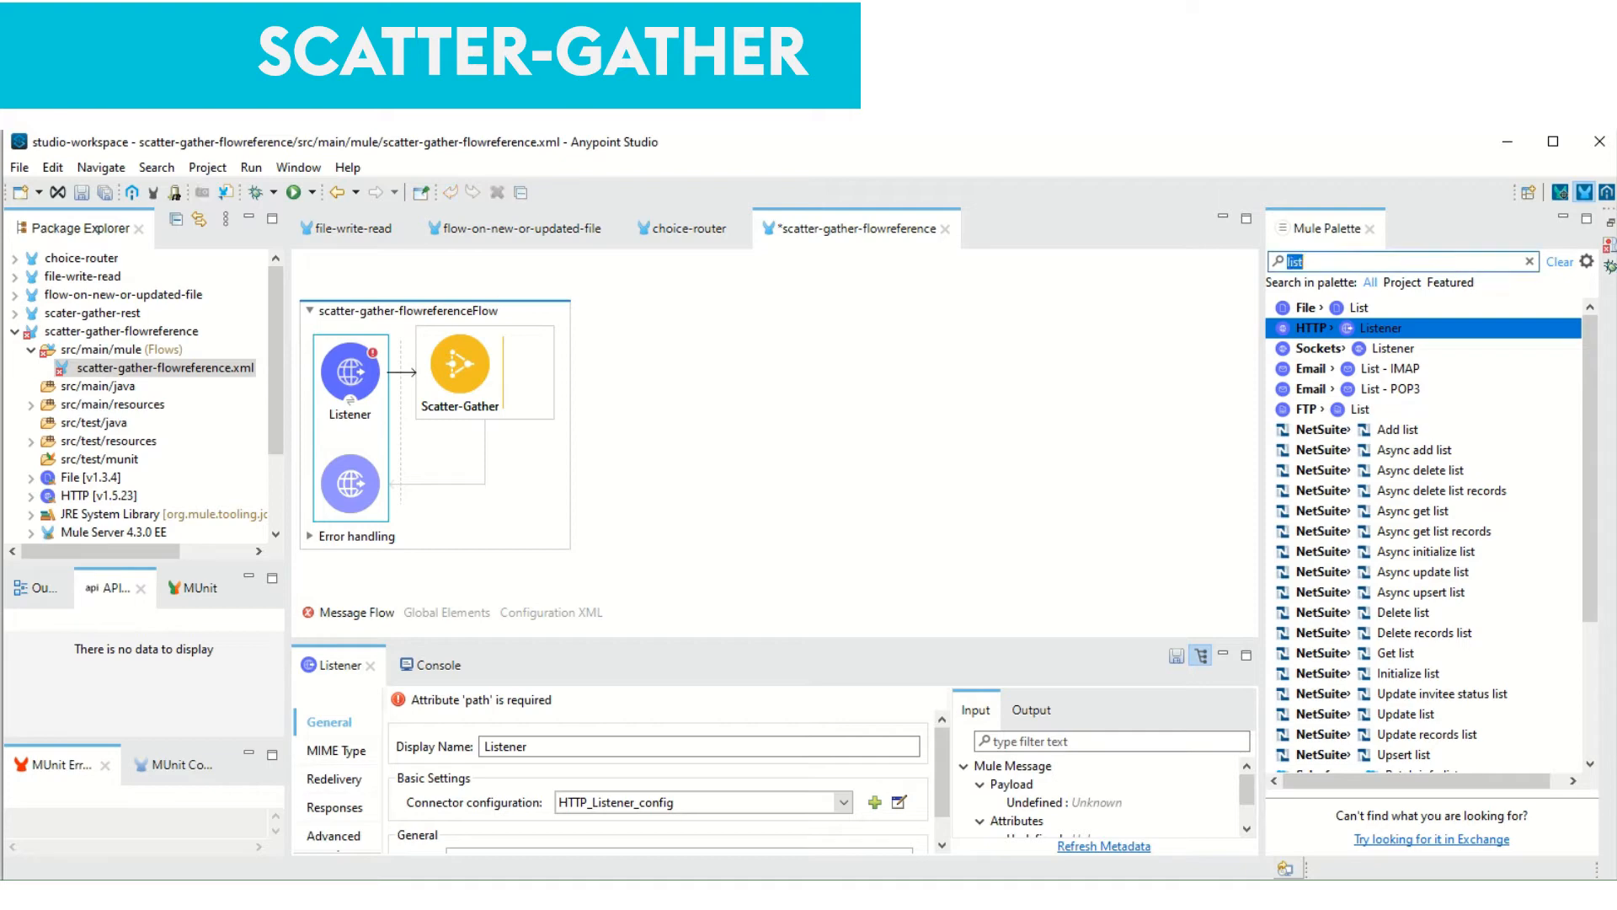
# Drop three Flow Reference routes into the Scatter-Gather and start renaming the first one
pyautogui.write('flo')
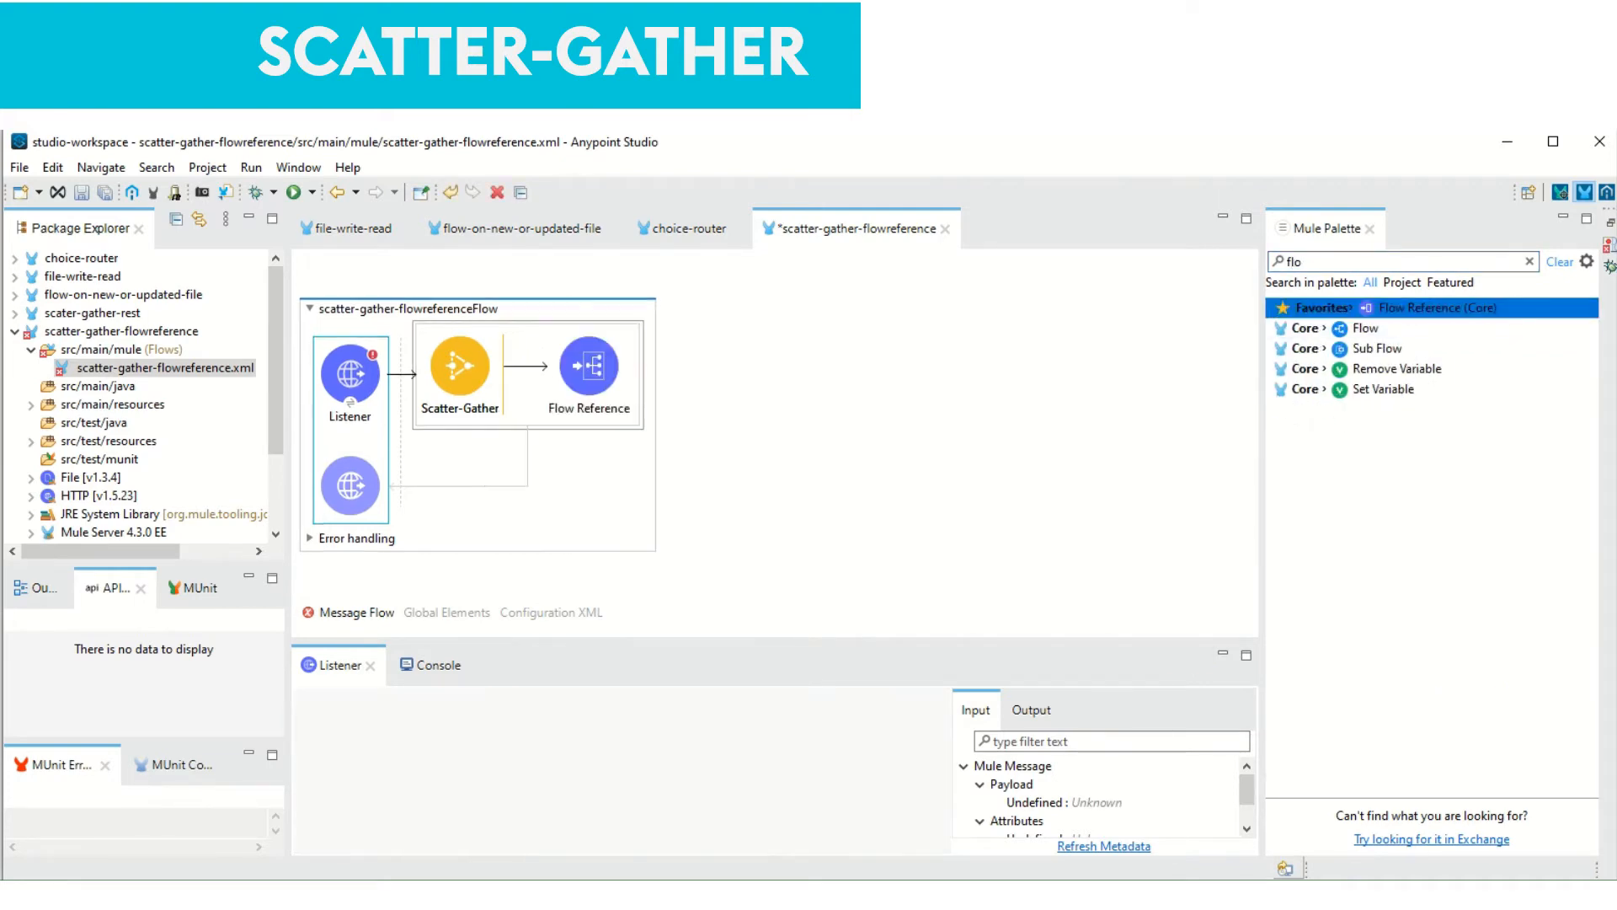
pyautogui.click(588, 366)
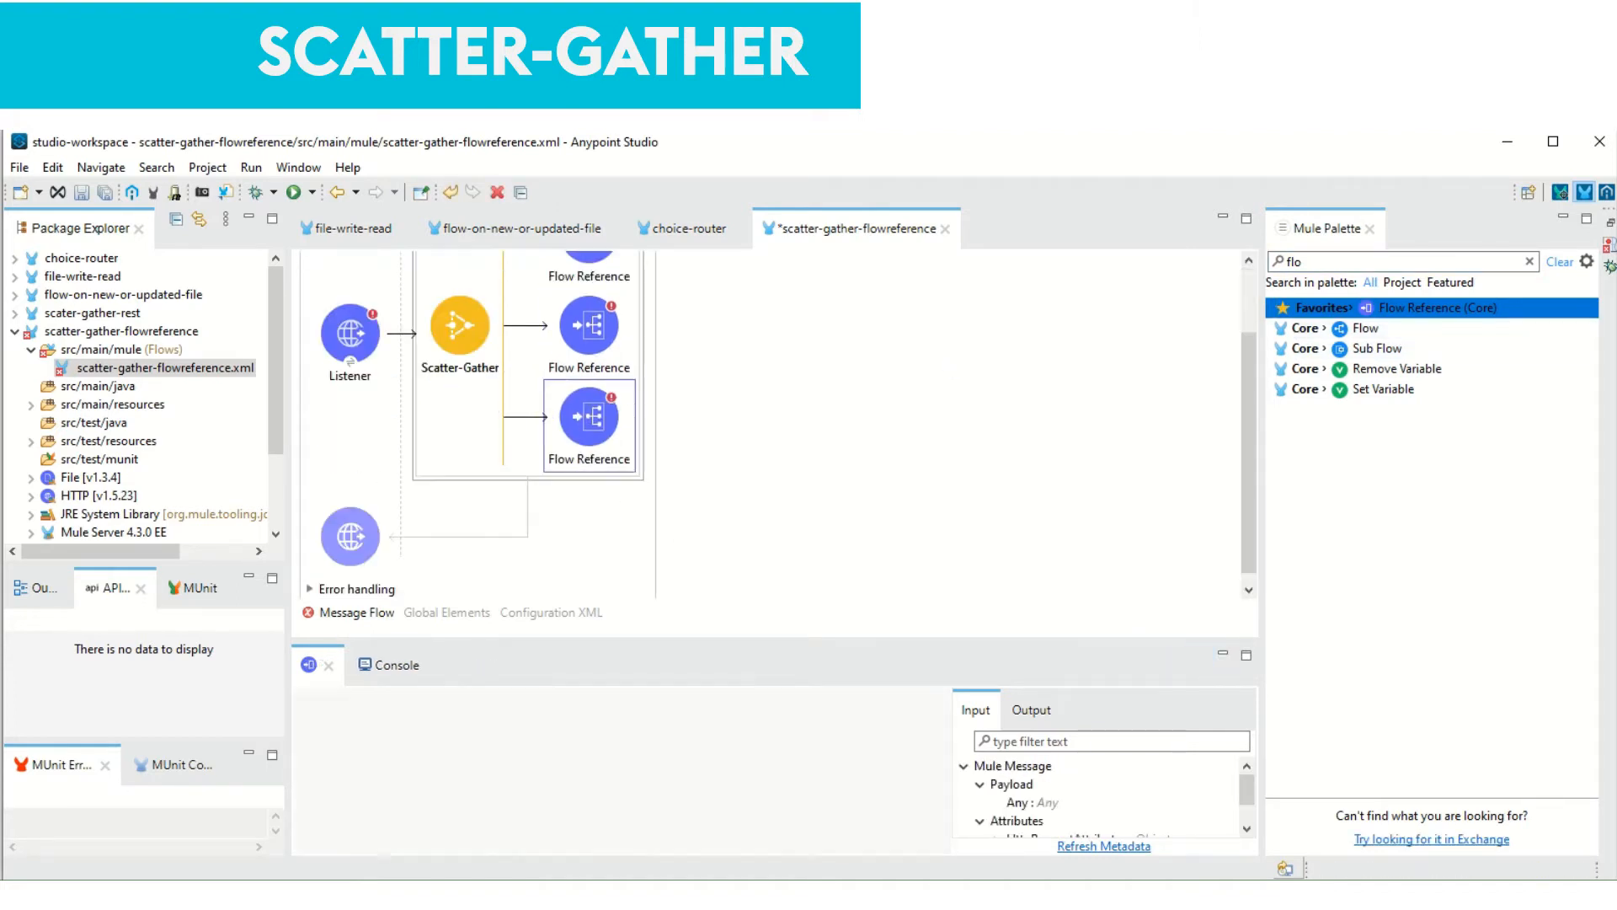
pyautogui.doubleClick(588, 511)
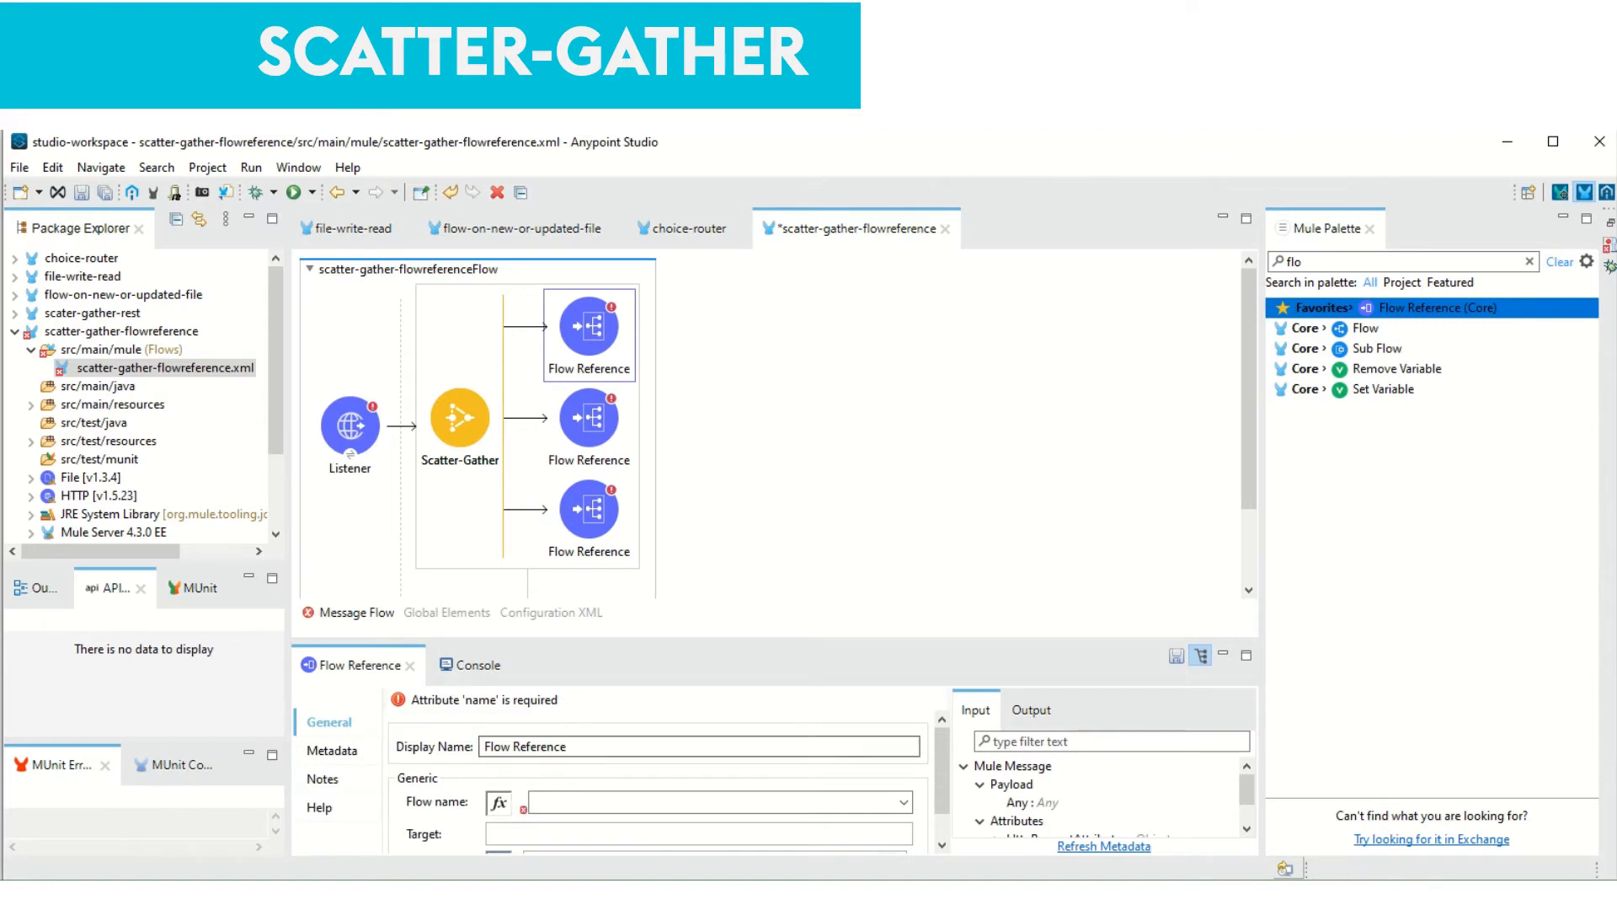
pyautogui.write('flow-ref')
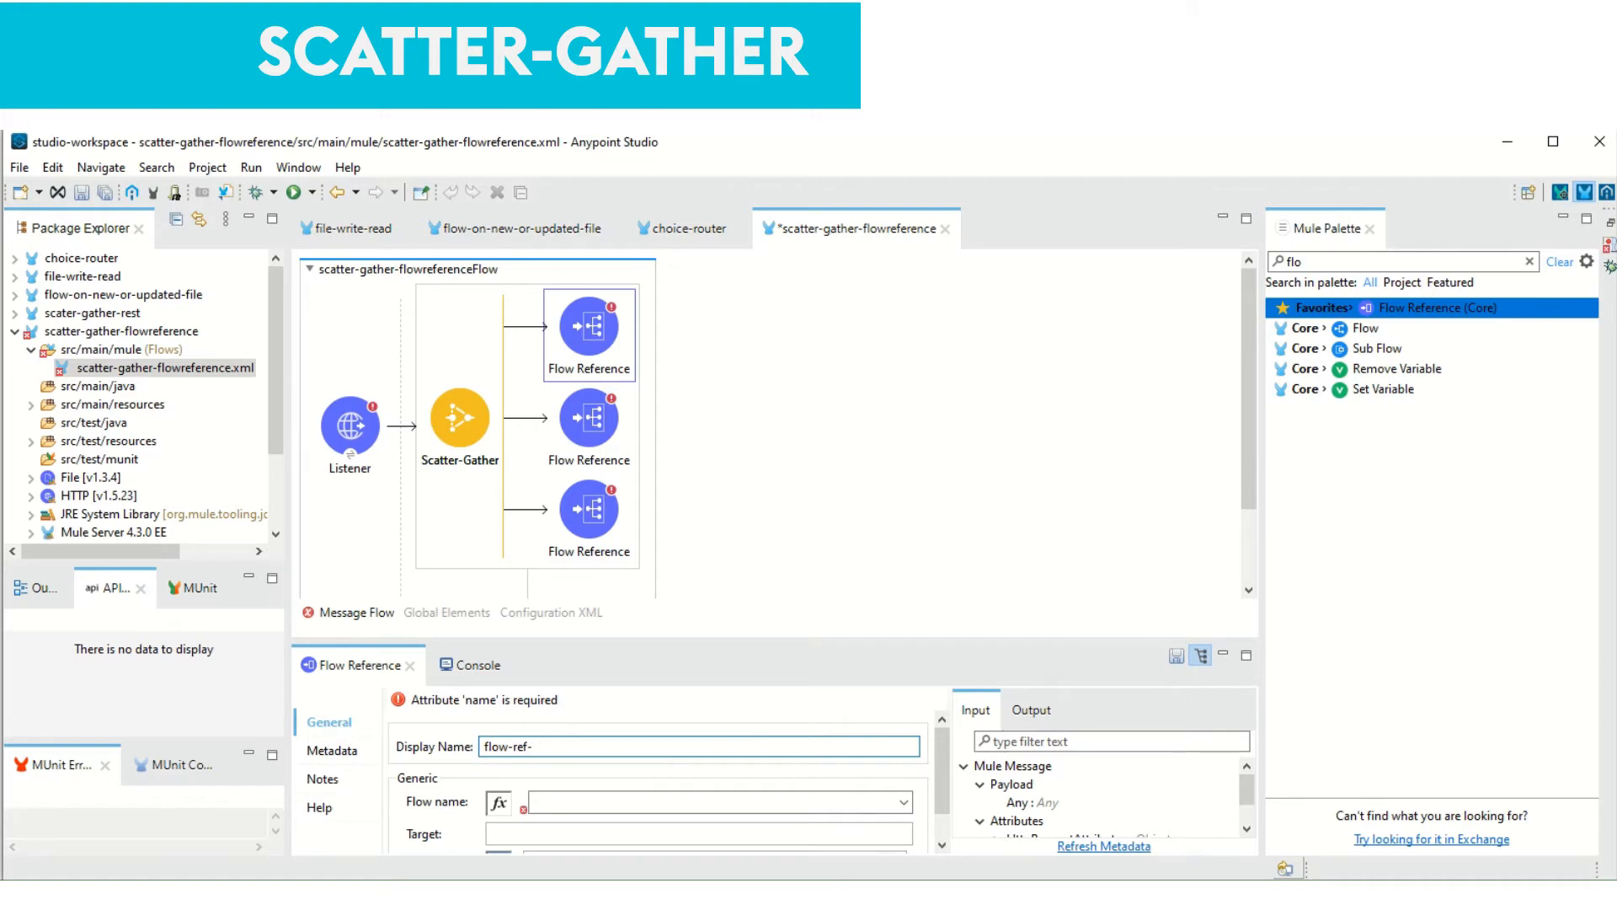
# Set the route Display Names to flow-ref-indigo, flow-ref-airindia and flow-ref-spicejet
pyautogui.write('-indigo')
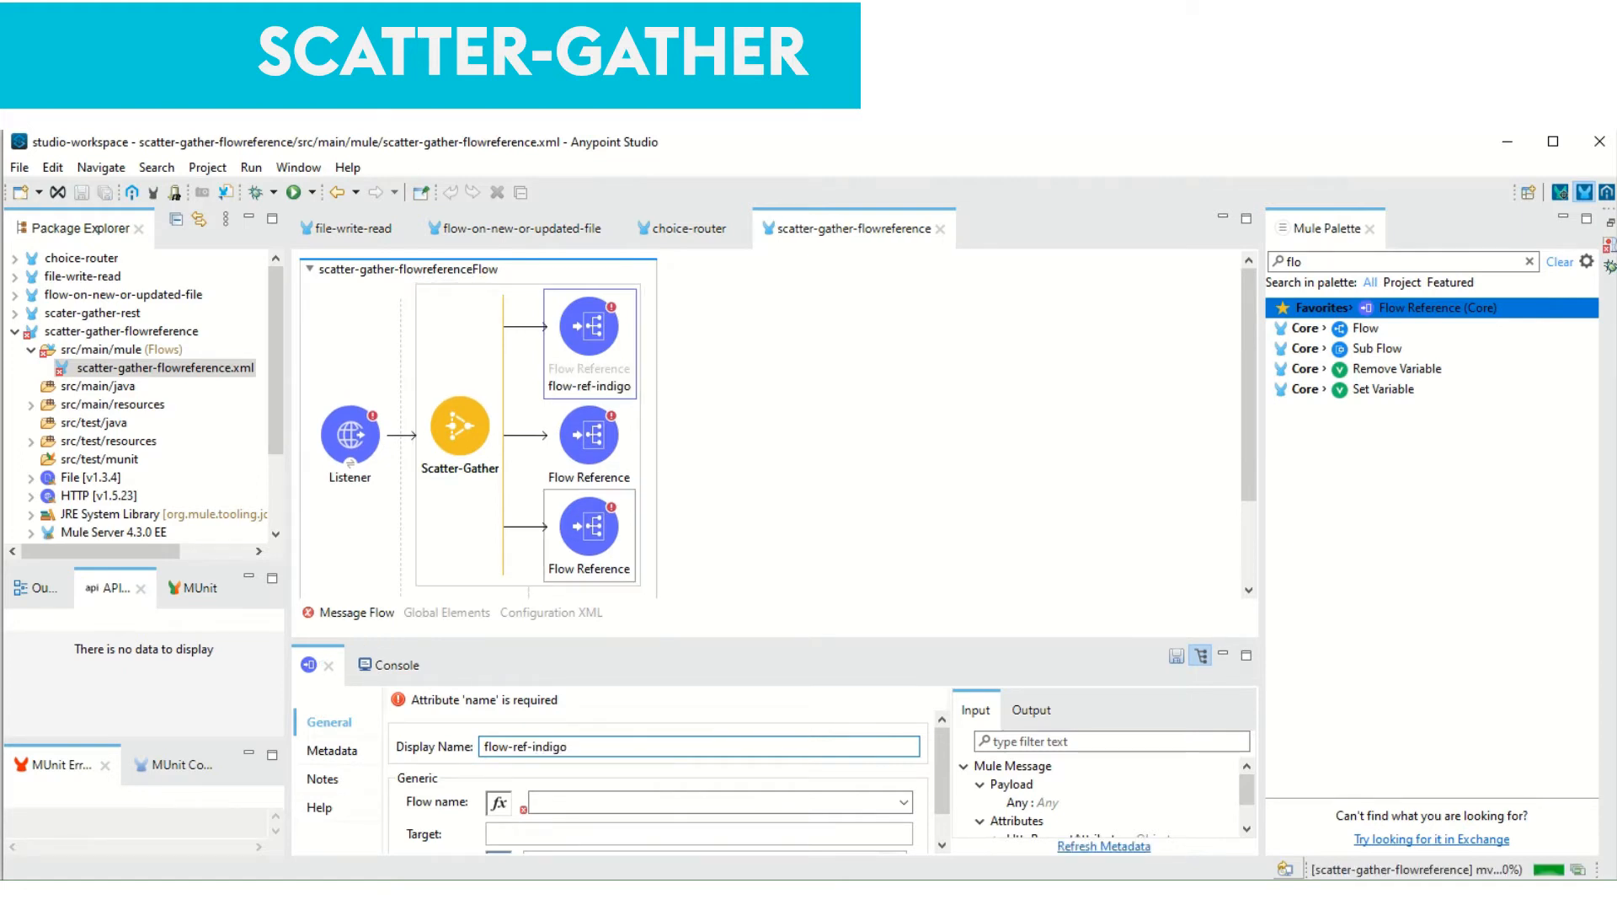
pyautogui.click(589, 438)
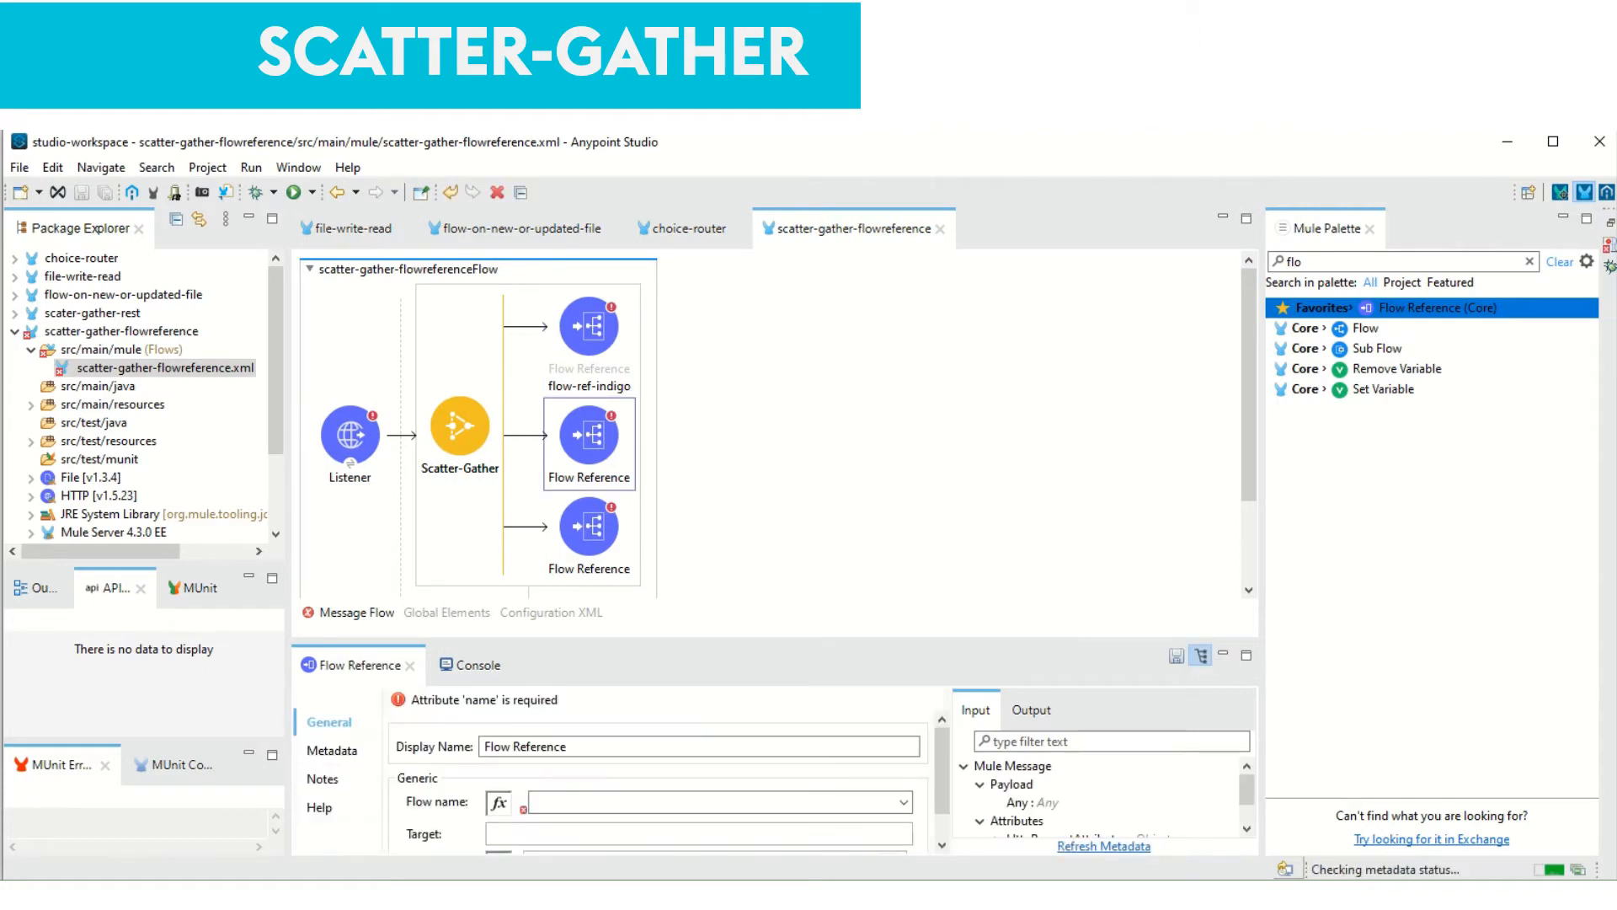
pyautogui.write('flow-ref-ai')
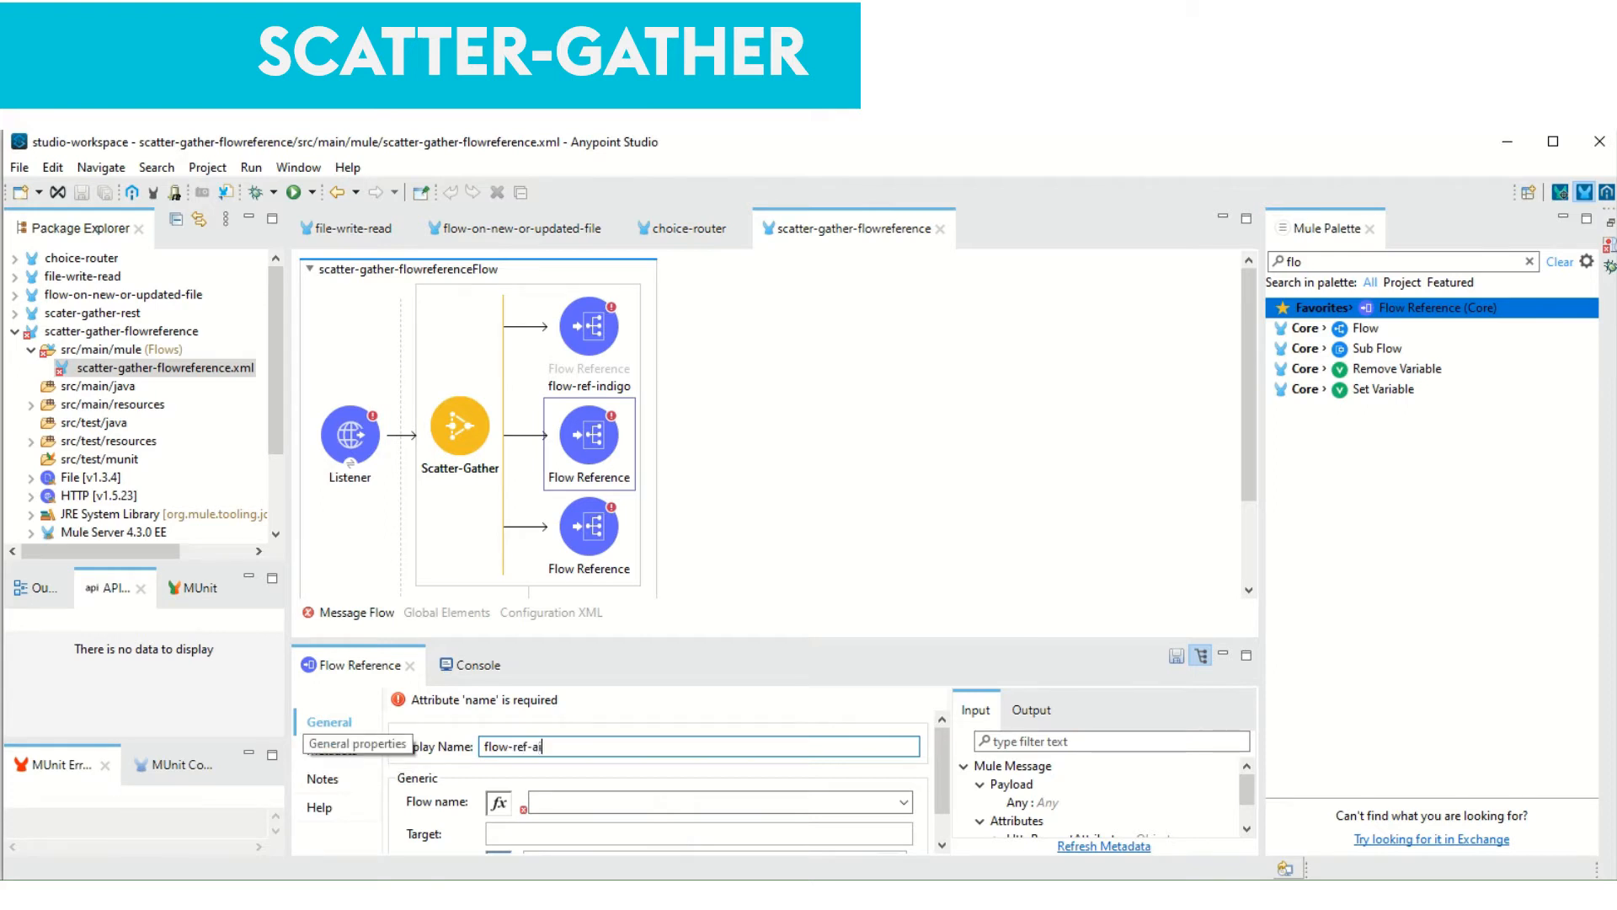
pyautogui.write('rindia')
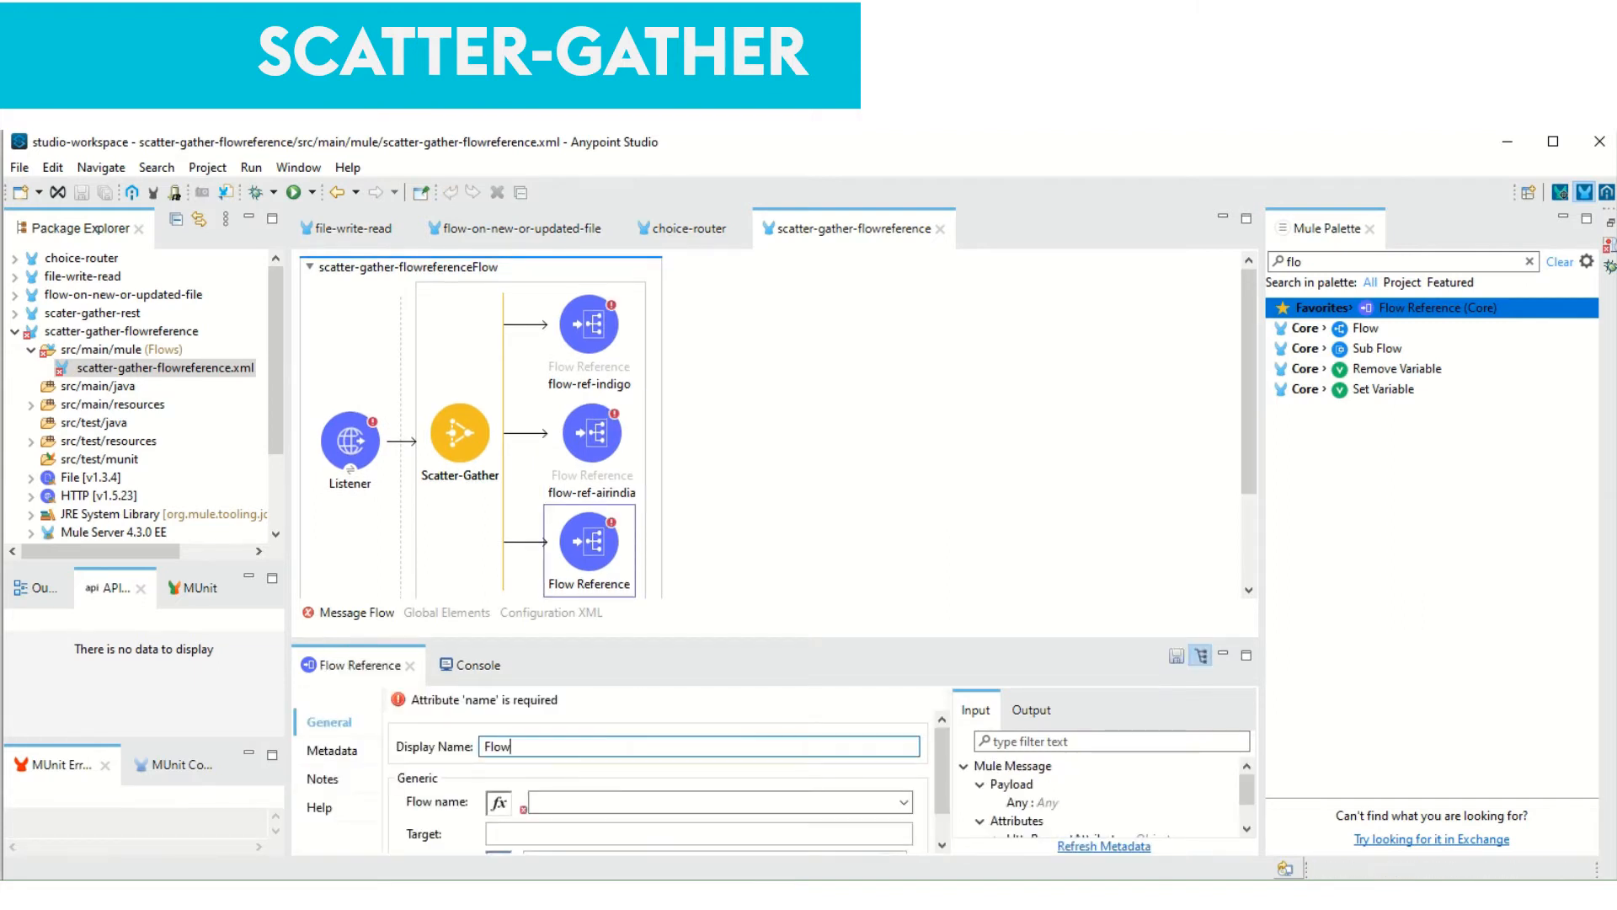
pyautogui.click(698, 746)
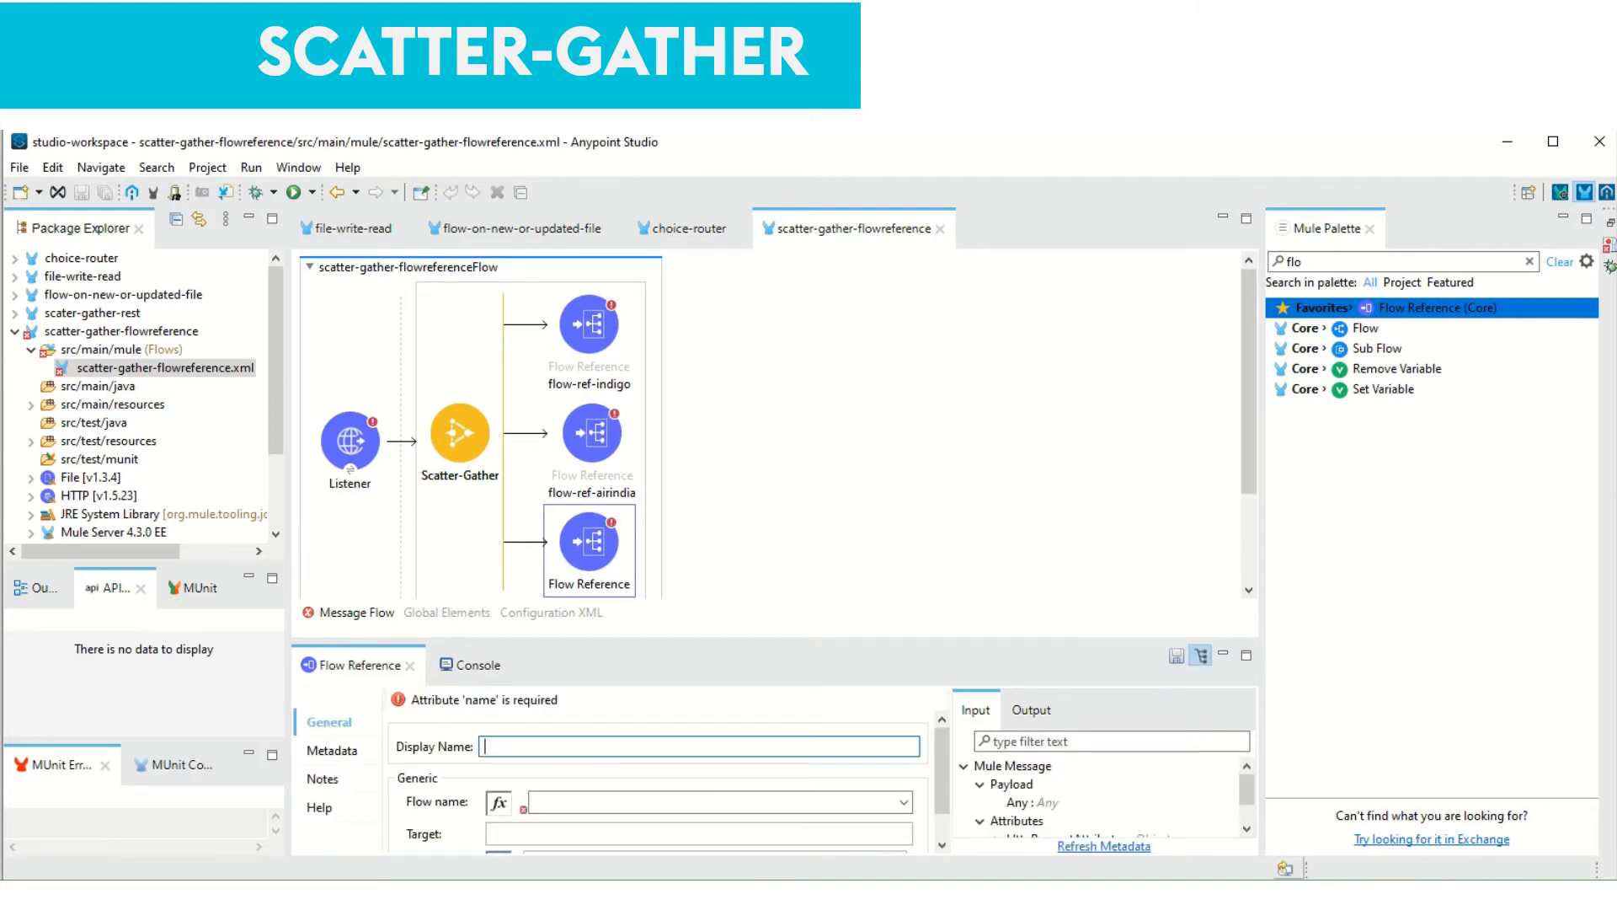
pyautogui.write('flow-ref')
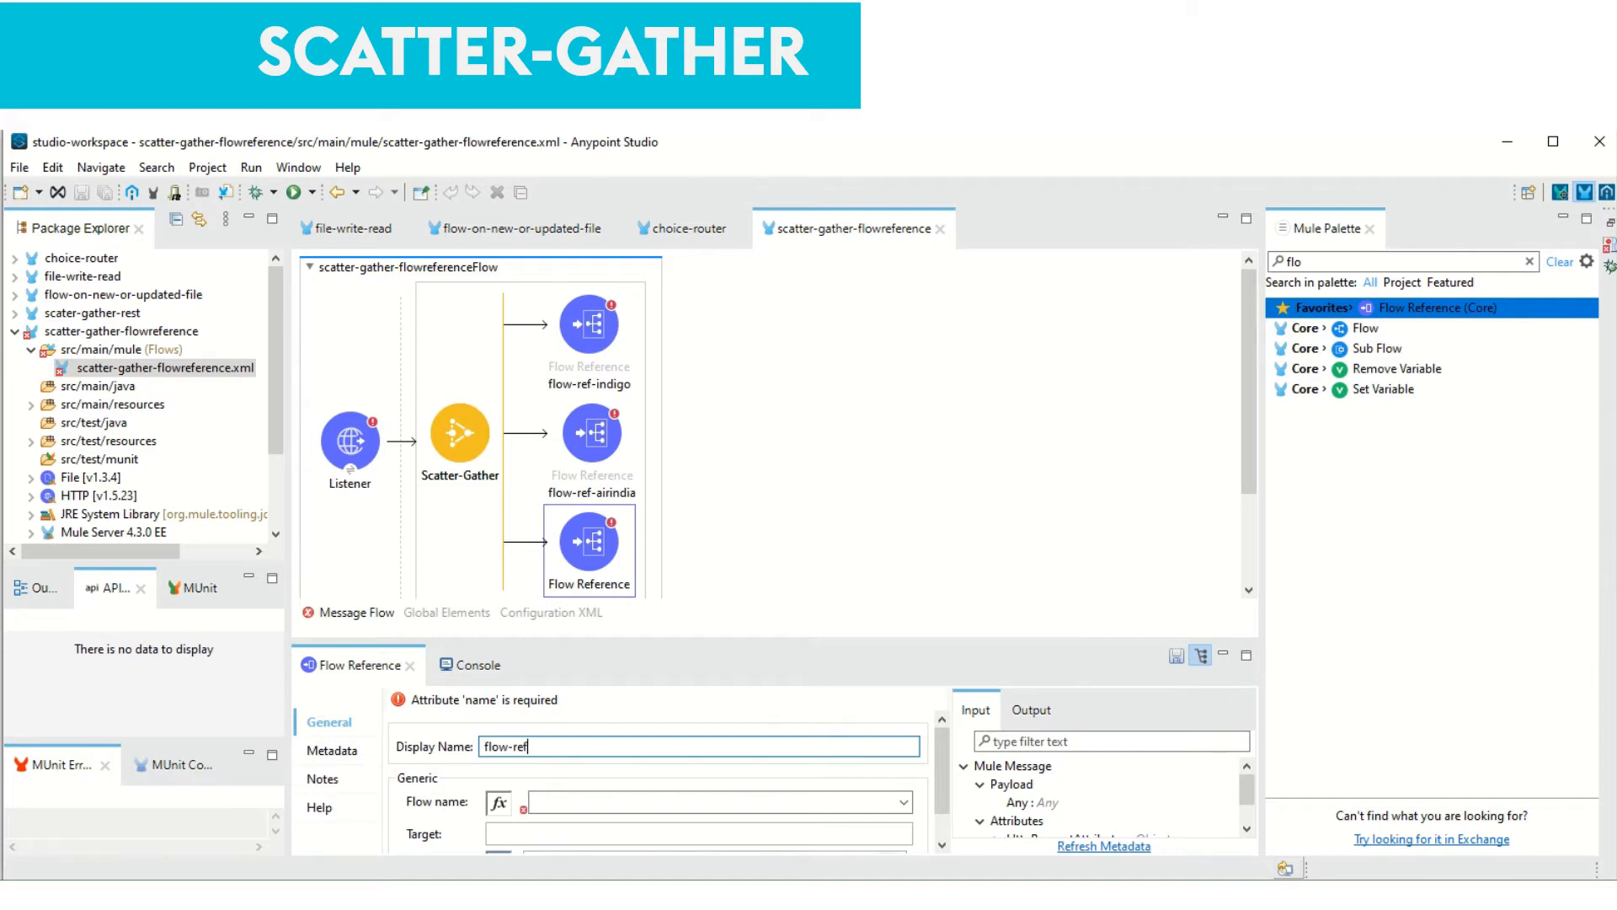
pyautogui.write('-spiceje')
pyautogui.click(1405, 261)
pyautogui.write('tran')
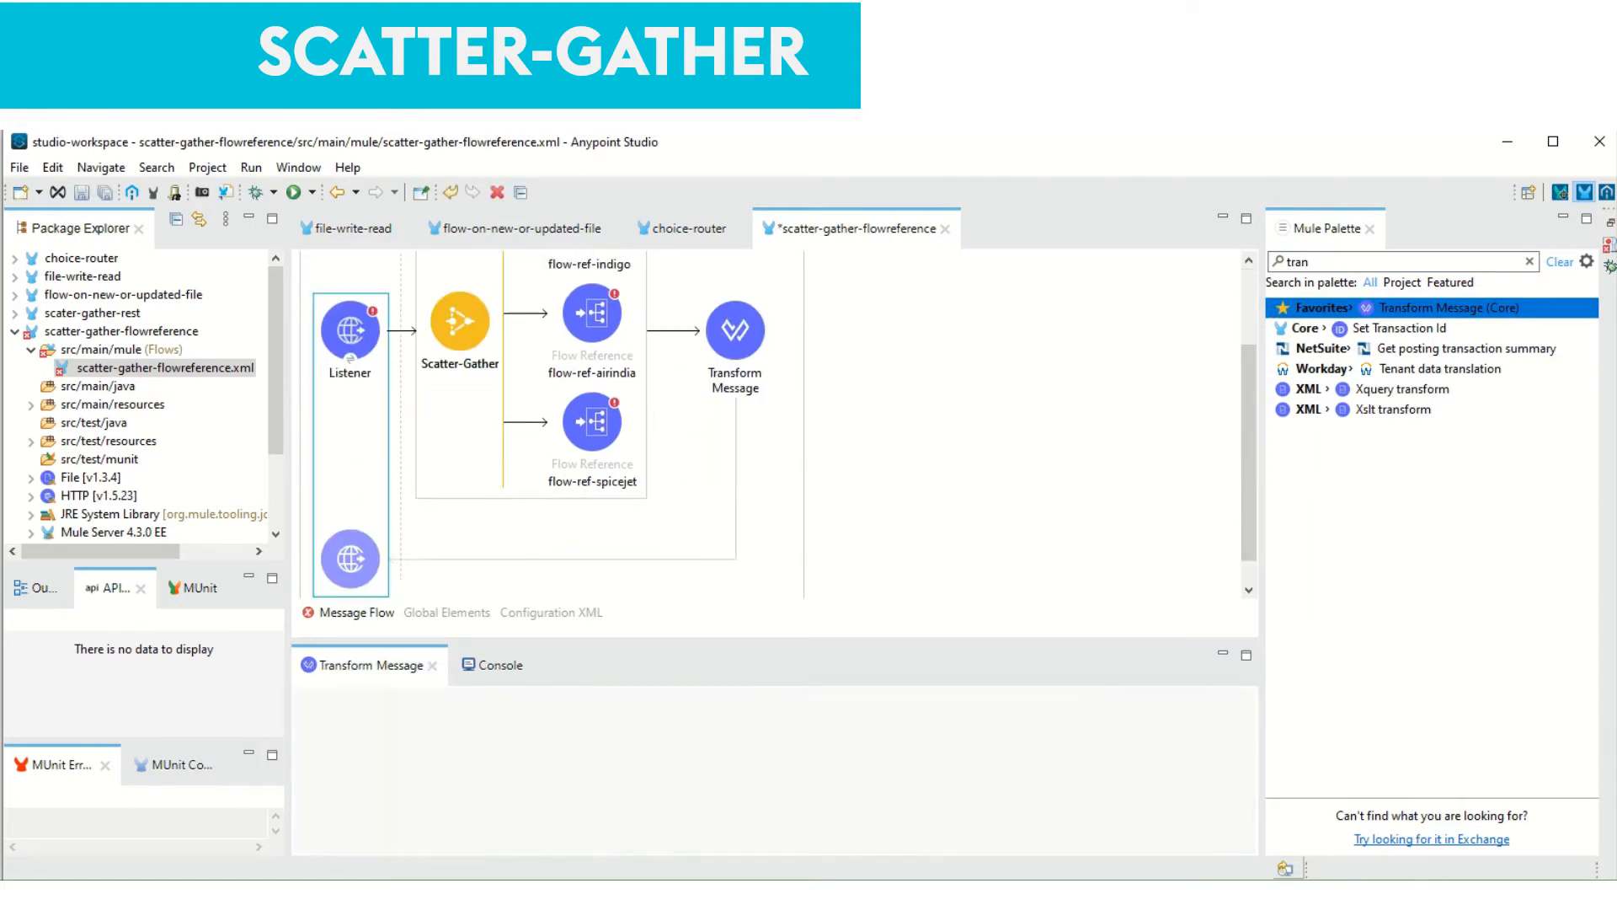
# Keep the Listener connection on port 8088 and set its Path to /getFlightRates
pyautogui.doubleClick(348, 336)
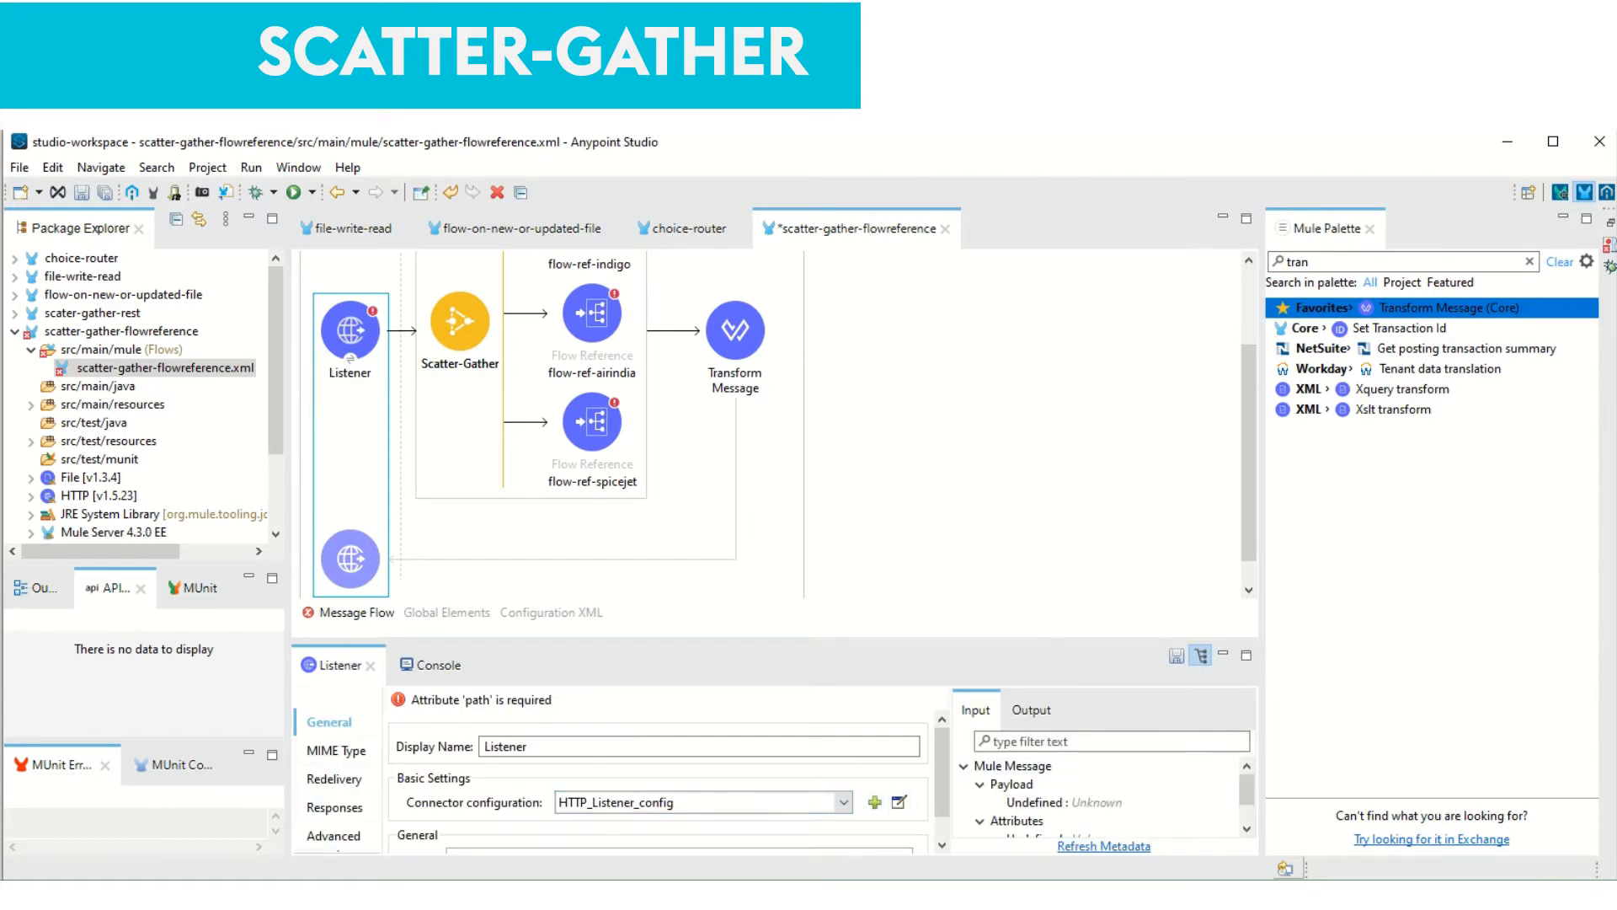
pyautogui.click(898, 803)
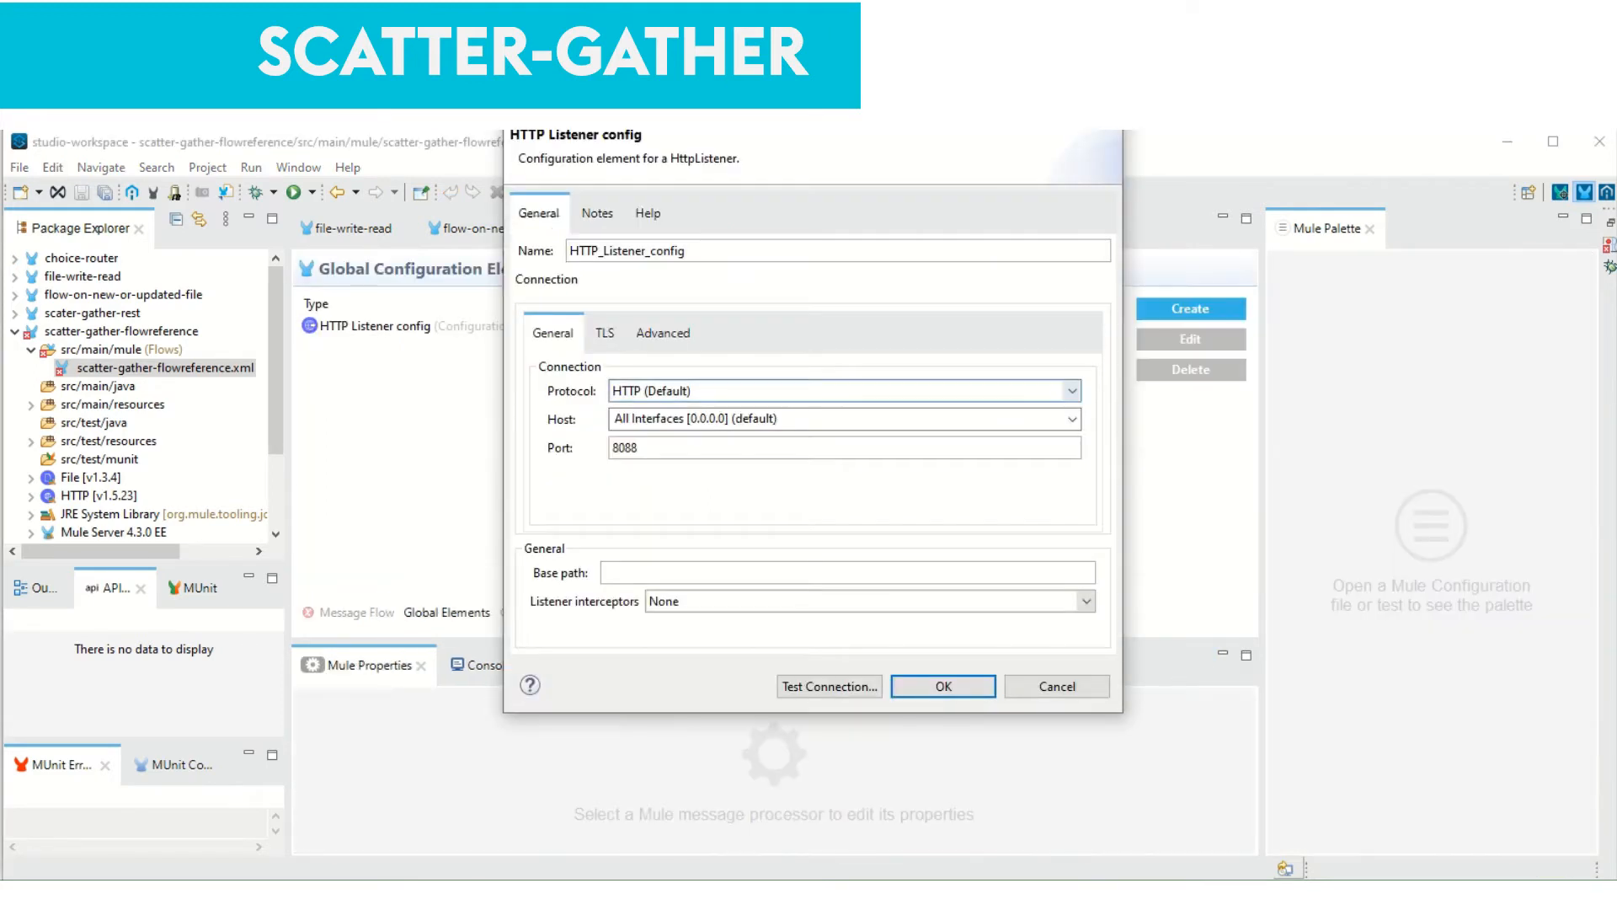
pyautogui.click(941, 686)
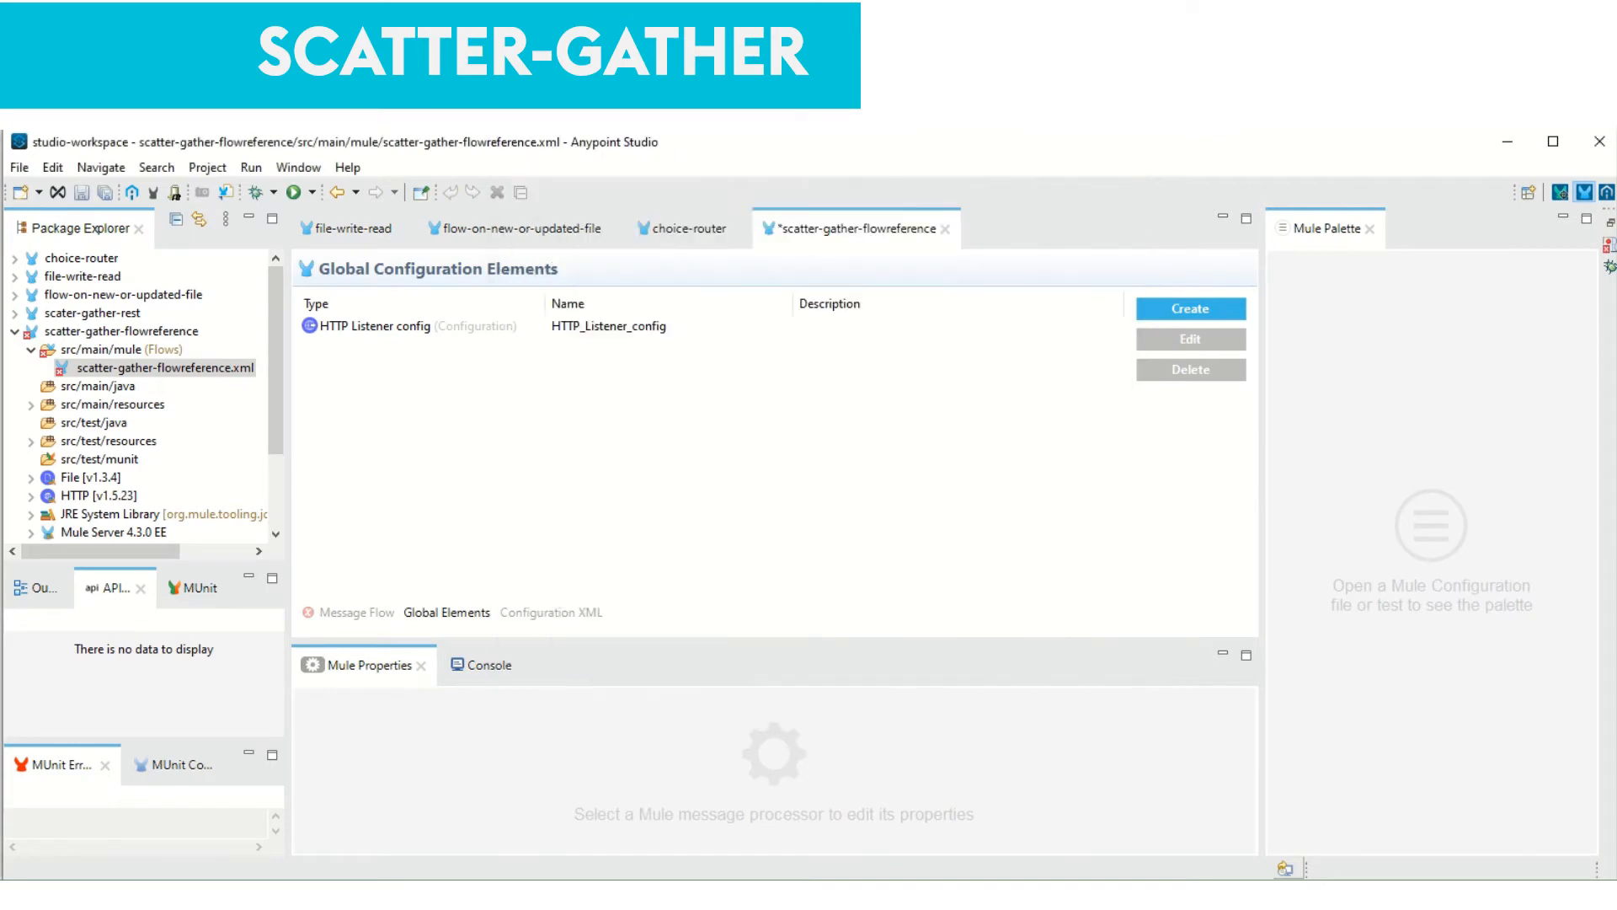
pyautogui.click(355, 612)
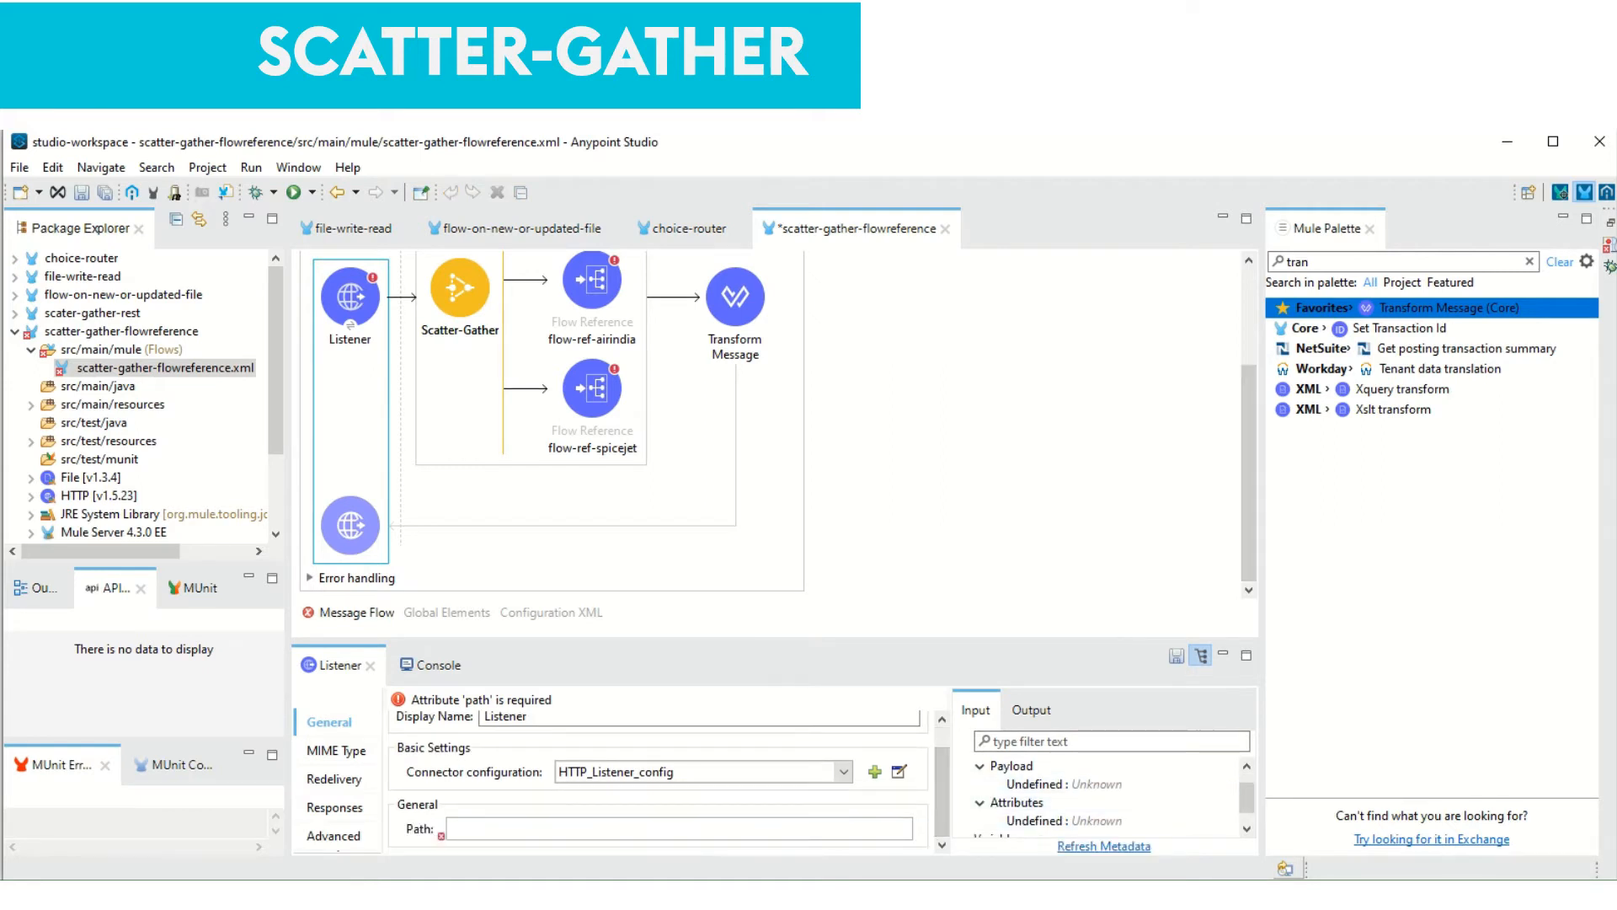
pyautogui.write('getFlightRates')
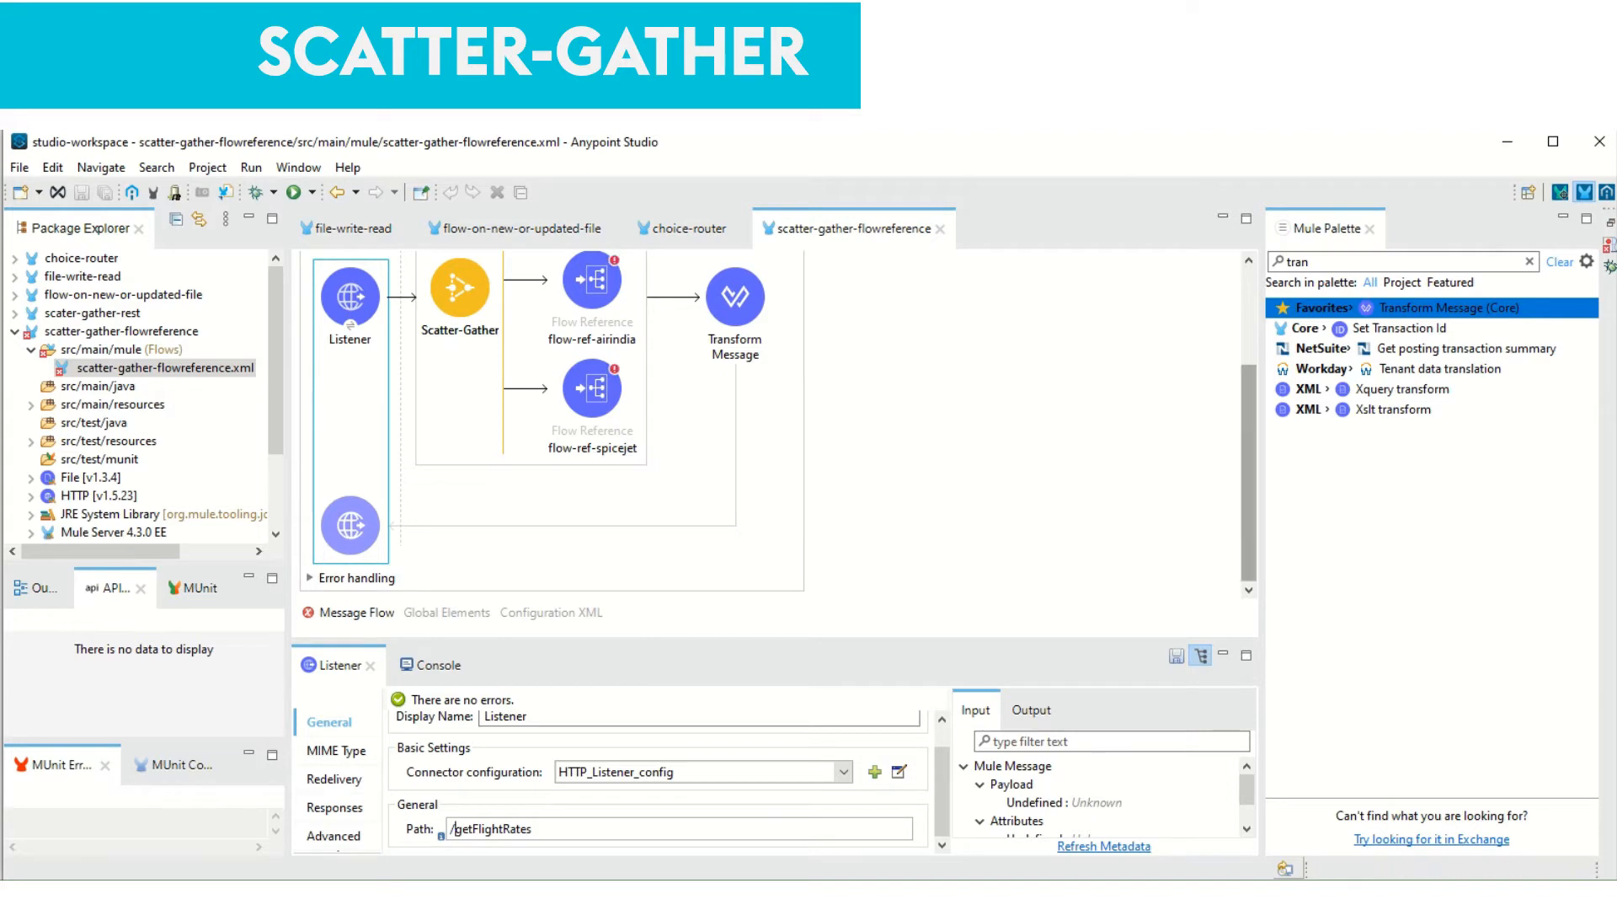
pyautogui.scroll(-3)
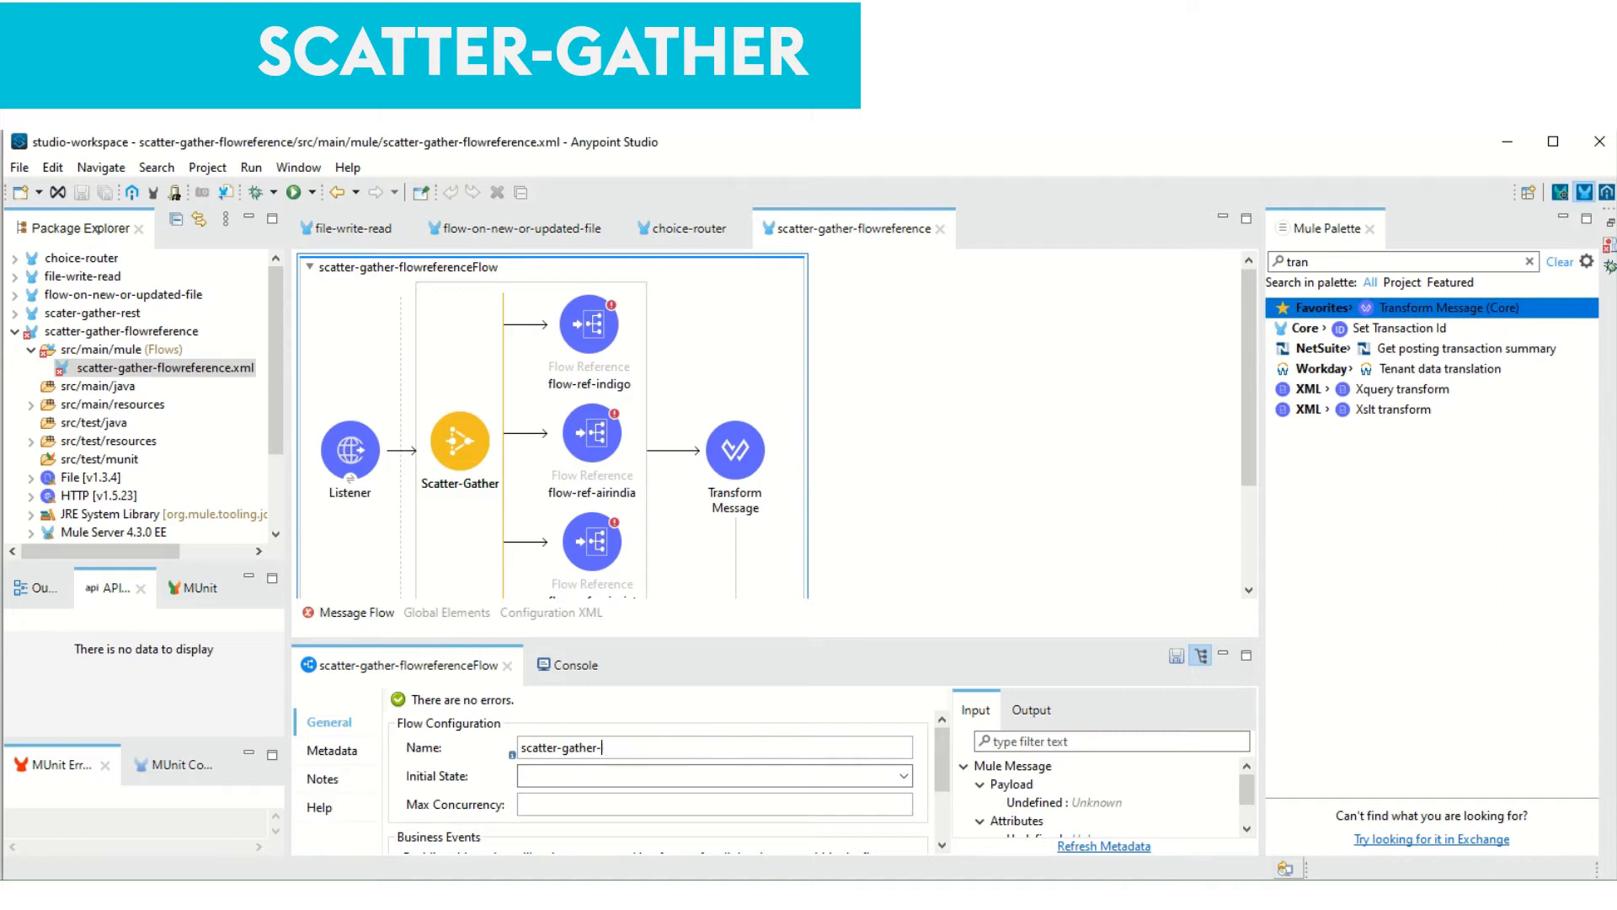
# Name the main flow scatter-gather-main and drop new empty Flow scopes below it
pyautogui.write('main')
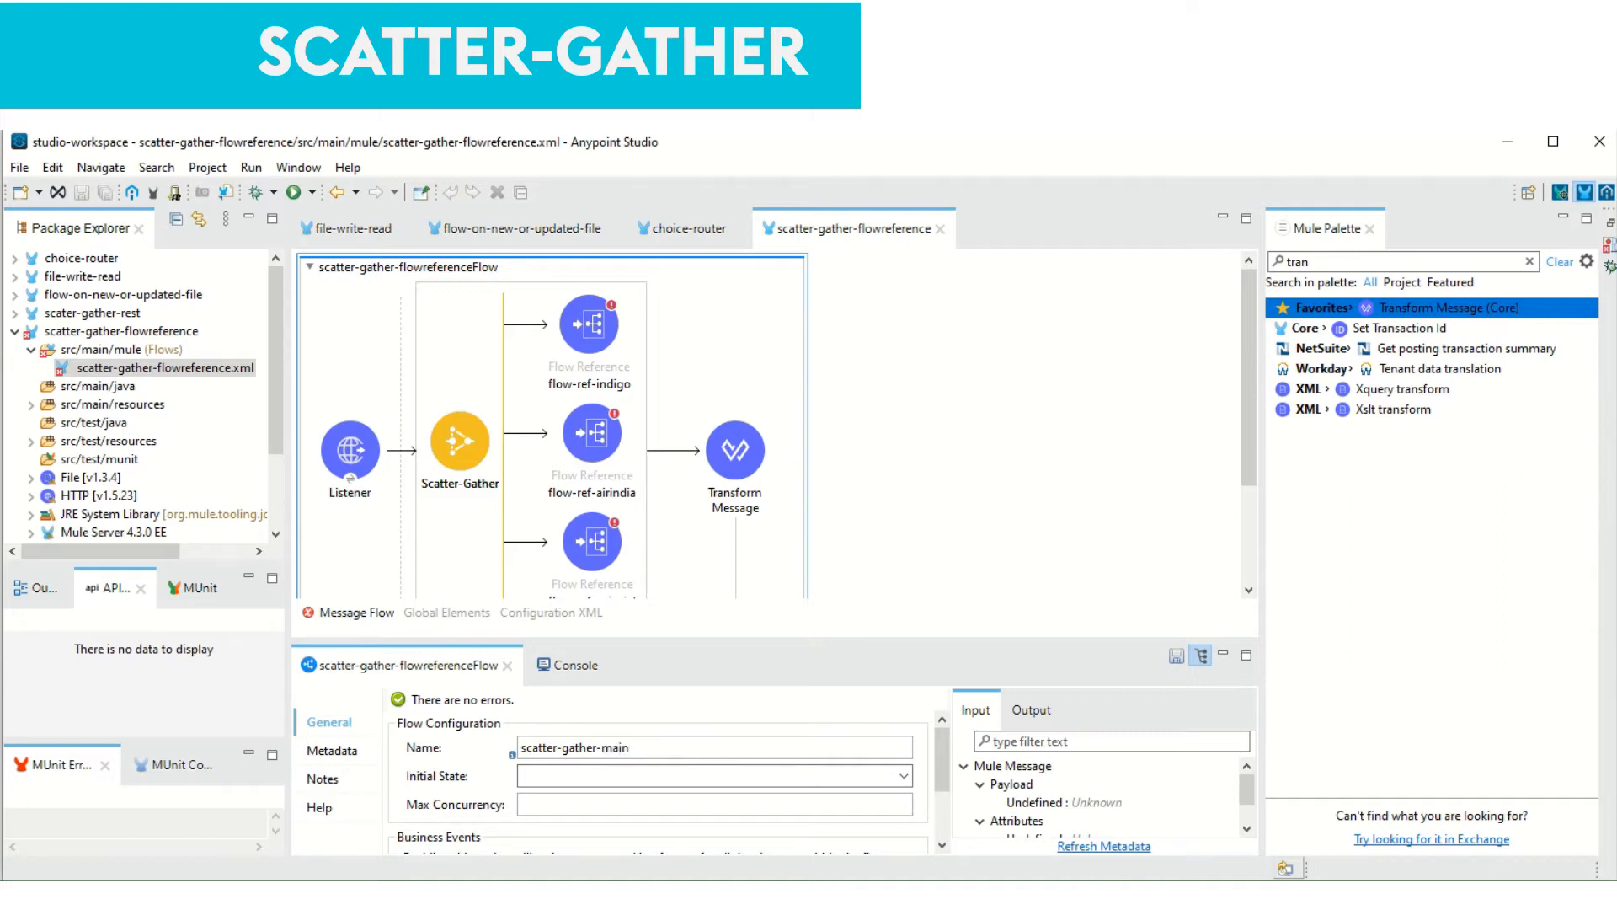
pyautogui.write('=fl')
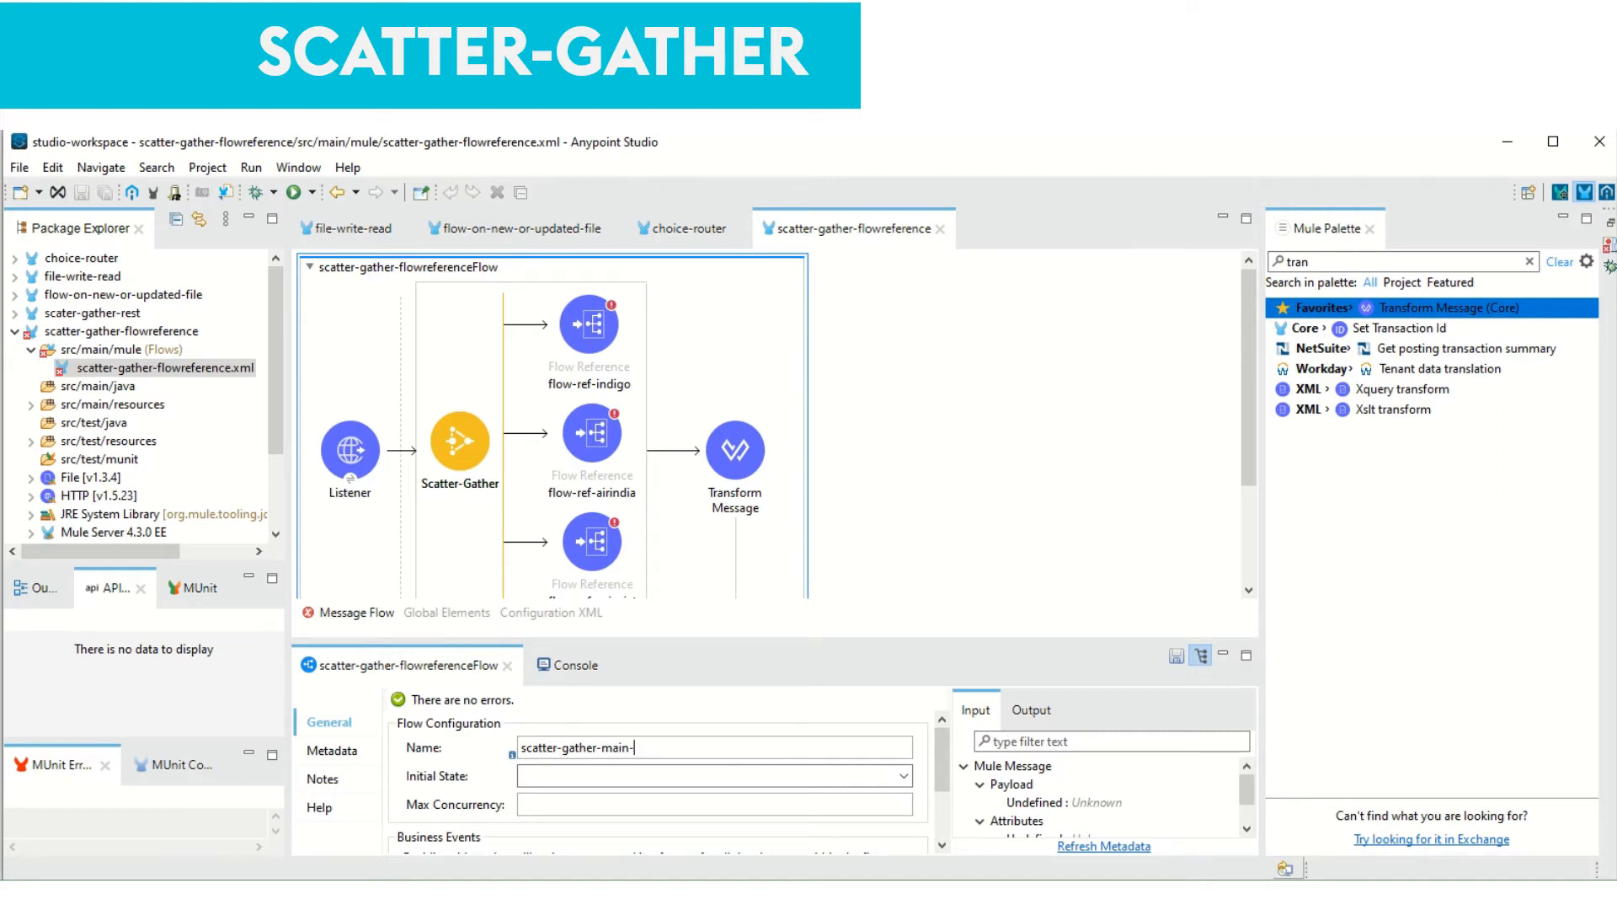
pyautogui.write('flow')
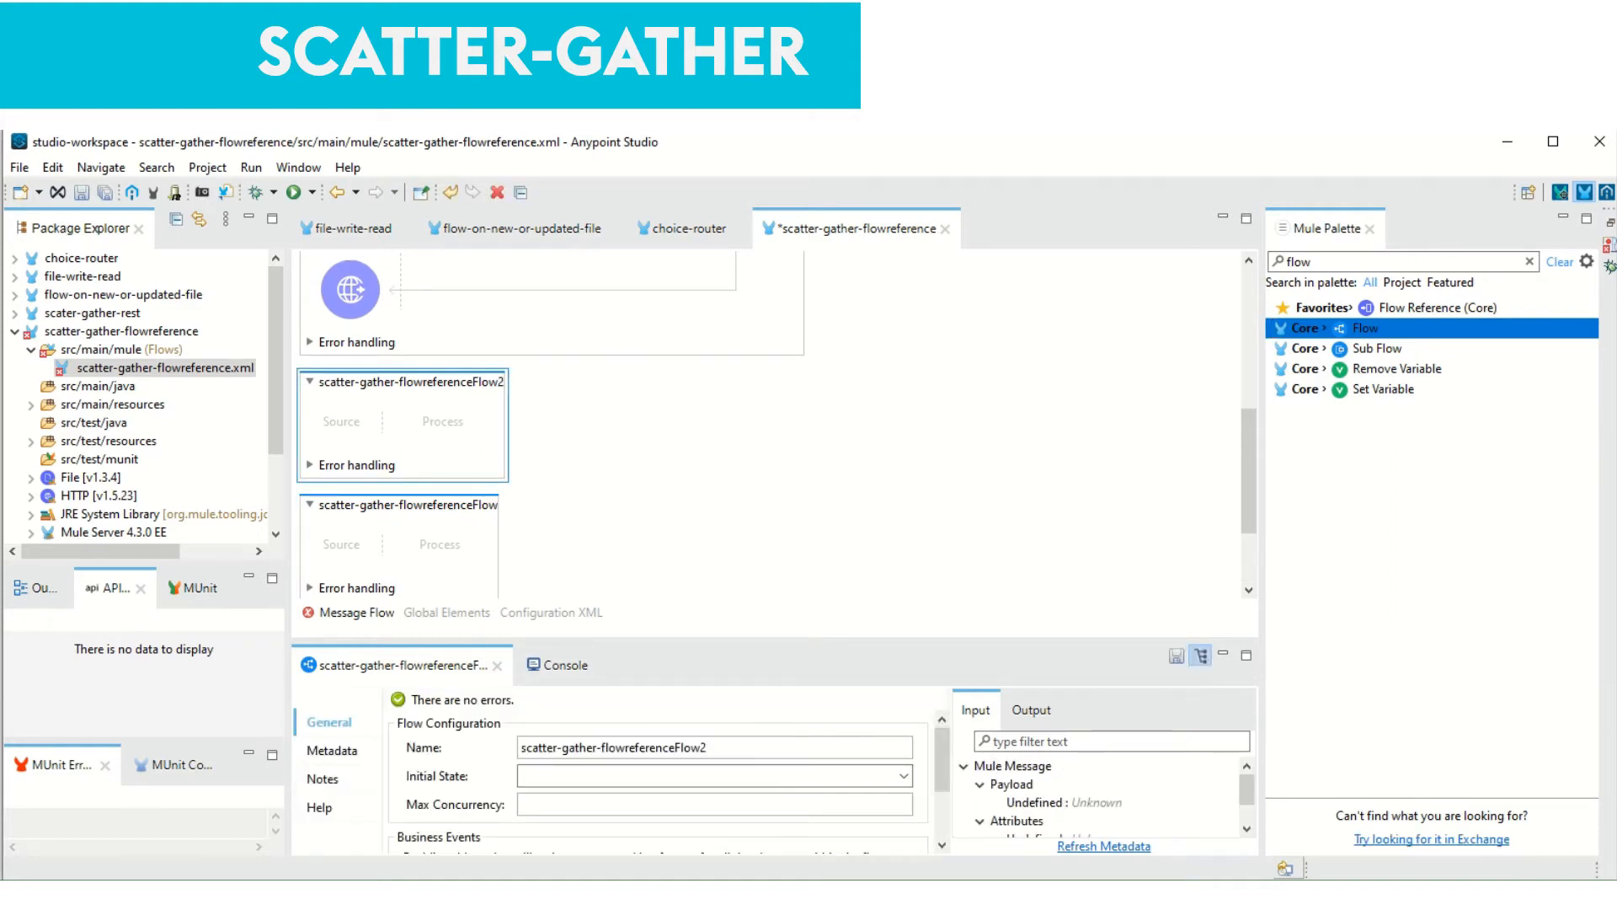
# Rename scatter-gather-flowreferenceFlow2 to call-indigo and look up the File Read operation
pyautogui.tripleClick(614, 747)
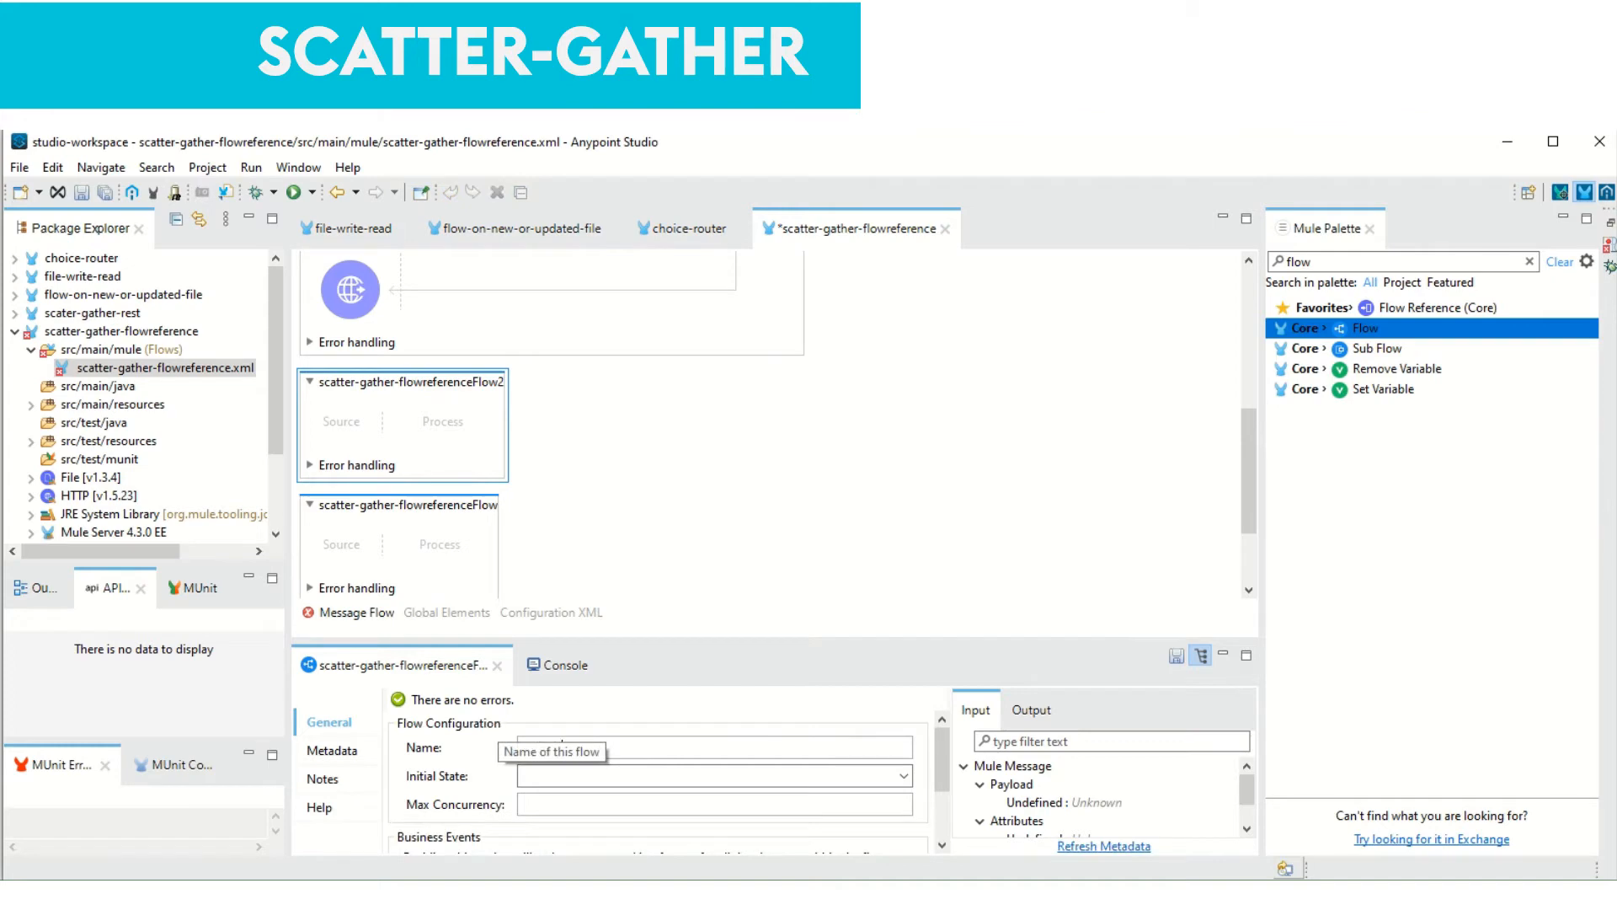
pyautogui.write('call-indigo')
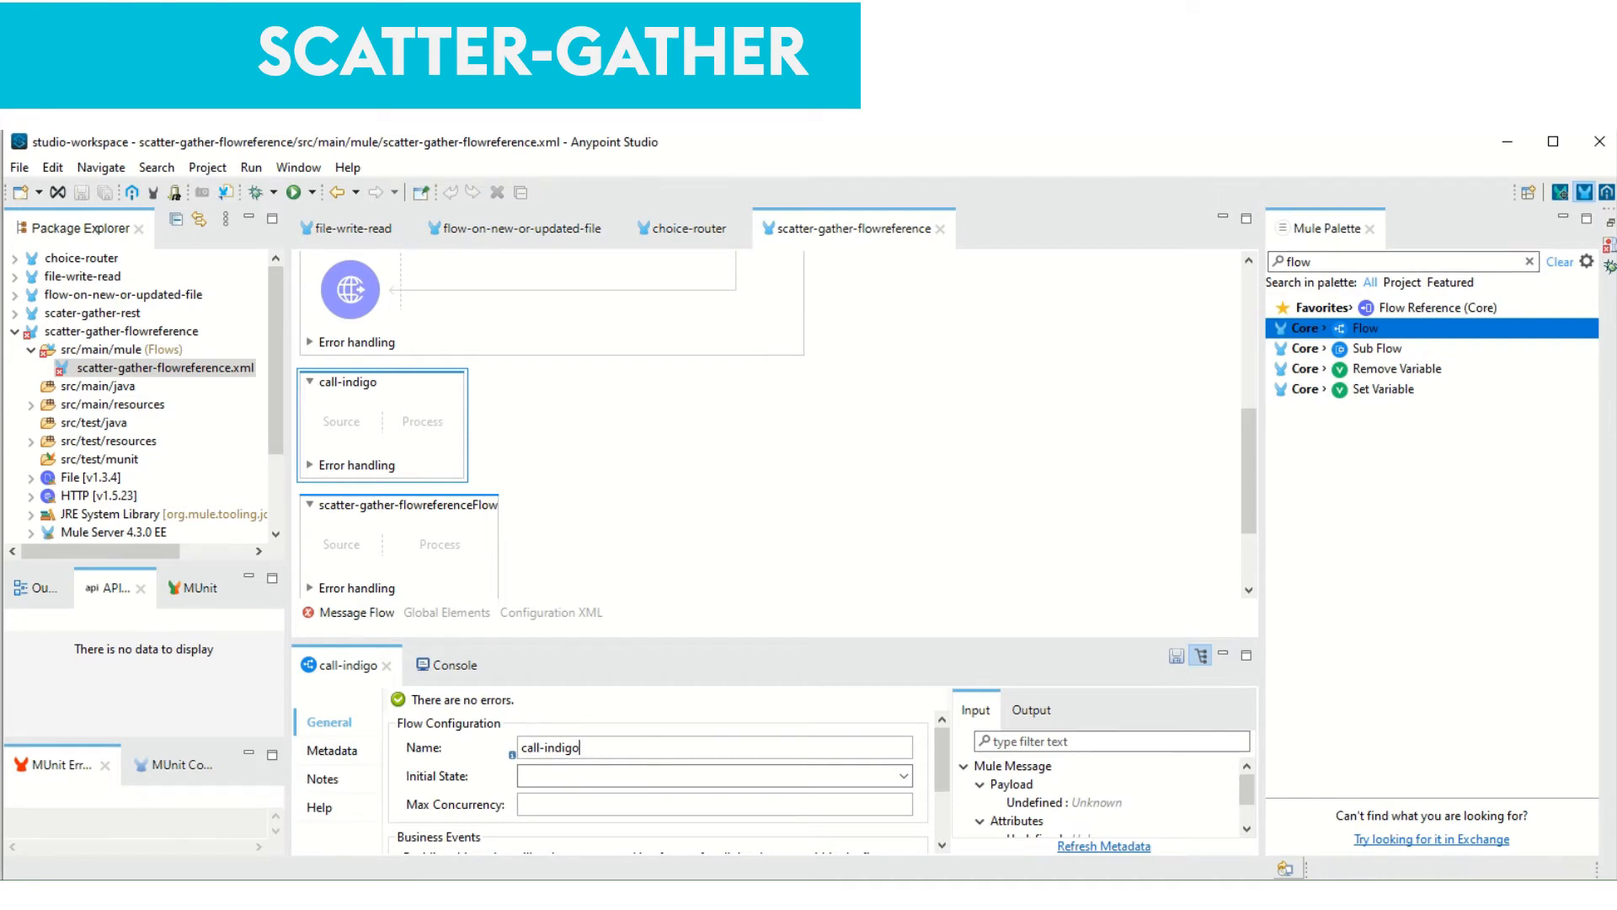
pyautogui.write('read')
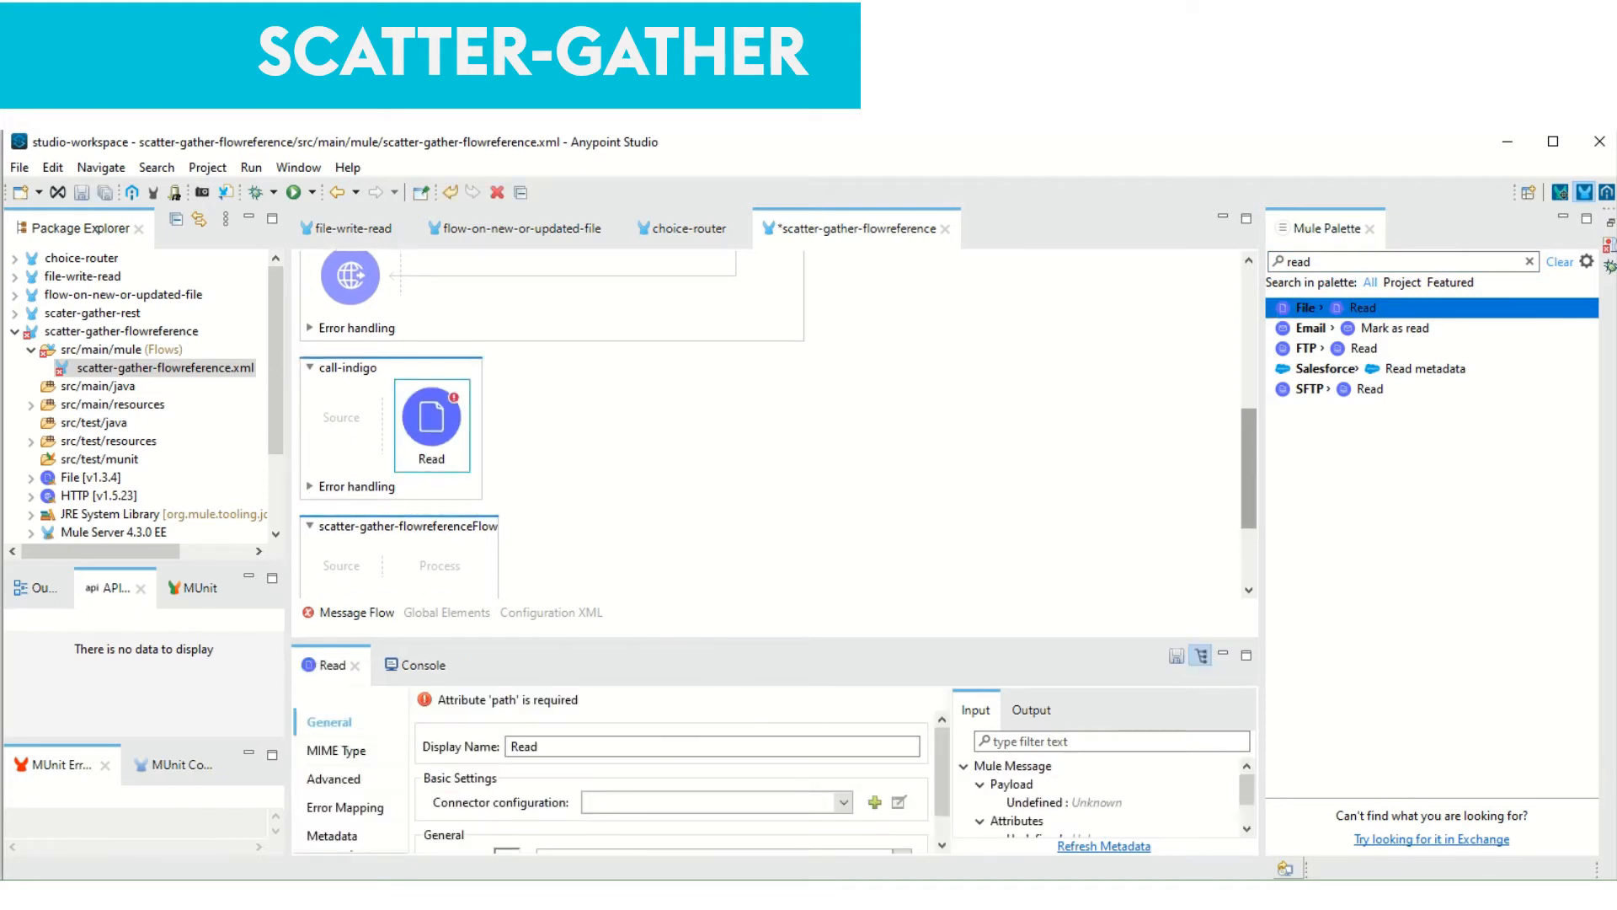
# Place a File Read followed by a Transform Message in call-indigo and the next empty flow
pyautogui.scroll(-3)
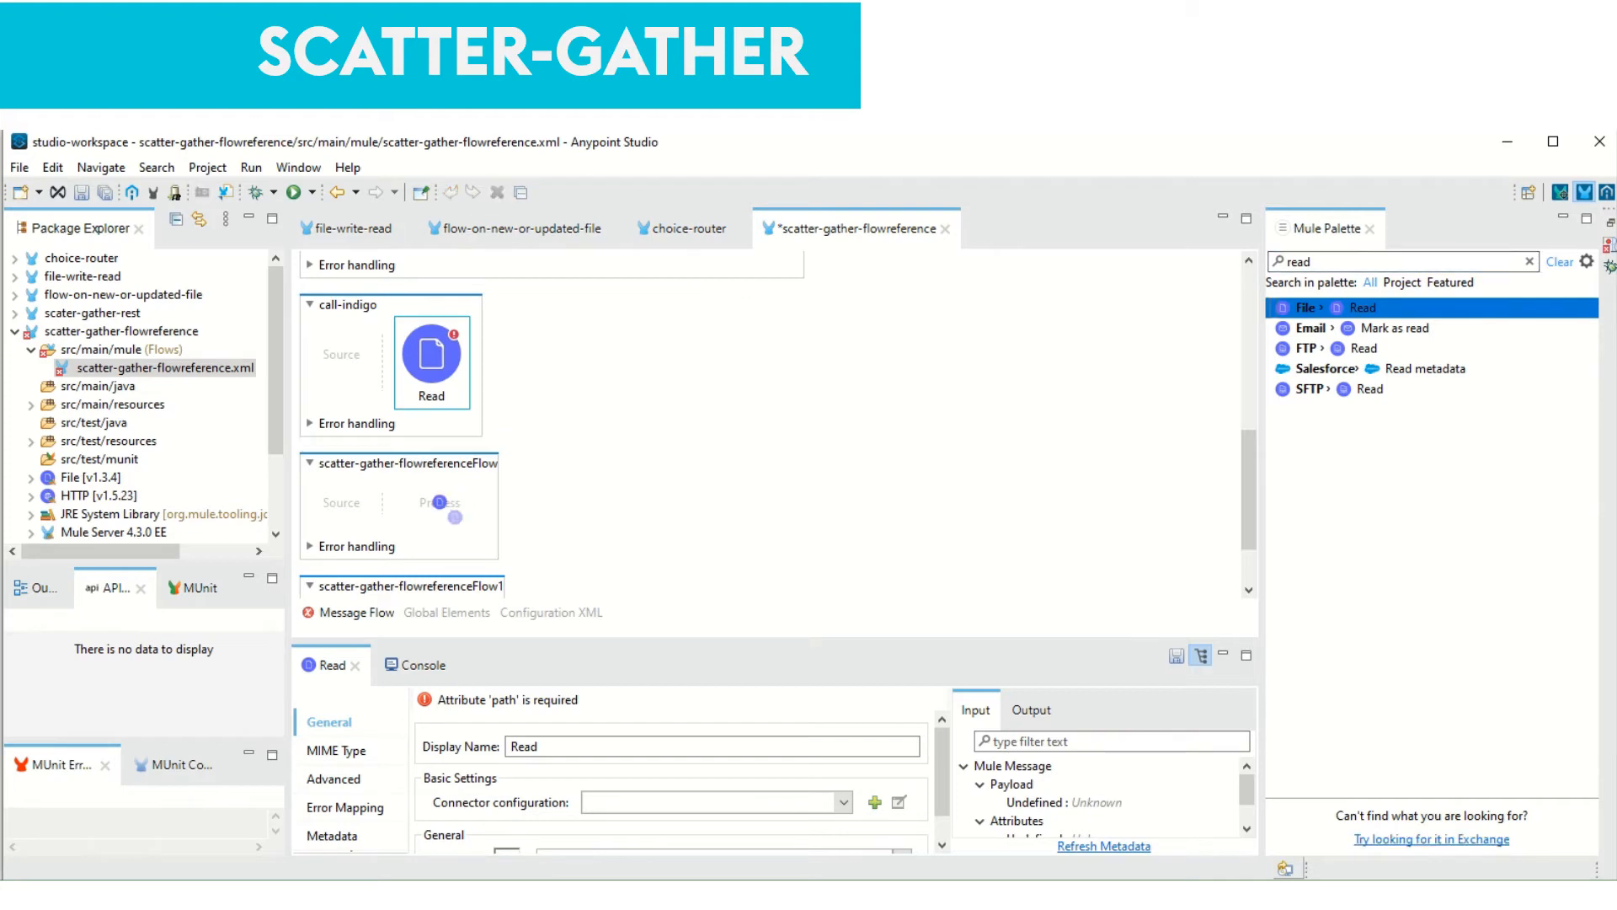
pyautogui.scroll(-3)
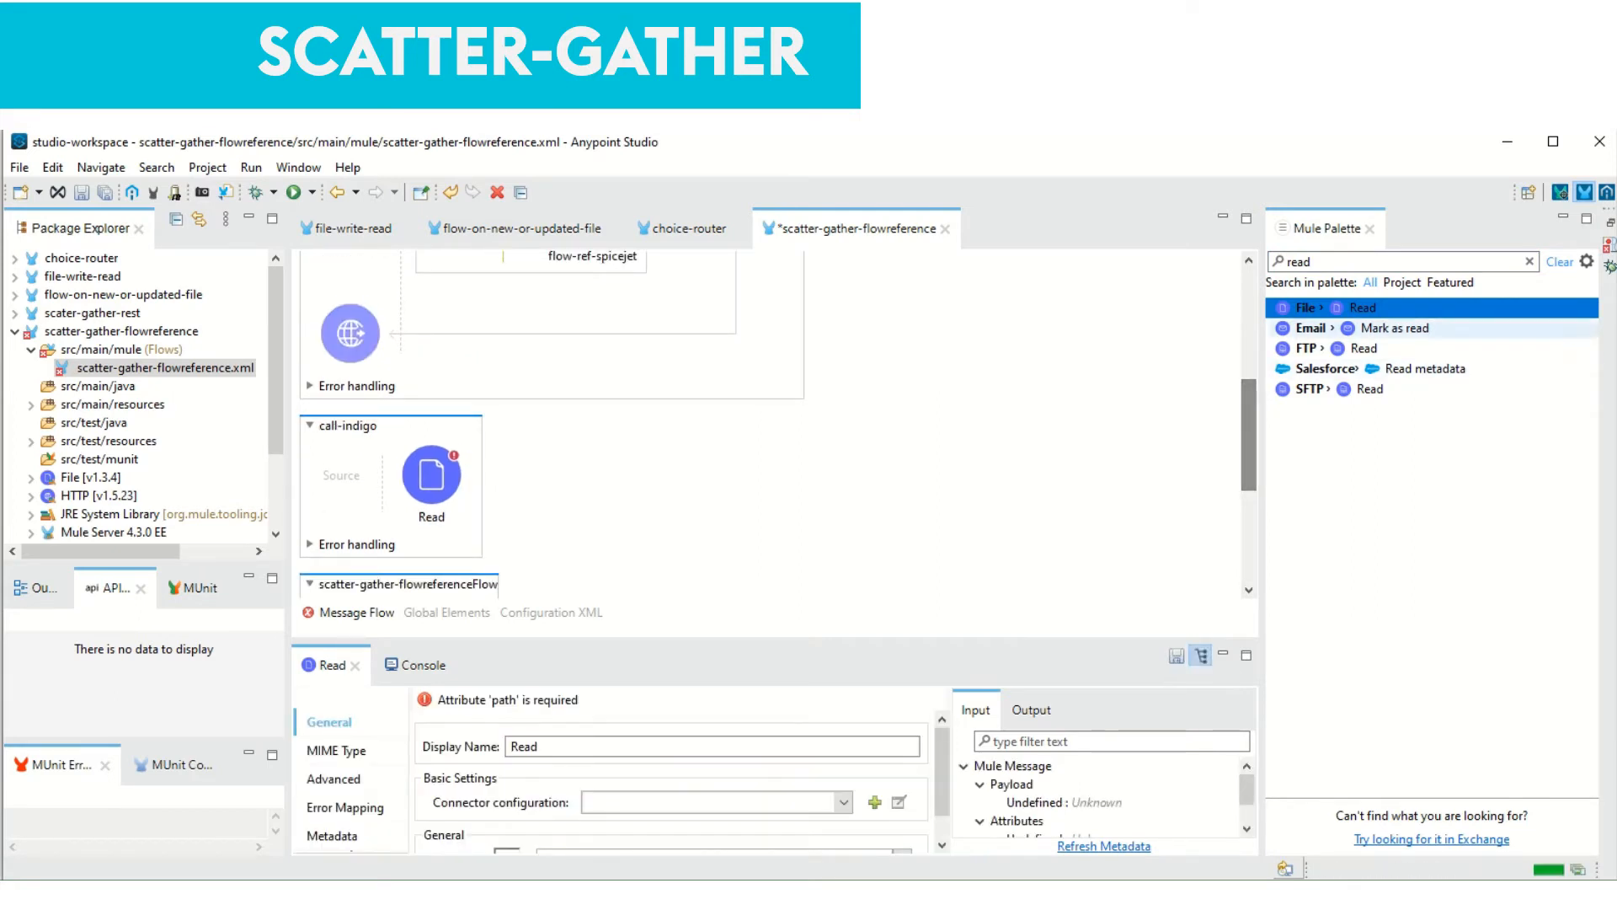
pyautogui.write('tran')
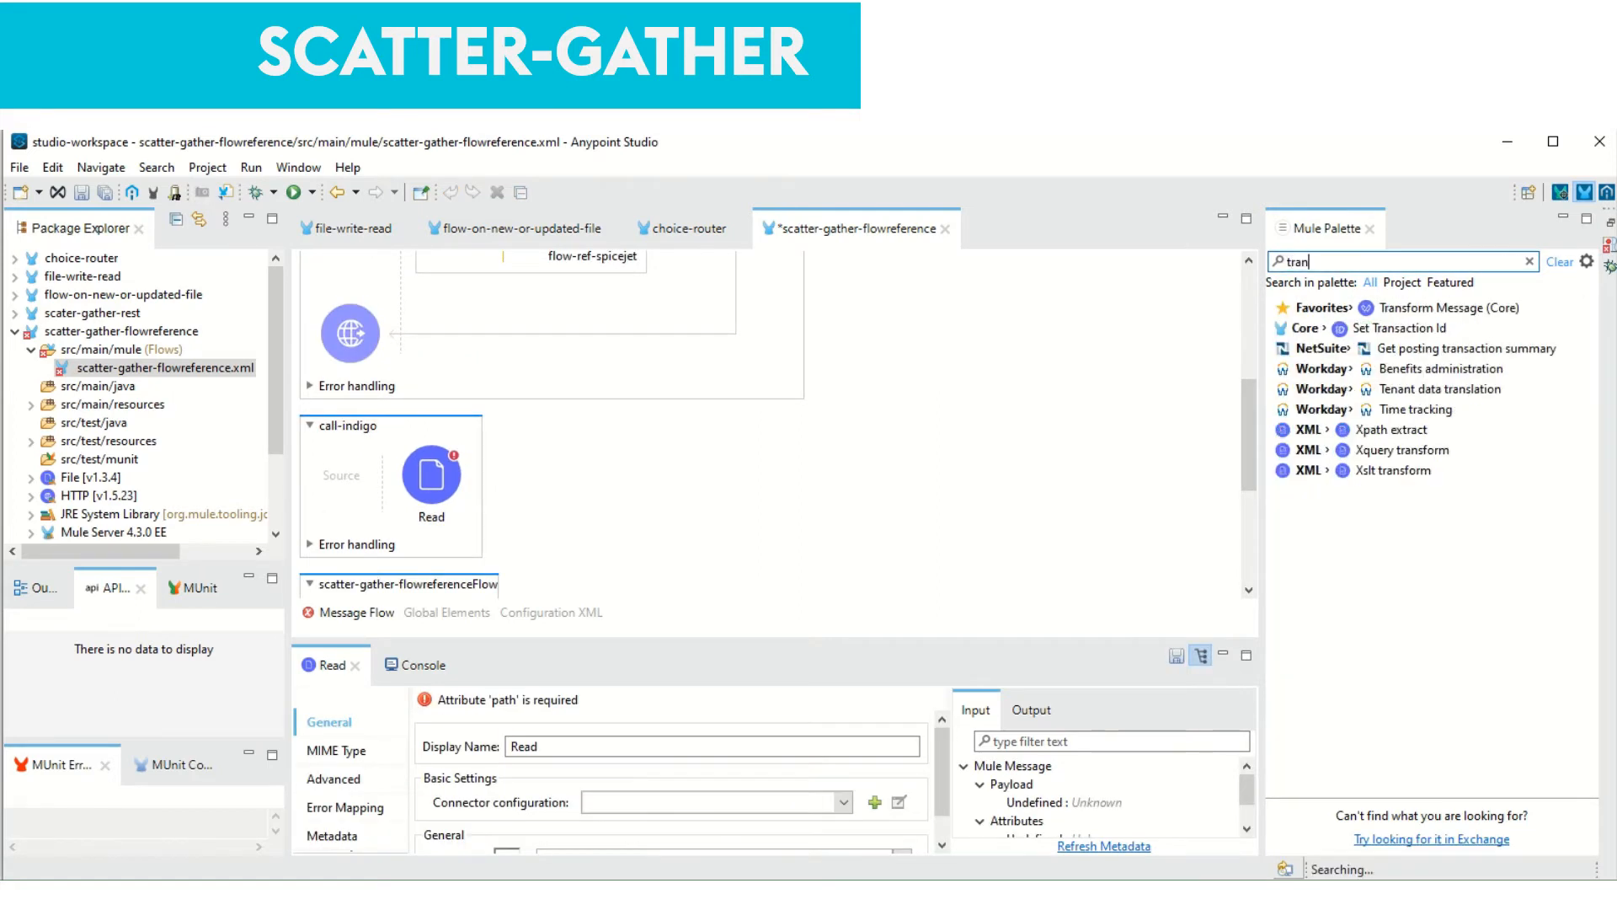
pyautogui.write('s')
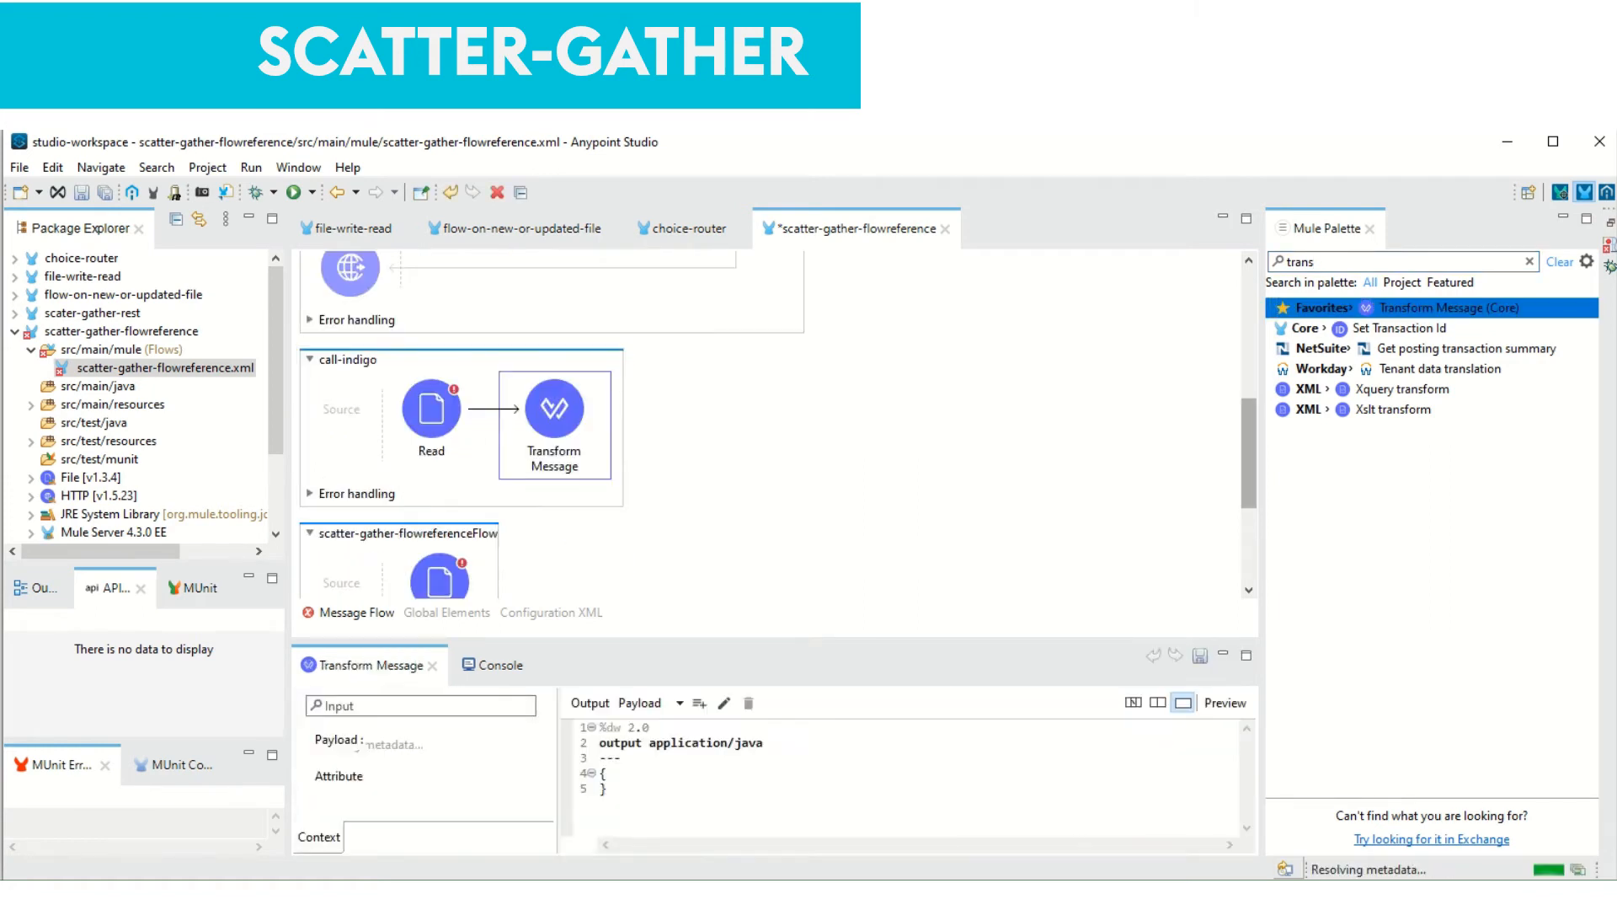
pyautogui.scroll(-3)
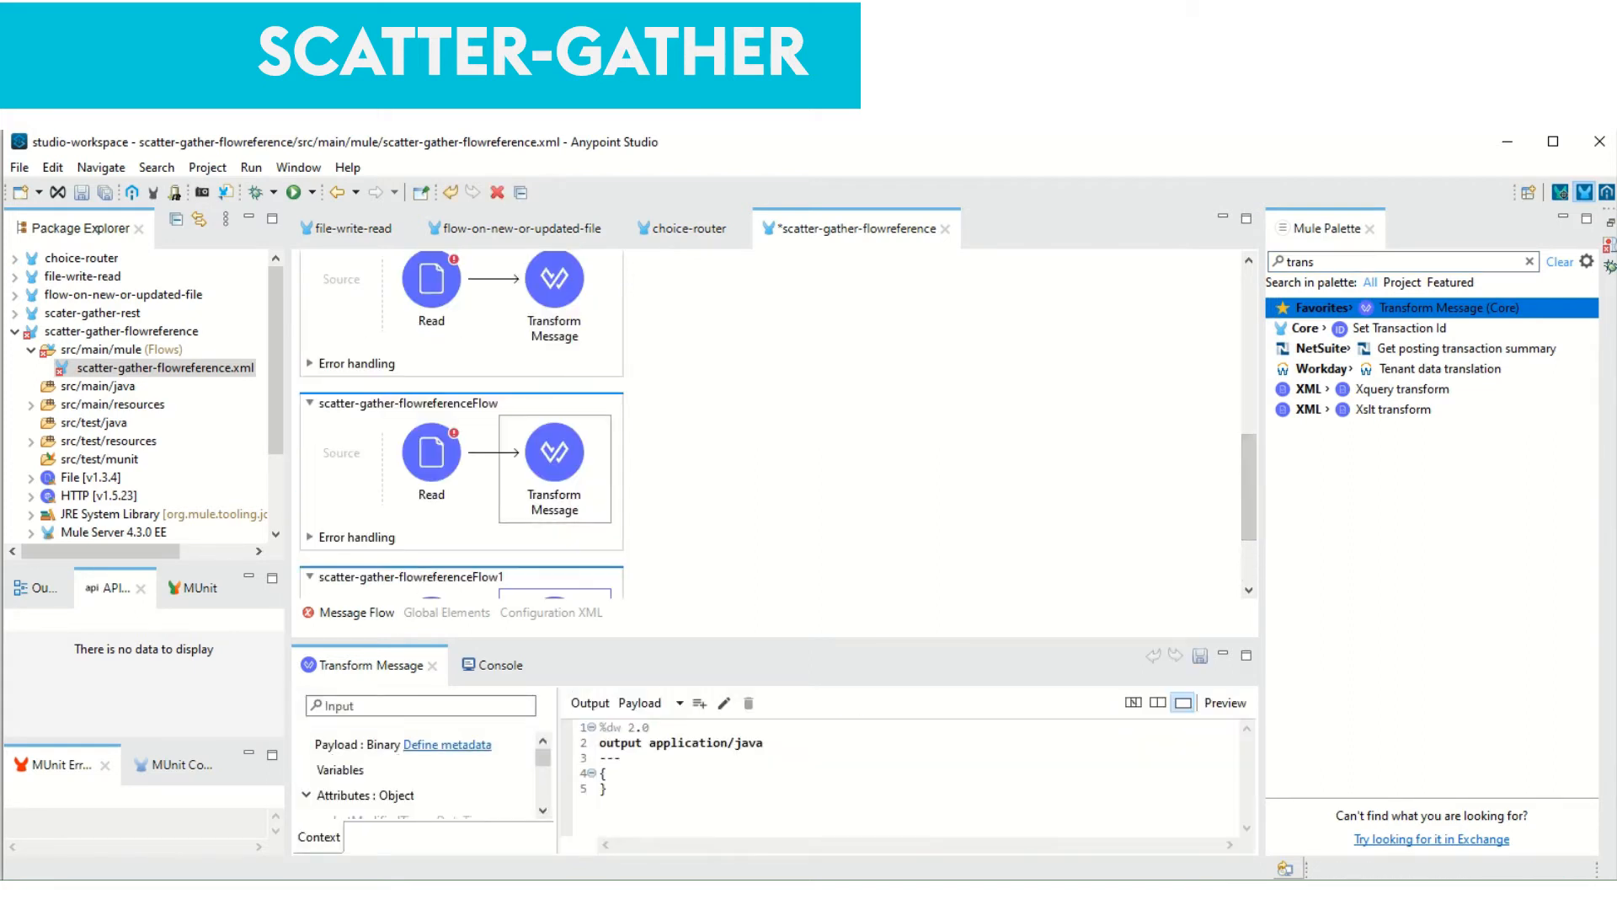
# Rename the remaining route flows to call-spicejet and call-airindia
pyautogui.click(405, 403)
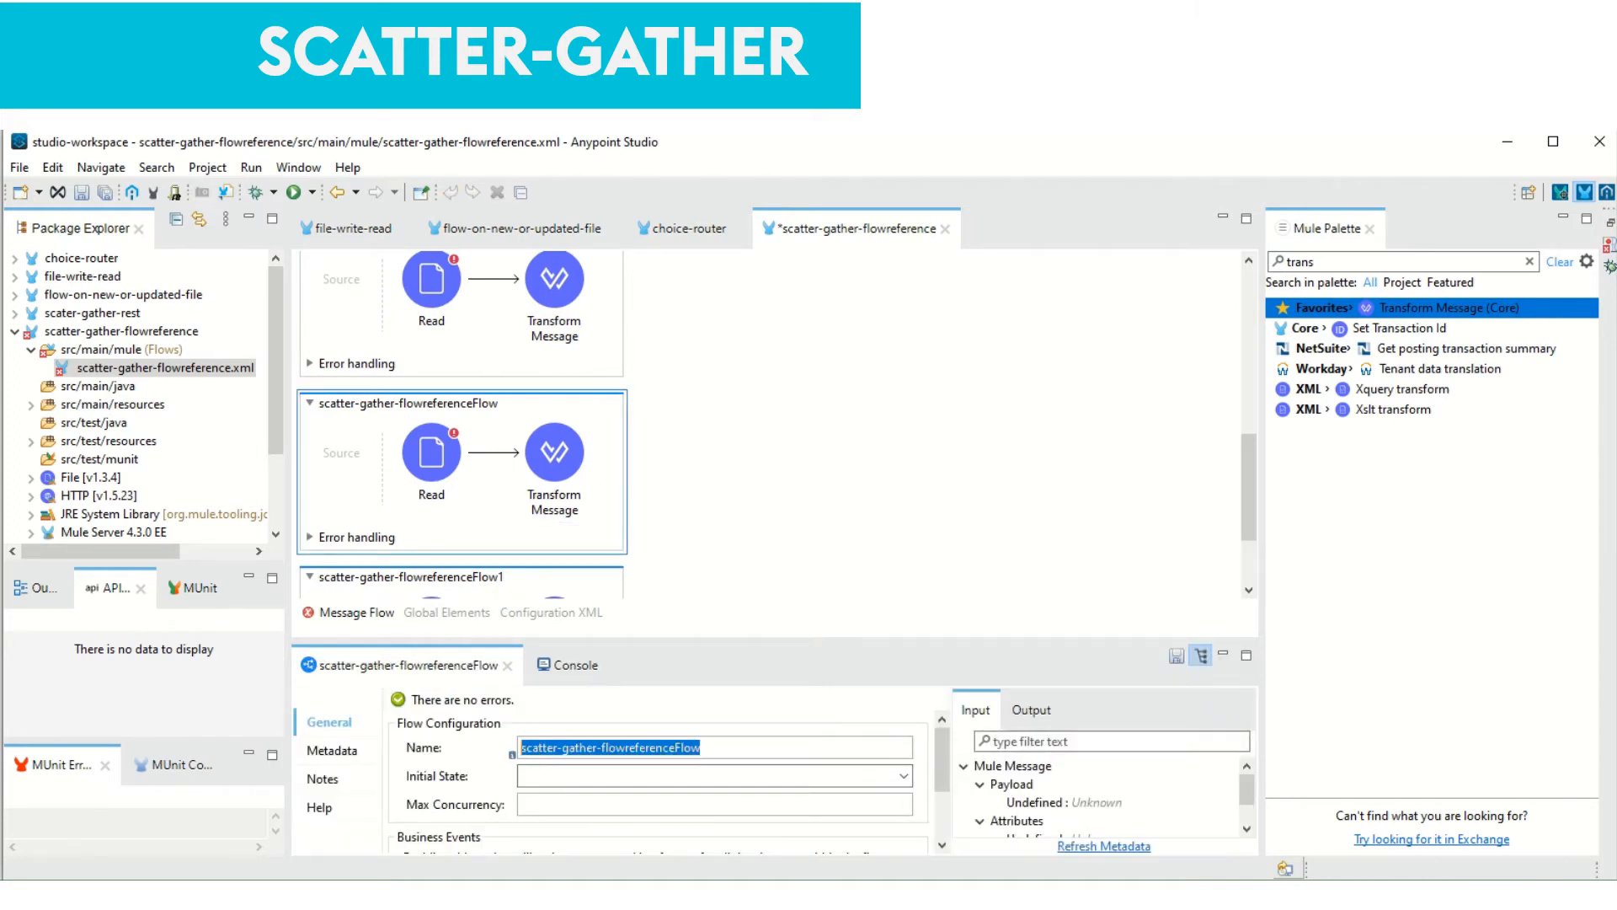
pyautogui.scroll(-3)
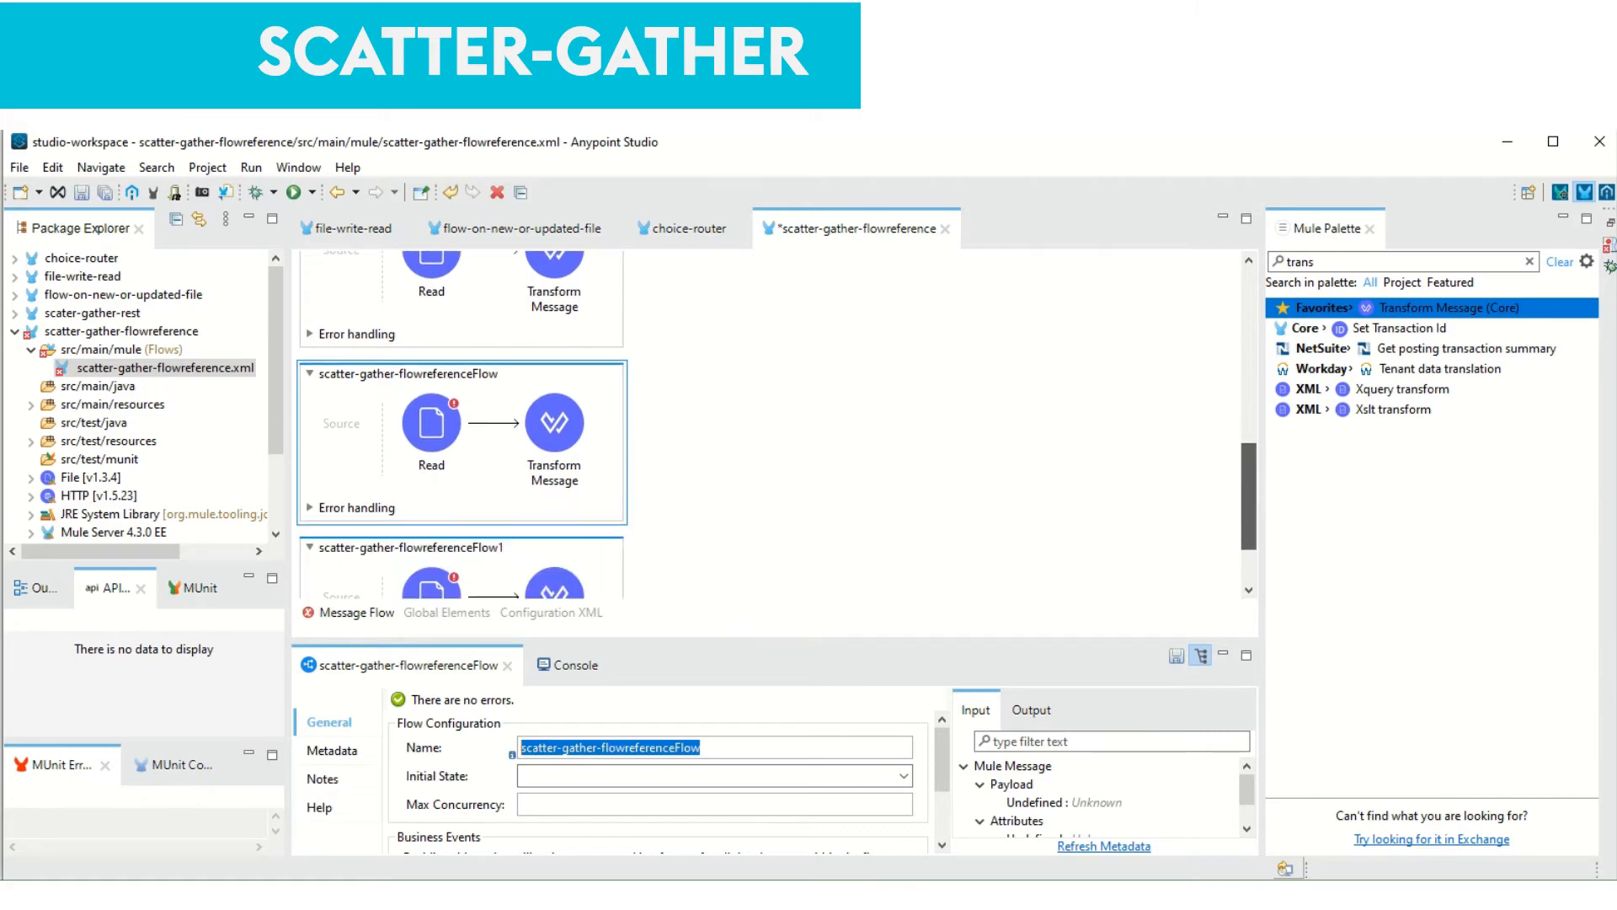
pyautogui.write('call-')
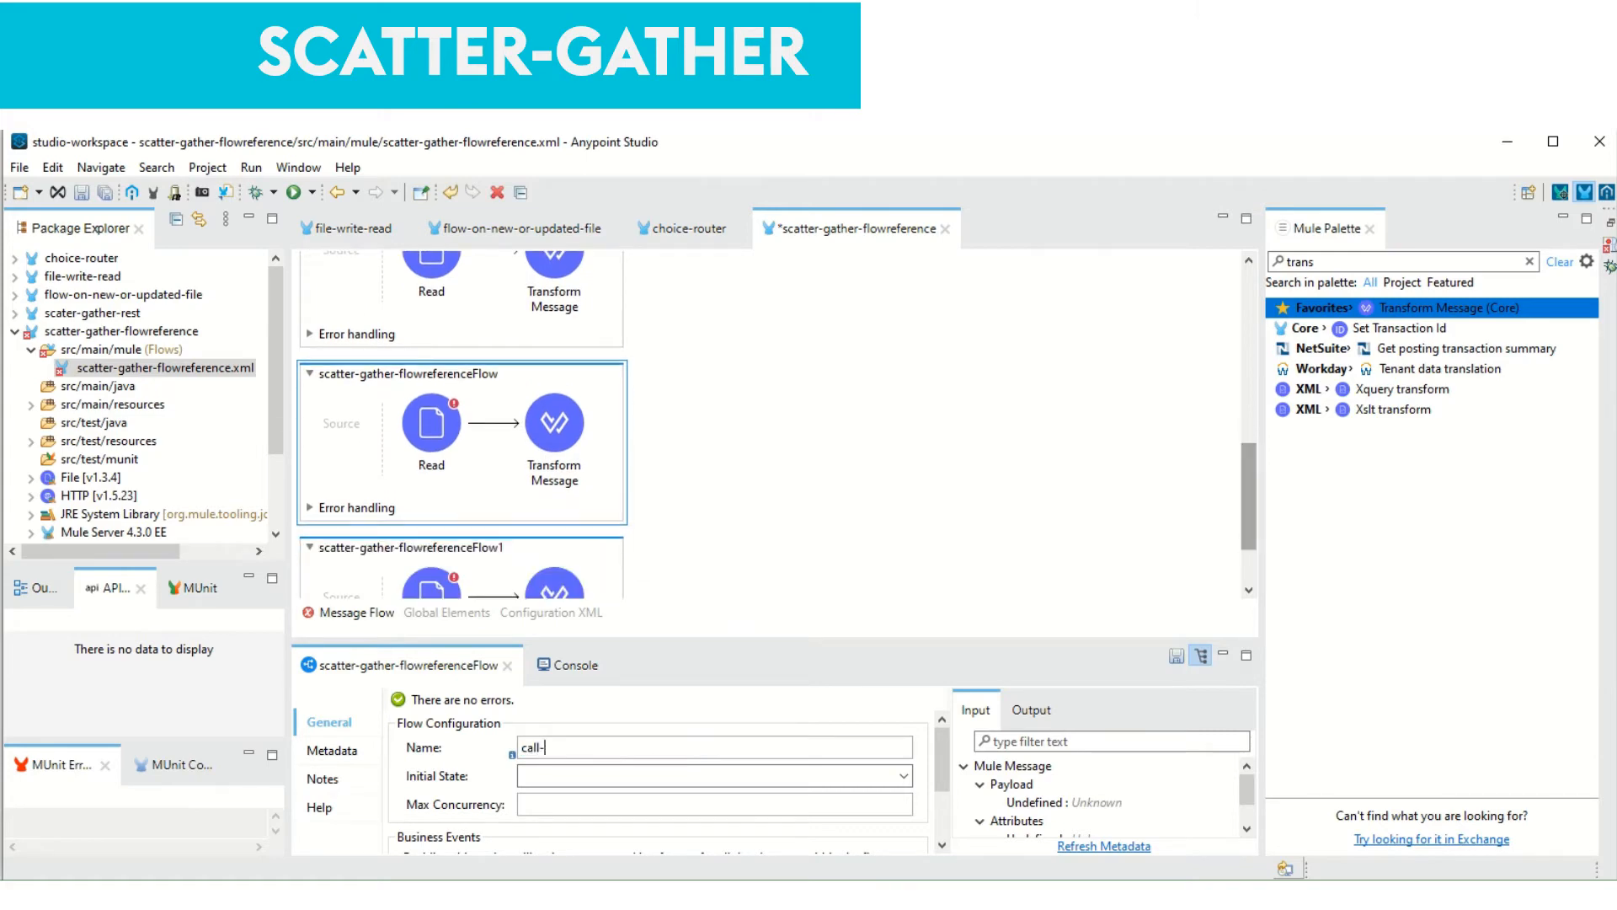
pyautogui.write('spicejet')
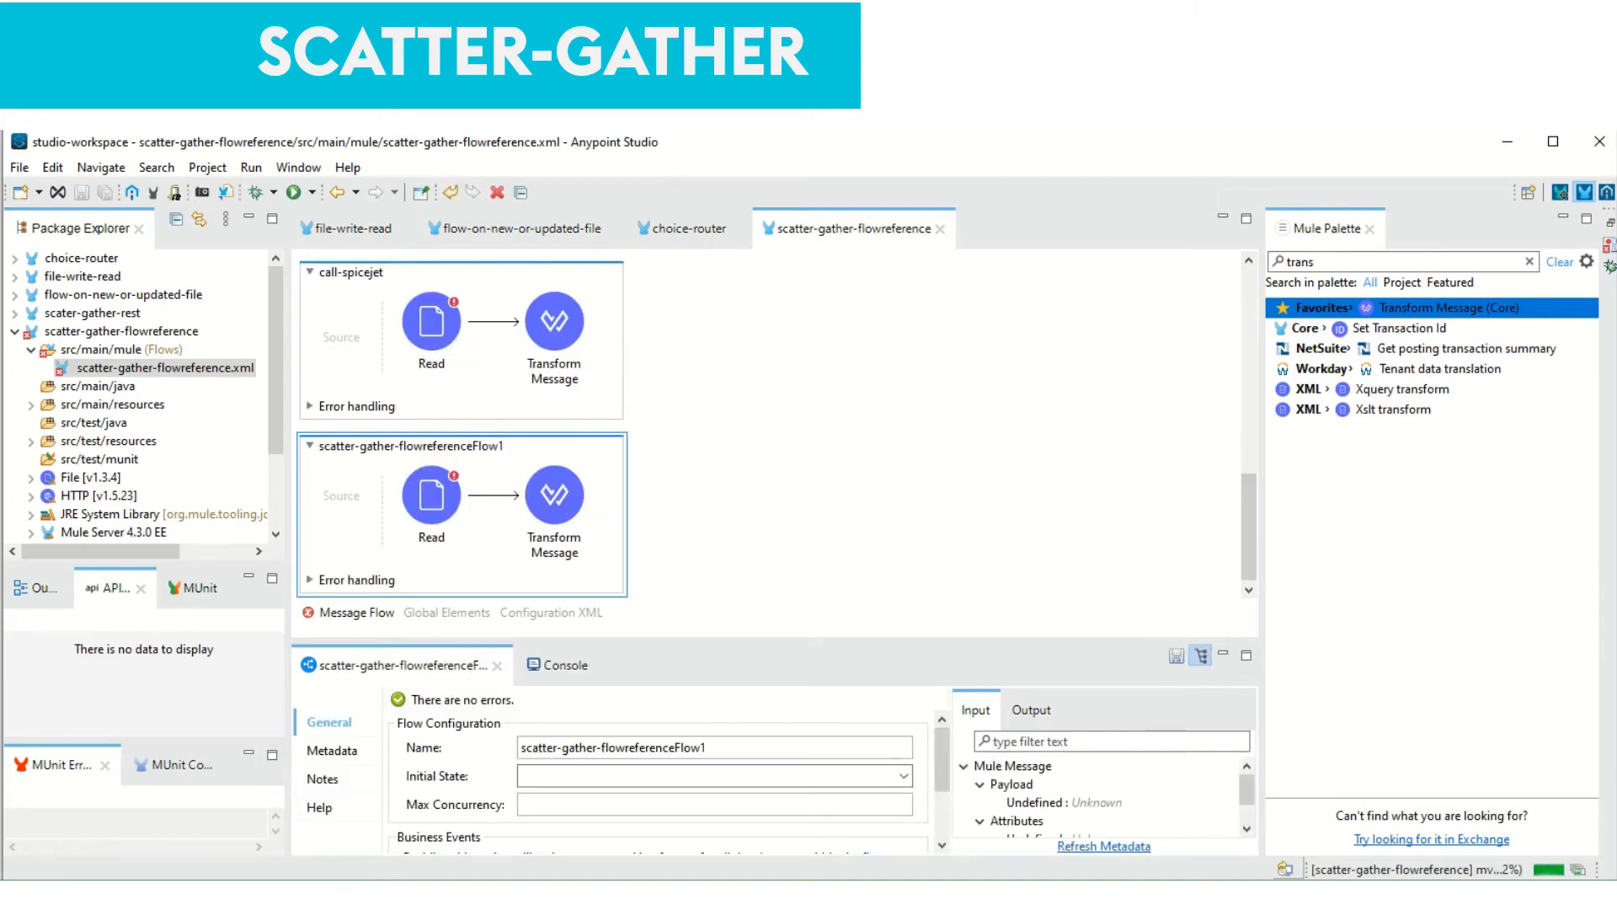
pyautogui.write('c')
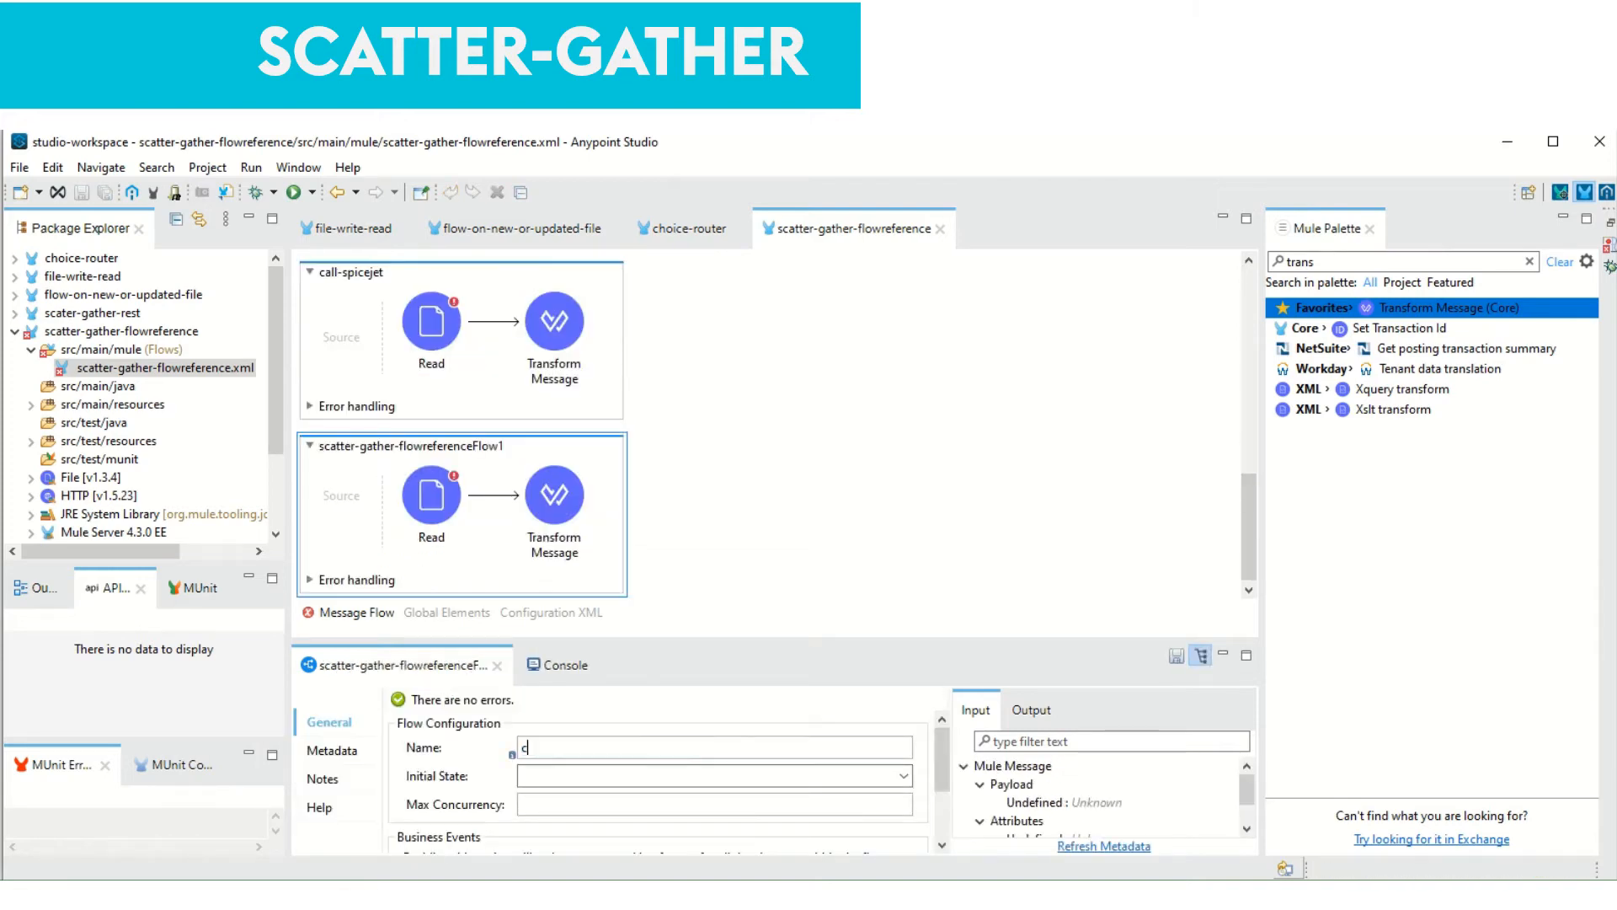
pyautogui.write('all-')
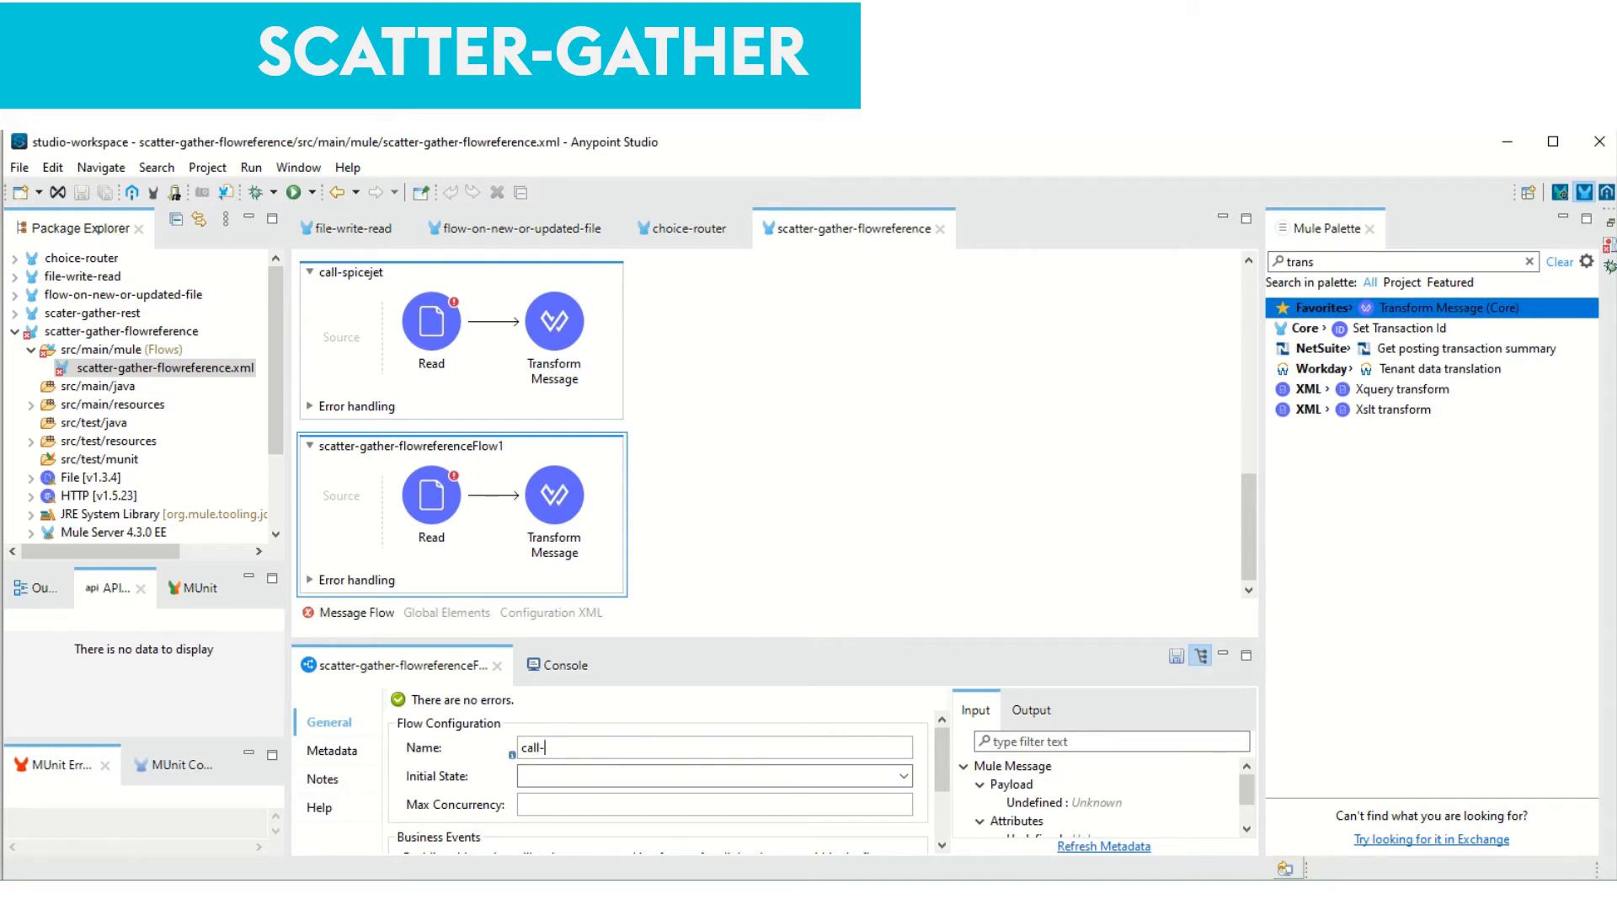
pyautogui.write('airindia')
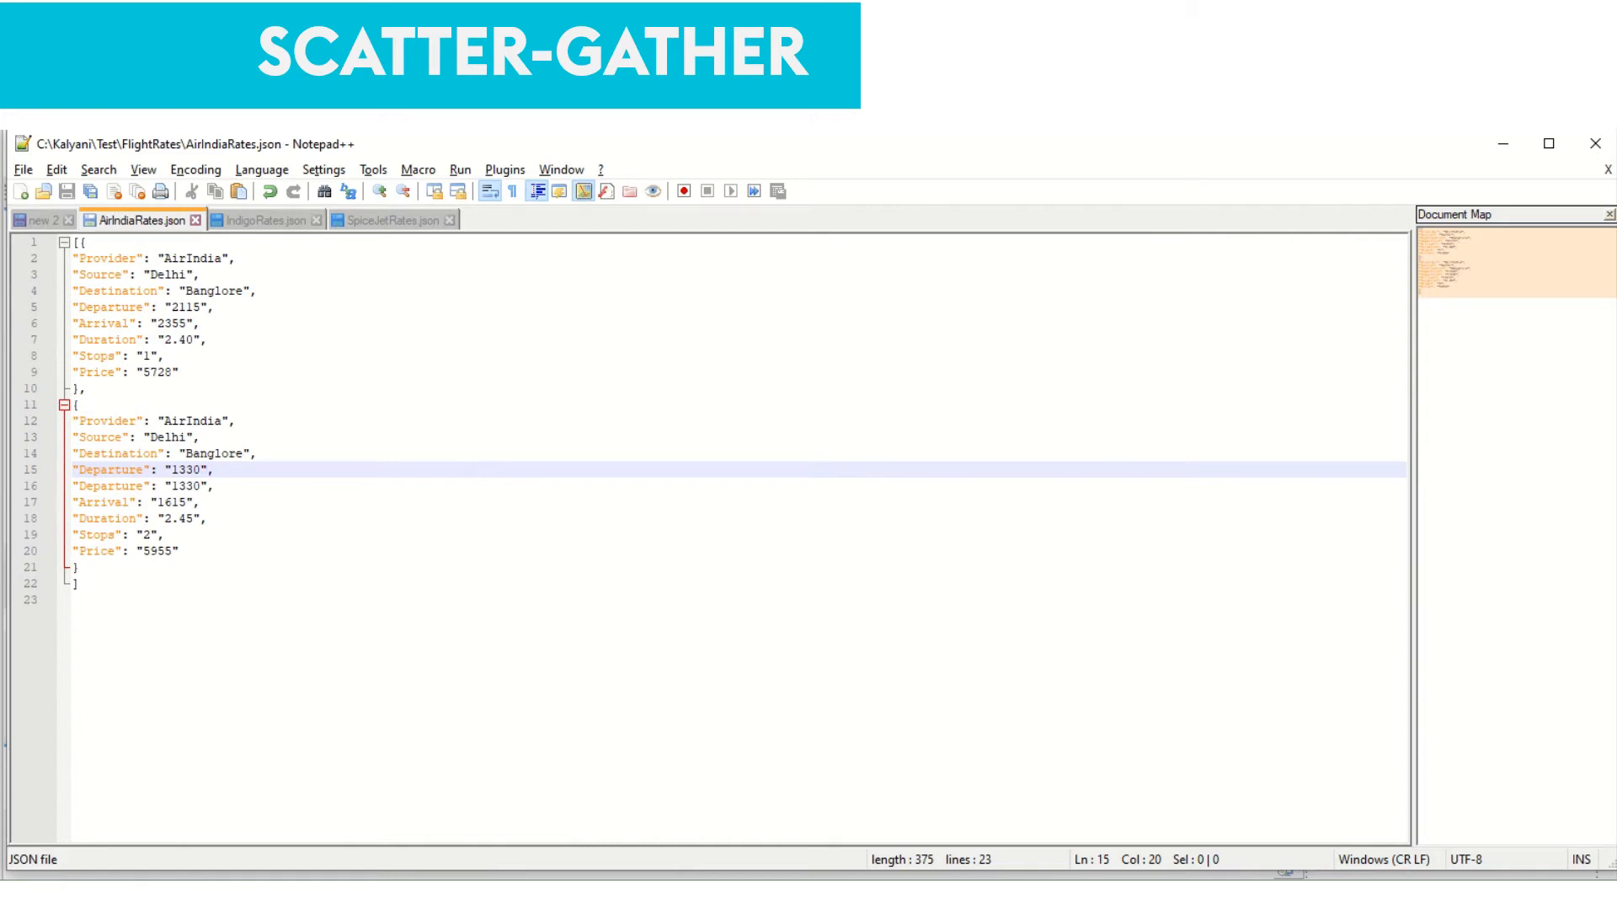
# Review IndigoRates.json and SpiceJetRates.json, then fix the AirIndiaRates path in the scratch note to end in .json
pyautogui.click(263, 220)
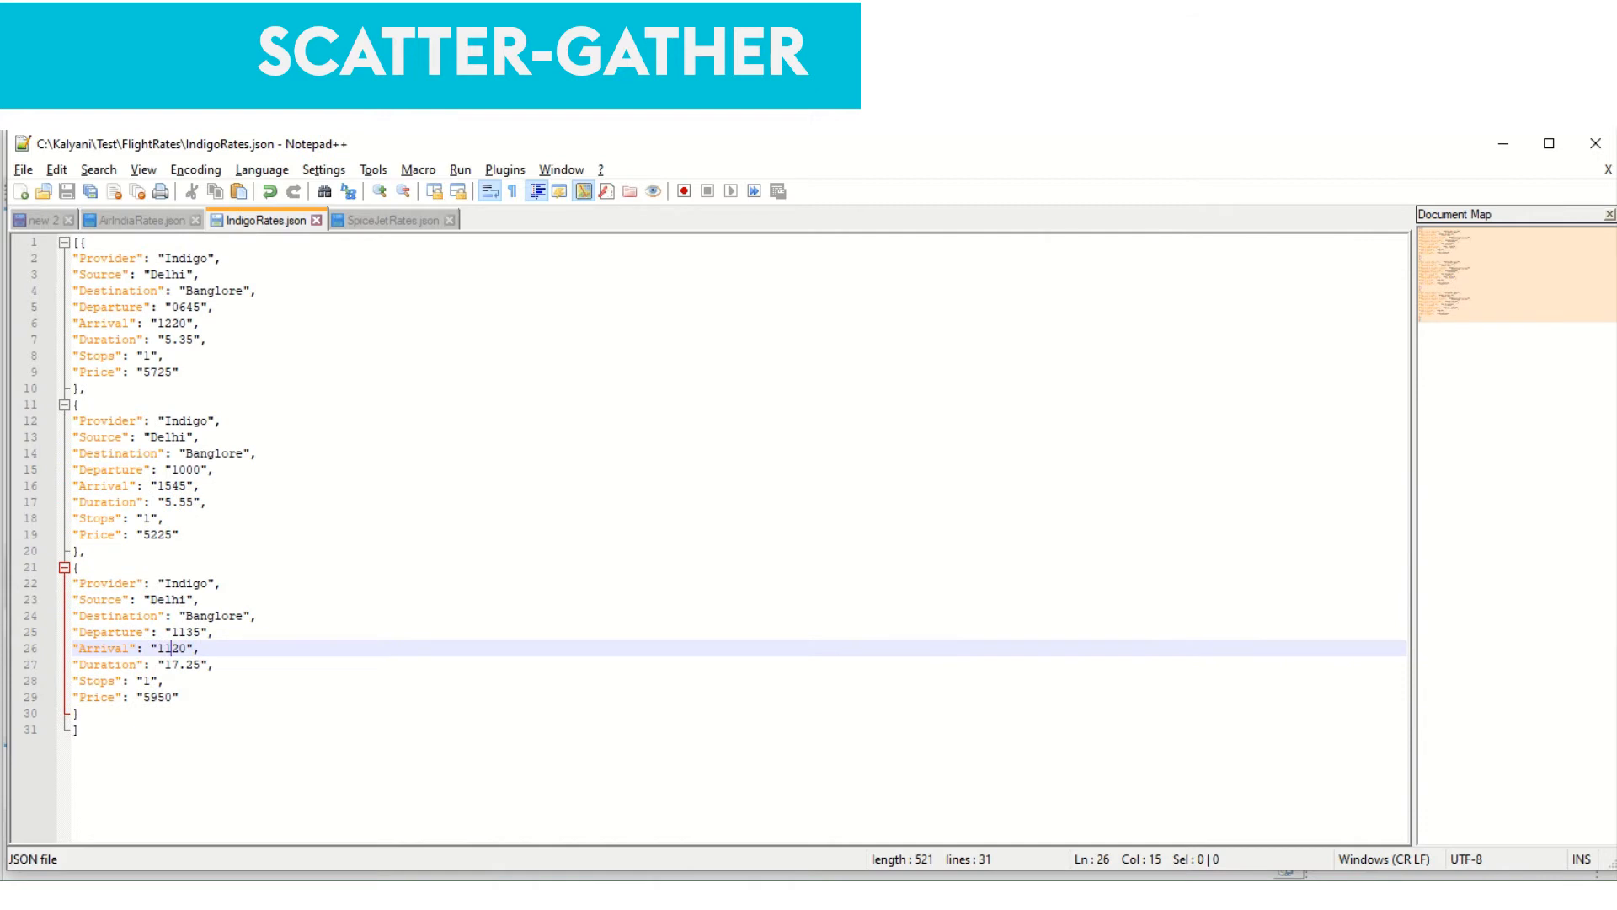
pyautogui.click(391, 219)
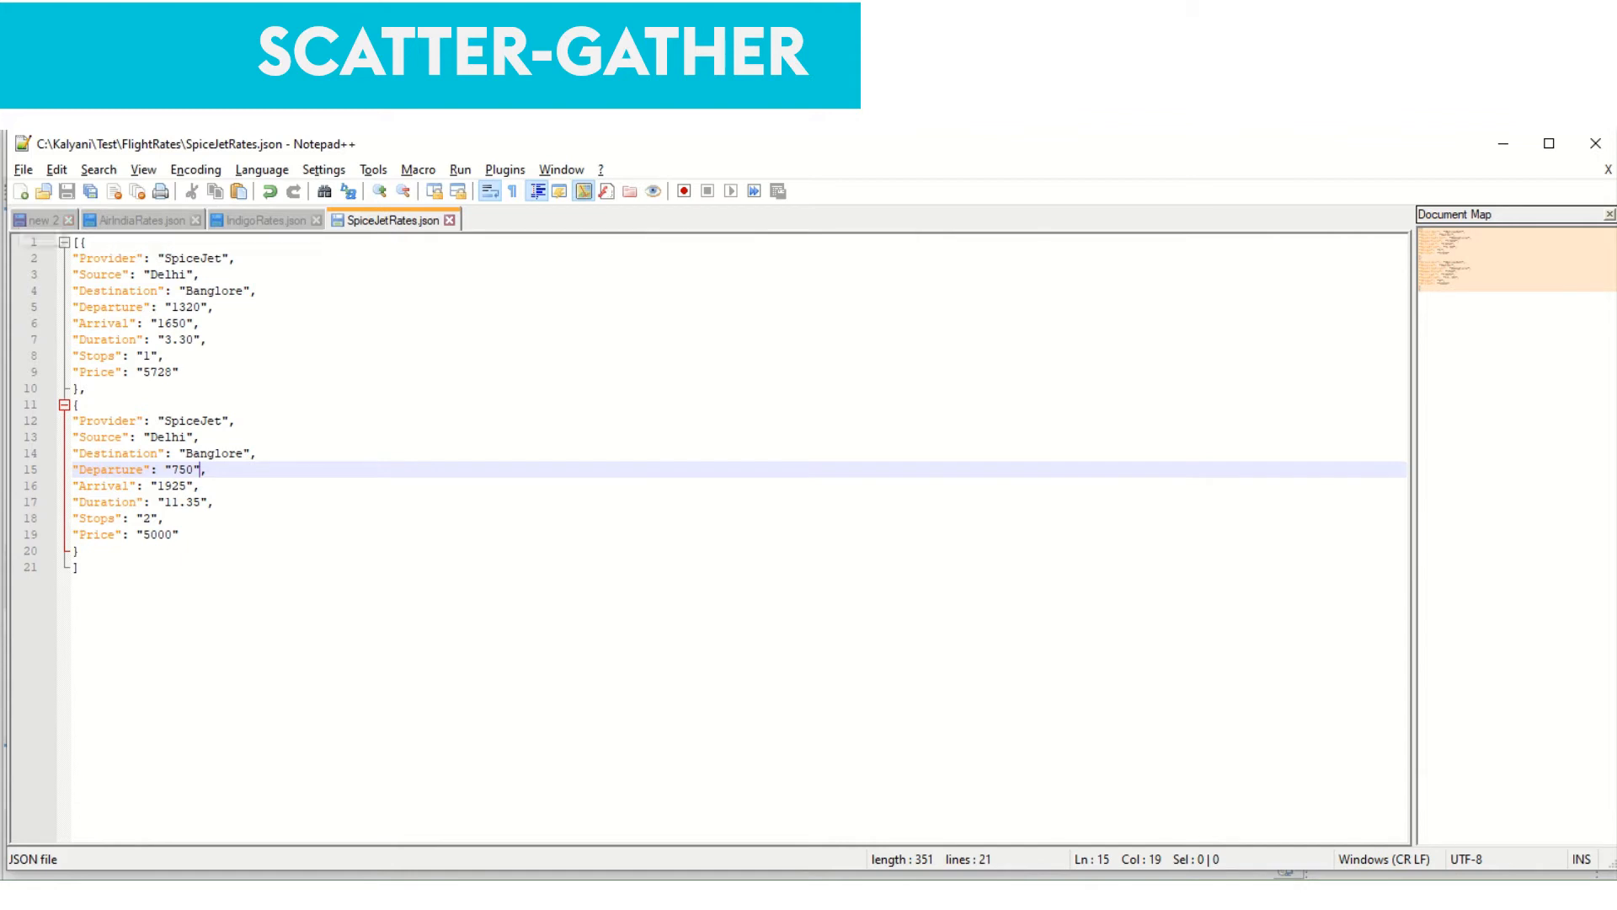
pyautogui.click(42, 219)
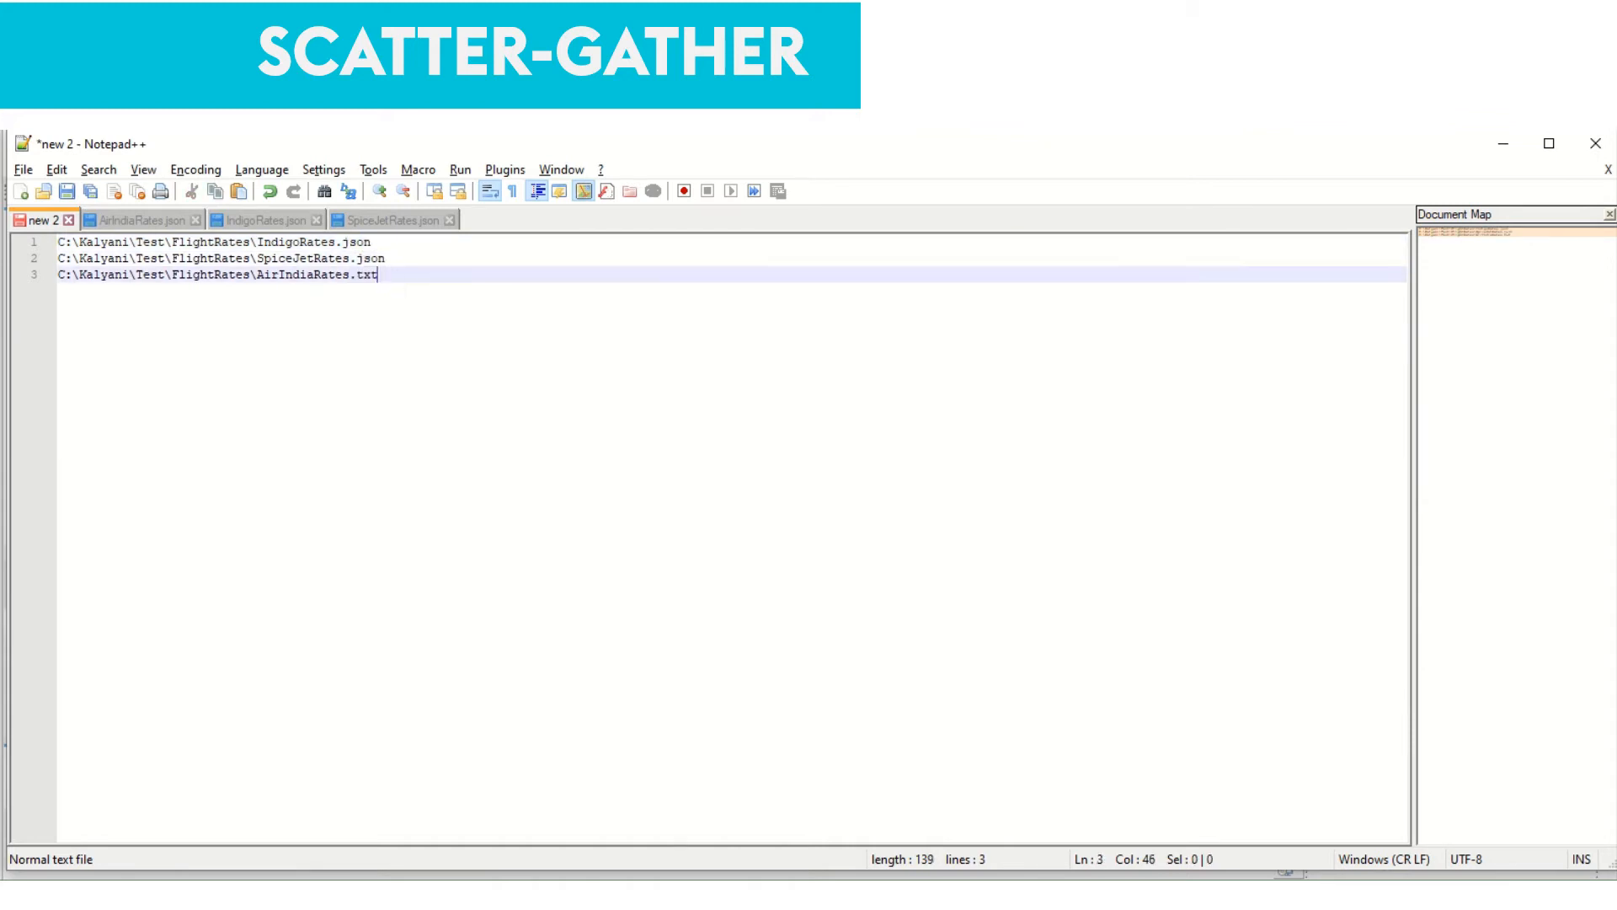
pyautogui.write('jso')
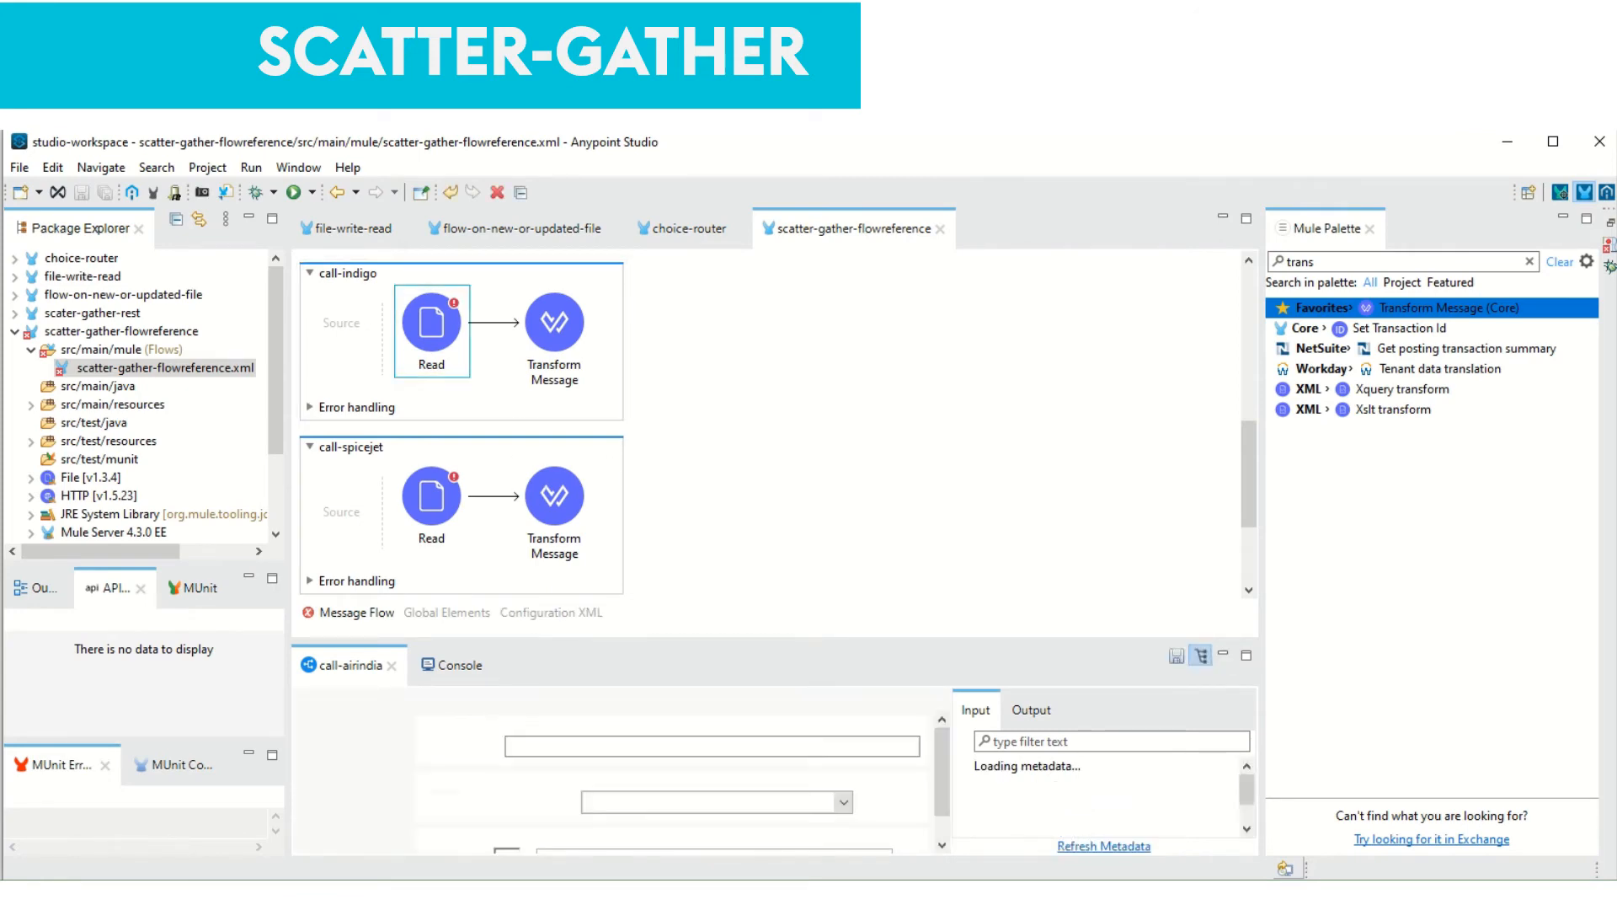
# Point call-indigo's Read at C:\Kalyani\Test\FlightRates\IndigoRates.json and make its Transform output payload
pyautogui.doubleClick(431, 330)
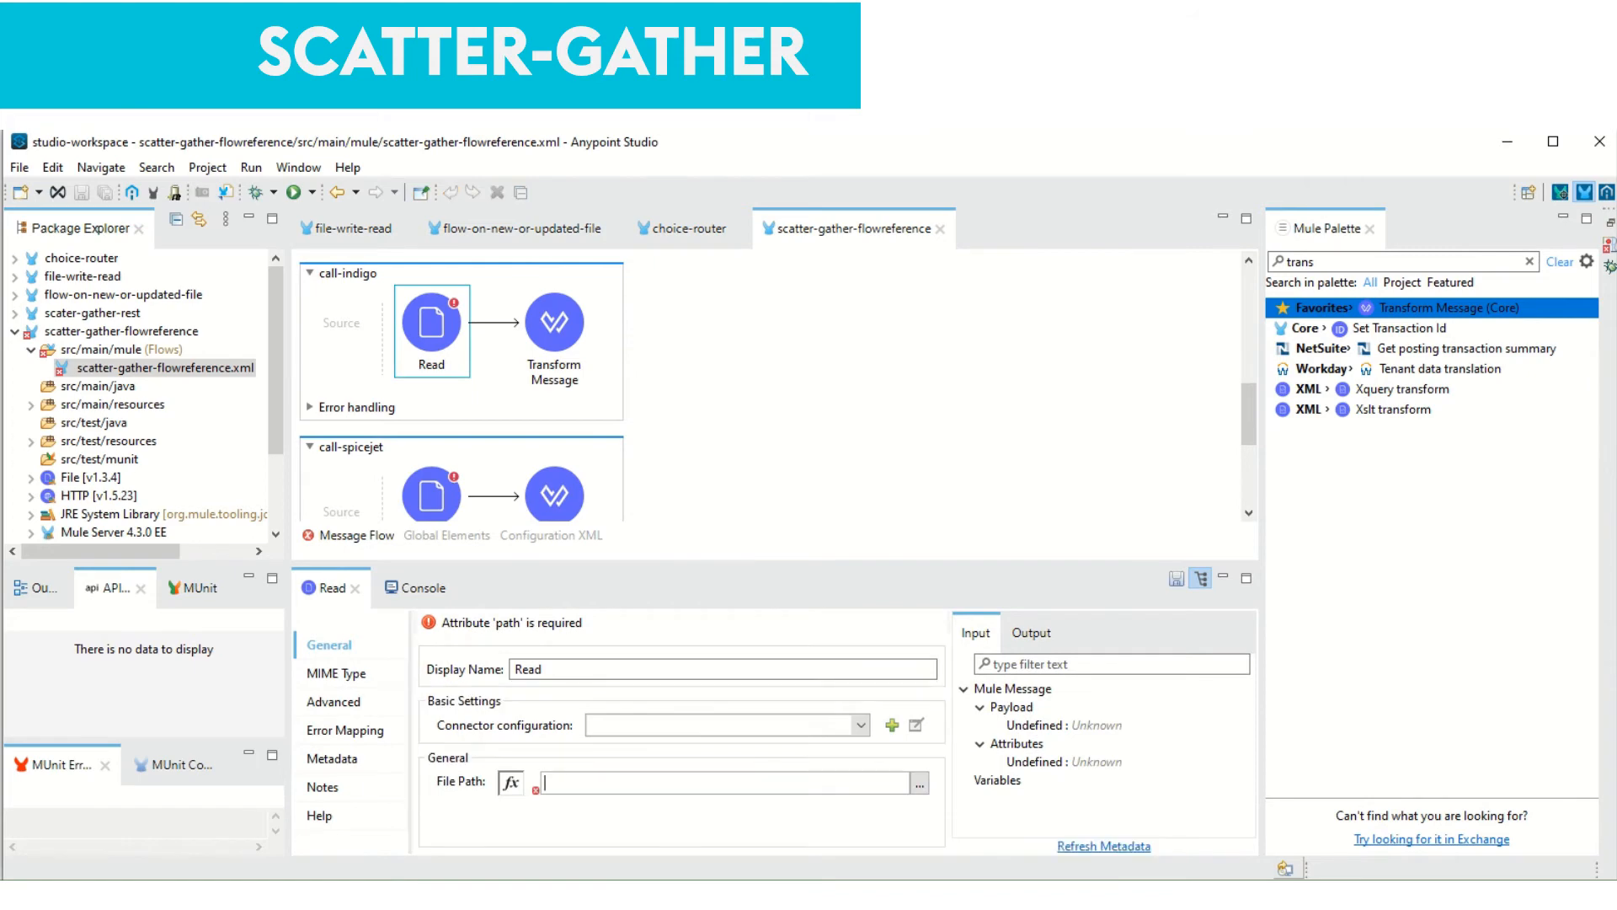
pyautogui.write('C:\\Kalyani\\Test\\FlightRates\\IndigoRates.json')
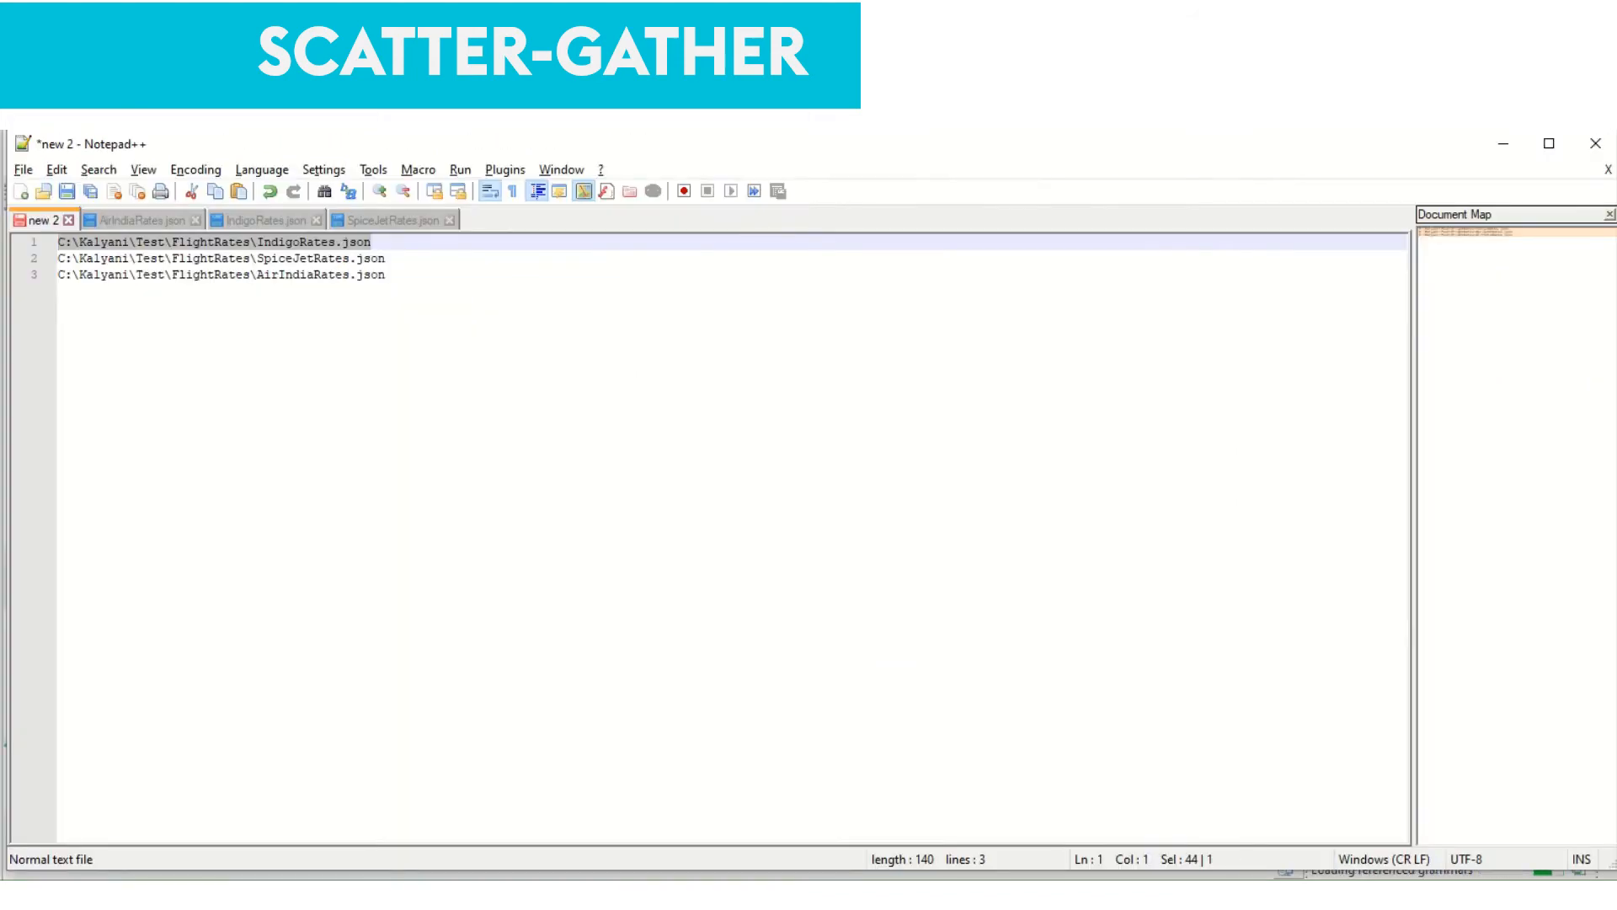
pyautogui.click(222, 258)
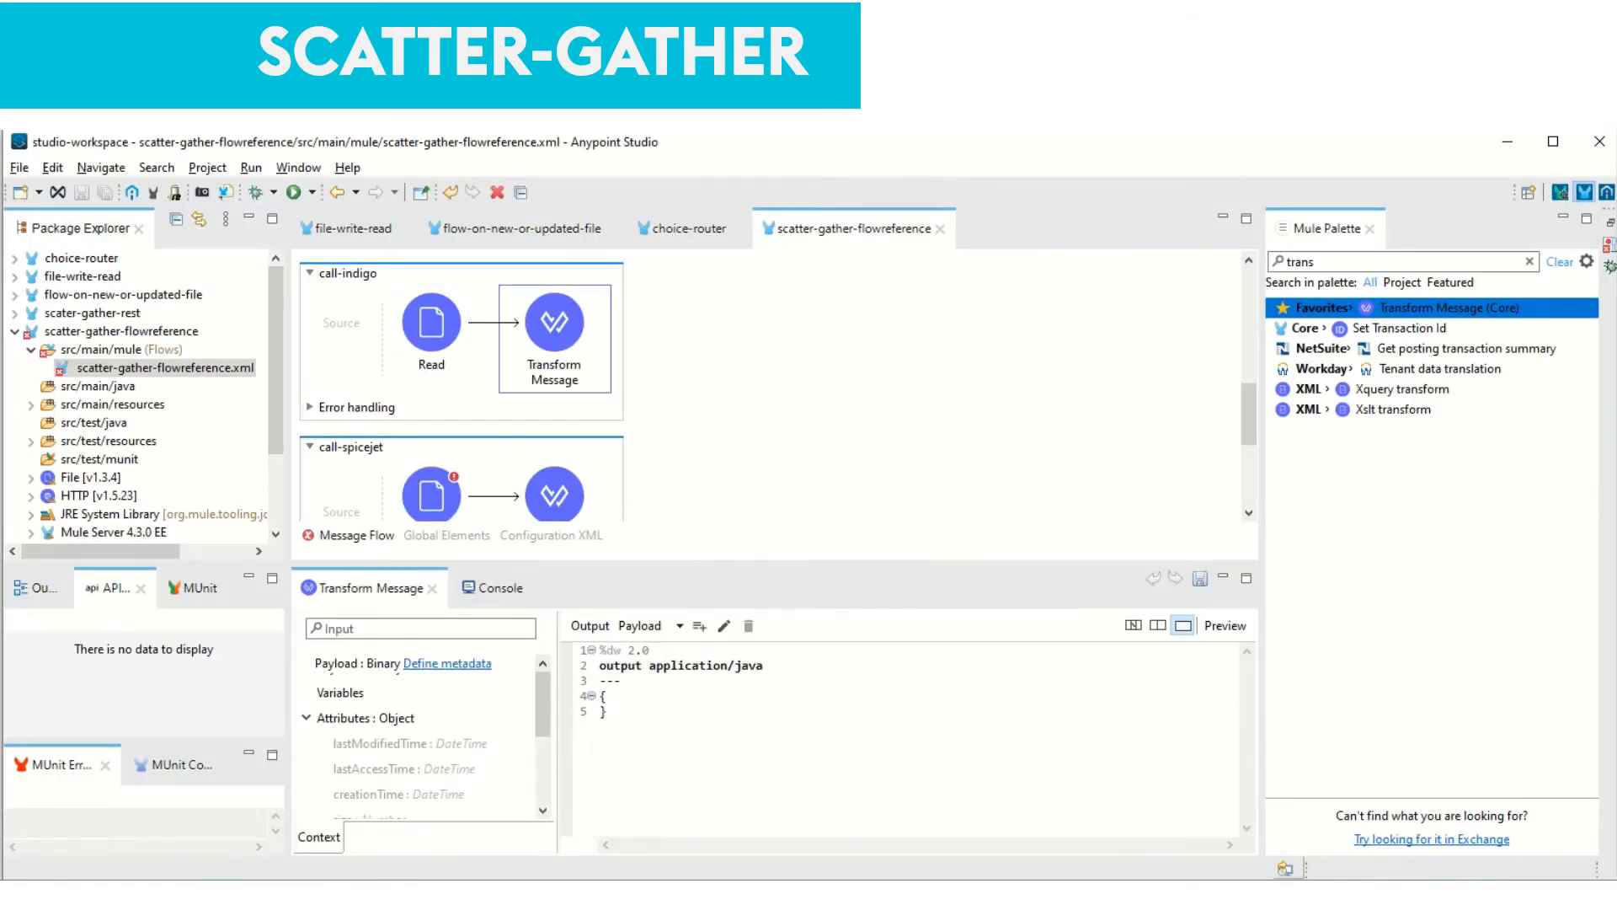
pyautogui.write('p')
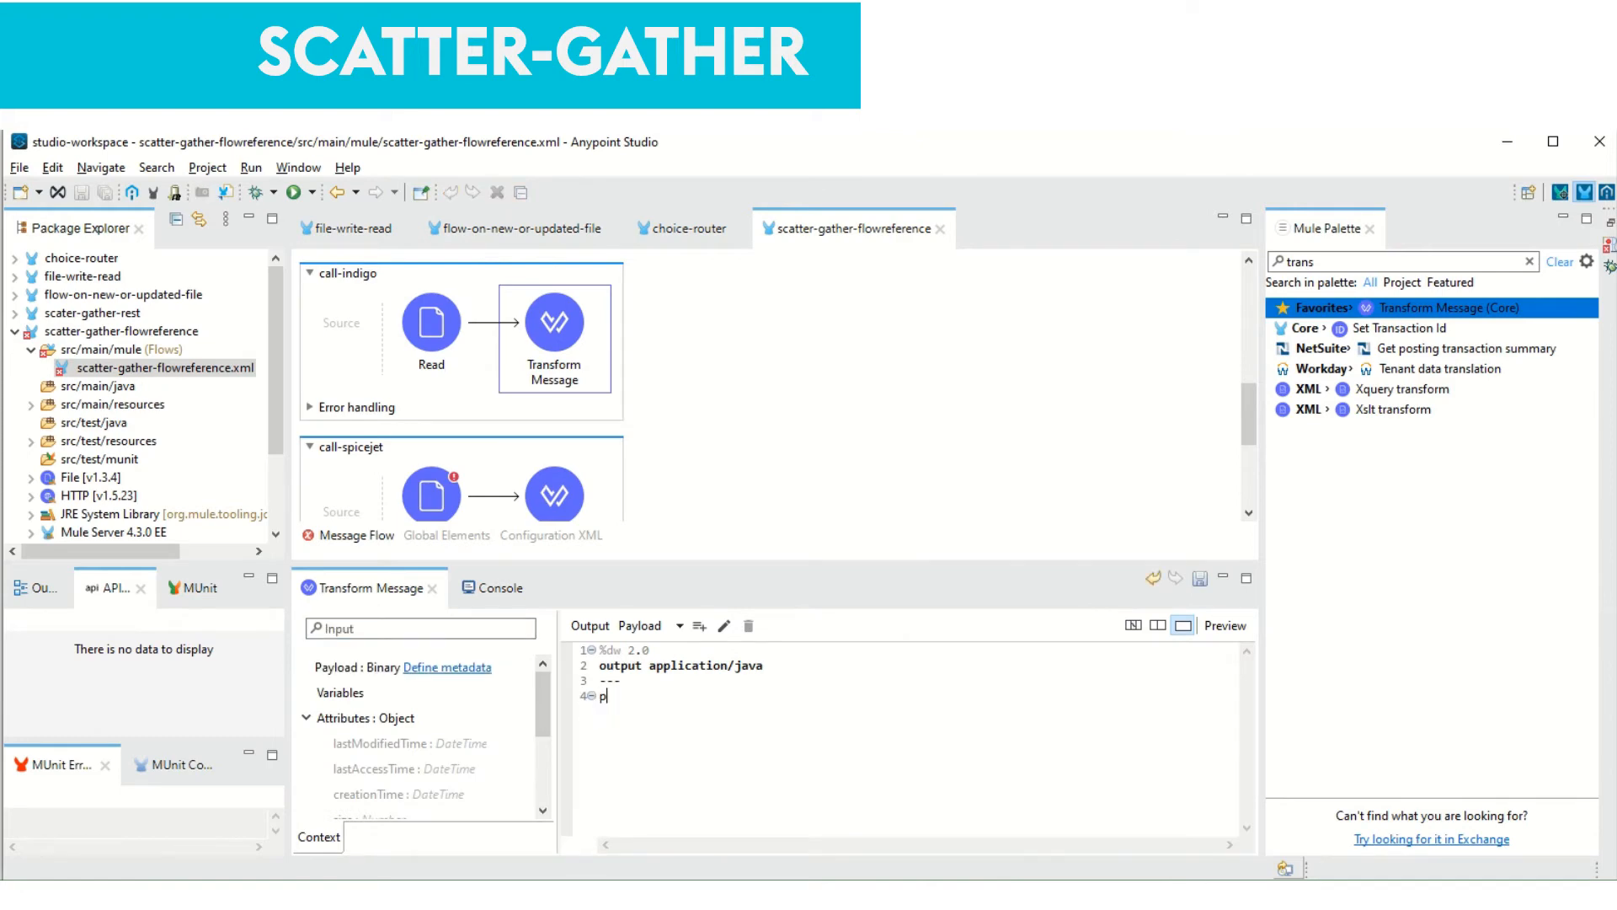
pyautogui.write('ayload')
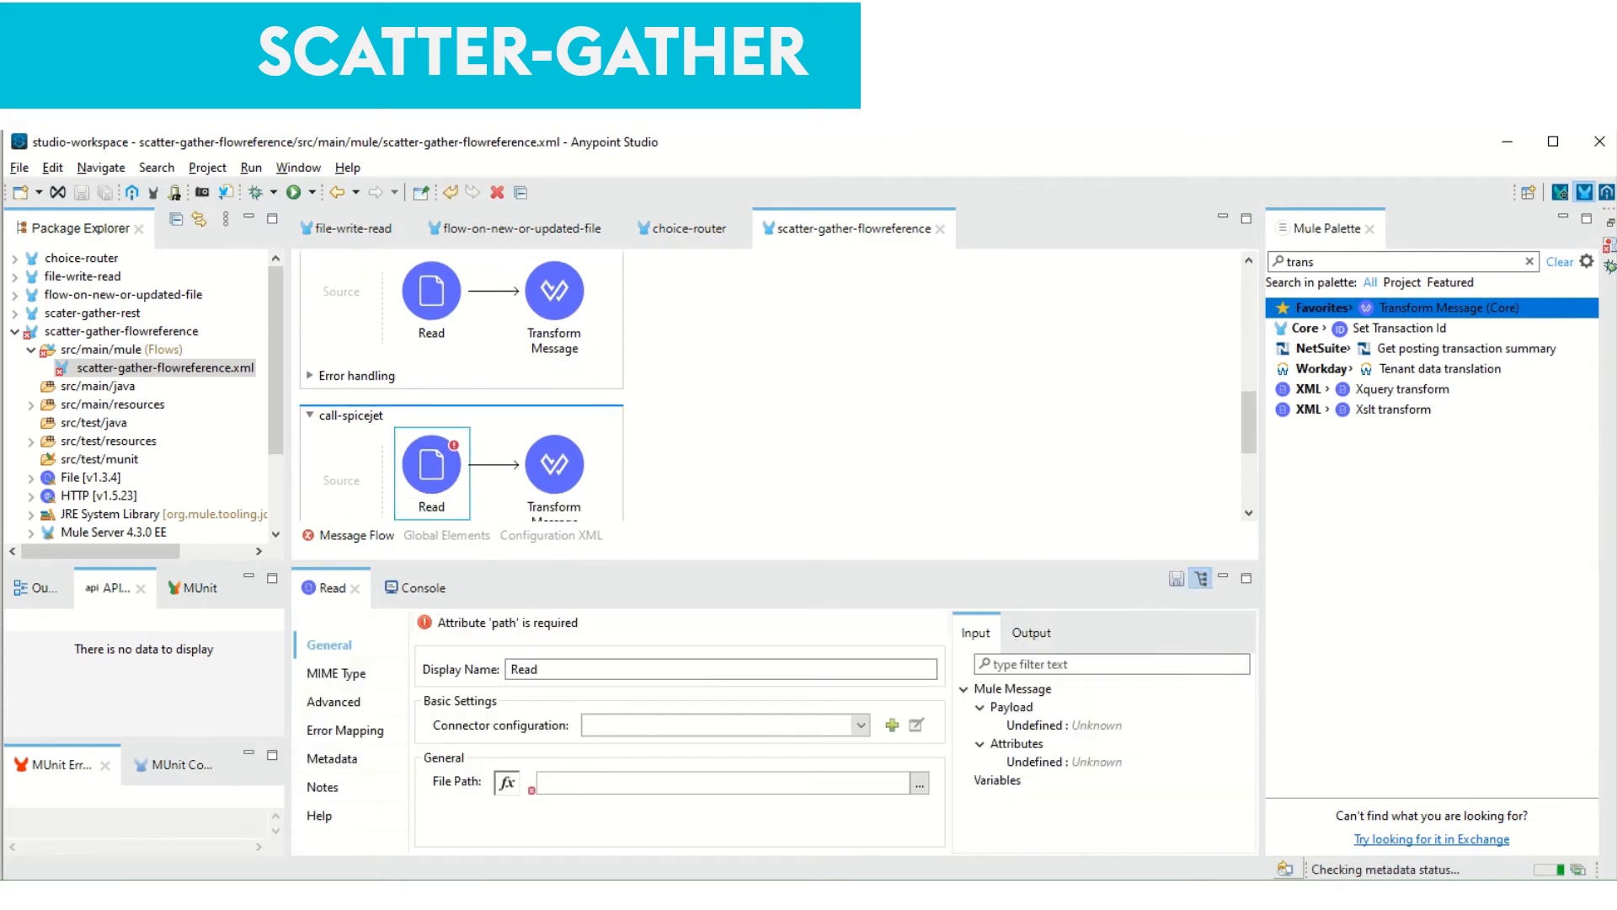
# Point call-spicejet's Read at SpiceJetRates.json and make its Transform output payload
pyautogui.write('C:\\Kalyani\\Test\\FlightRates\\SpiceJetRates.json')
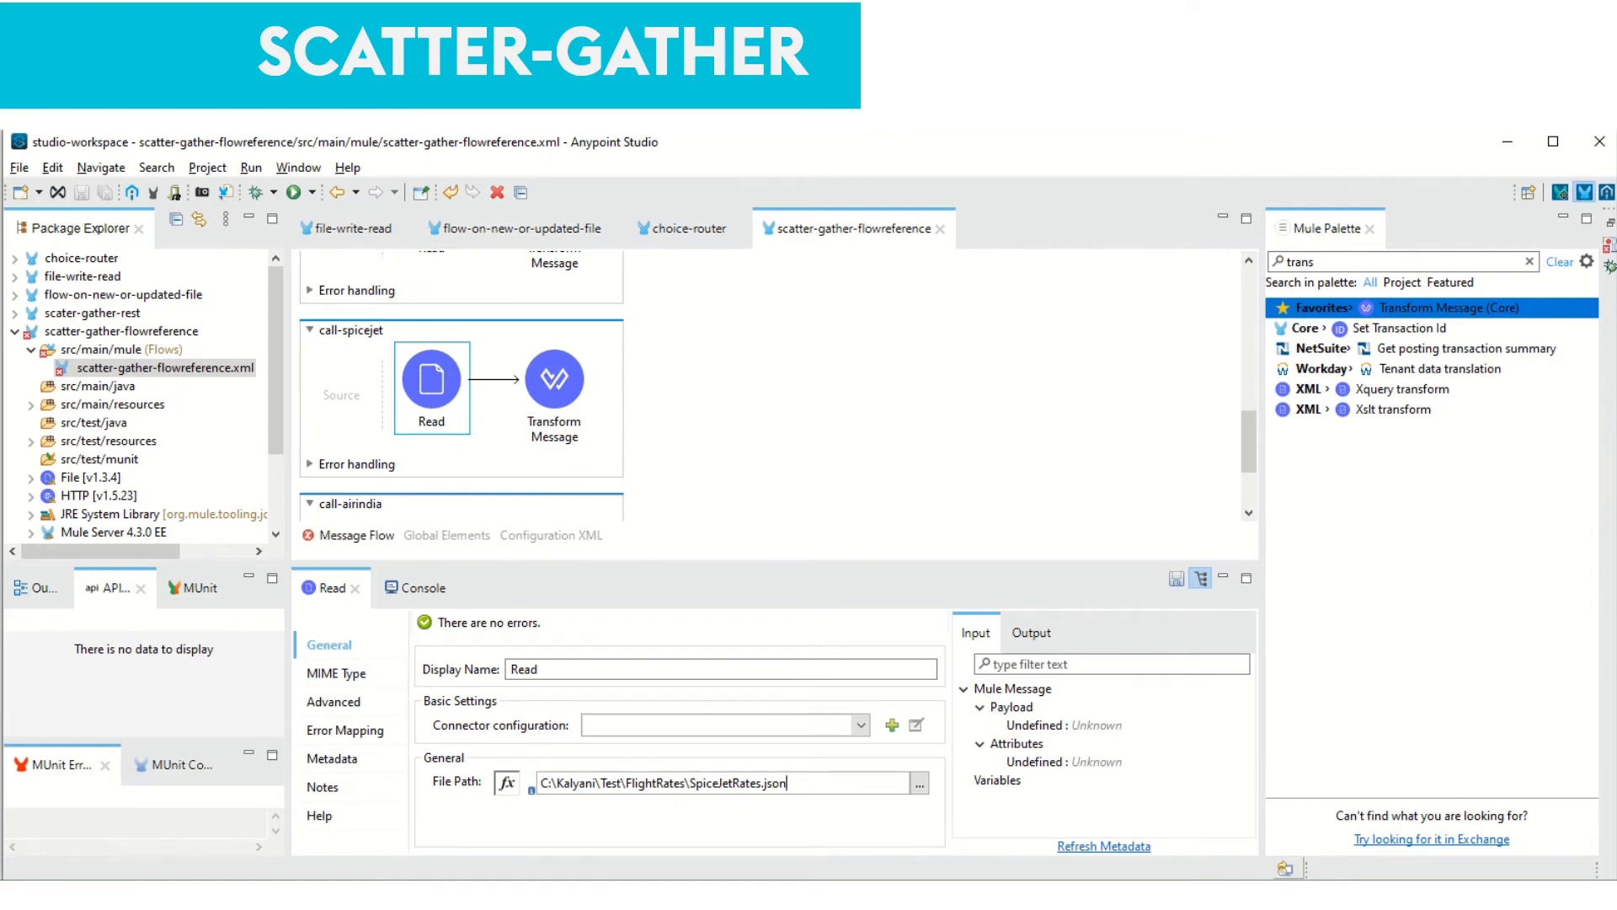
pyautogui.click(554, 377)
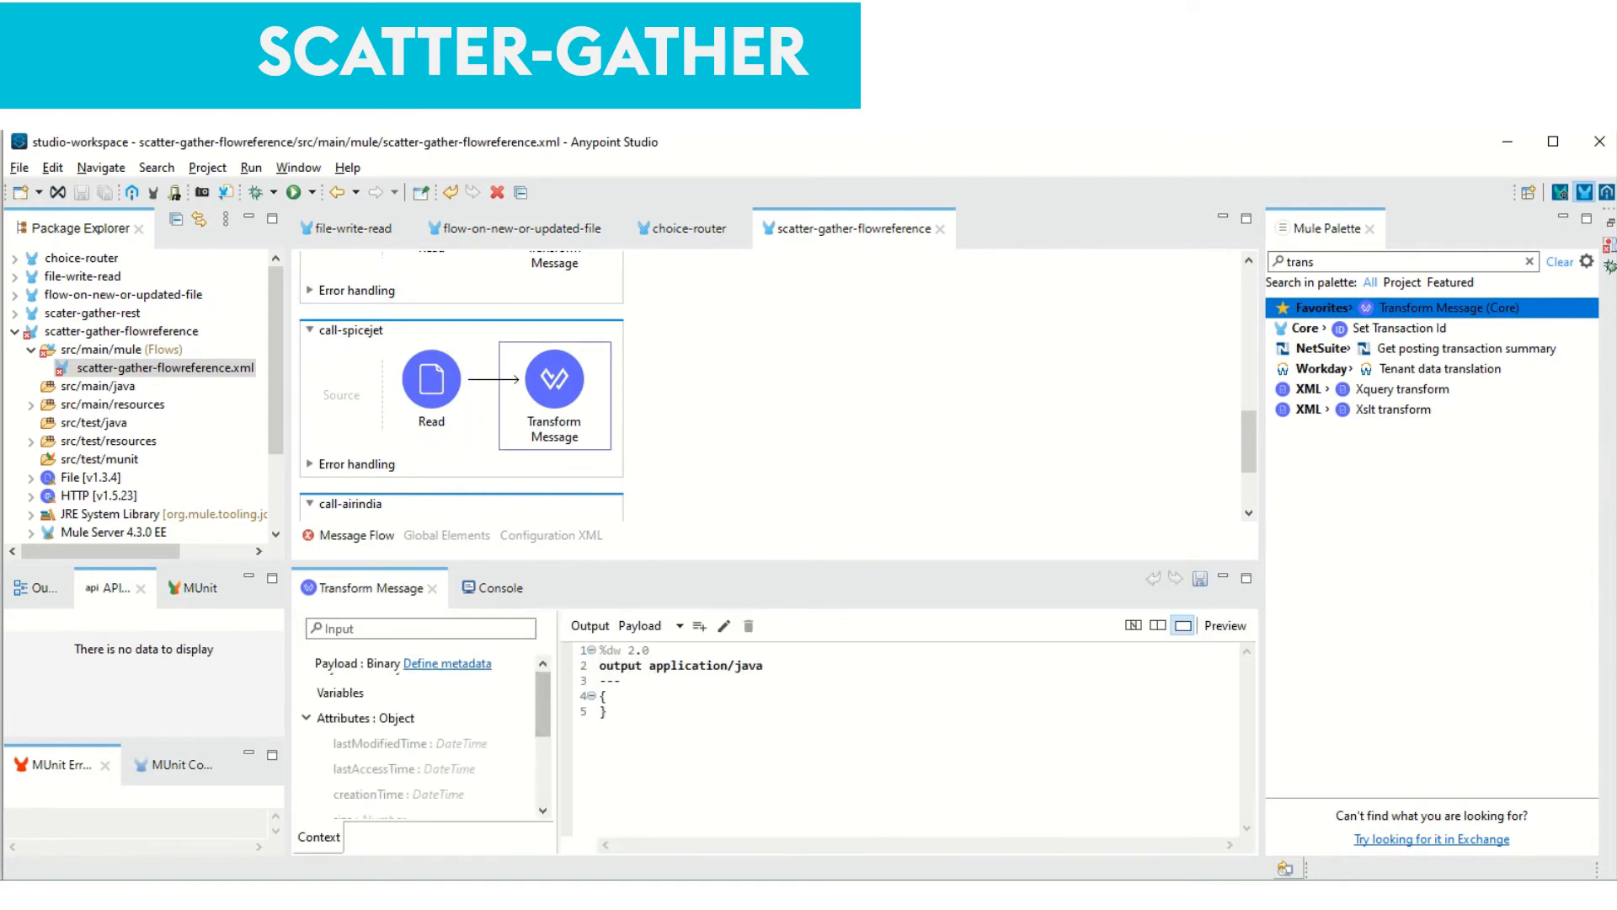
pyautogui.write('paylo')
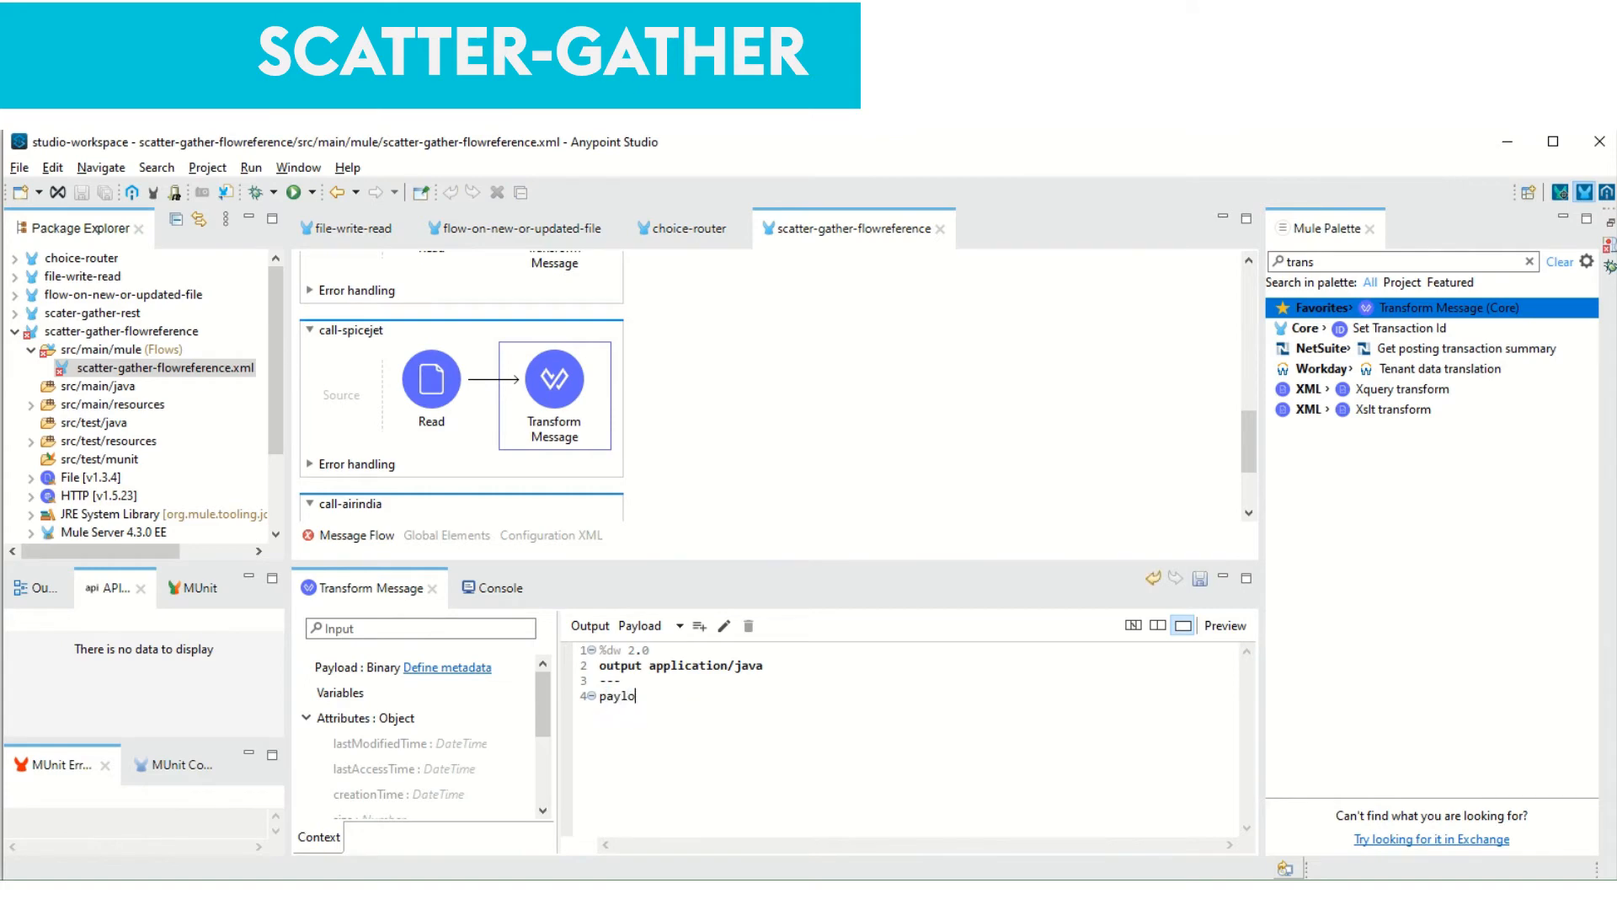
pyautogui.write('ad')
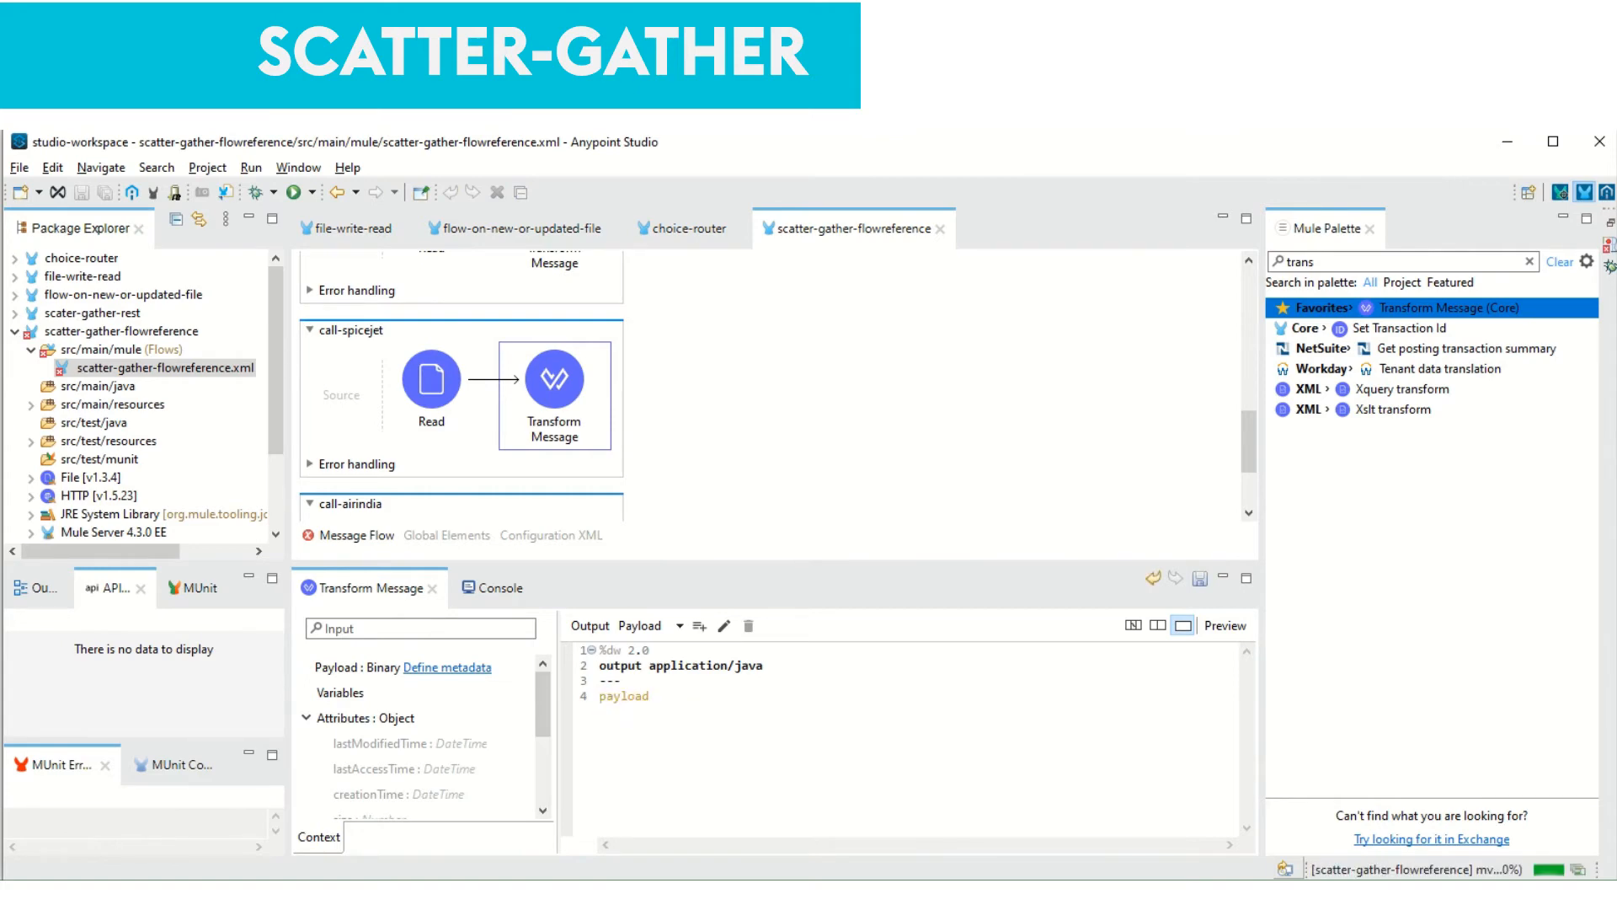
pyautogui.scroll(-3)
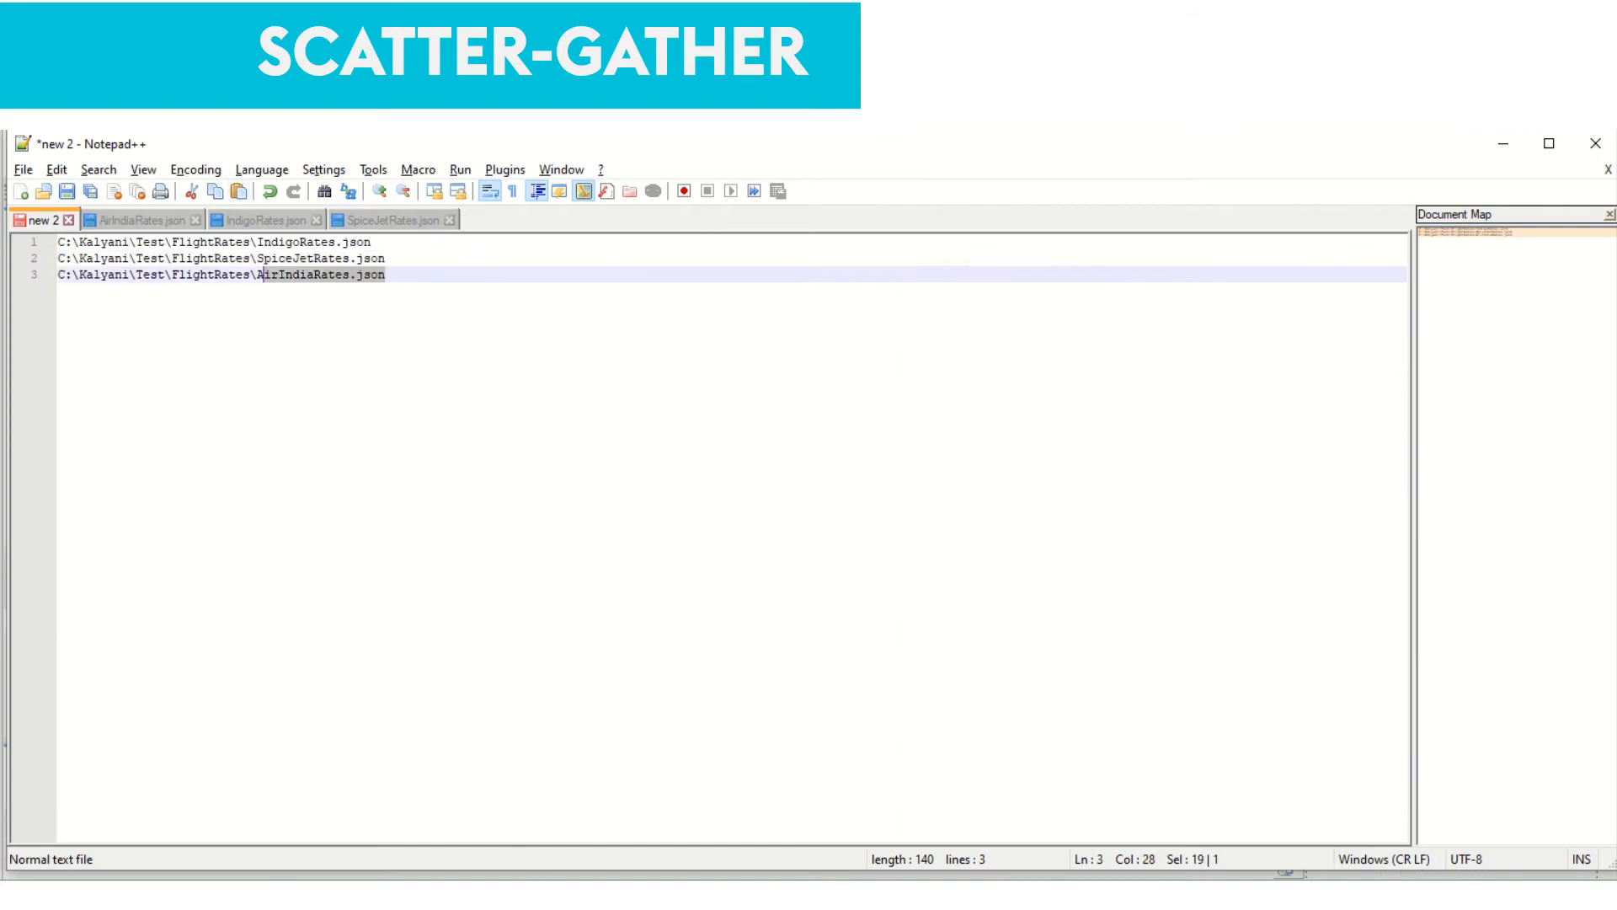
# Point call-airindia's Read at AirIndiaRates.json and make its Transform output payload
pyautogui.tripleClick(206, 275)
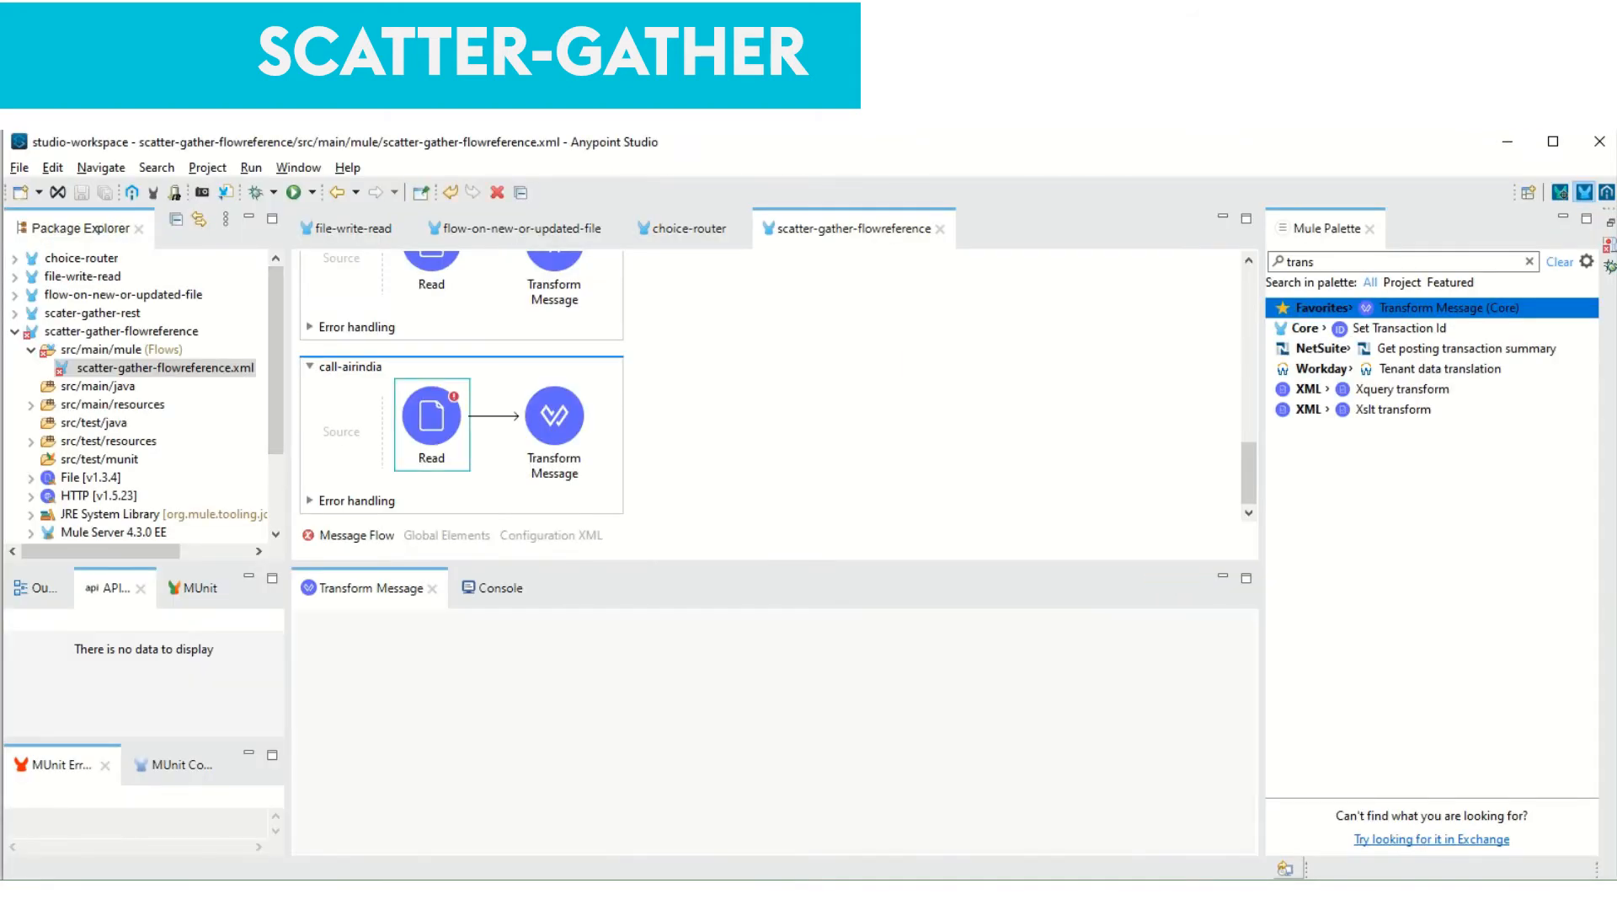
pyautogui.doubleClick(430, 418)
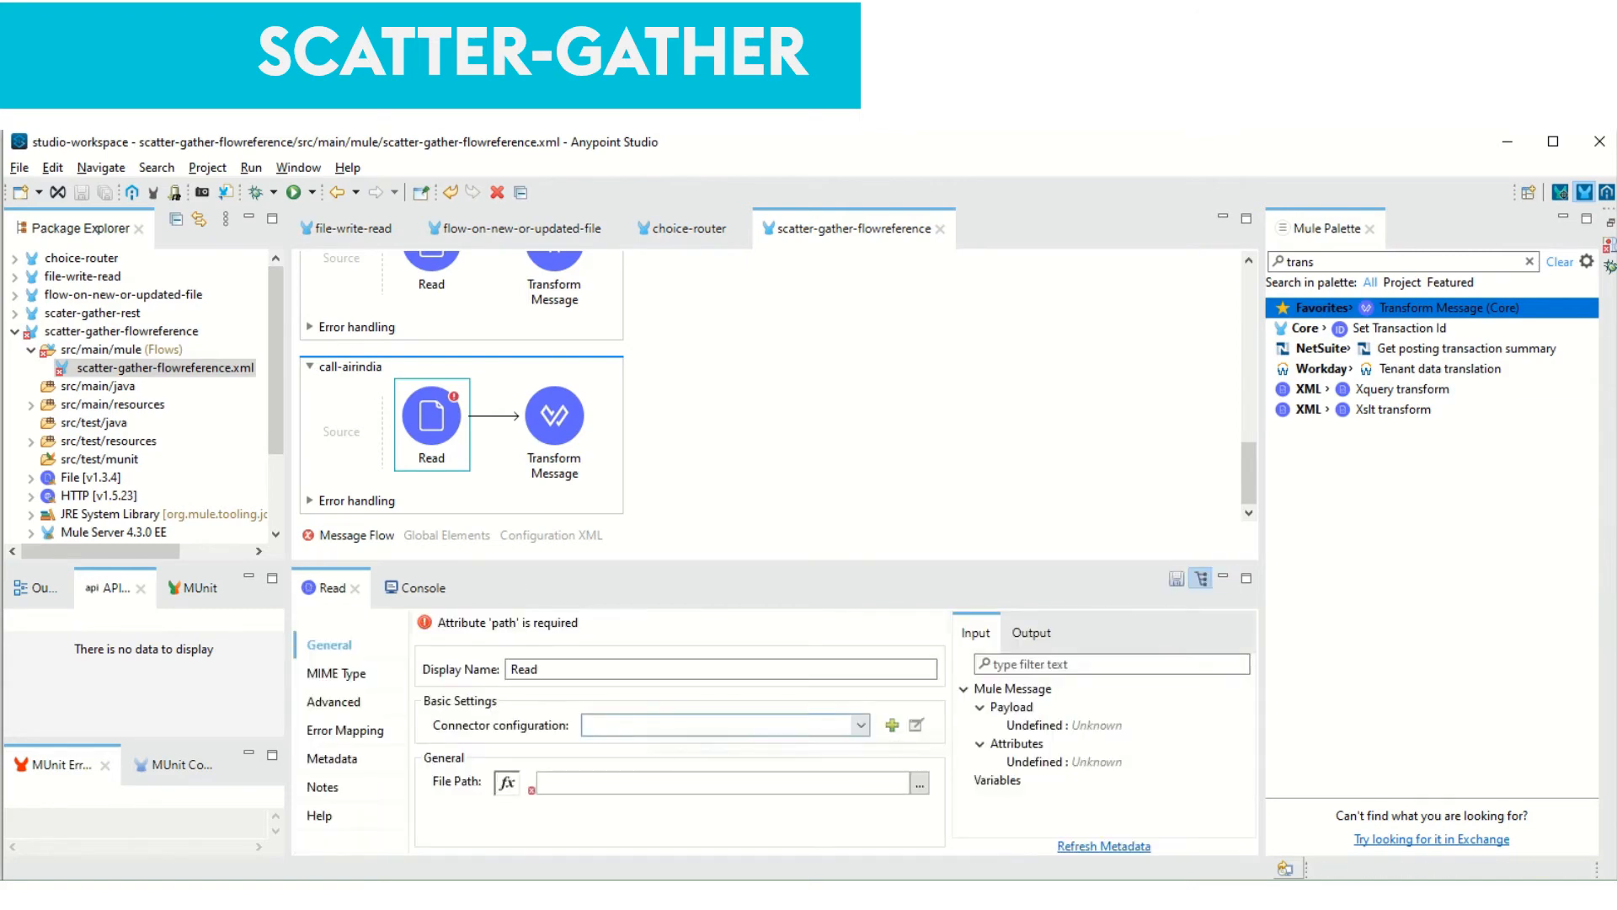
pyautogui.write('C:\\Kalyani\\Test\\FlightRates\\AirIndiaRates.json')
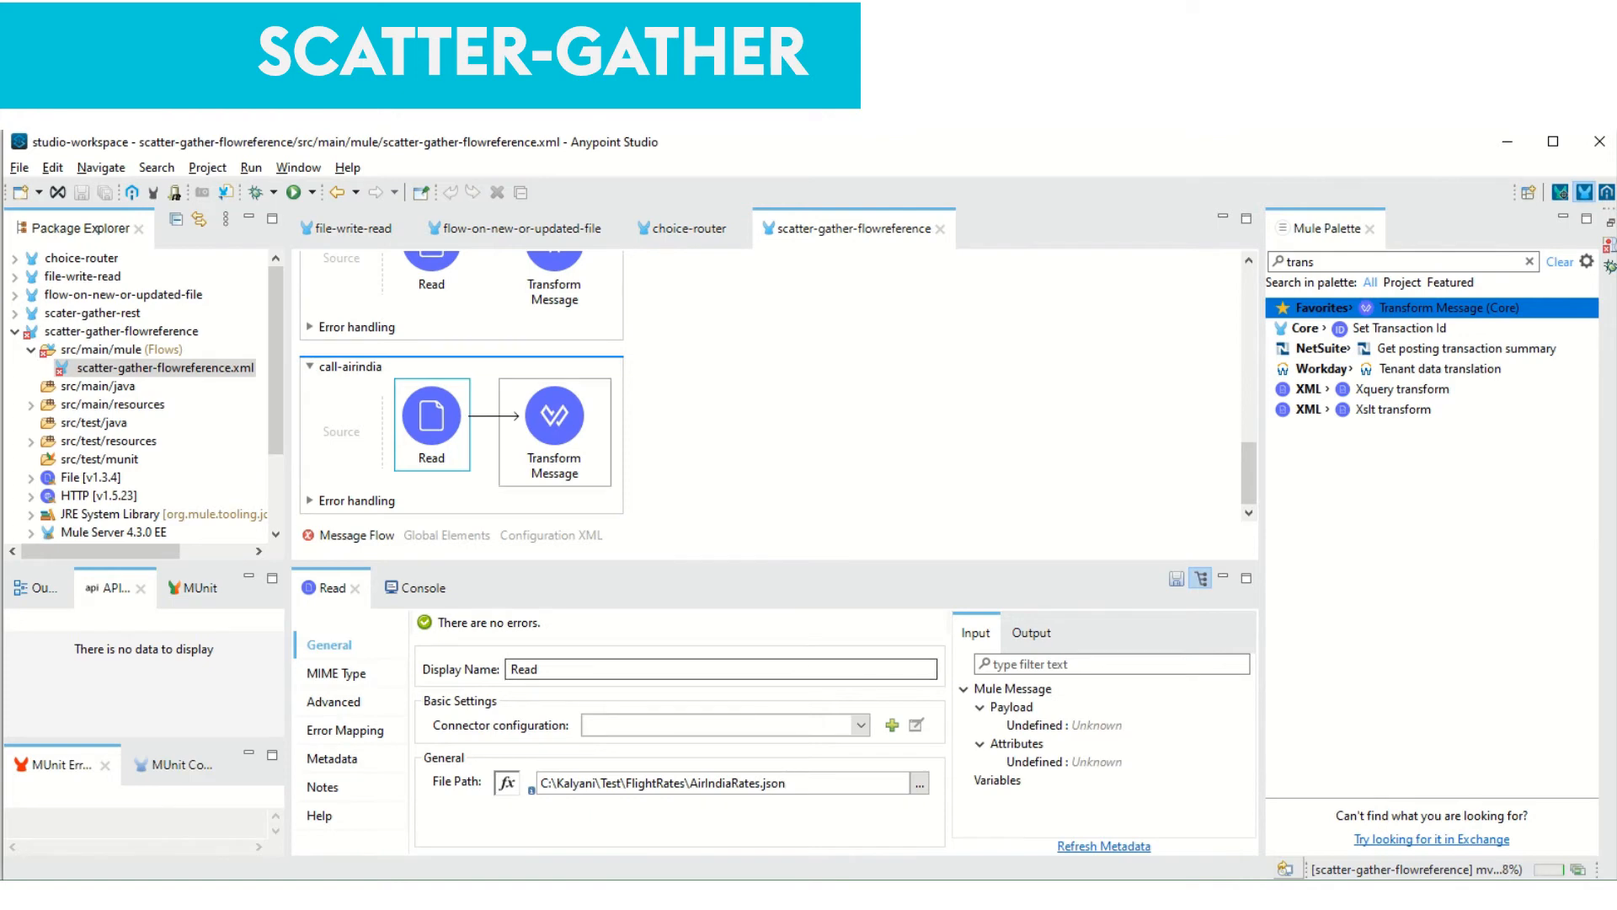
pyautogui.click(554, 417)
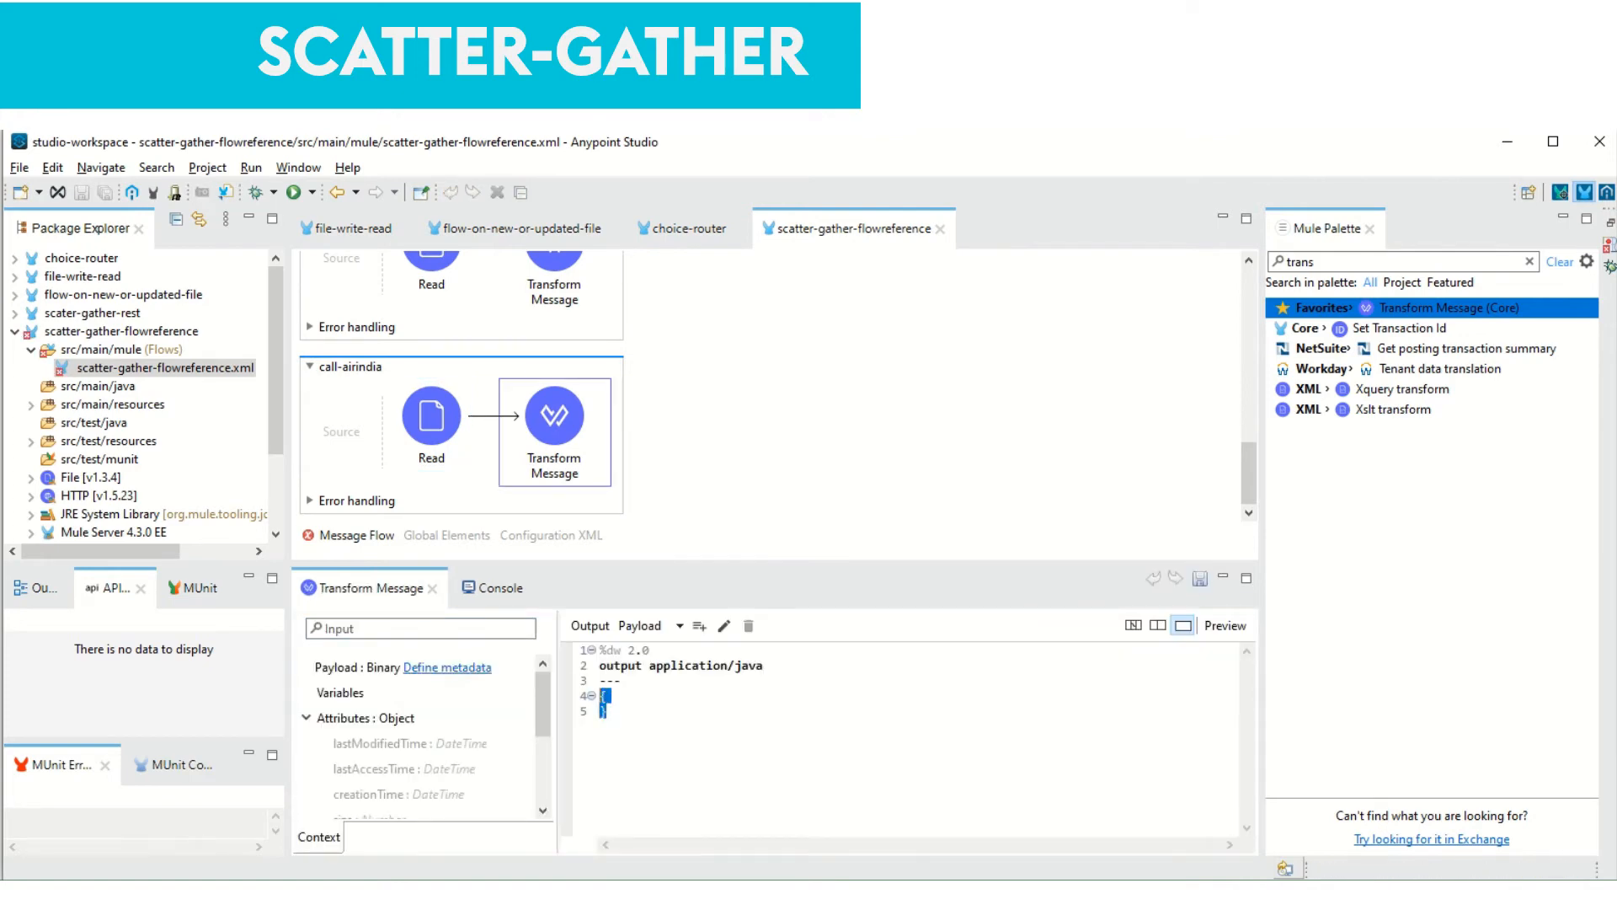
pyautogui.write('payload')
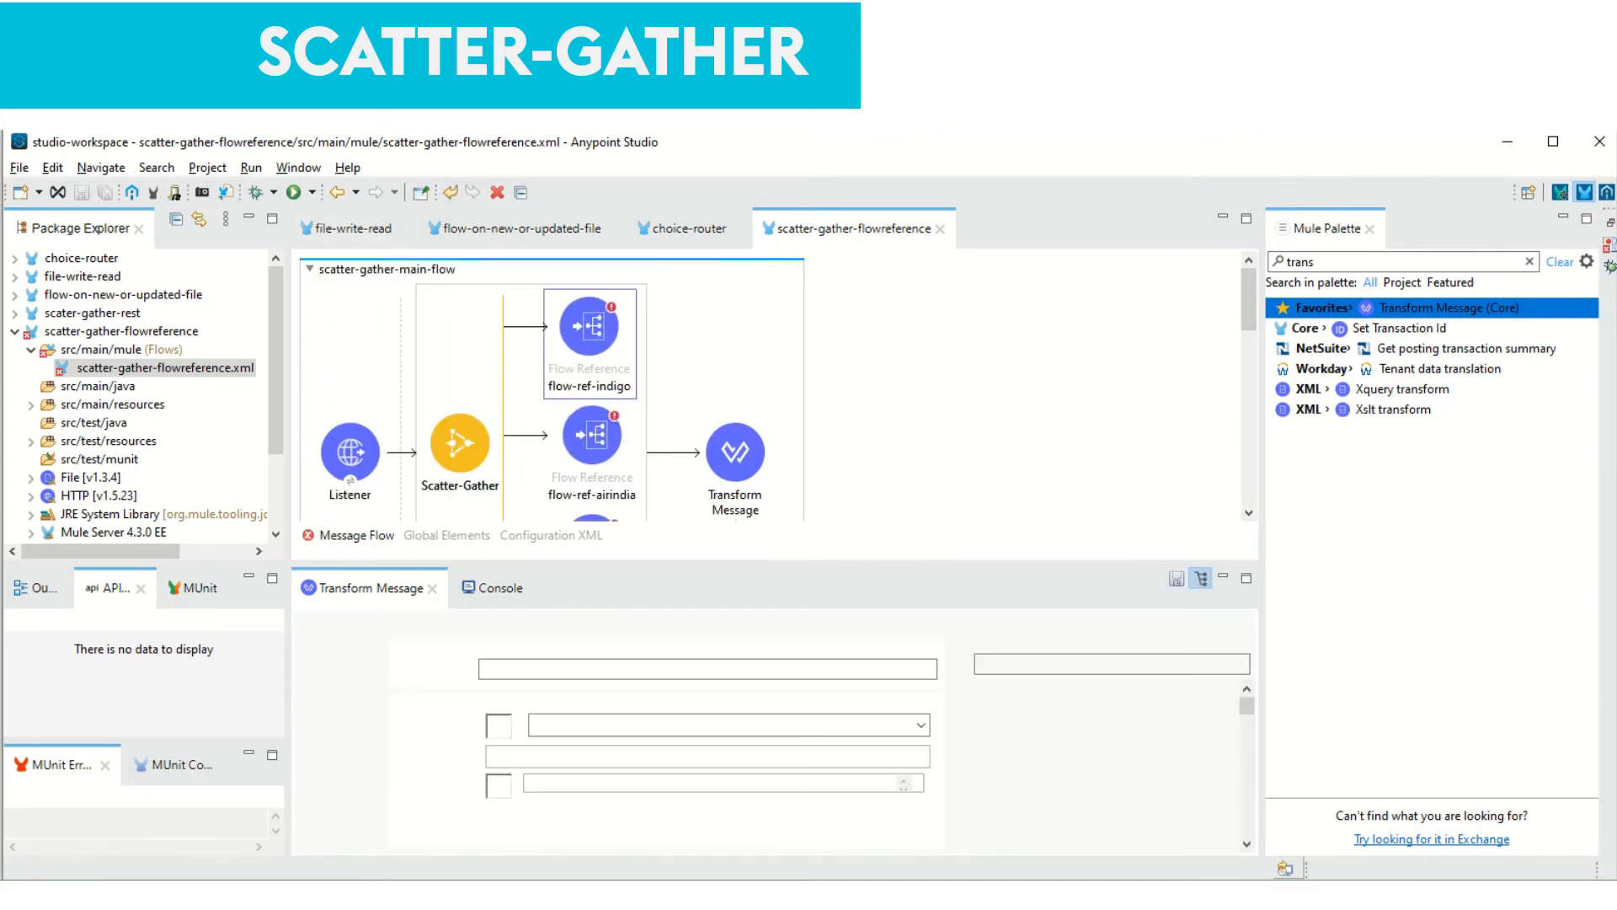
# Target flow-ref-indigo, flow-ref-airindia and flow-ref-spicejet at call-indigo, call-airindia and call-spicejet
pyautogui.click(588, 328)
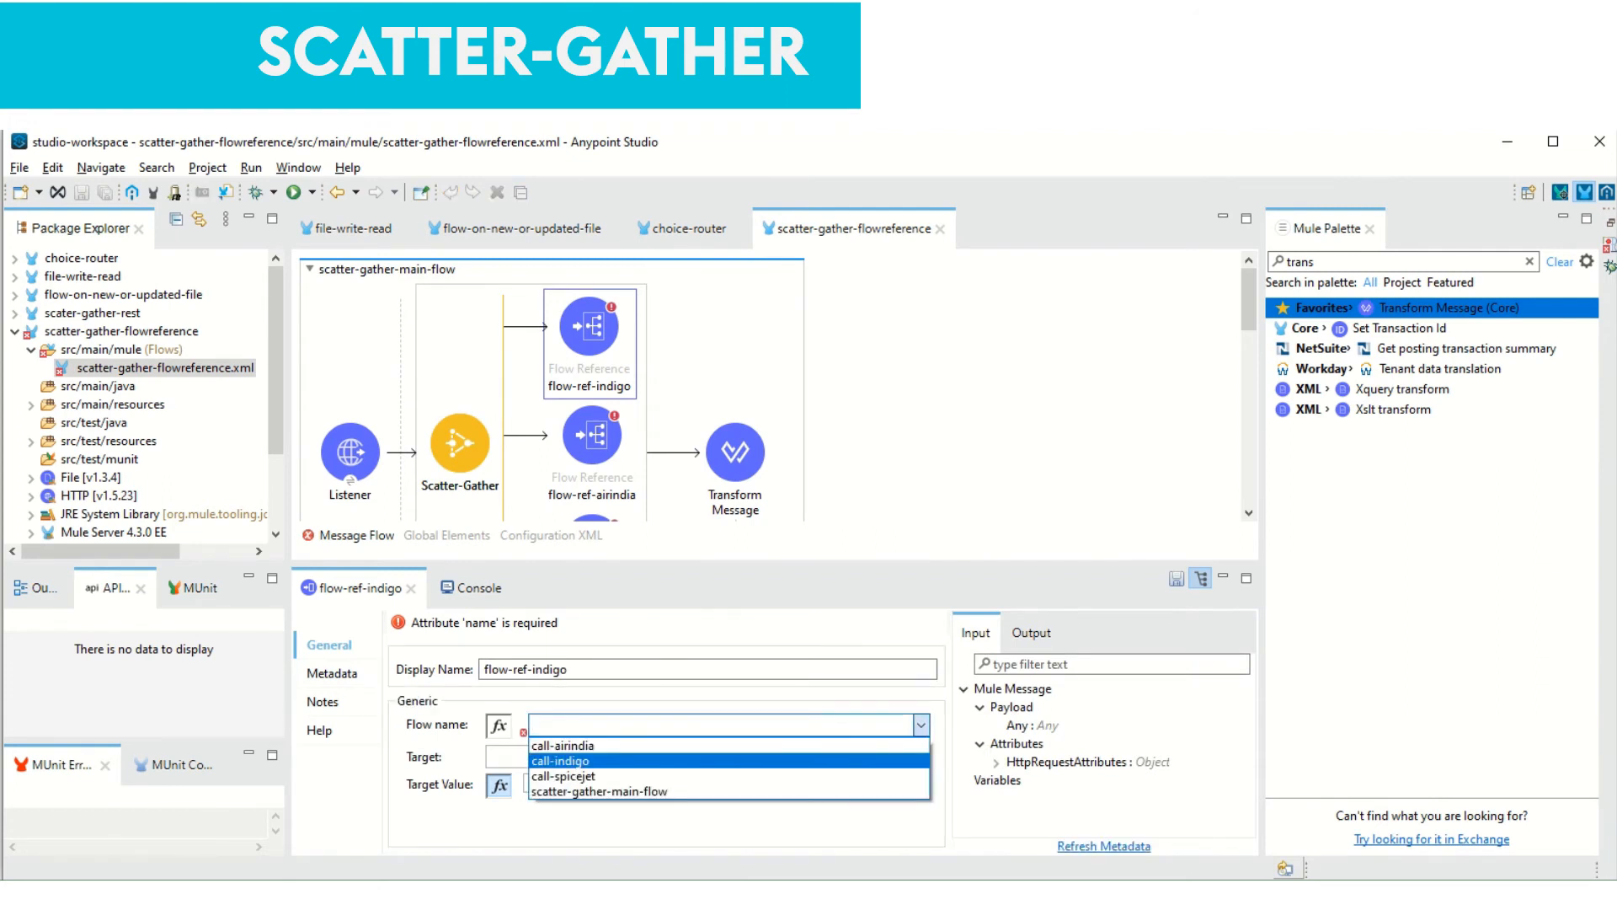
pyautogui.click(564, 760)
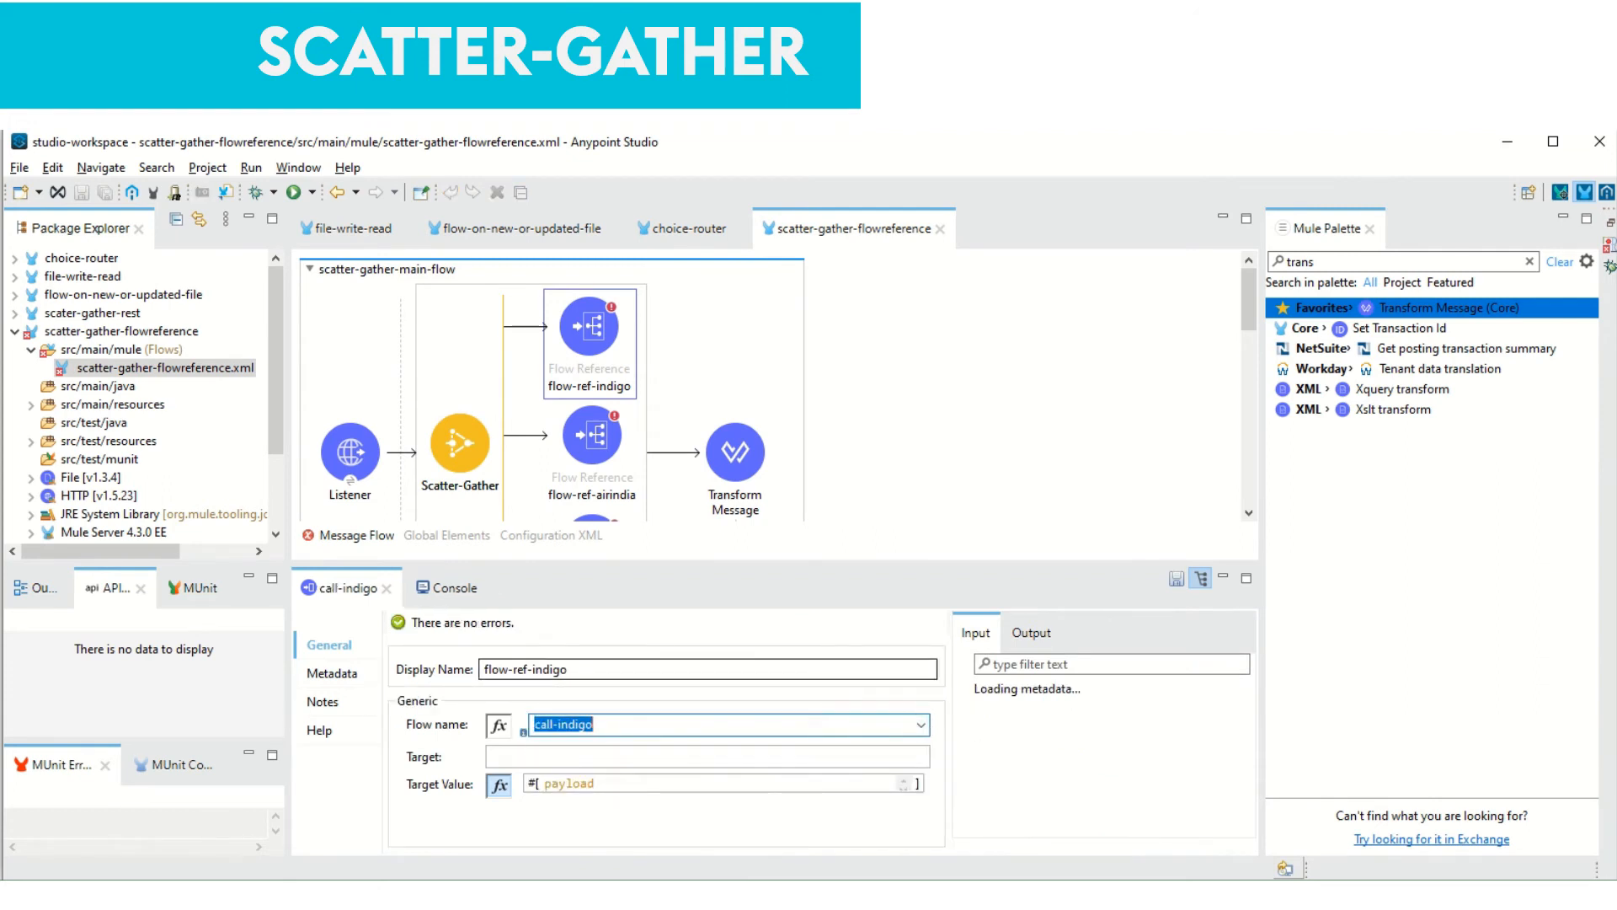
pyautogui.click(591, 444)
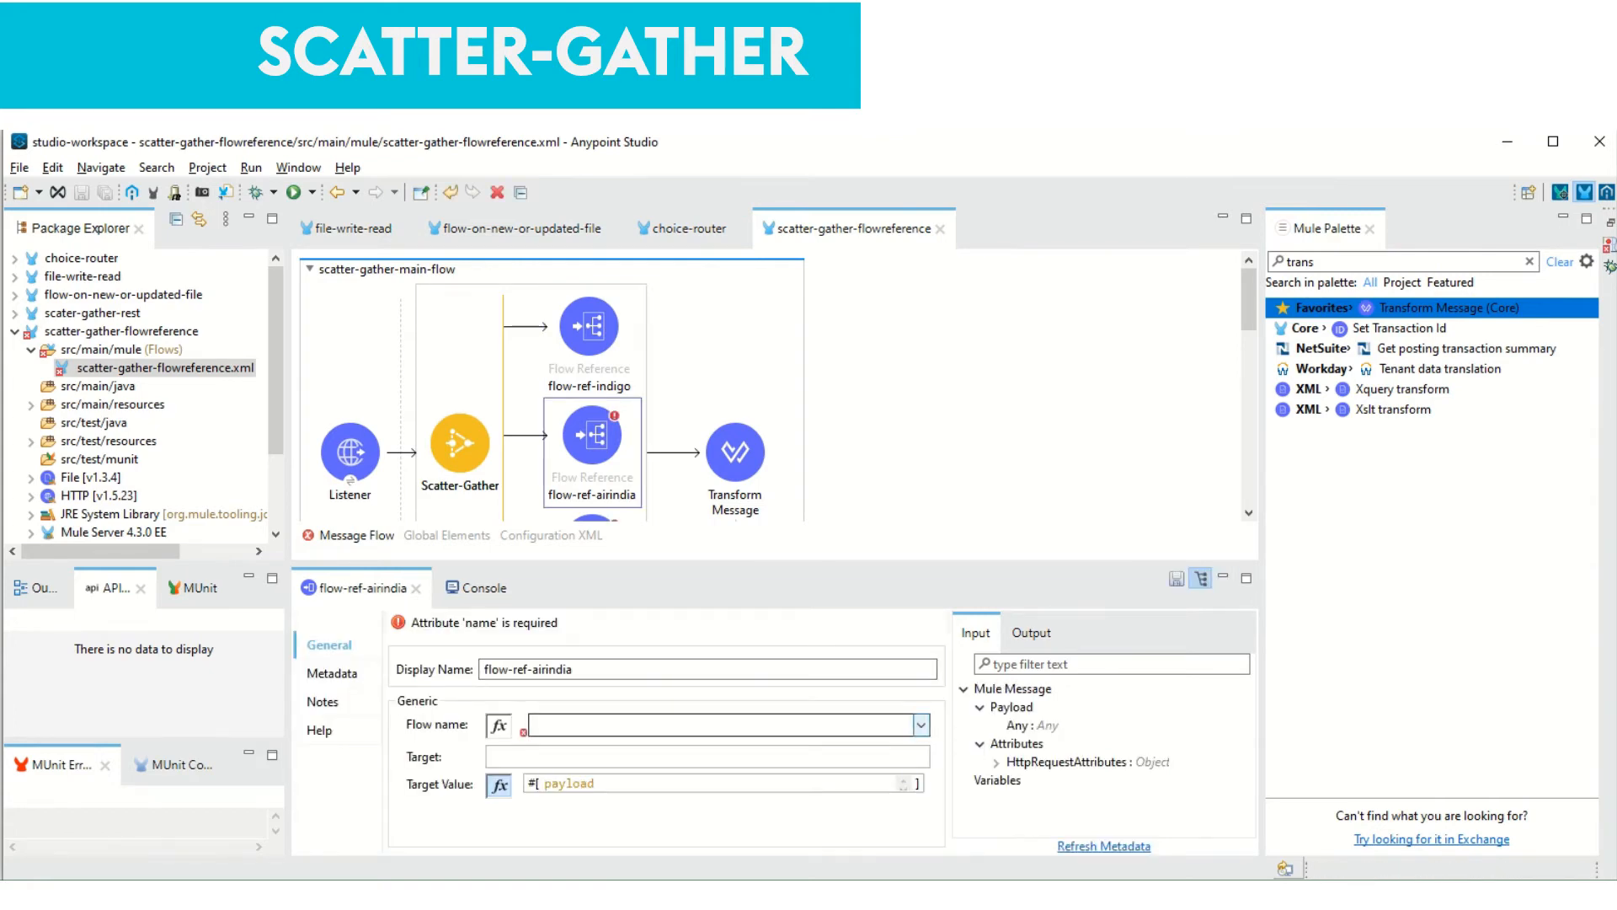
pyautogui.click(918, 725)
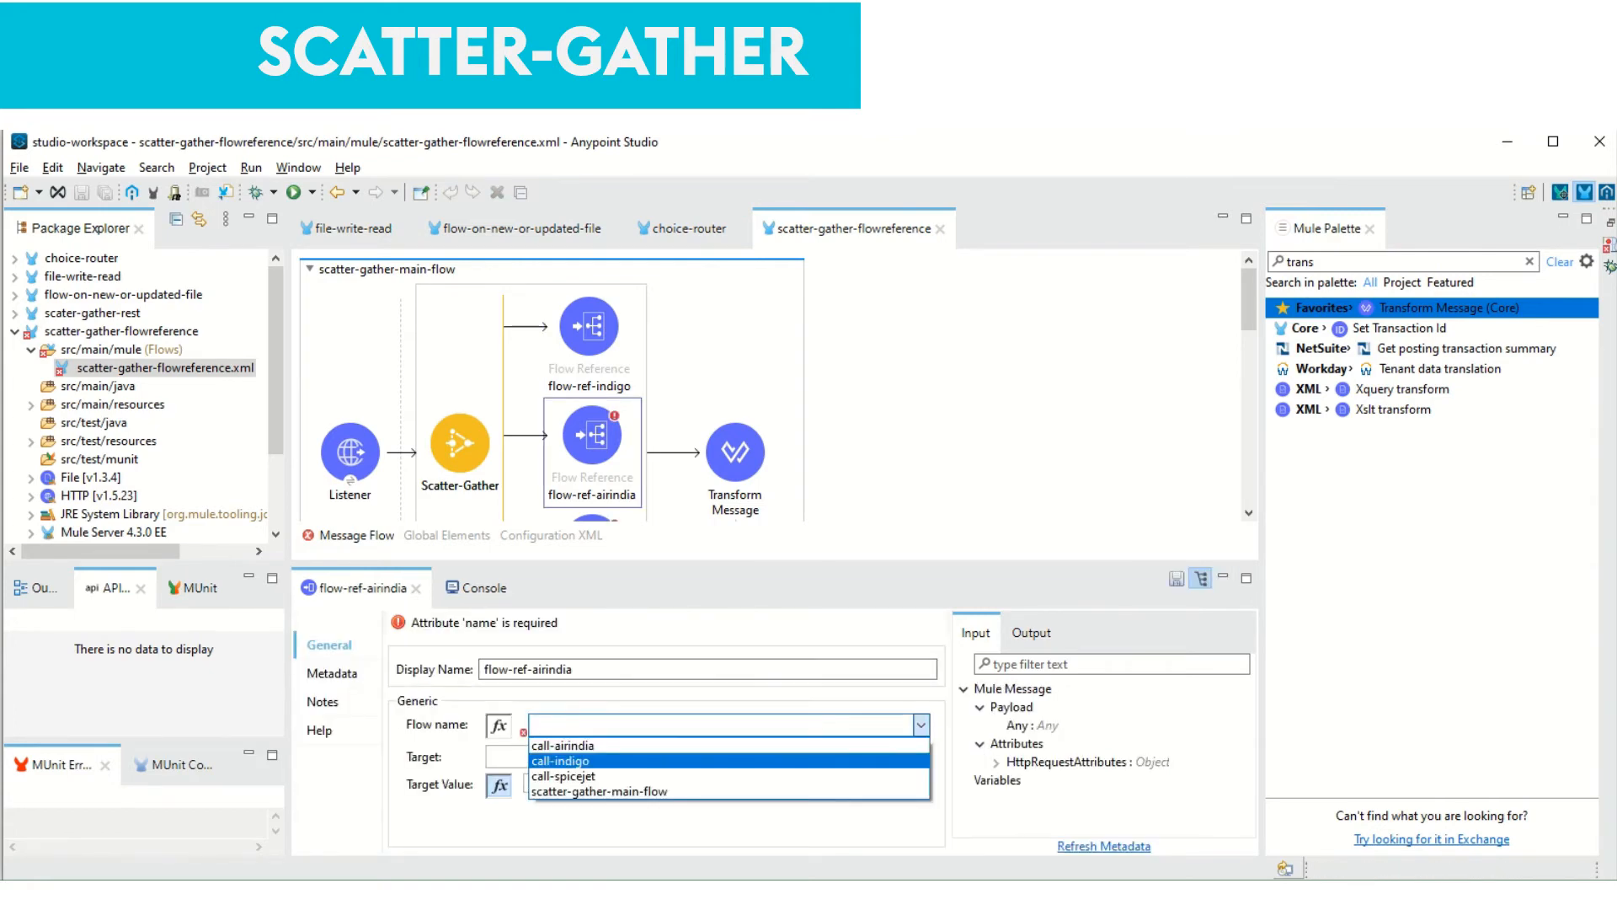
pyautogui.click(562, 745)
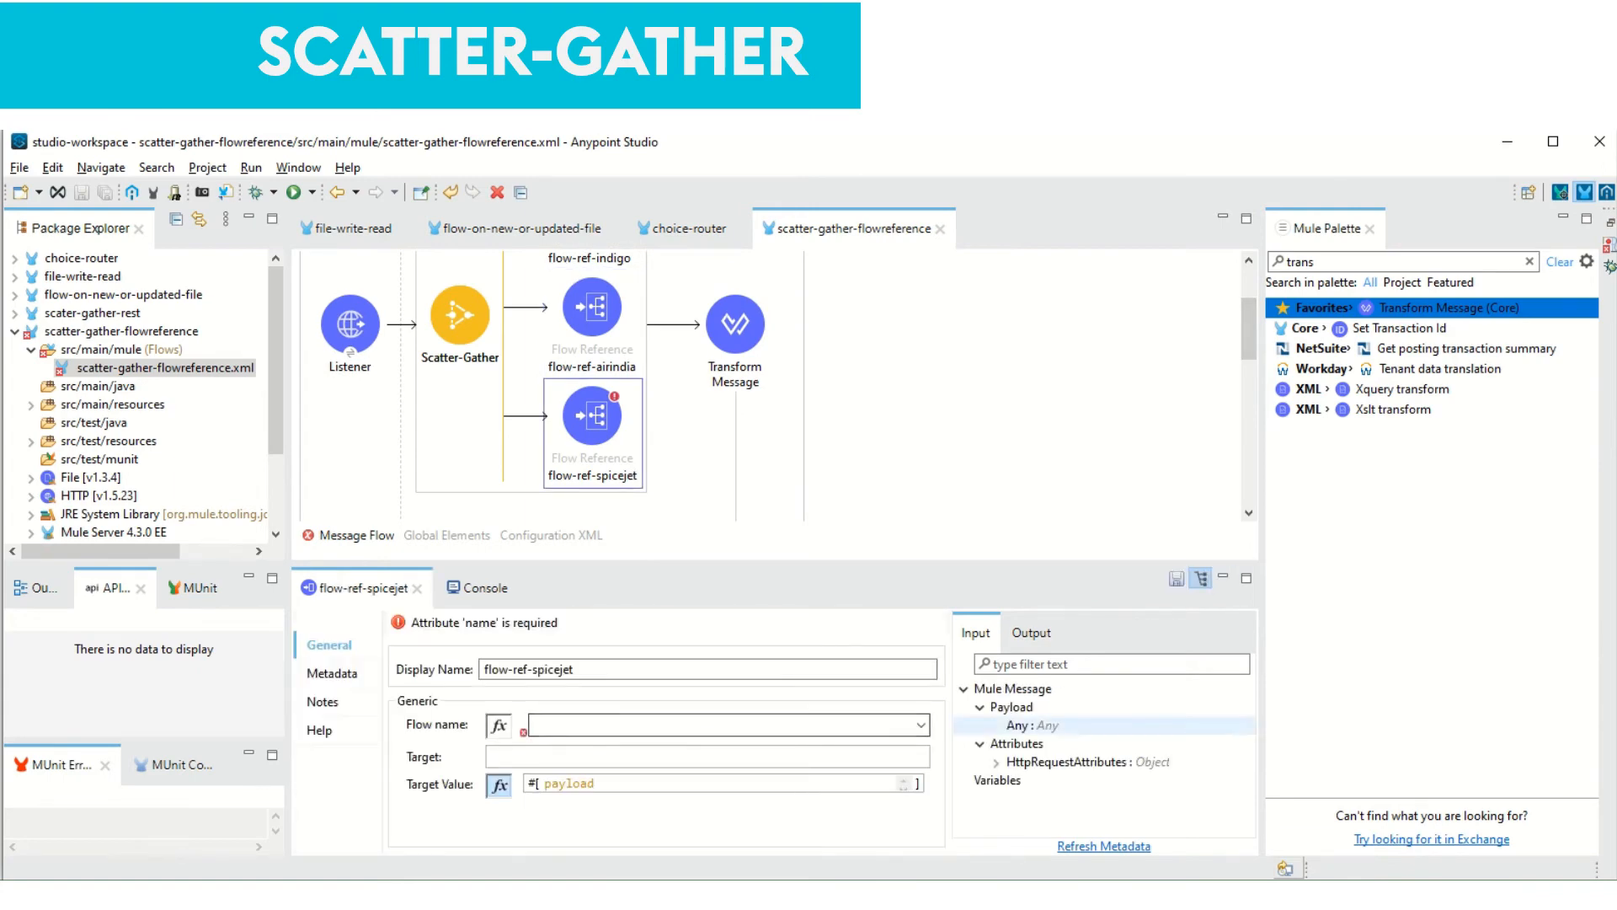
pyautogui.click(916, 725)
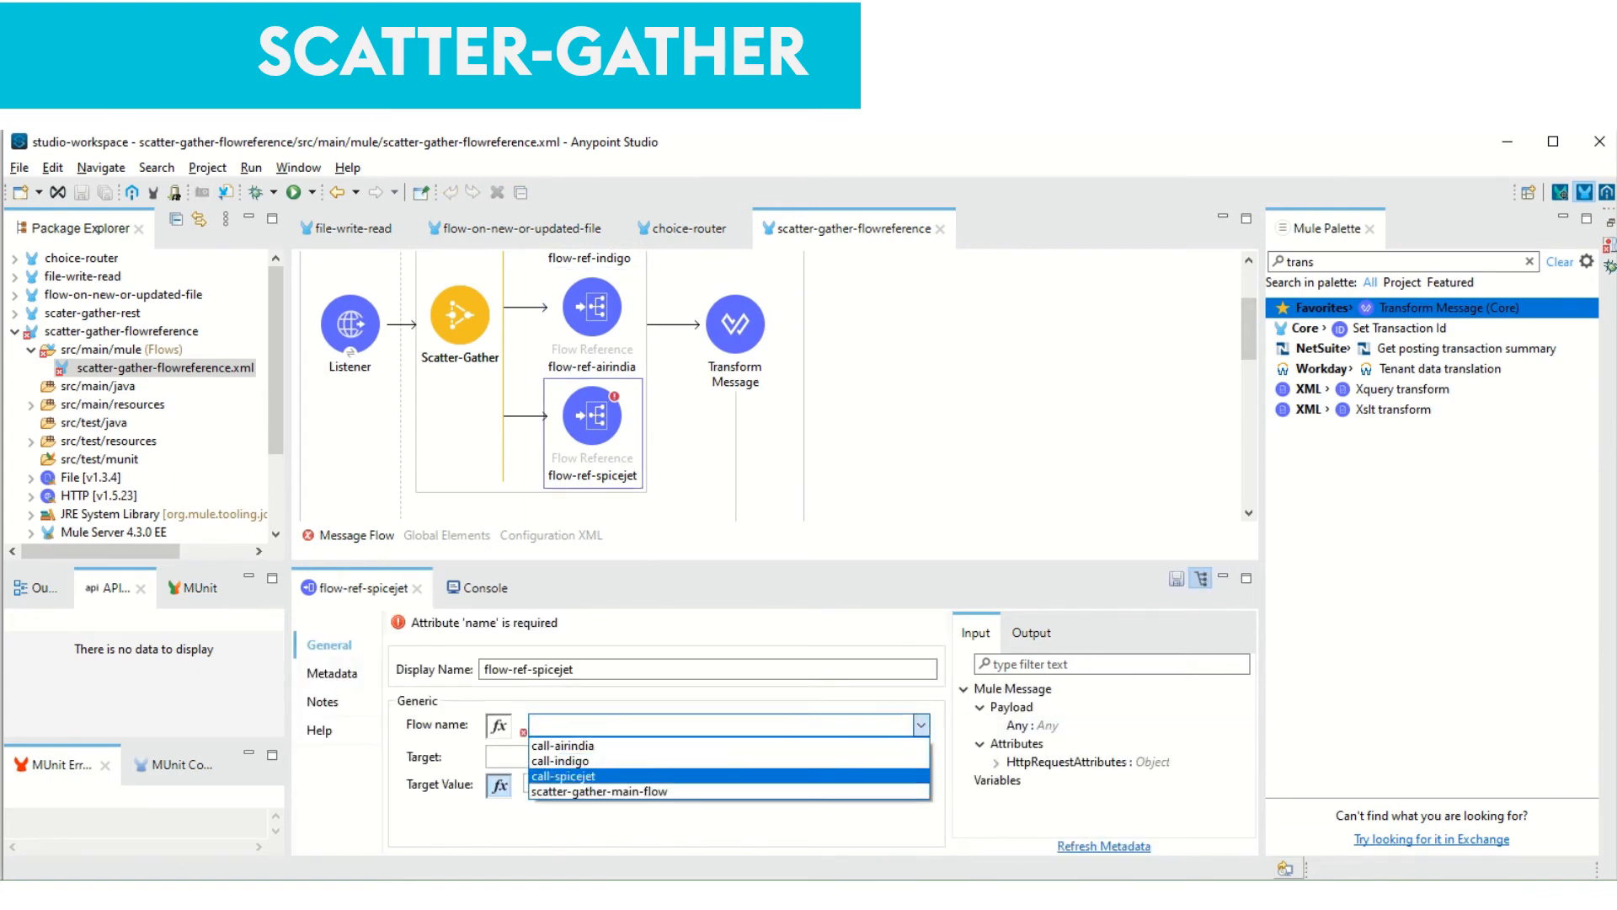
pyautogui.click(563, 776)
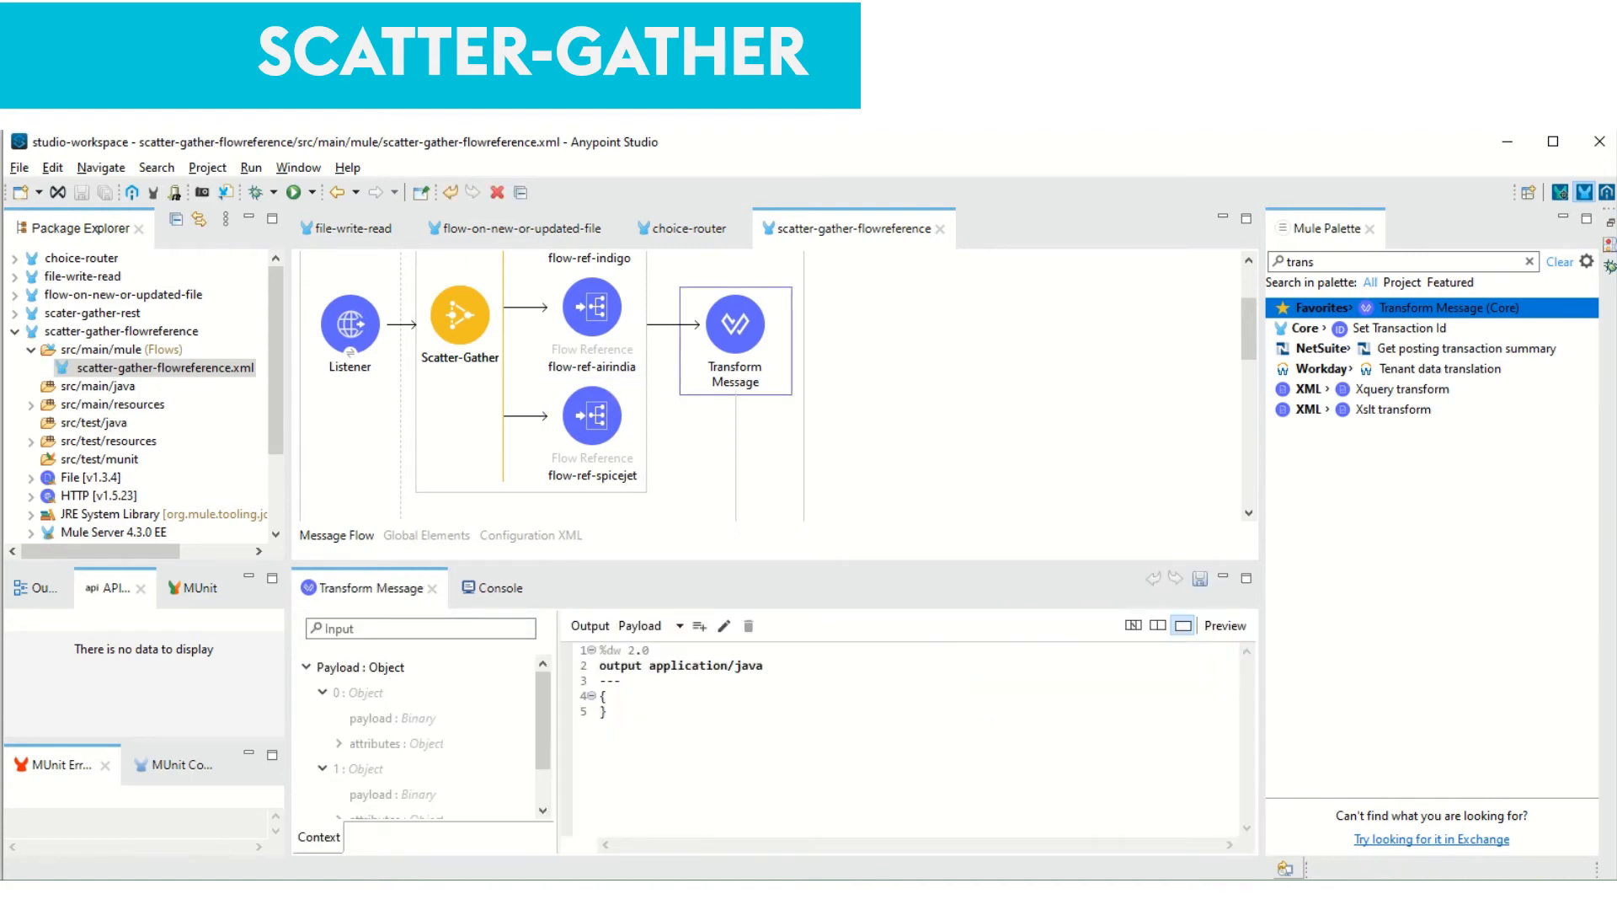
# Replace the final Transform Message body with payload as application/json output
pyautogui.doubleClick(745, 665)
pyautogui.write('son')
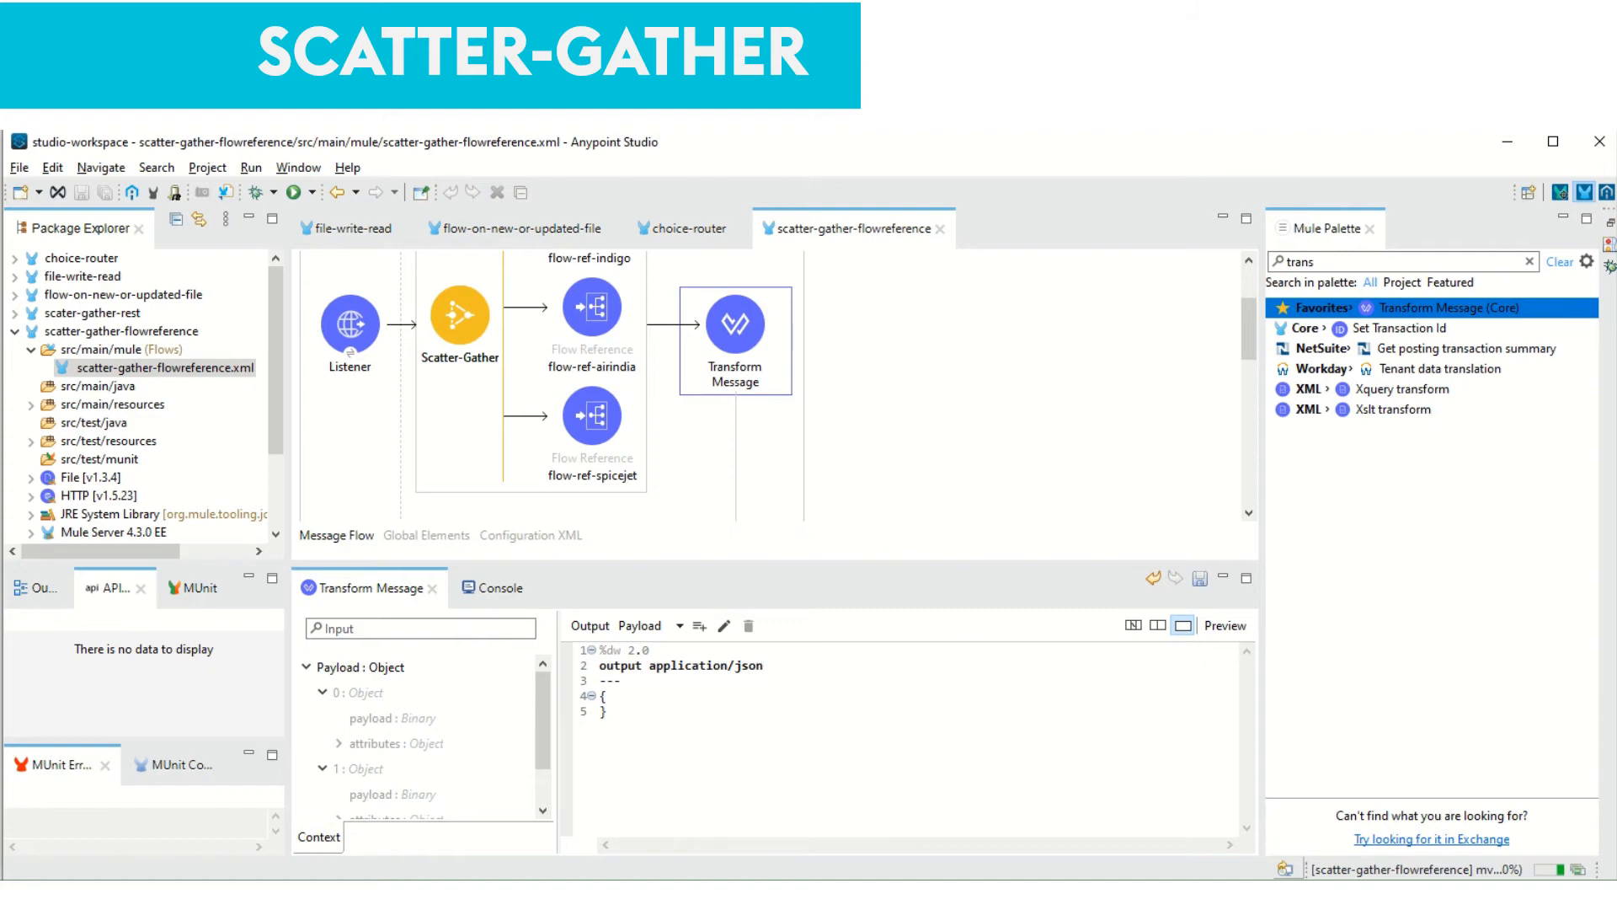
pyautogui.write('pay1')
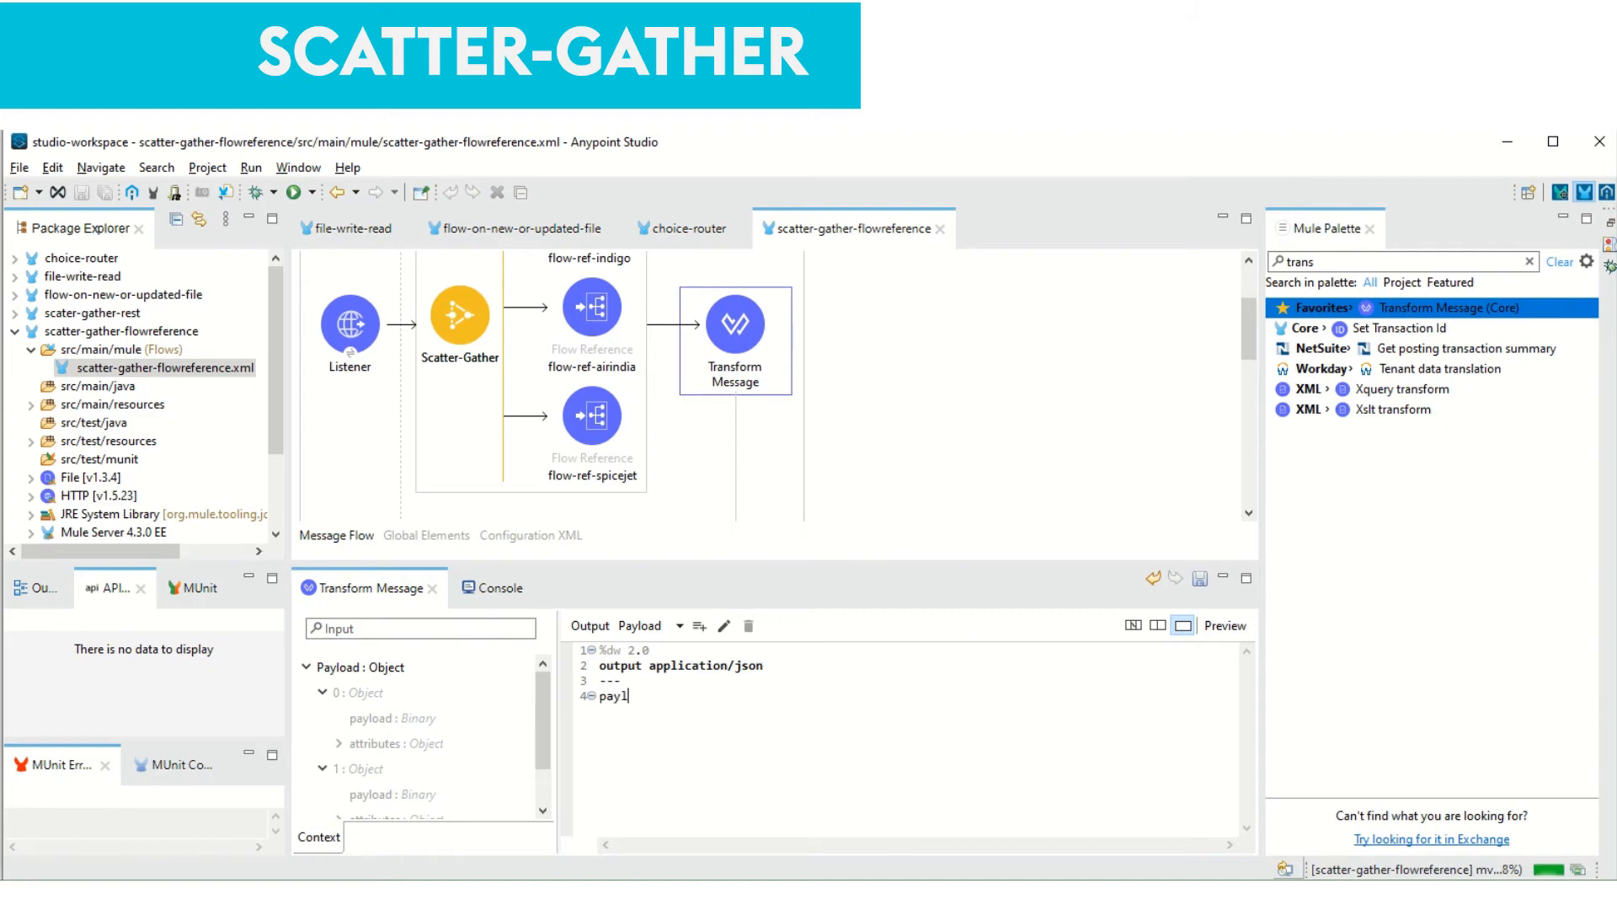
pyautogui.write('oad')
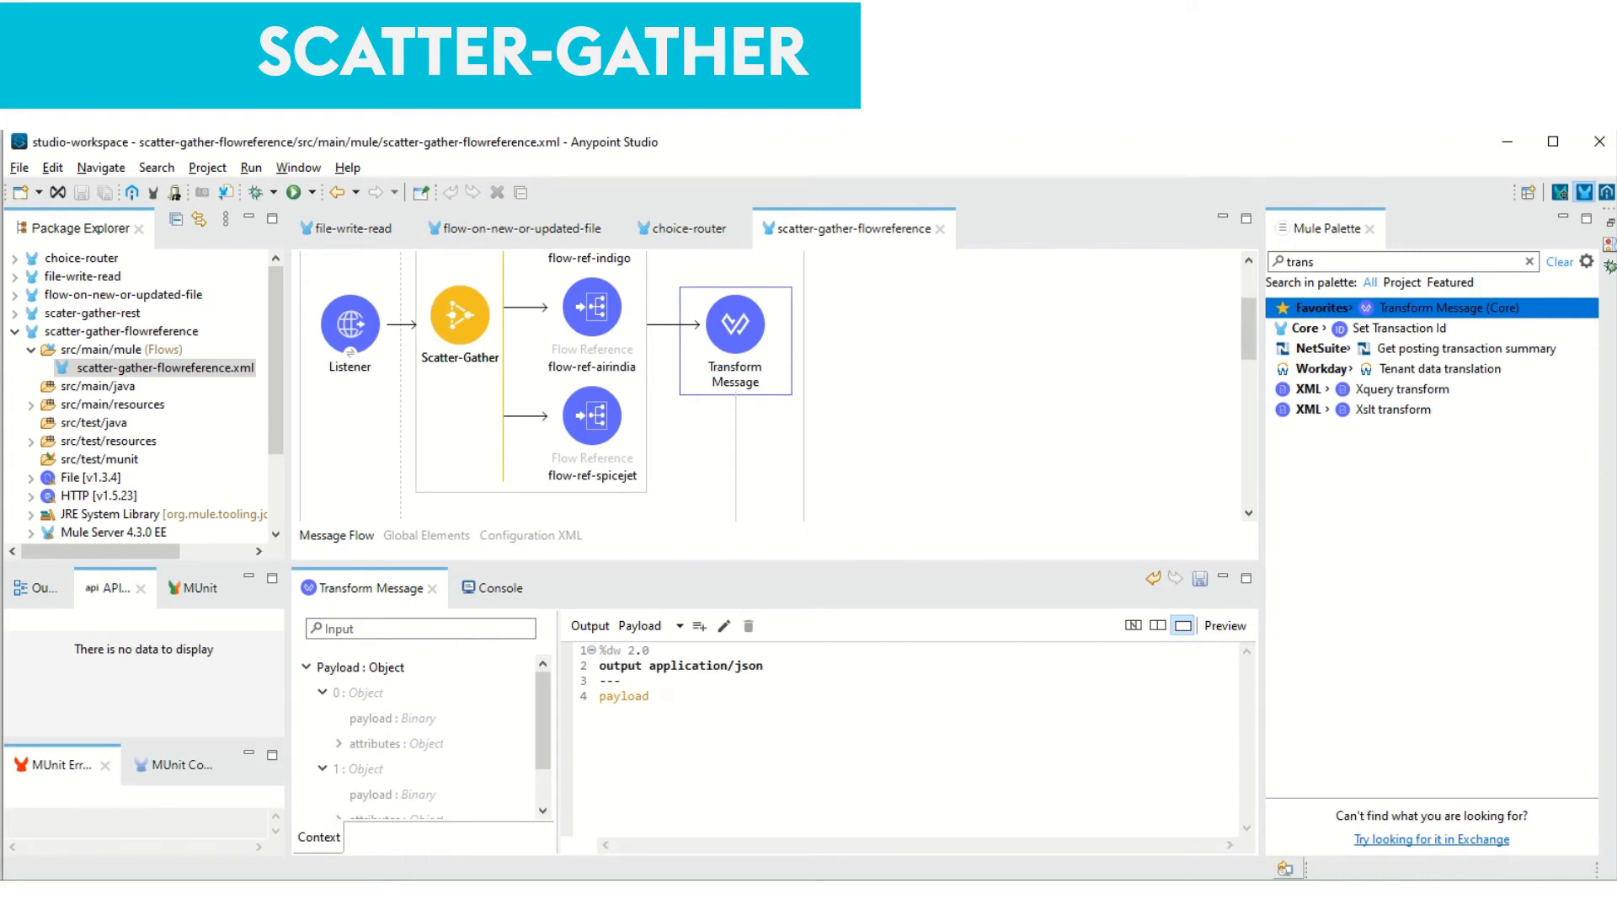
pyautogui.click(648, 695)
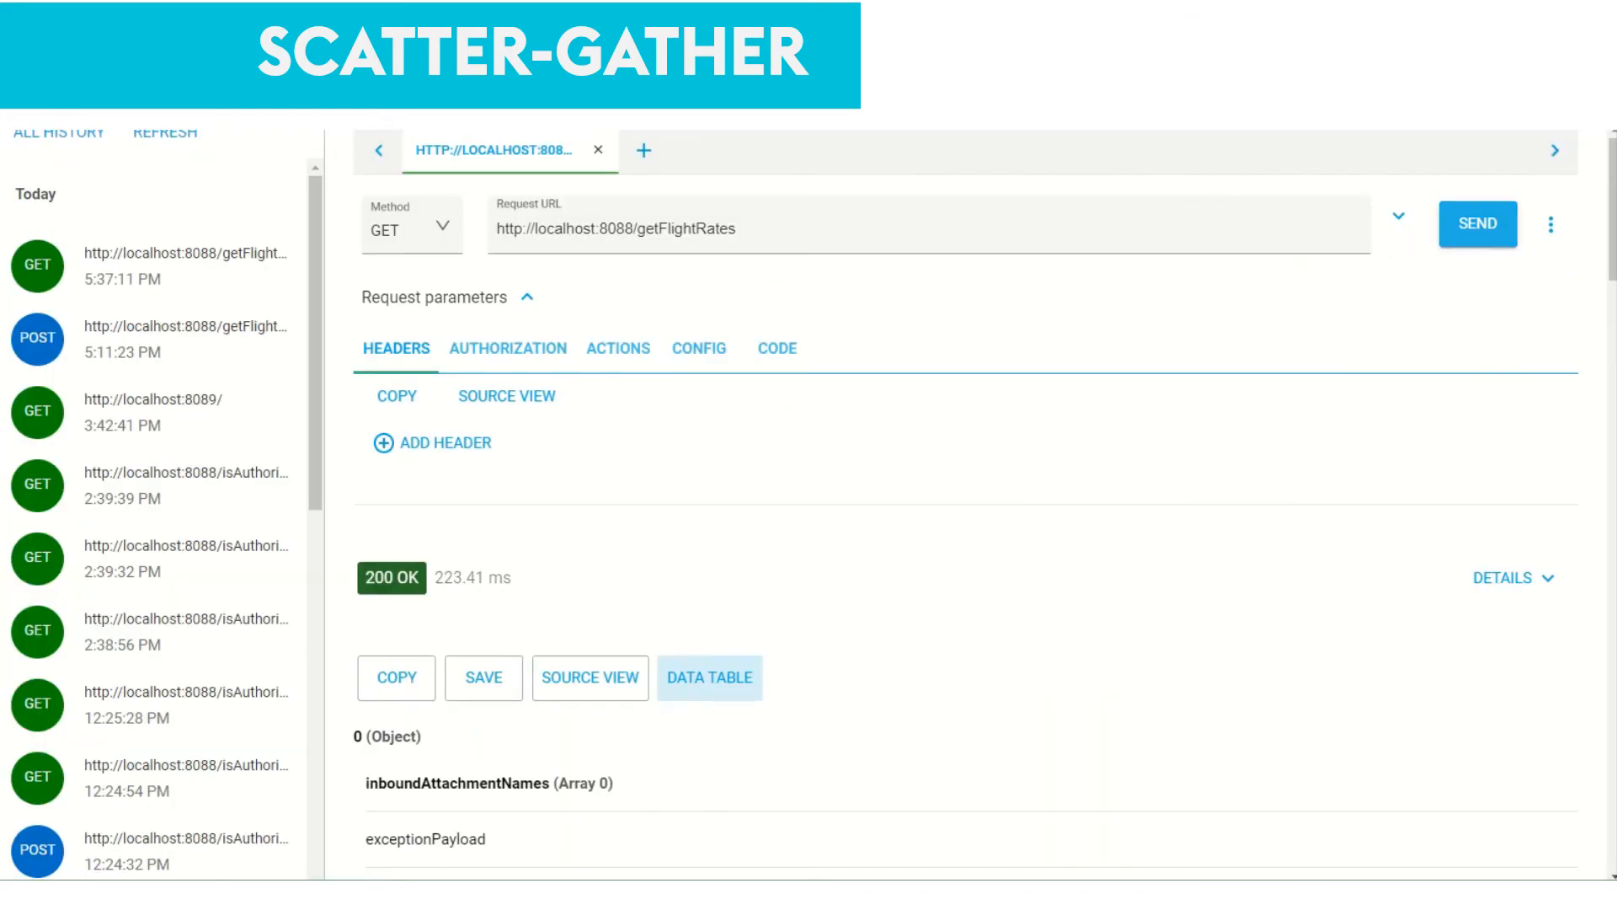
# Send GET localhost:8088/getFlightRates and review the 200 OK Data Table of Indigo, AirIndia and third route objects
pyautogui.click(1477, 224)
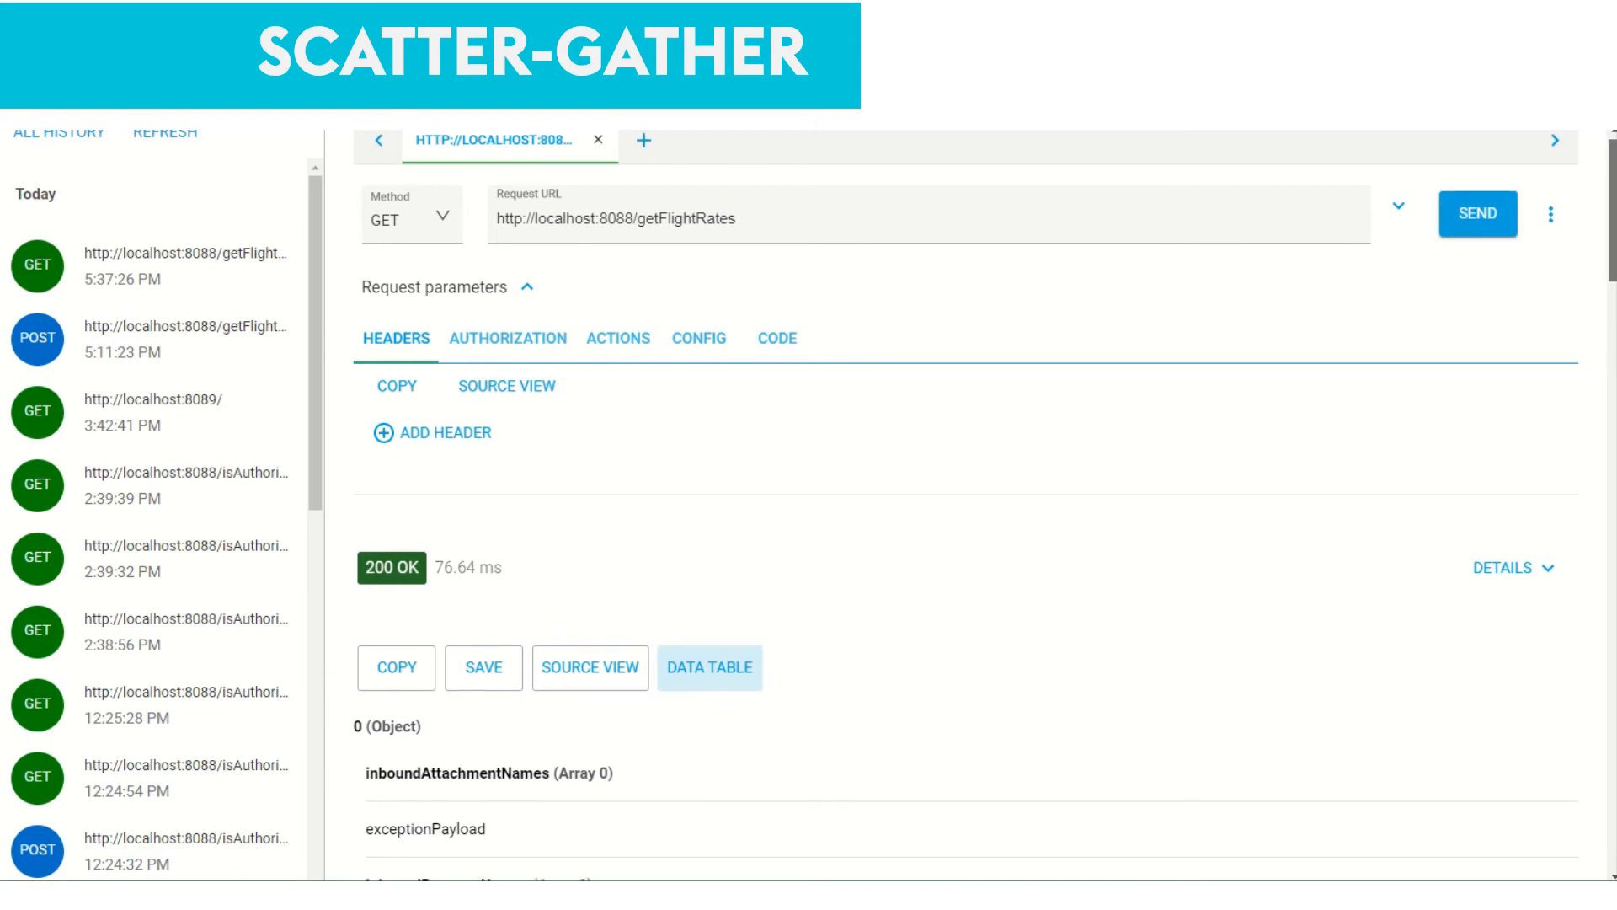
pyautogui.scroll(-3)
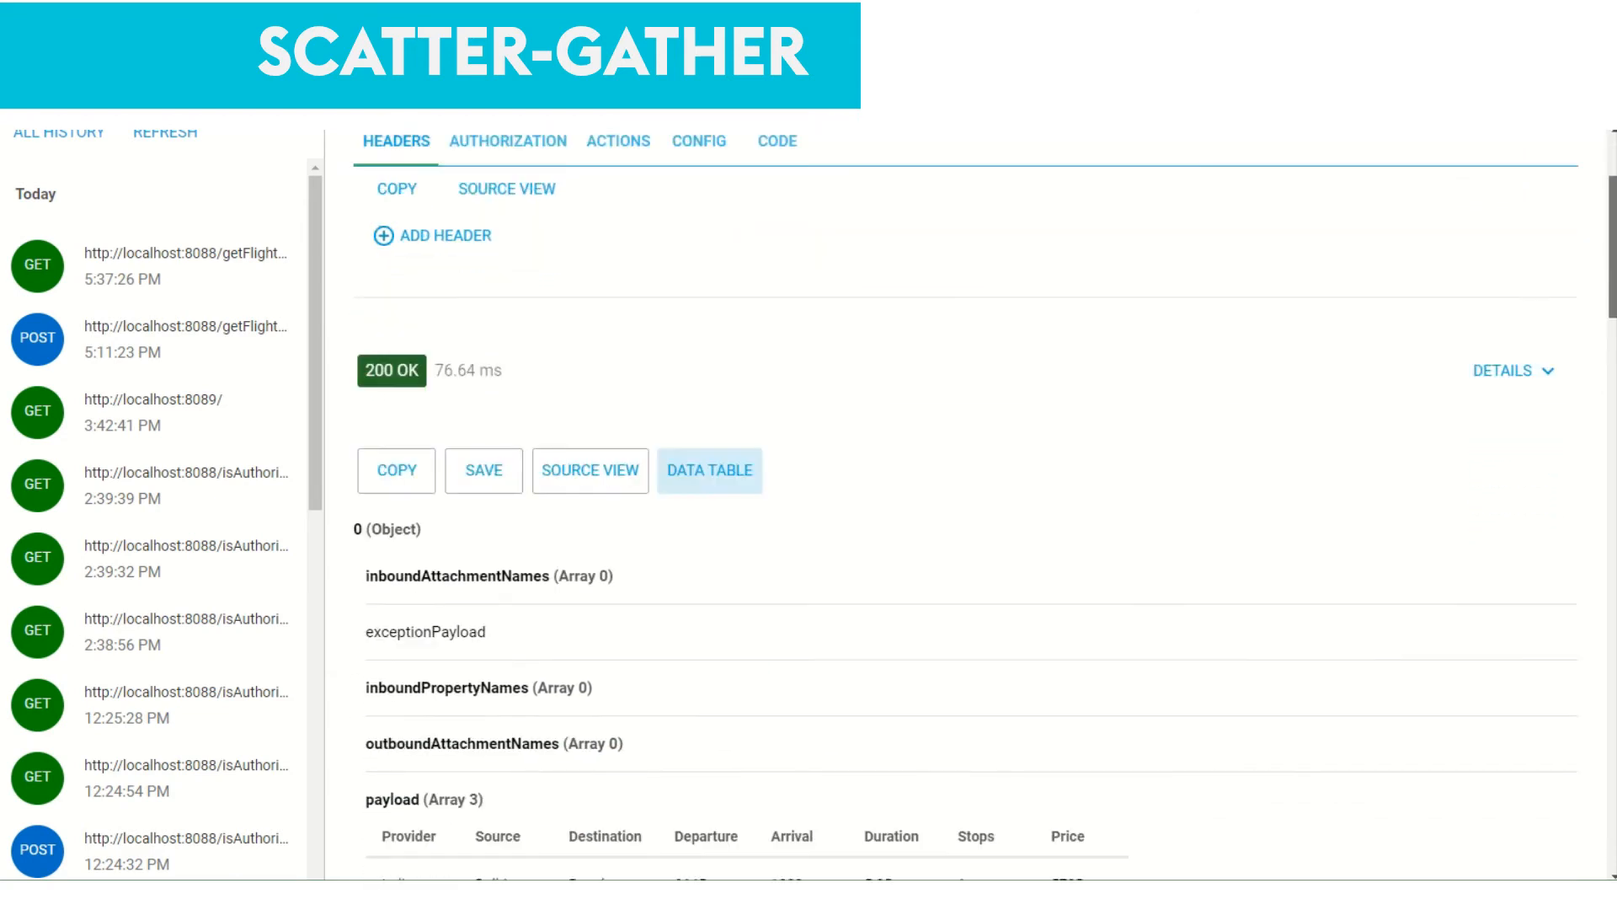
pyautogui.scroll(-3)
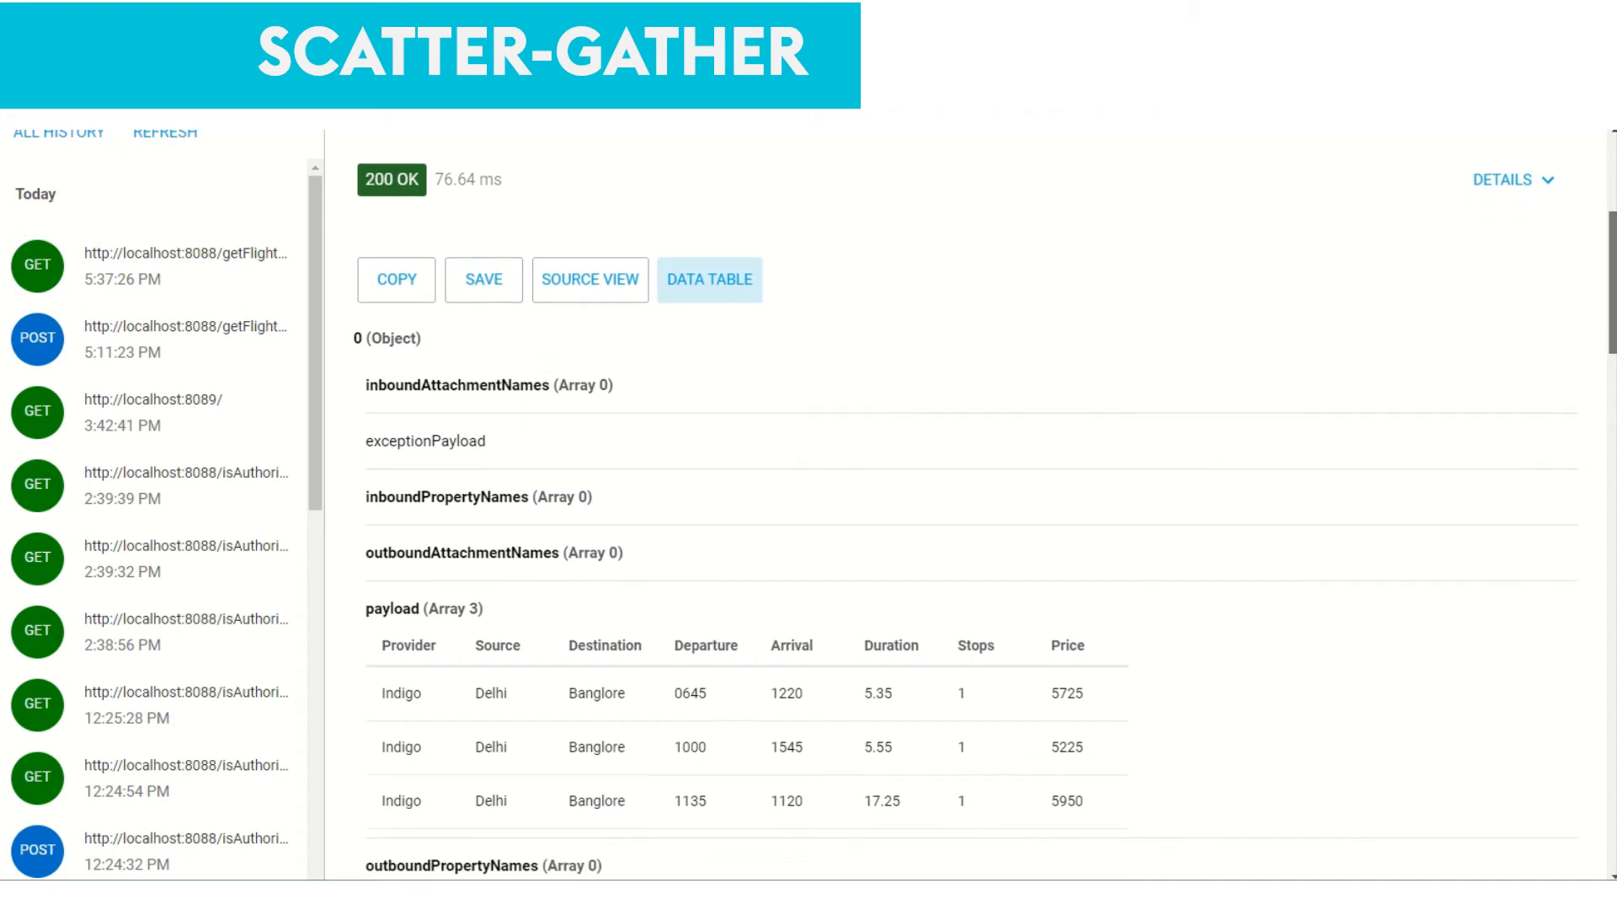
pyautogui.scroll(-3)
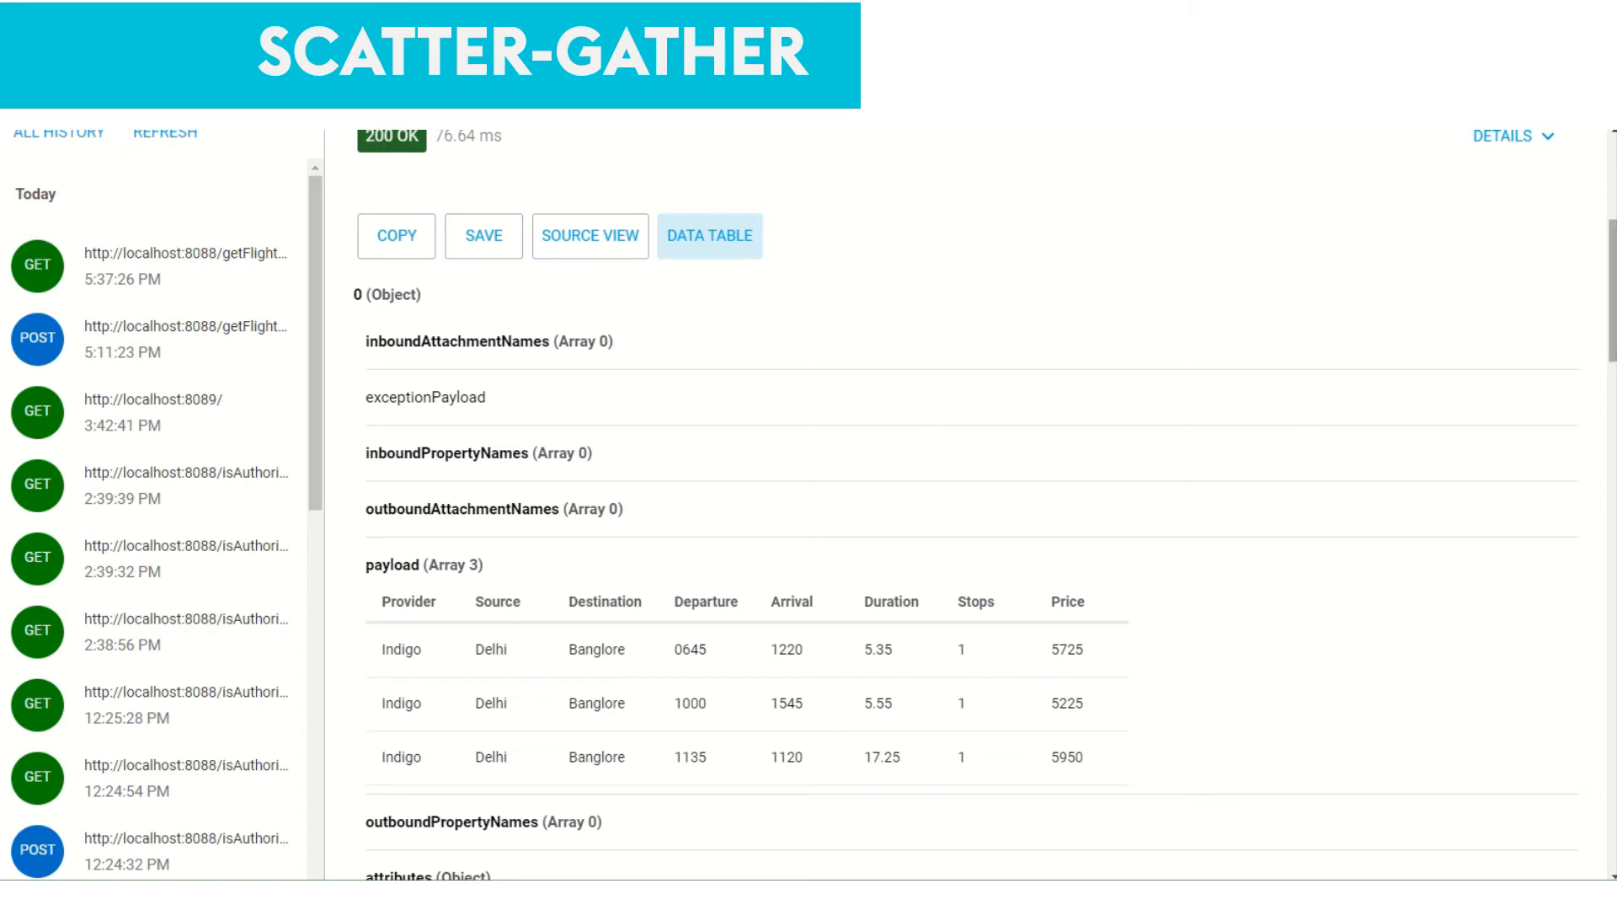
pyautogui.scroll(-3)
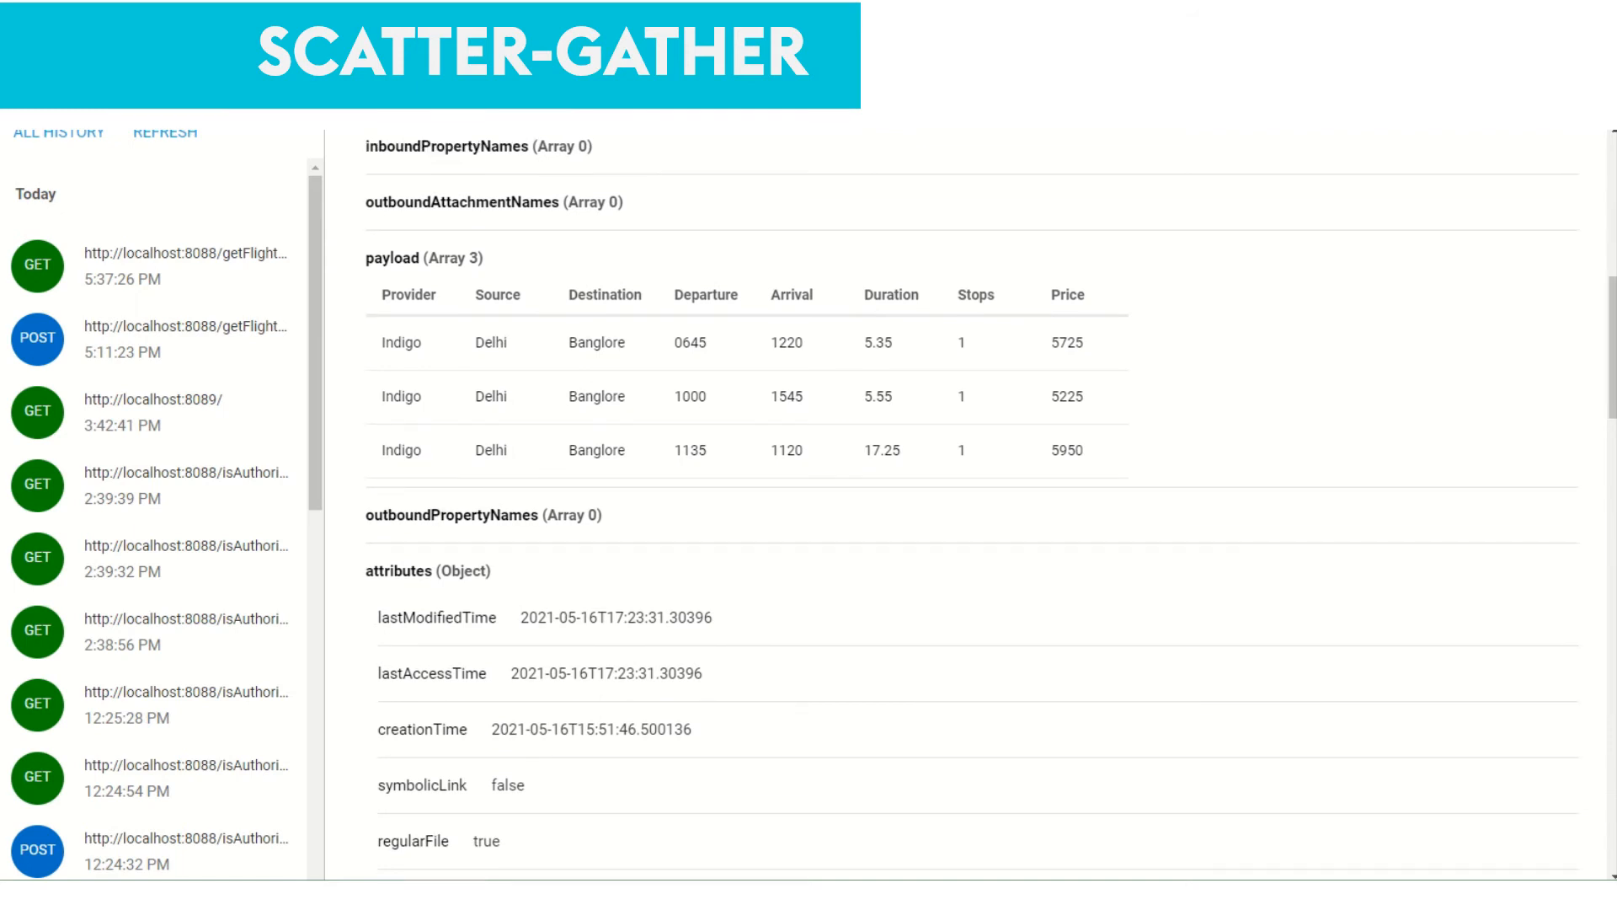
pyautogui.scroll(-3)
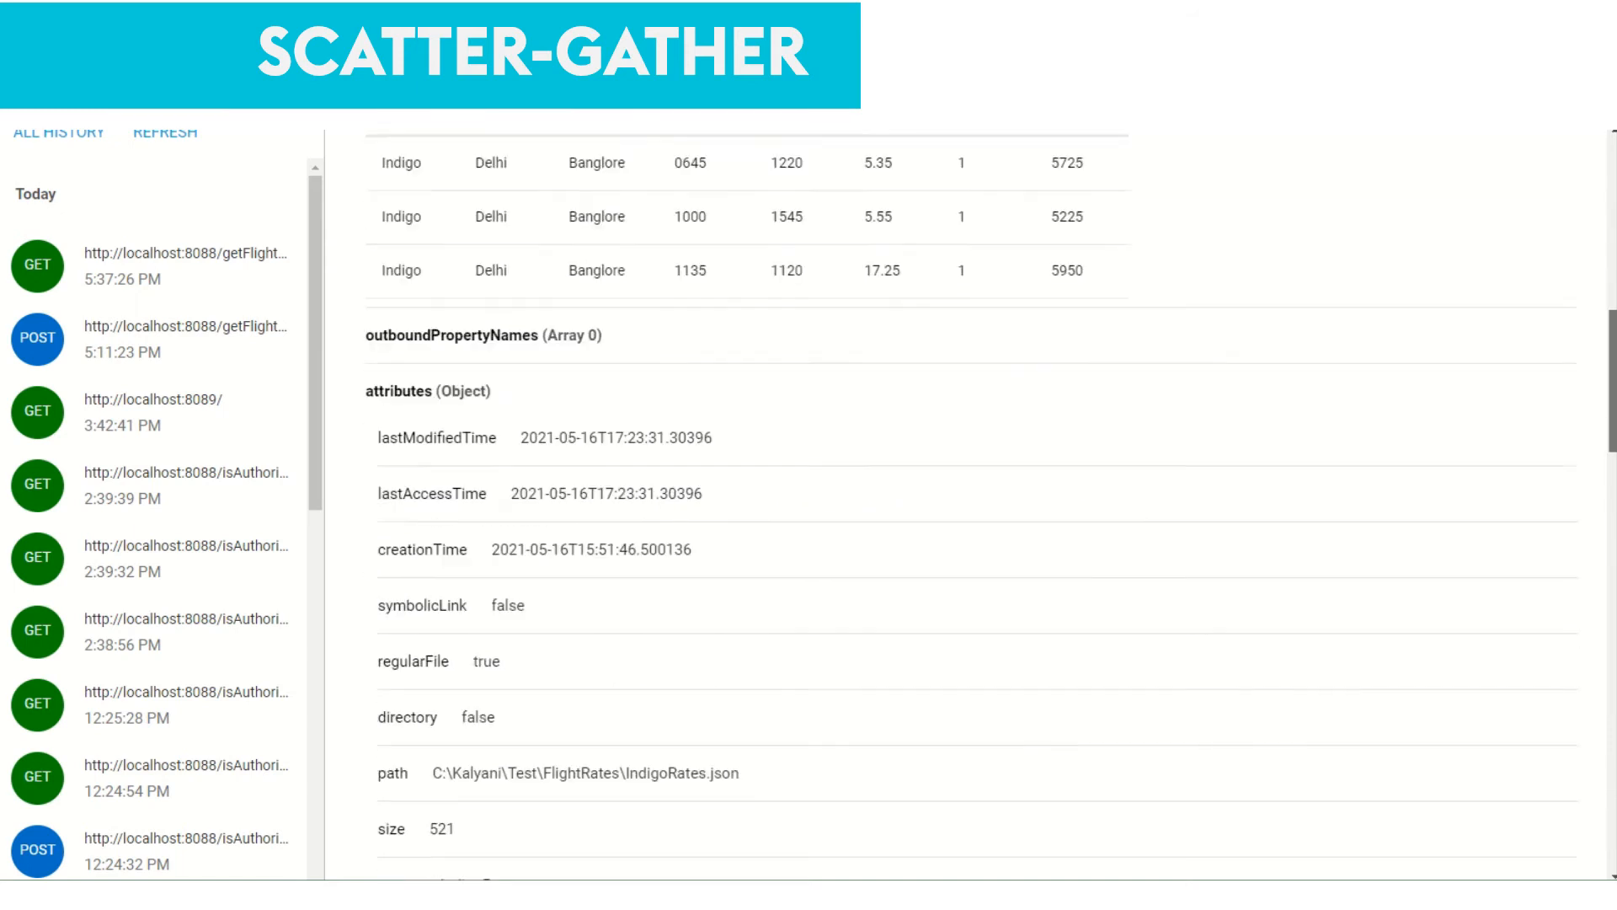
pyautogui.scroll(-3)
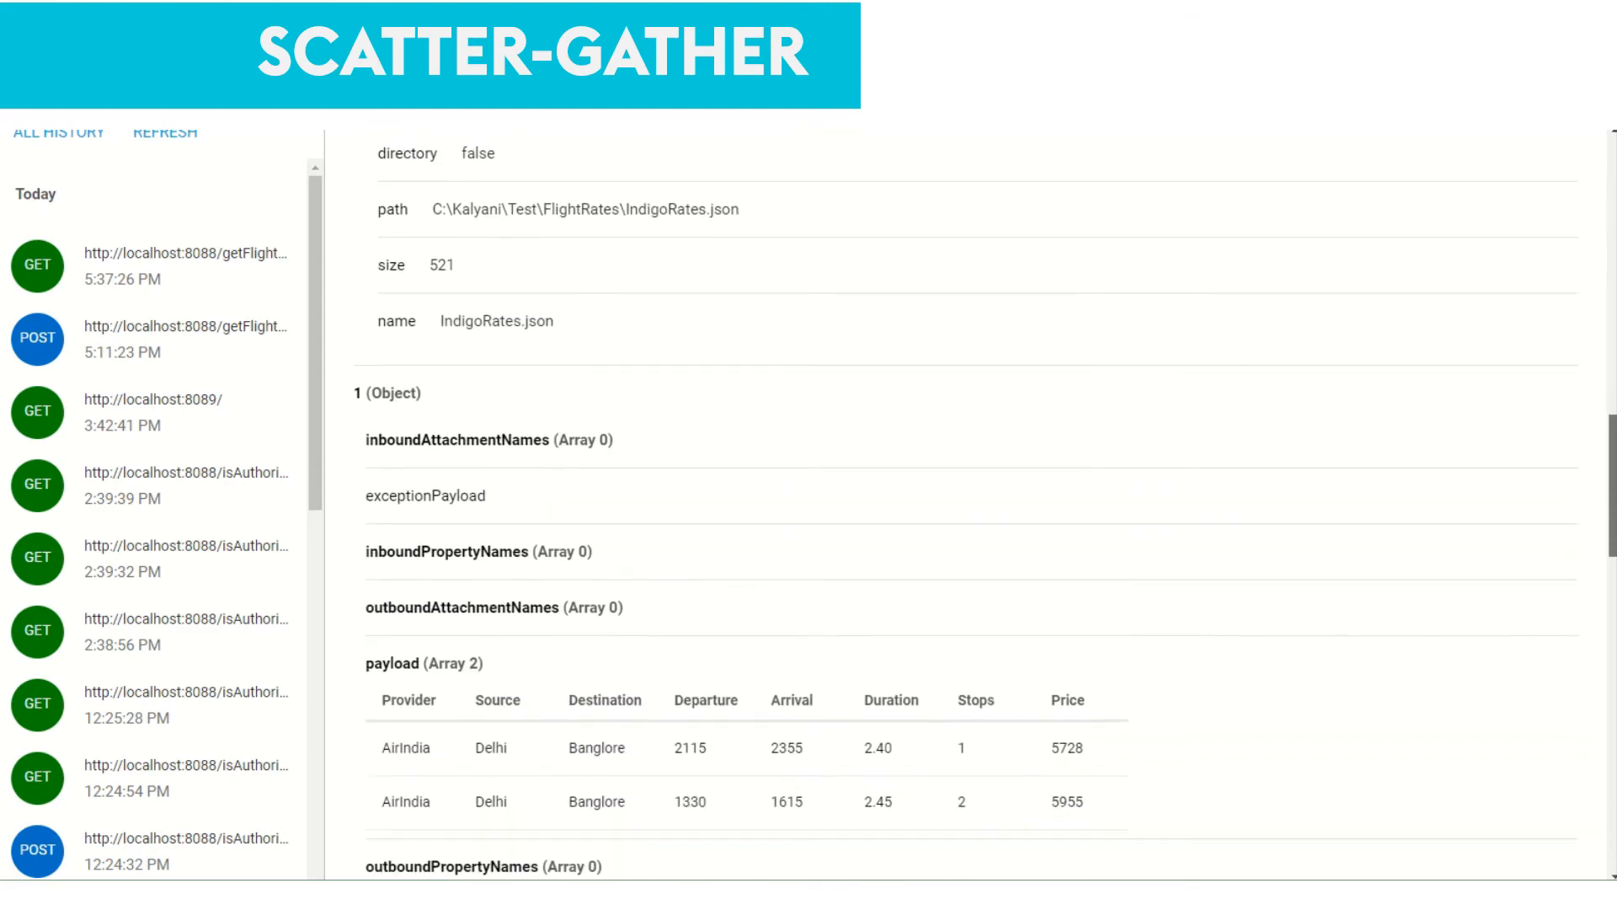
pyautogui.scroll(-3)
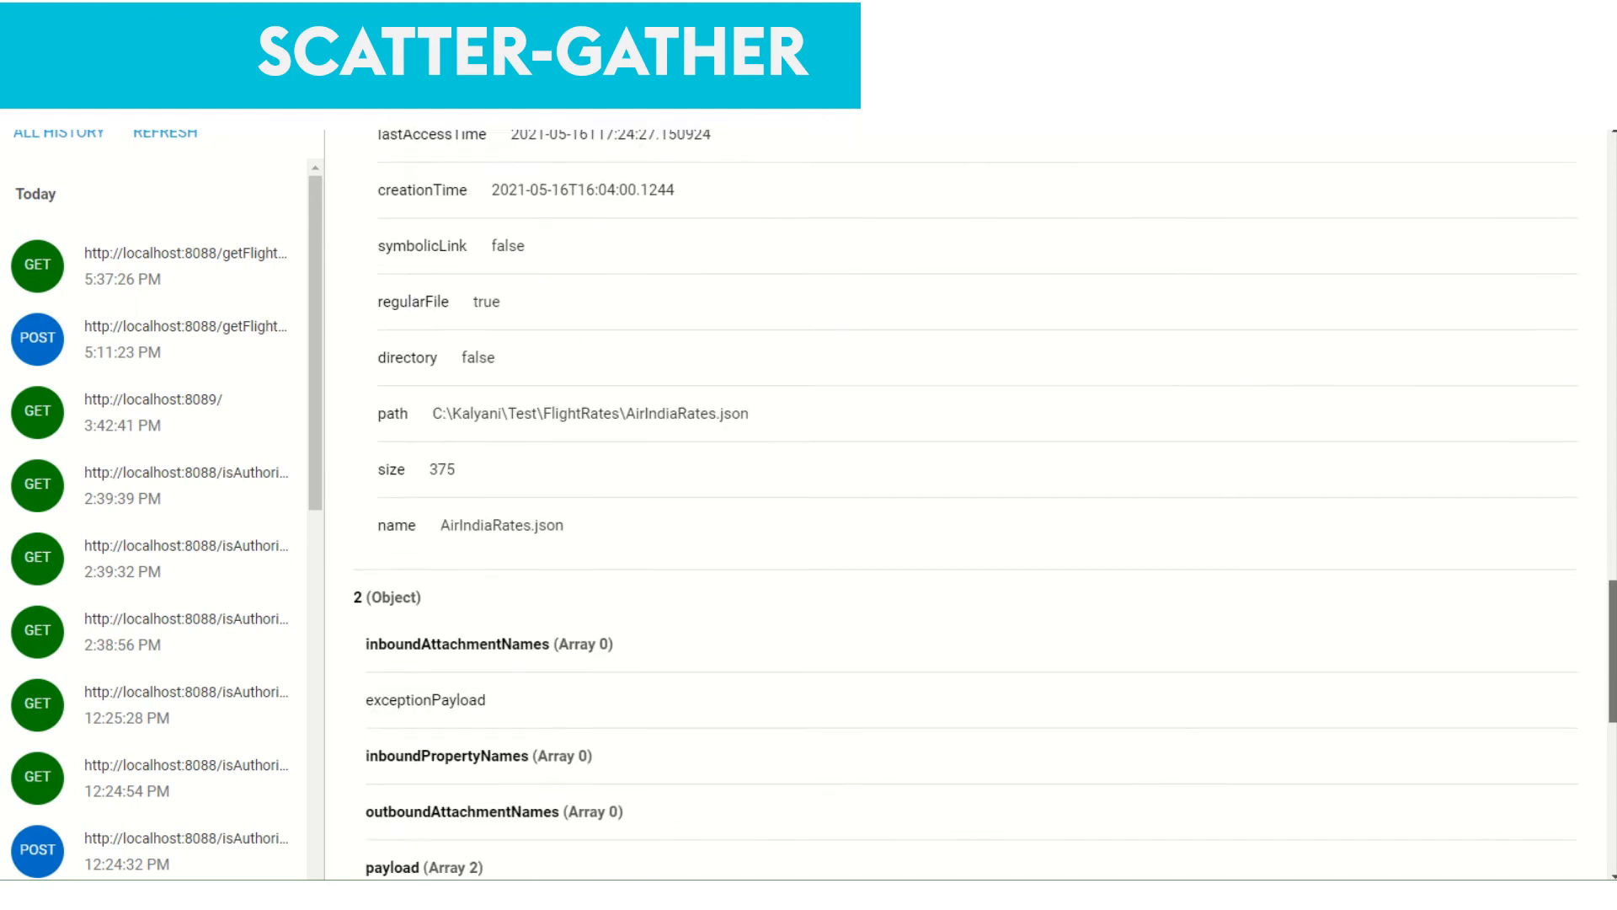
pyautogui.scroll(-3)
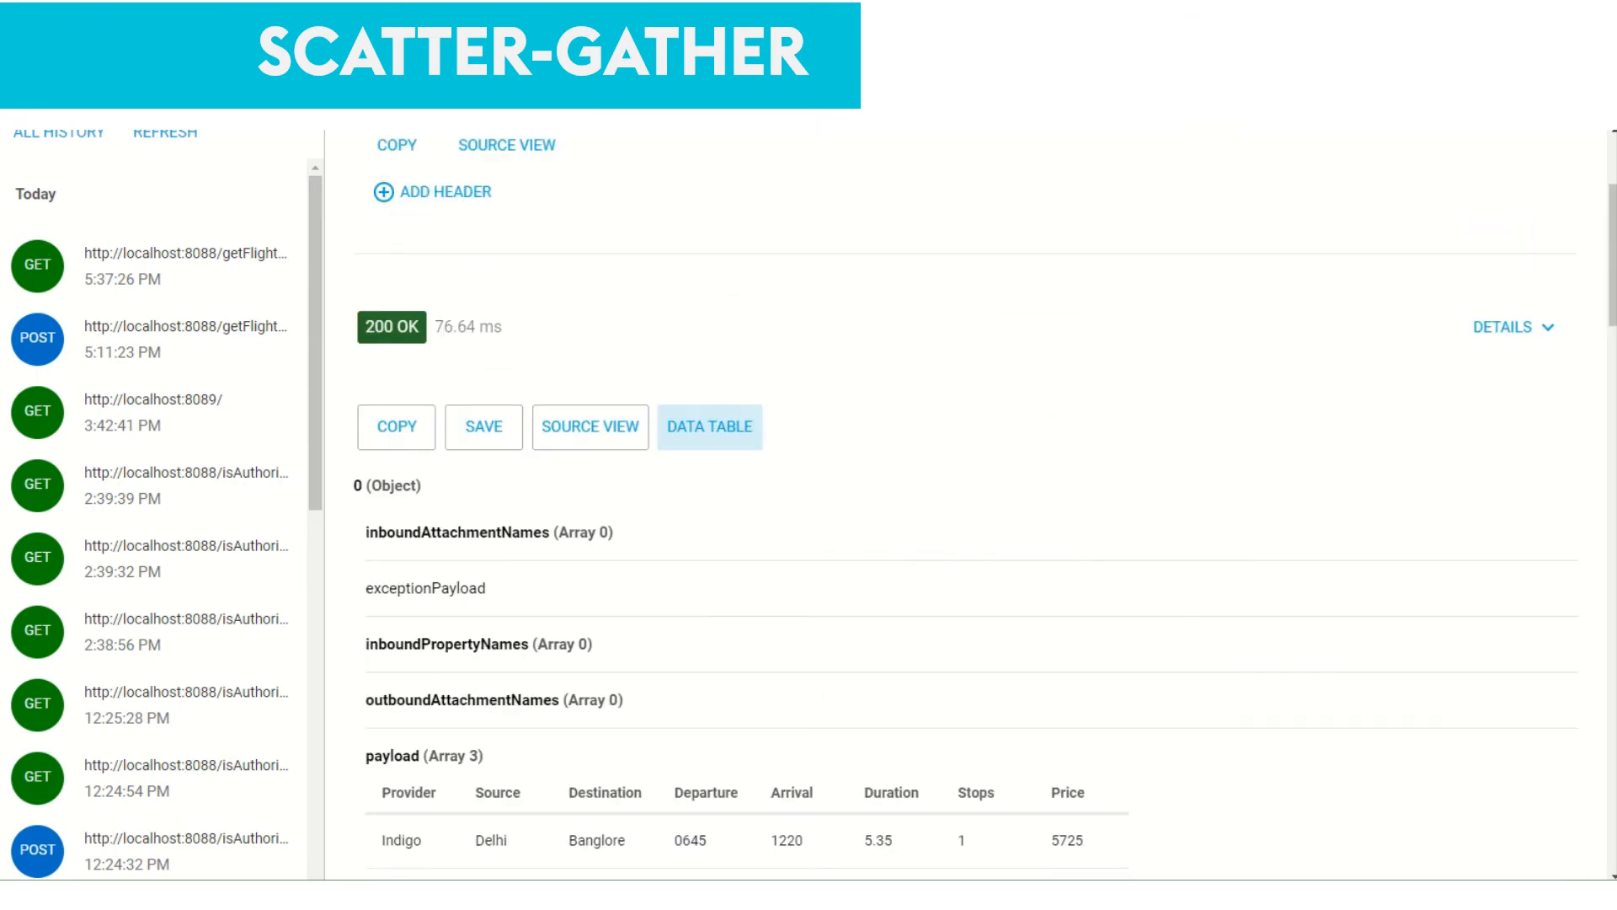
# View the gathered response as raw JSON objects 0 and 1, then return to the Mule flow editor
pyautogui.click(589, 426)
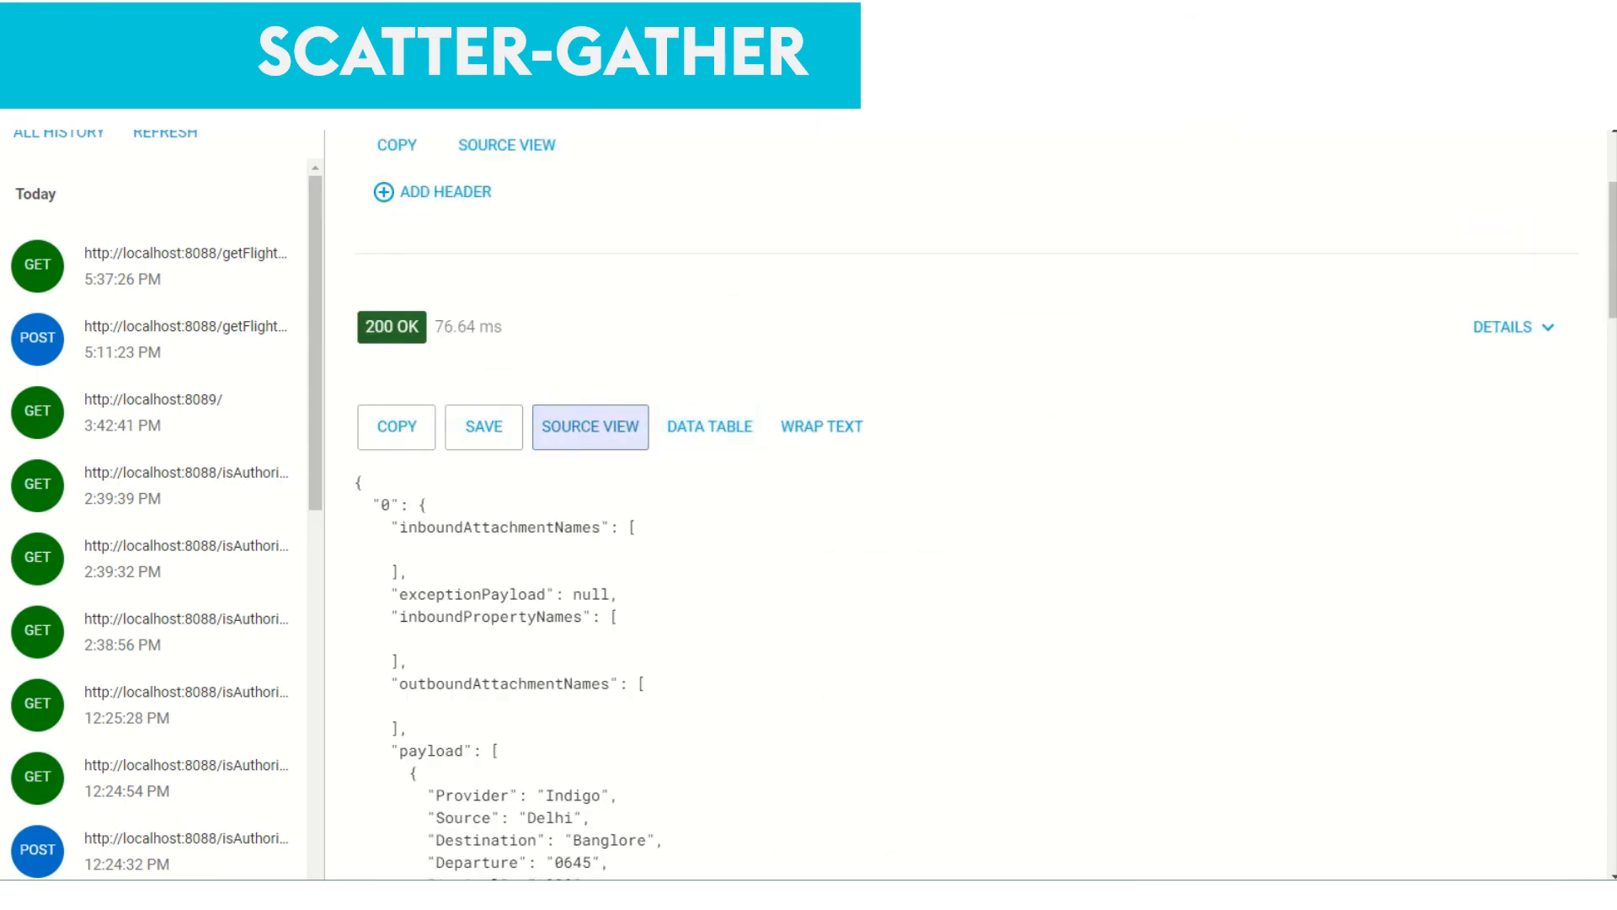
pyautogui.scroll(-3)
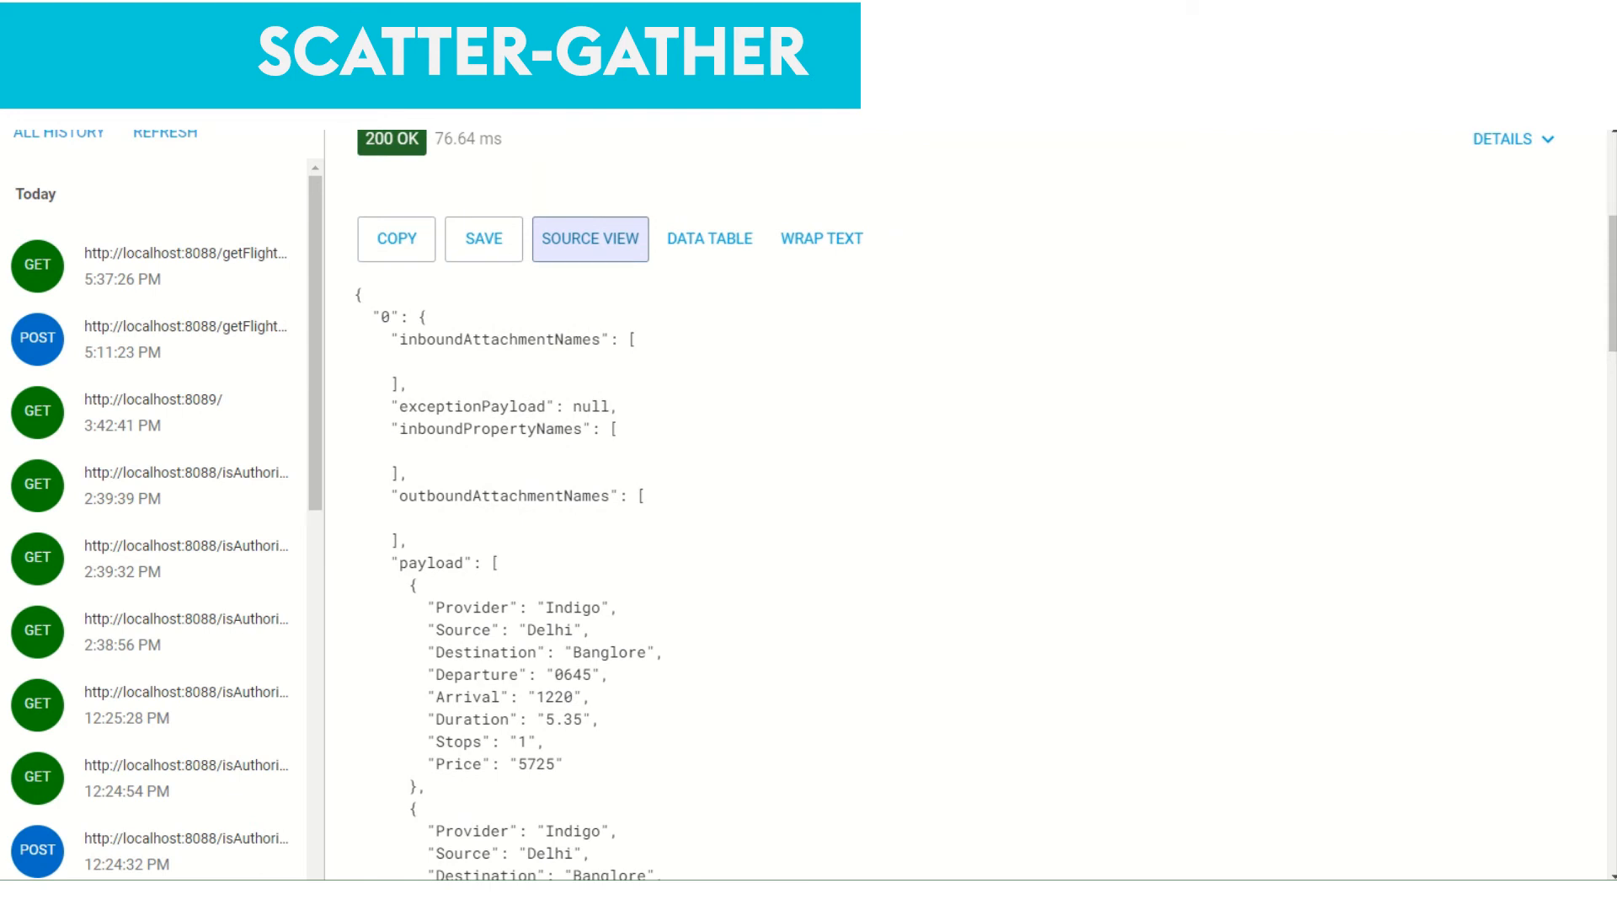
pyautogui.scroll(-3)
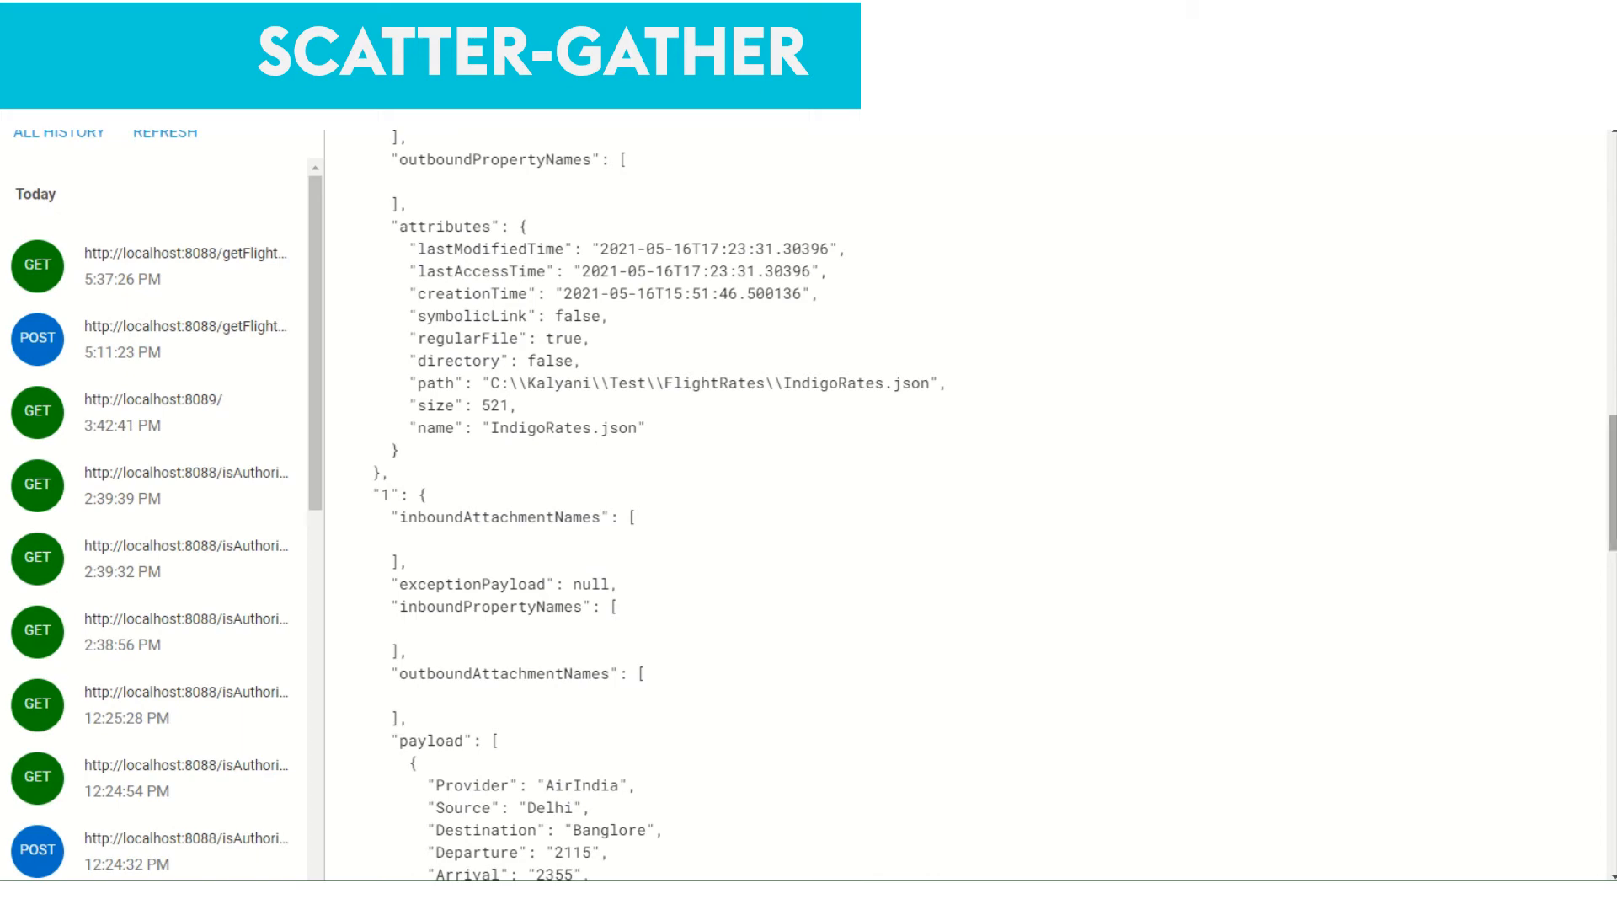
pyautogui.scroll(-3)
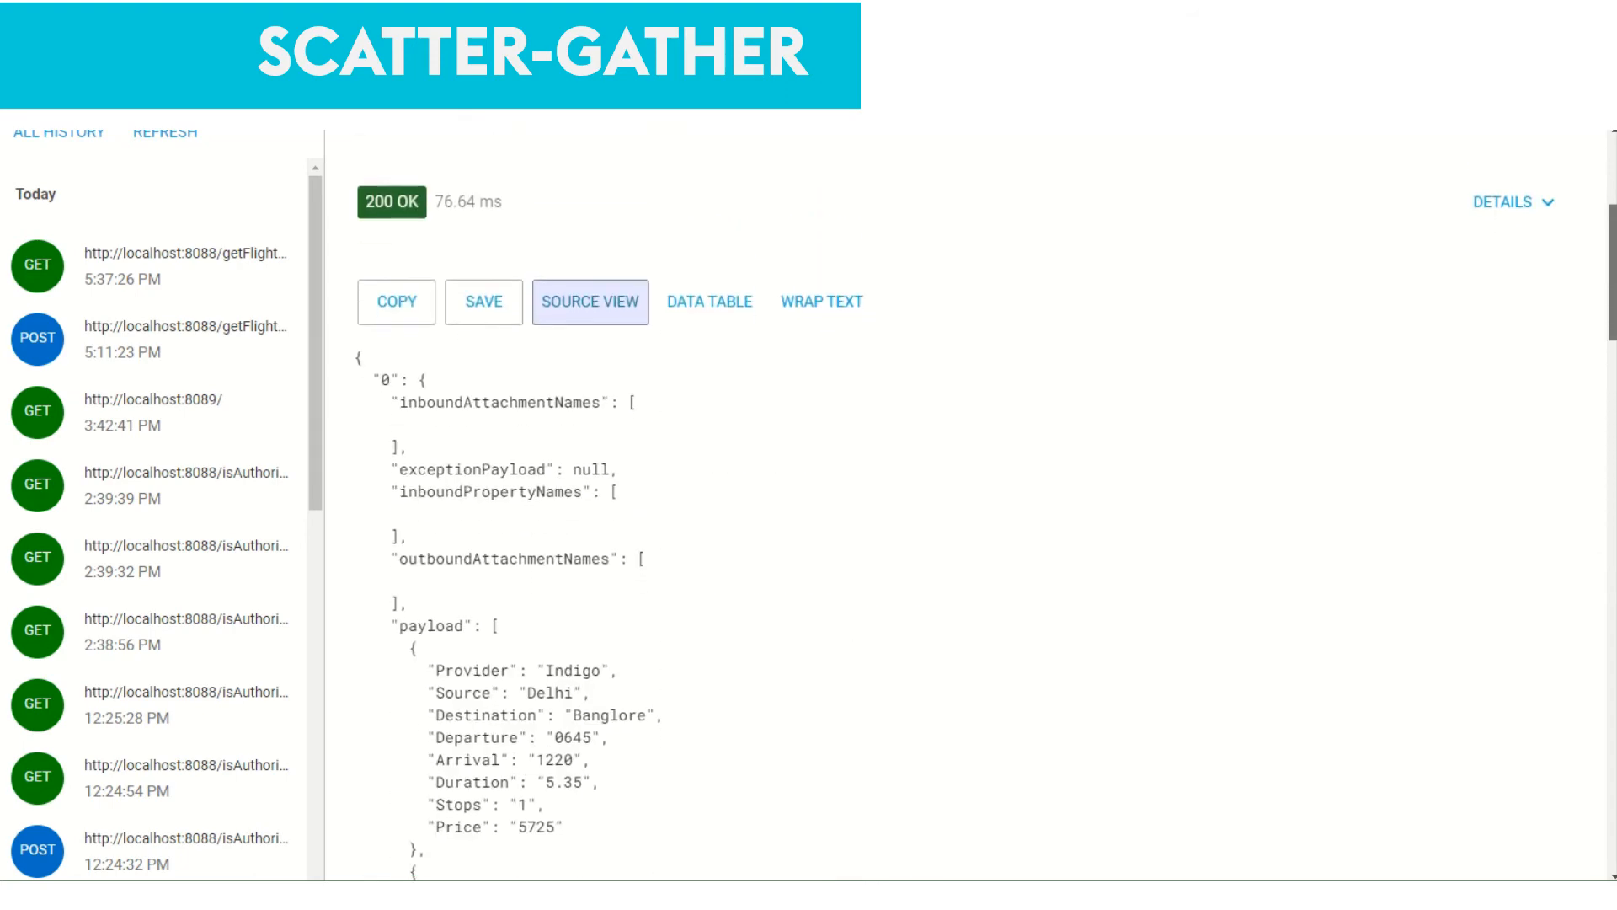
pyautogui.scroll(-3)
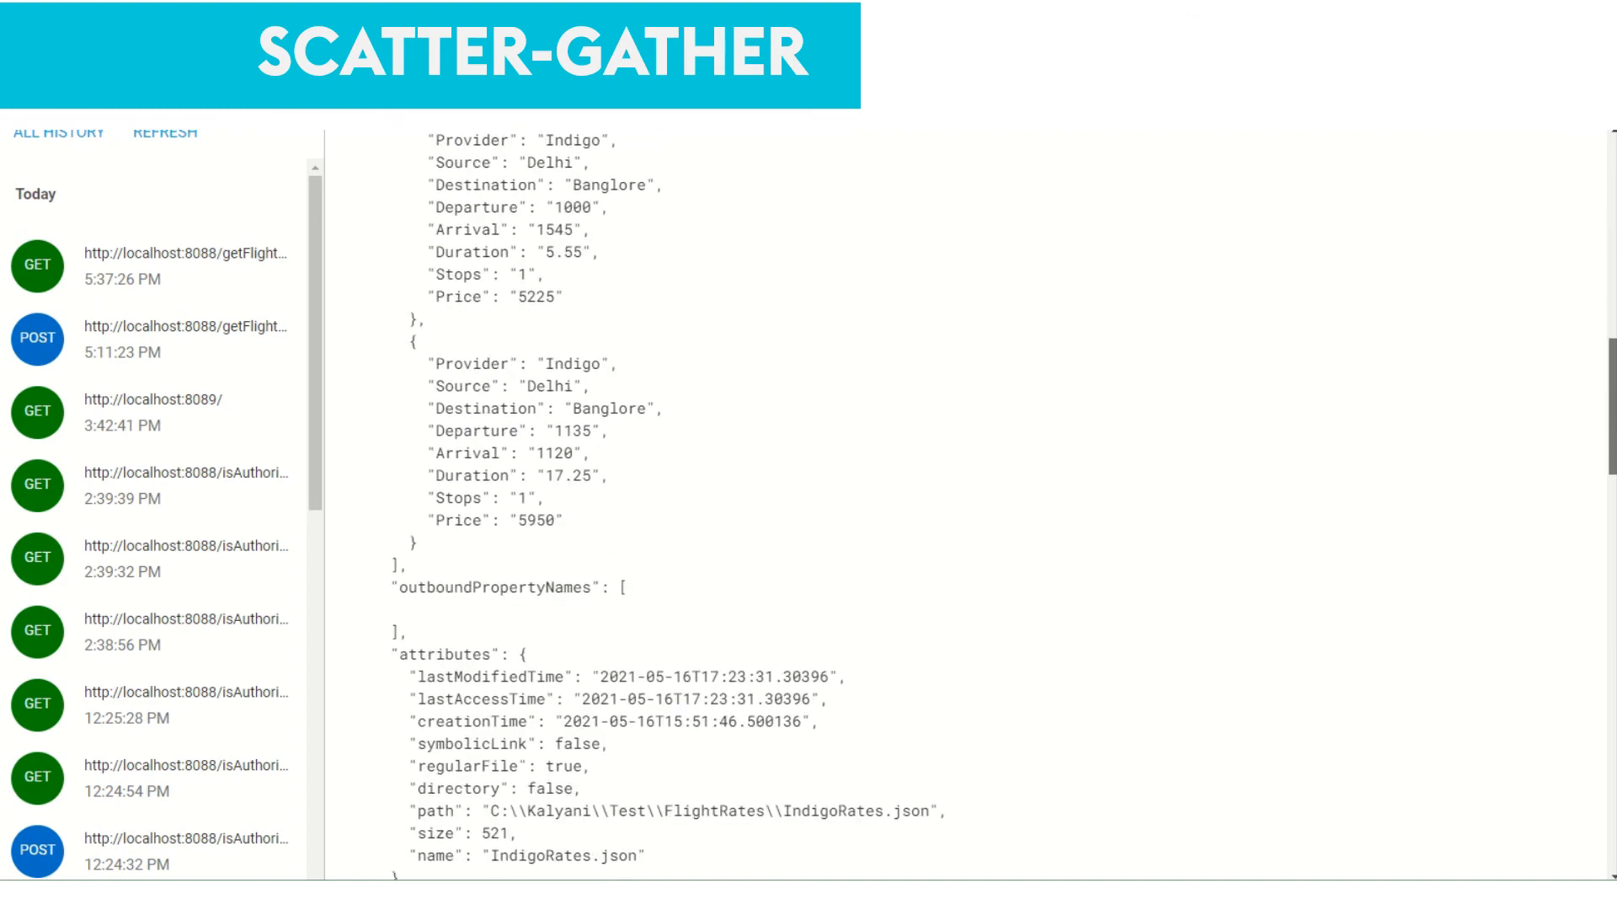
pyautogui.click(589, 215)
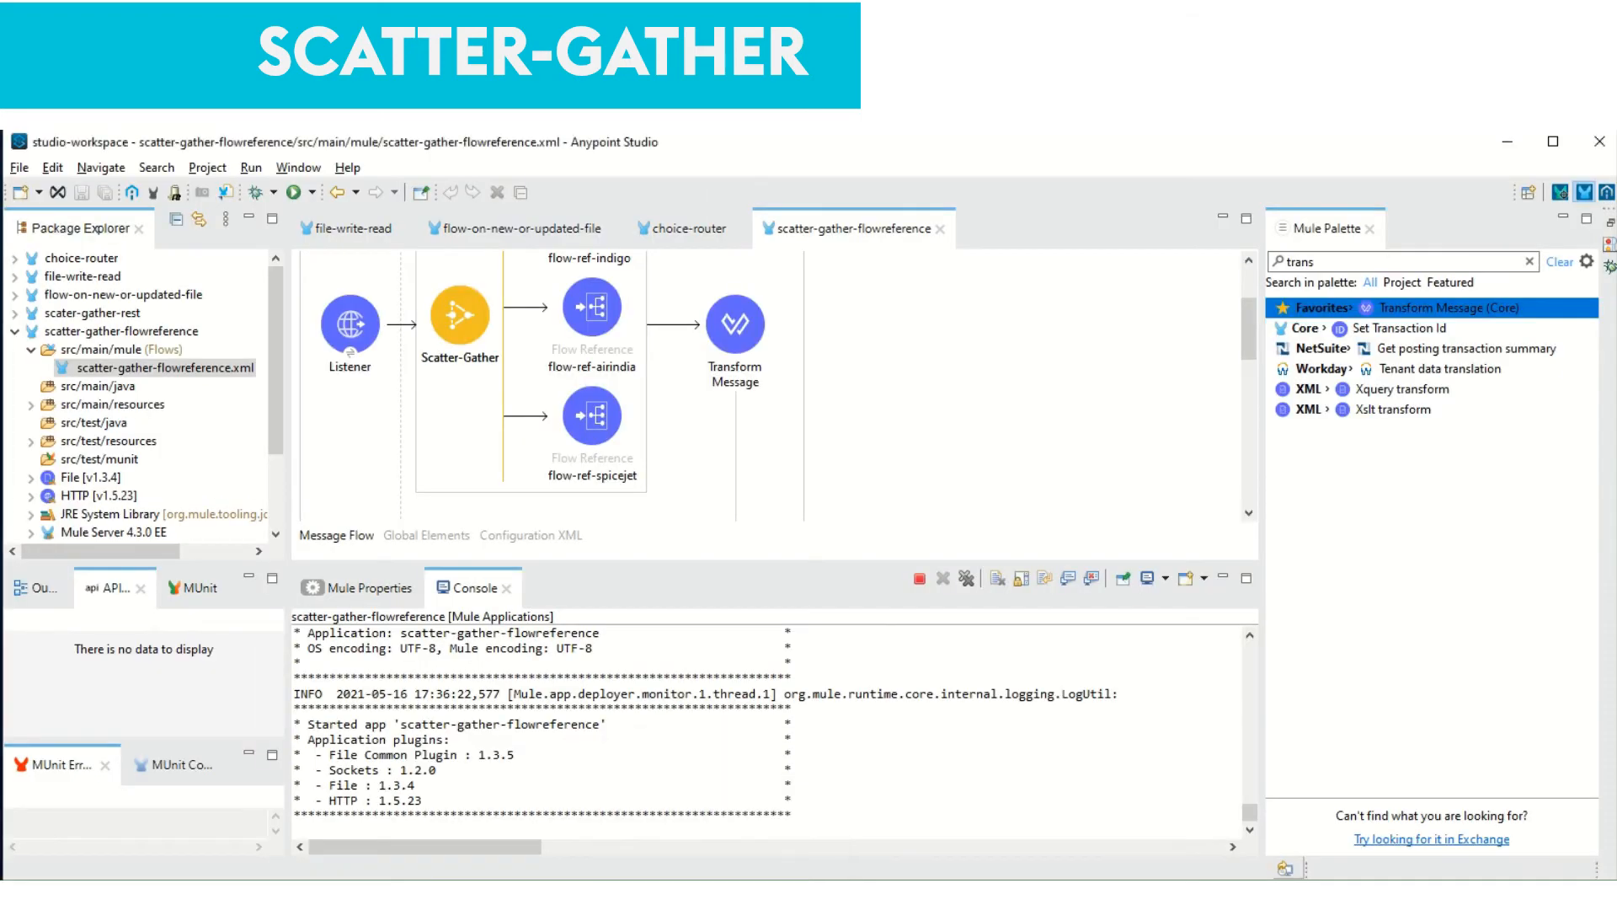
# Change the main Transform Message script body to flatten(payload..payload)
pyautogui.doubleClick(734, 328)
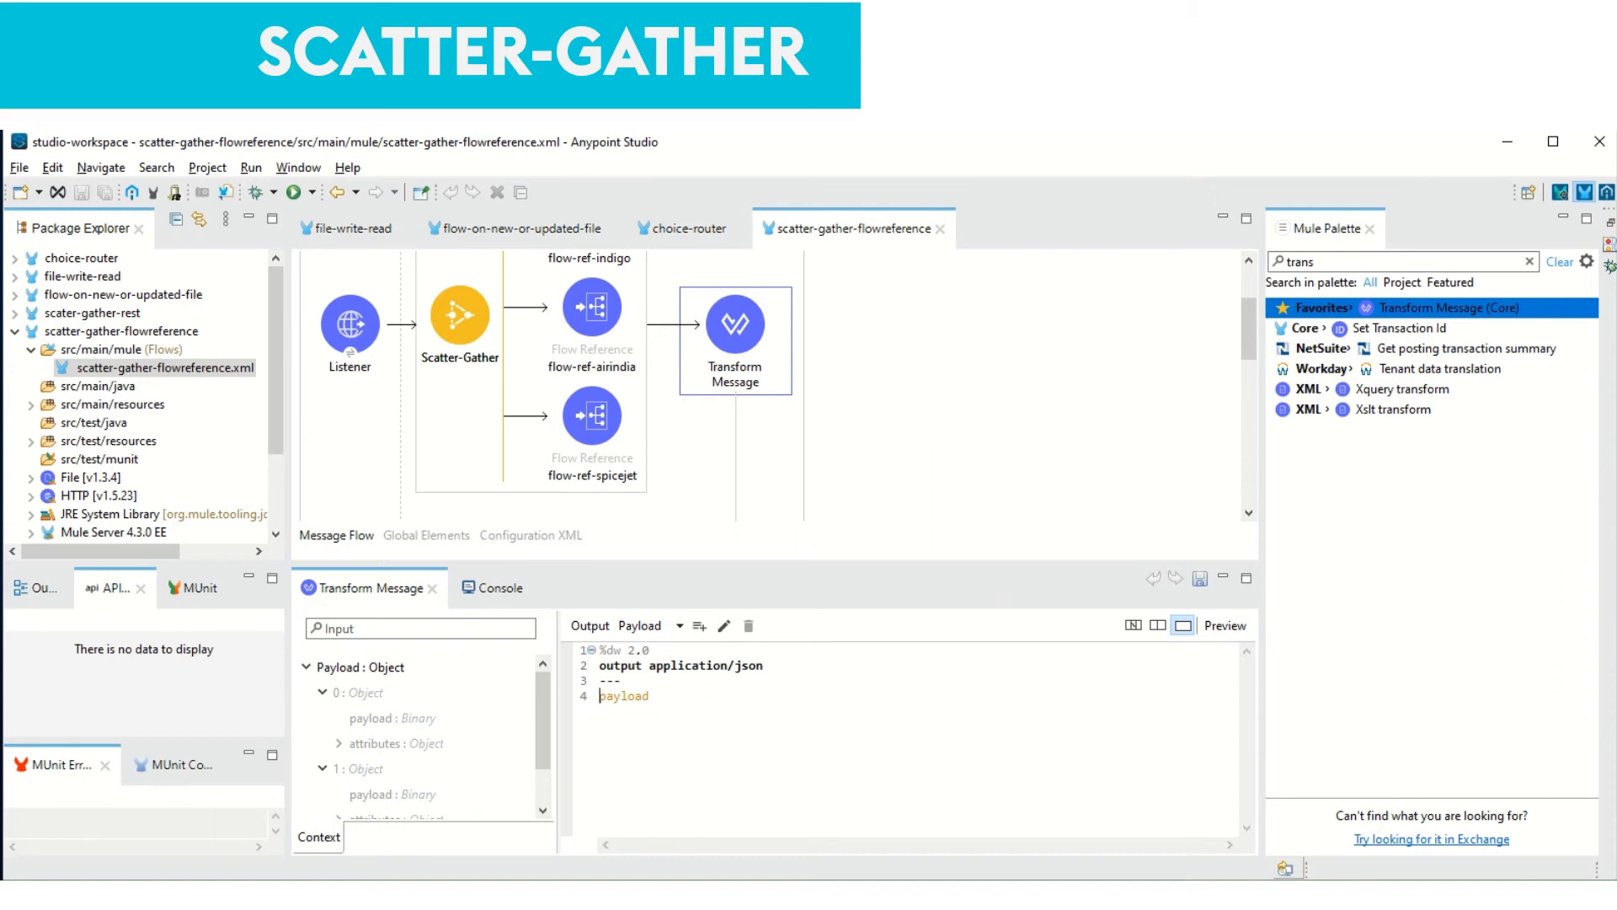
pyautogui.write('flatten(')
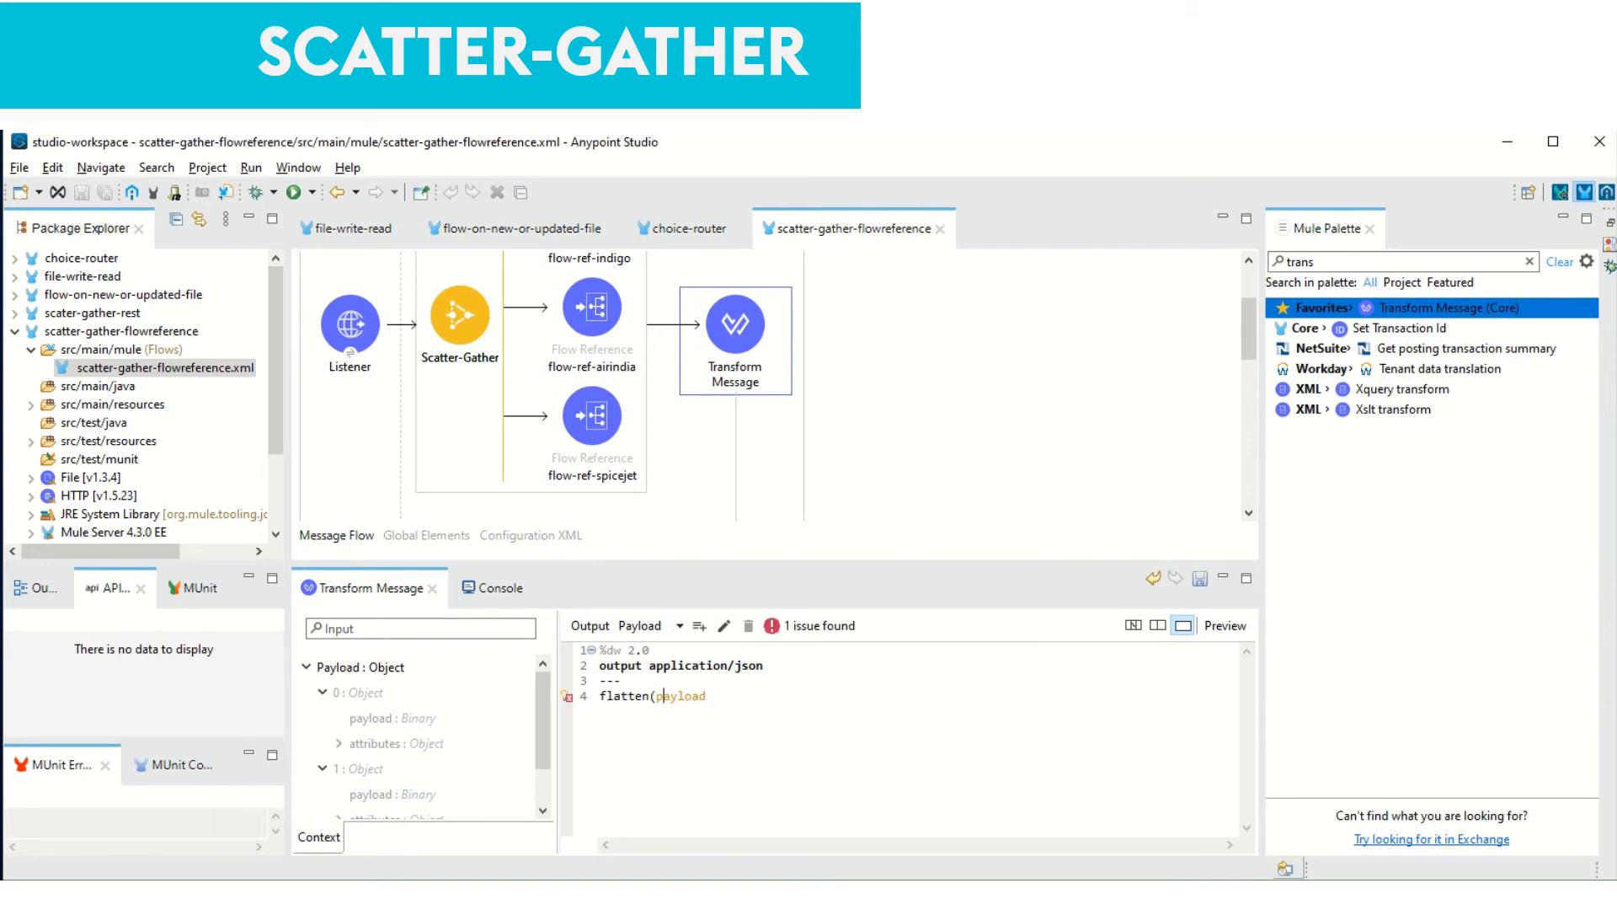
pyautogui.write('..')
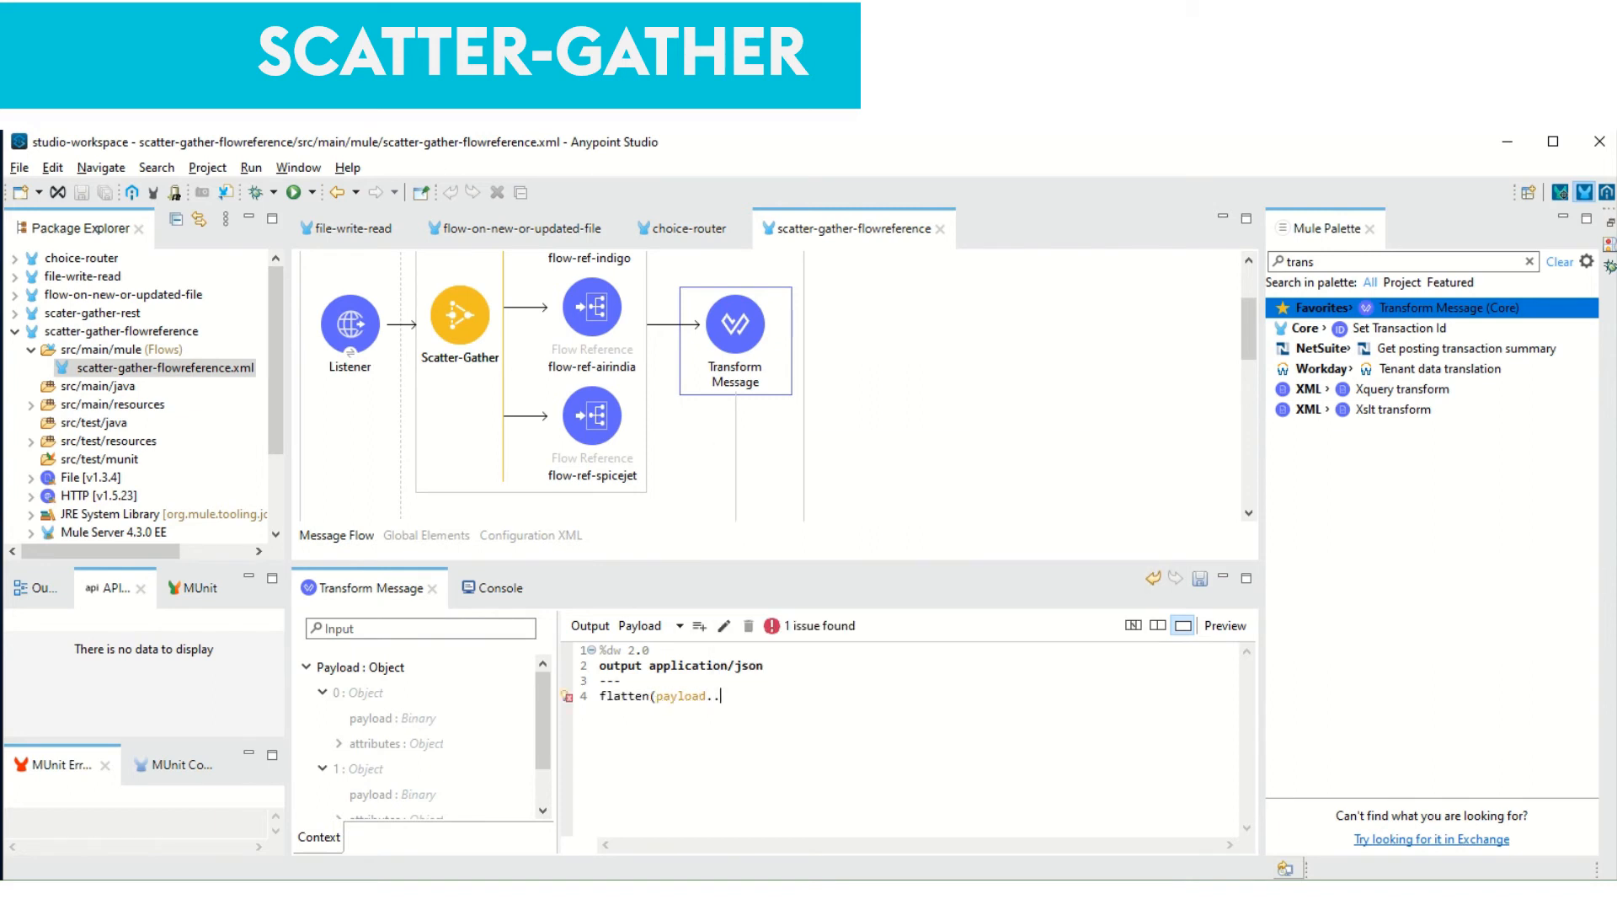
pyautogui.write('payloa')
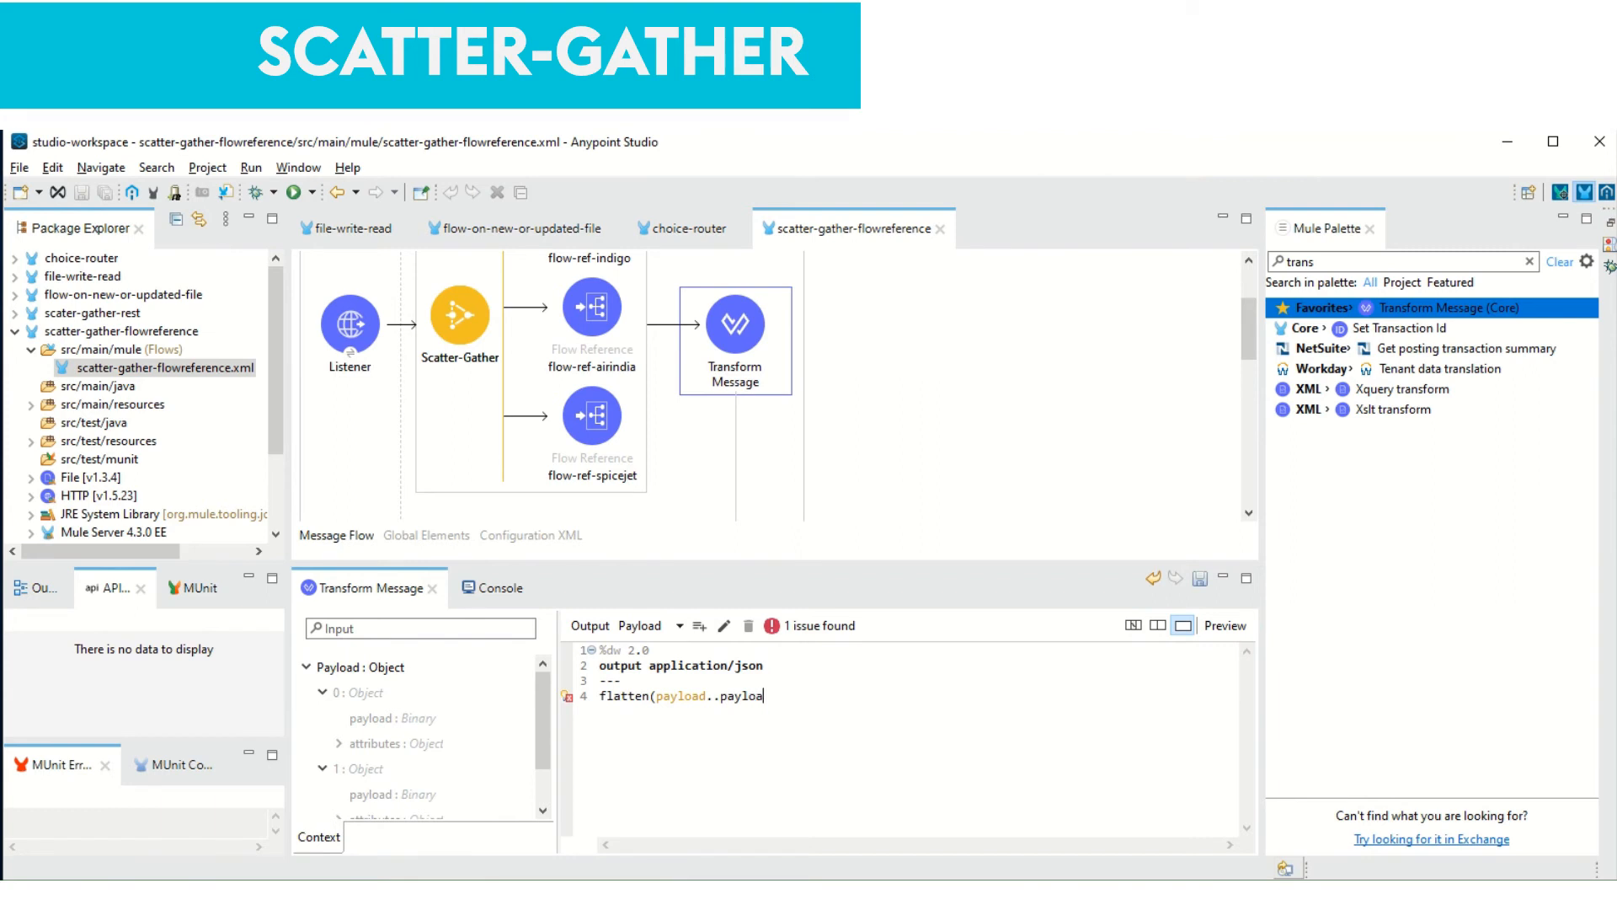
pyautogui.write('d)')
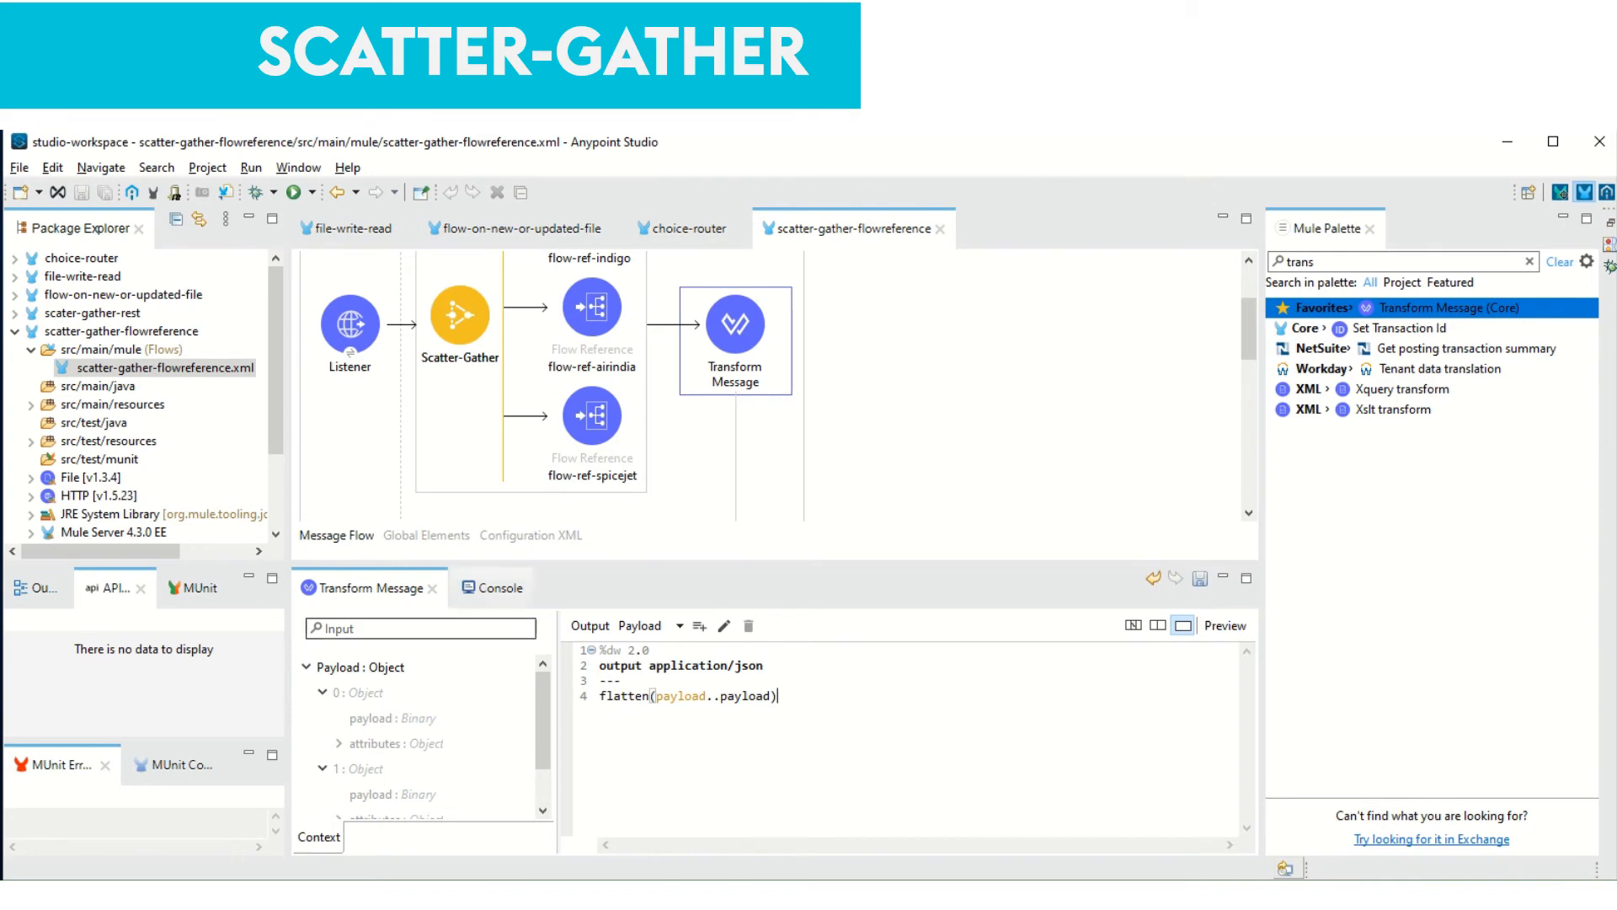
pyautogui.click(491, 587)
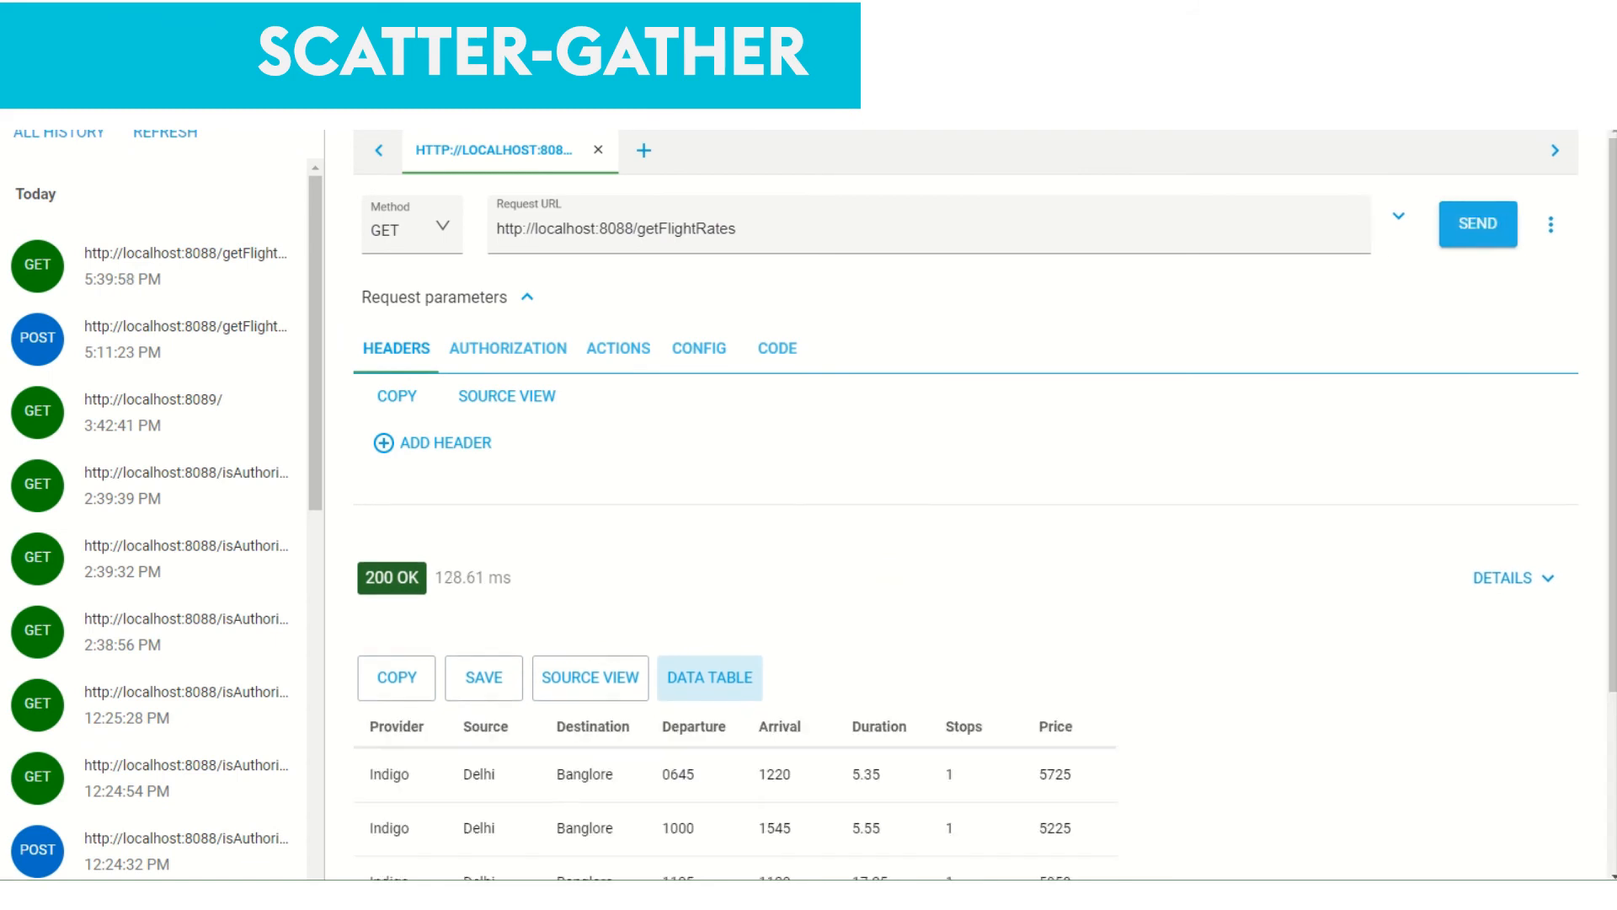
# Review the merged flat list of seven Indigo, AirIndia and SpiceJet flights in table and raw JSON views
pyautogui.scroll(-3)
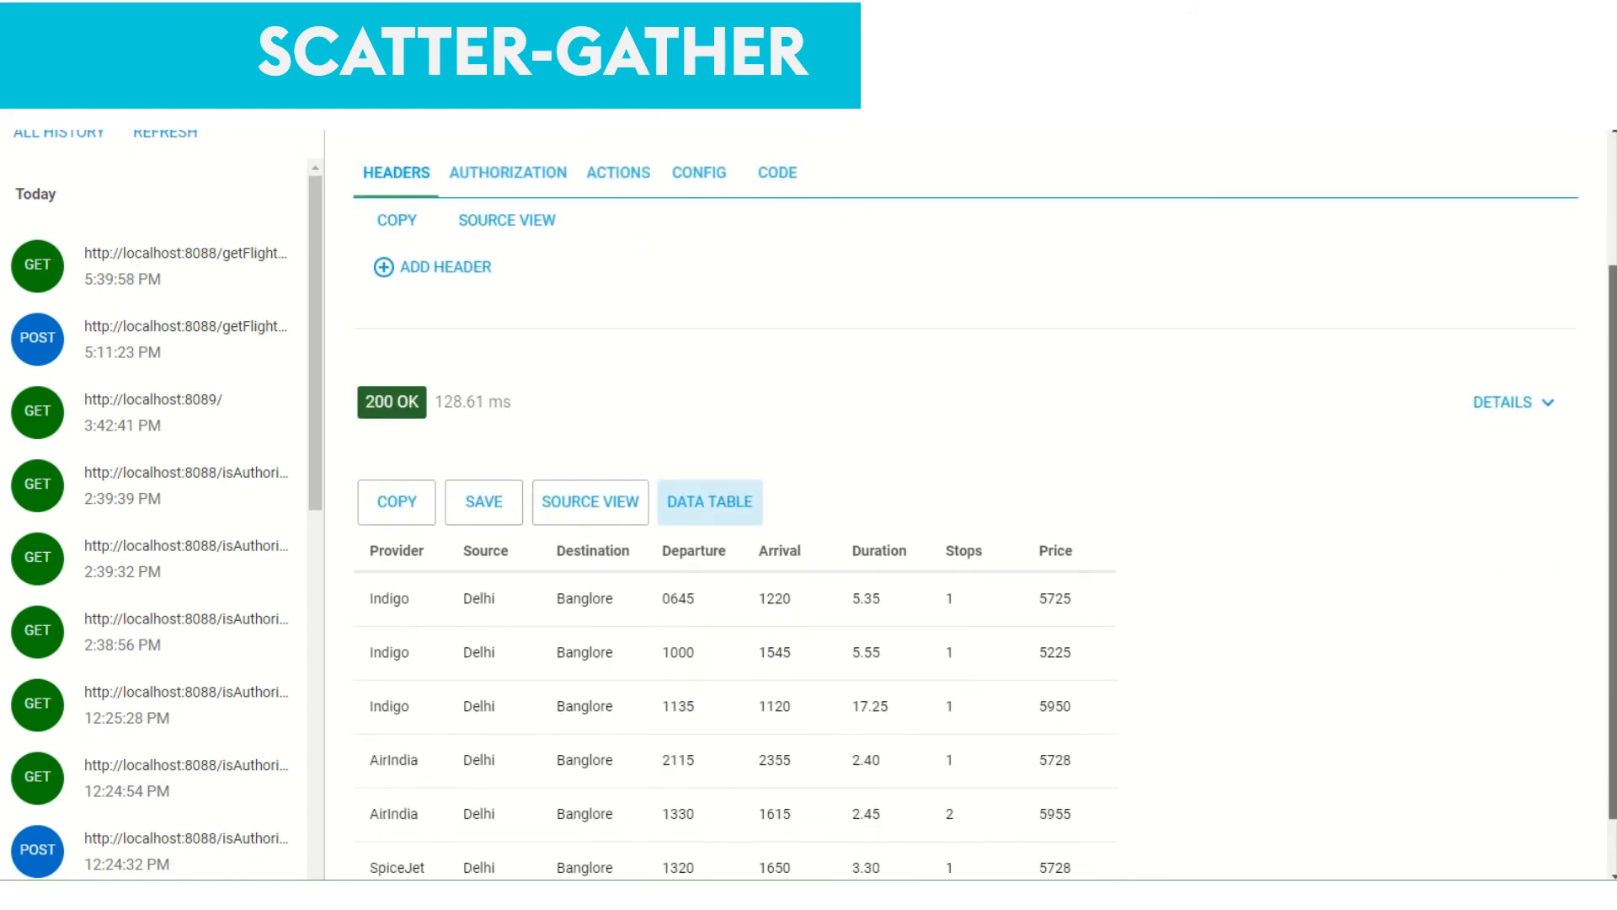
pyautogui.click(589, 502)
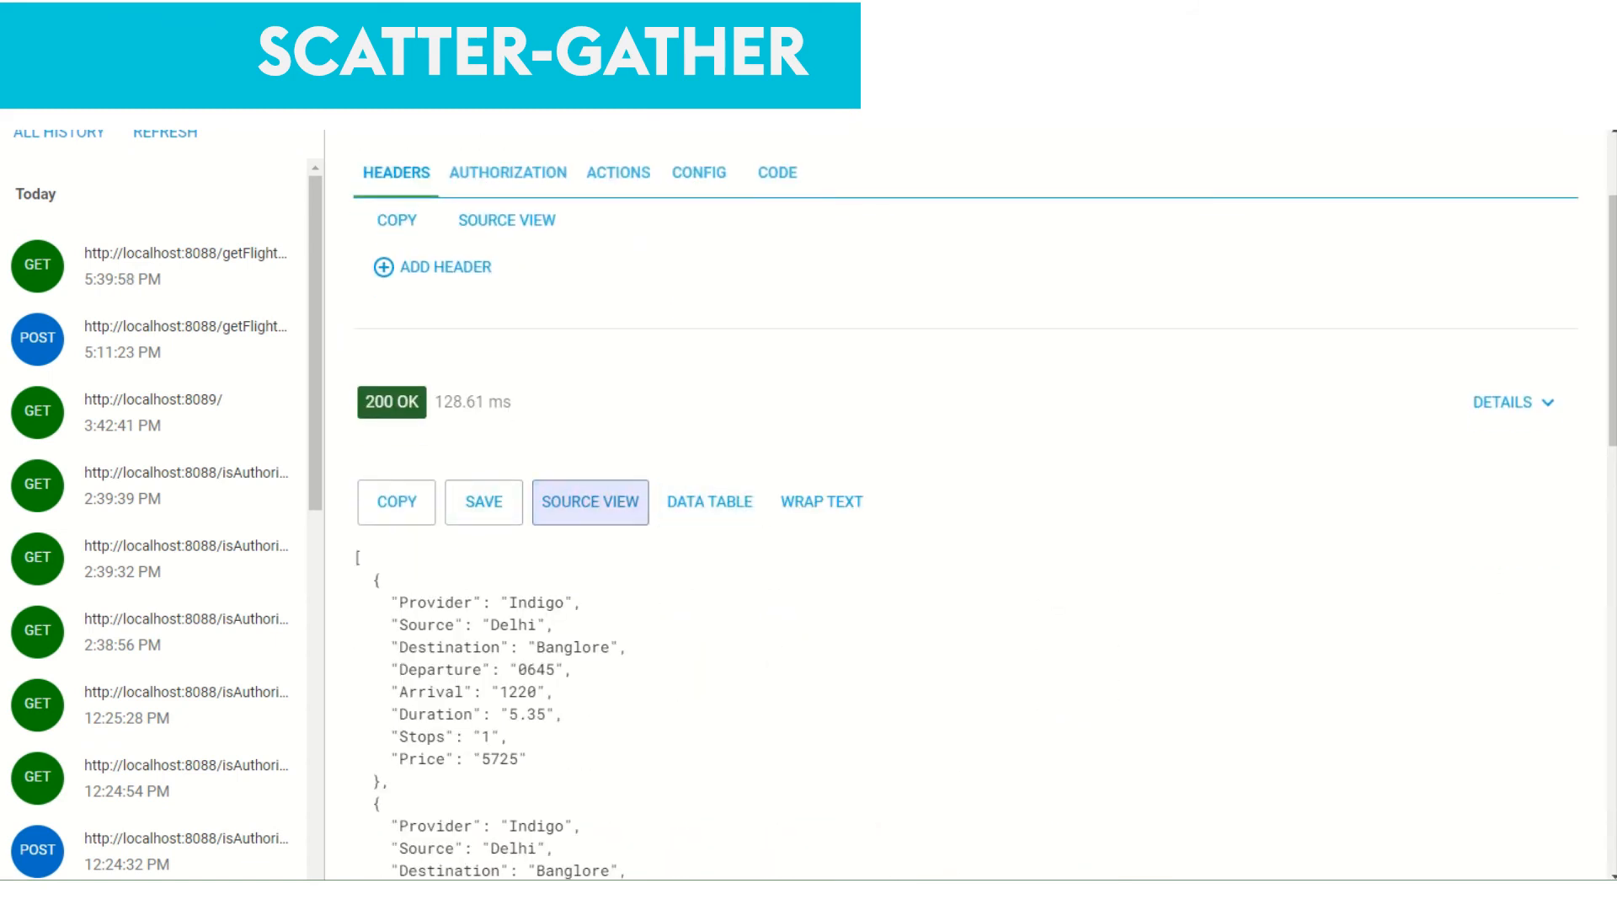
pyautogui.scroll(-3)
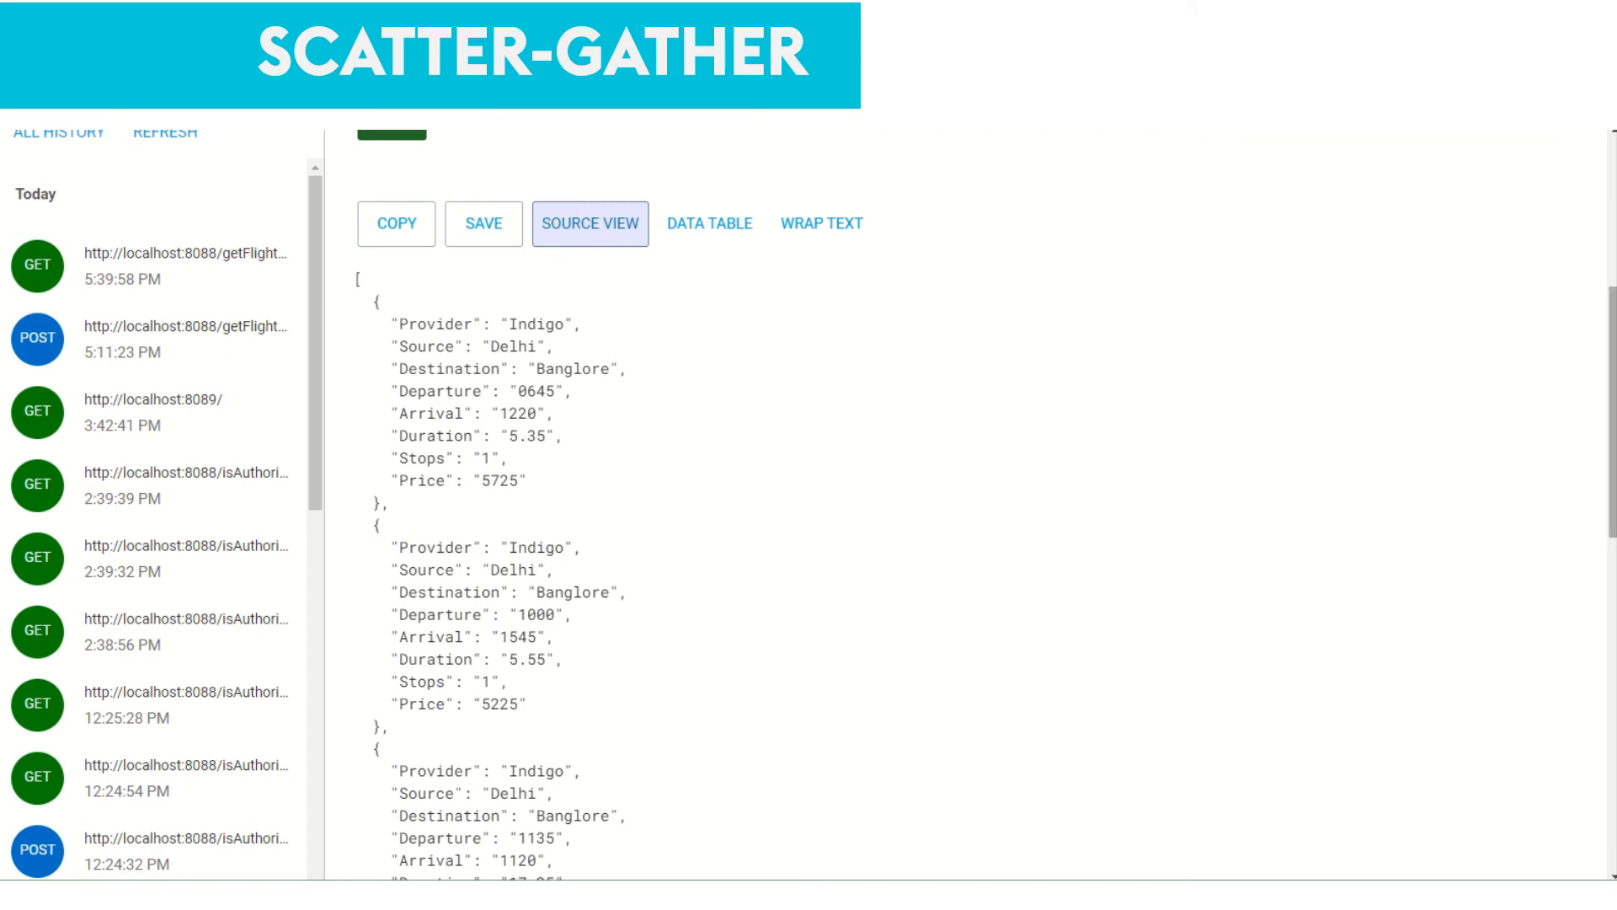
pyautogui.scroll(-3)
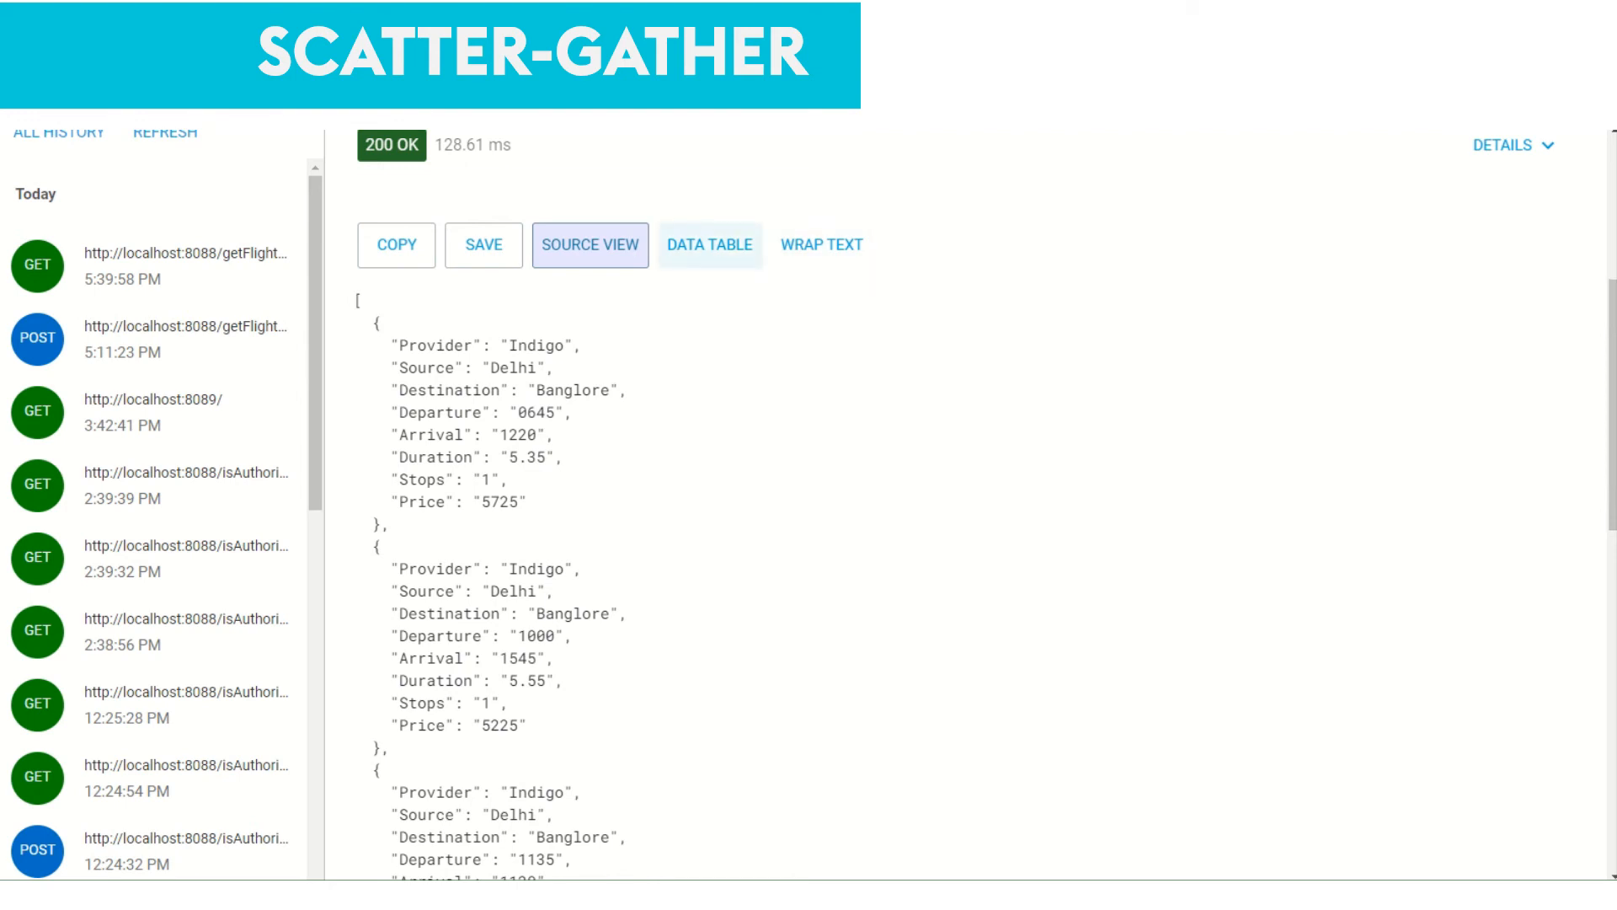
pyautogui.click(708, 245)
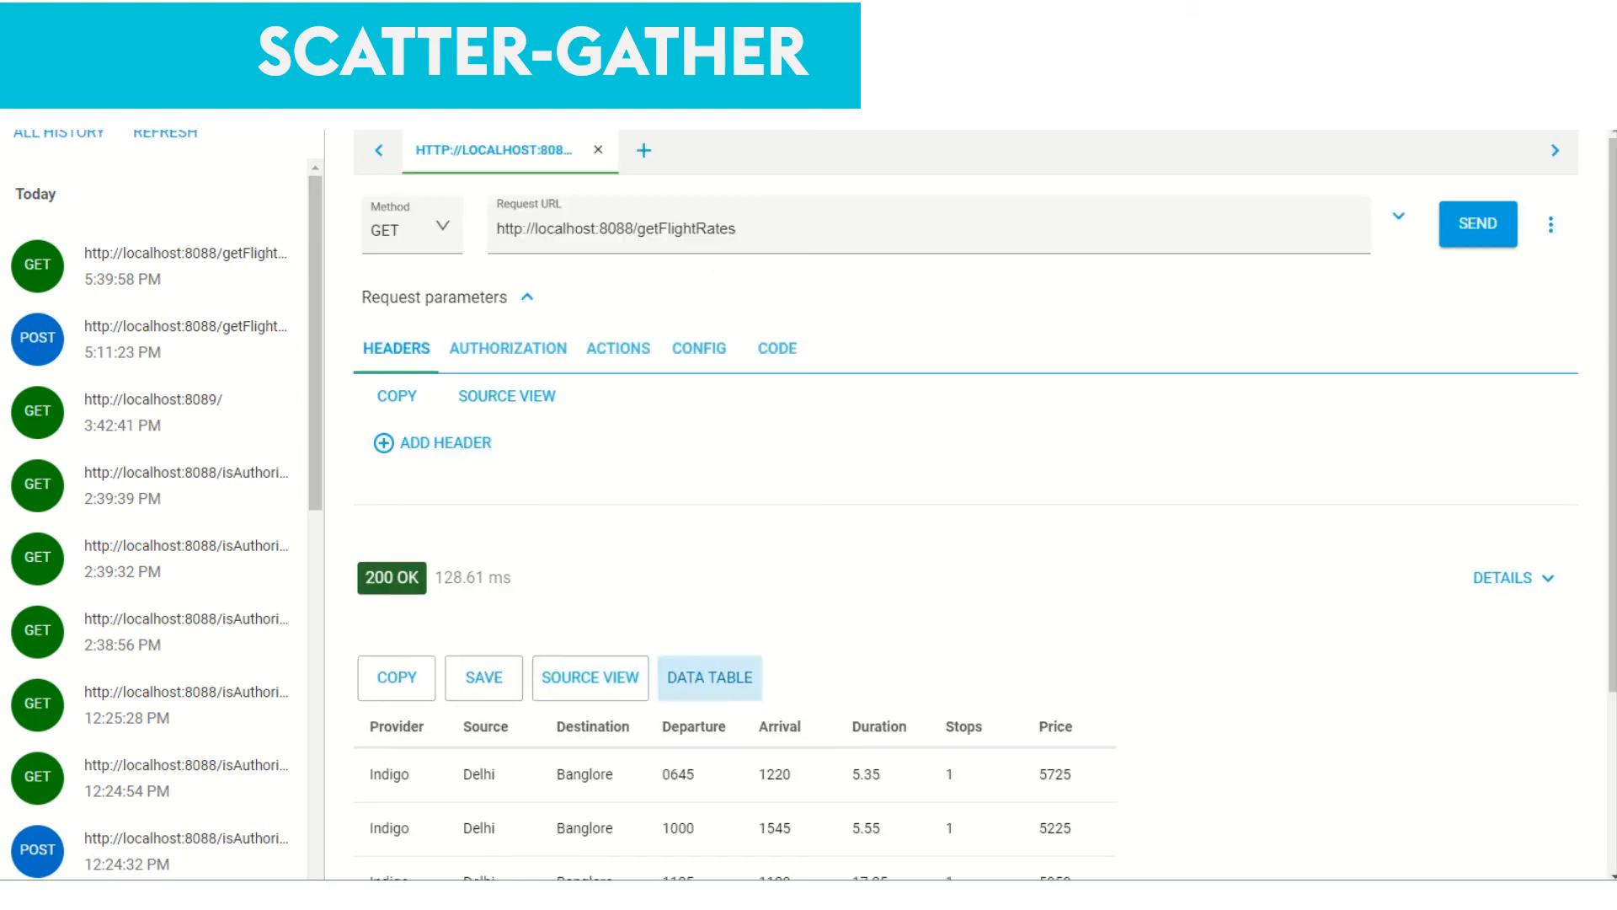
pyautogui.scroll(-3)
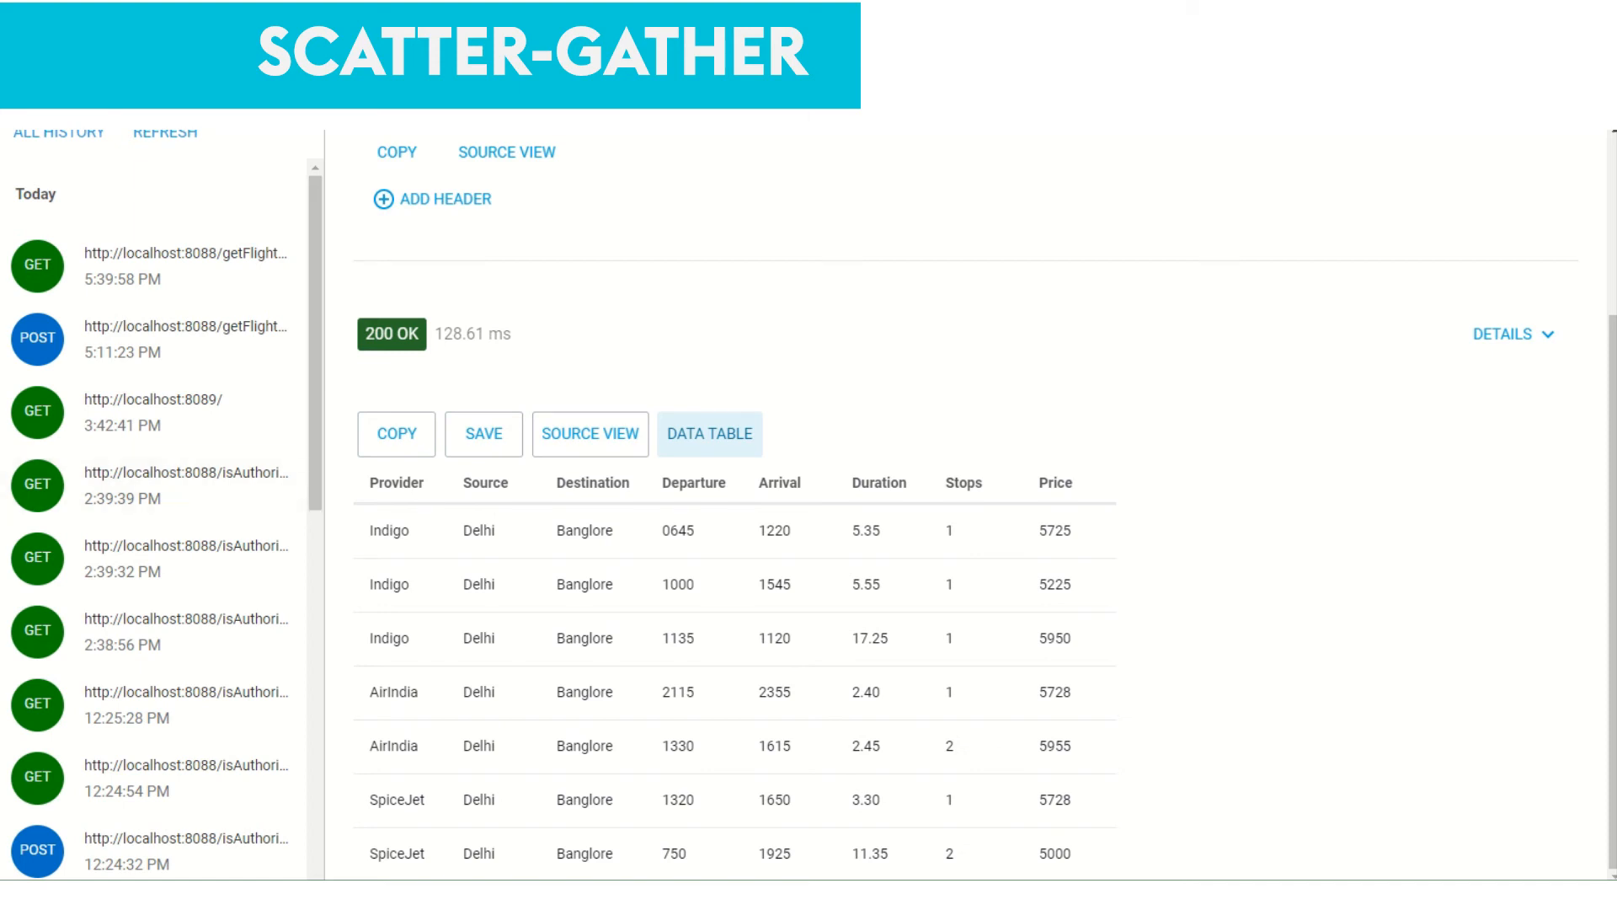
pyautogui.click(589, 433)
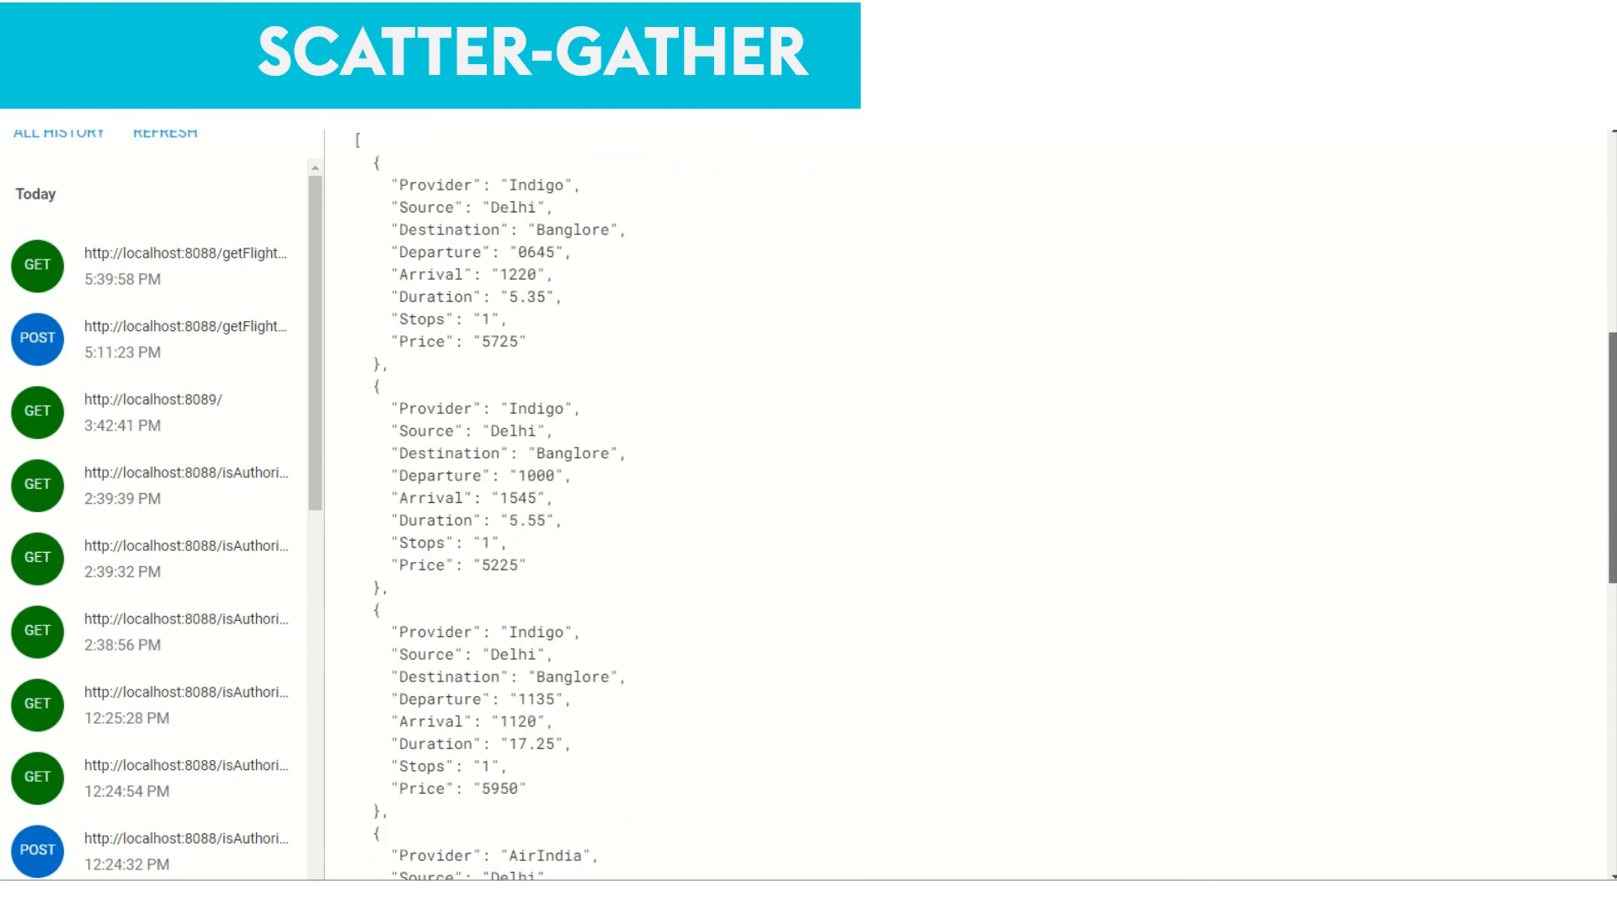
pyautogui.scroll(-3)
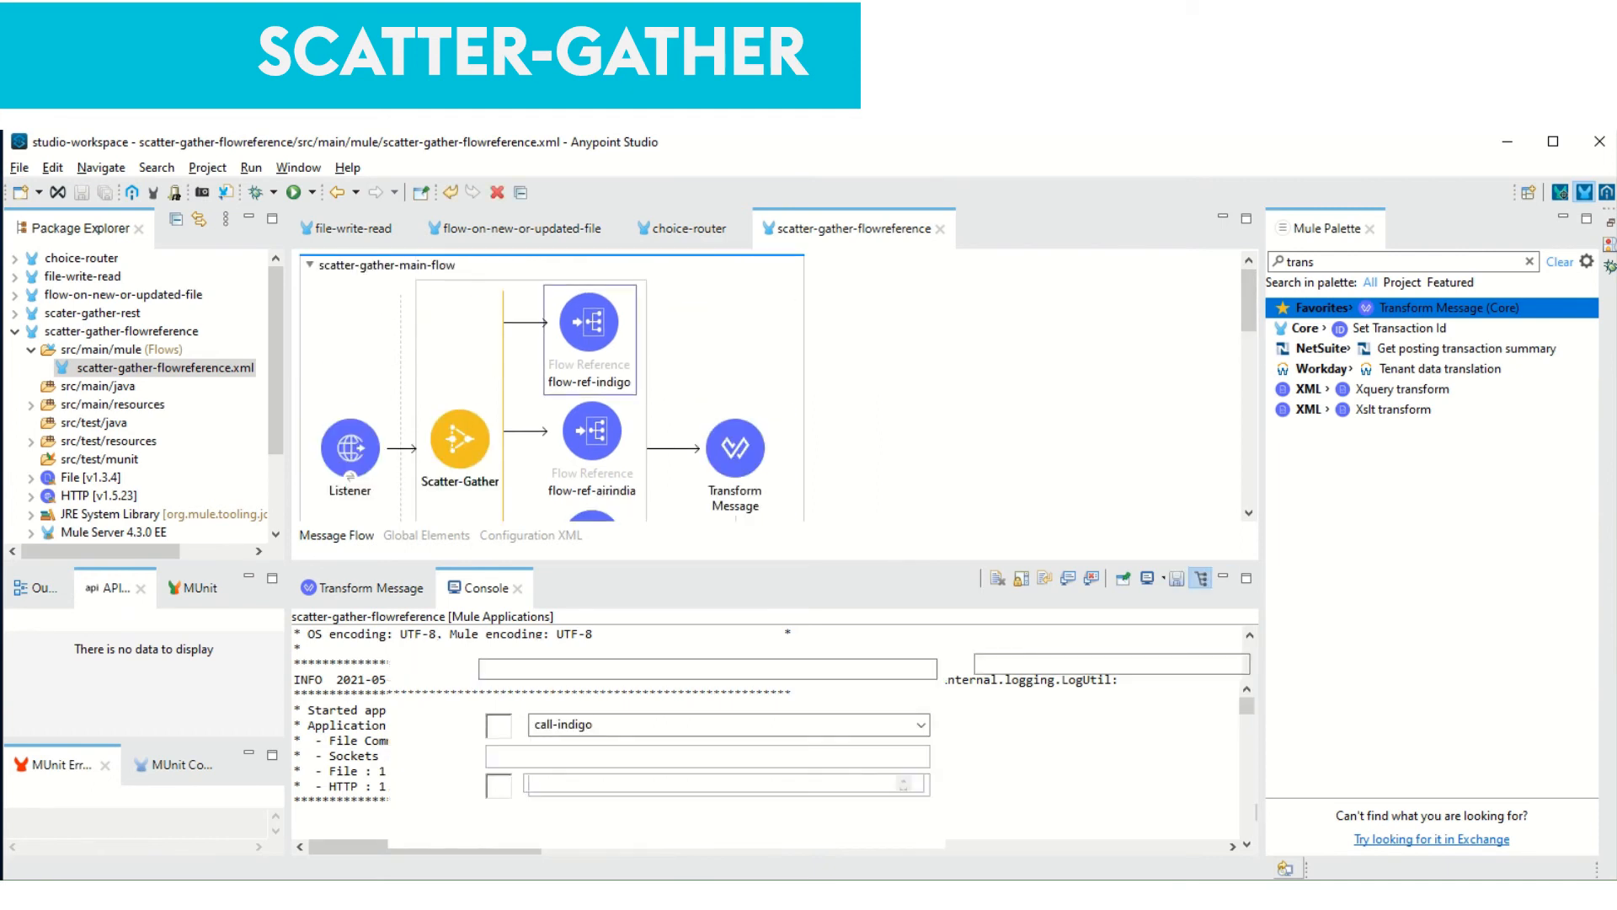
# Inspect the flow-ref-indigo Flow Reference's Flow name pointing to call-indigo
pyautogui.doubleClick(589, 320)
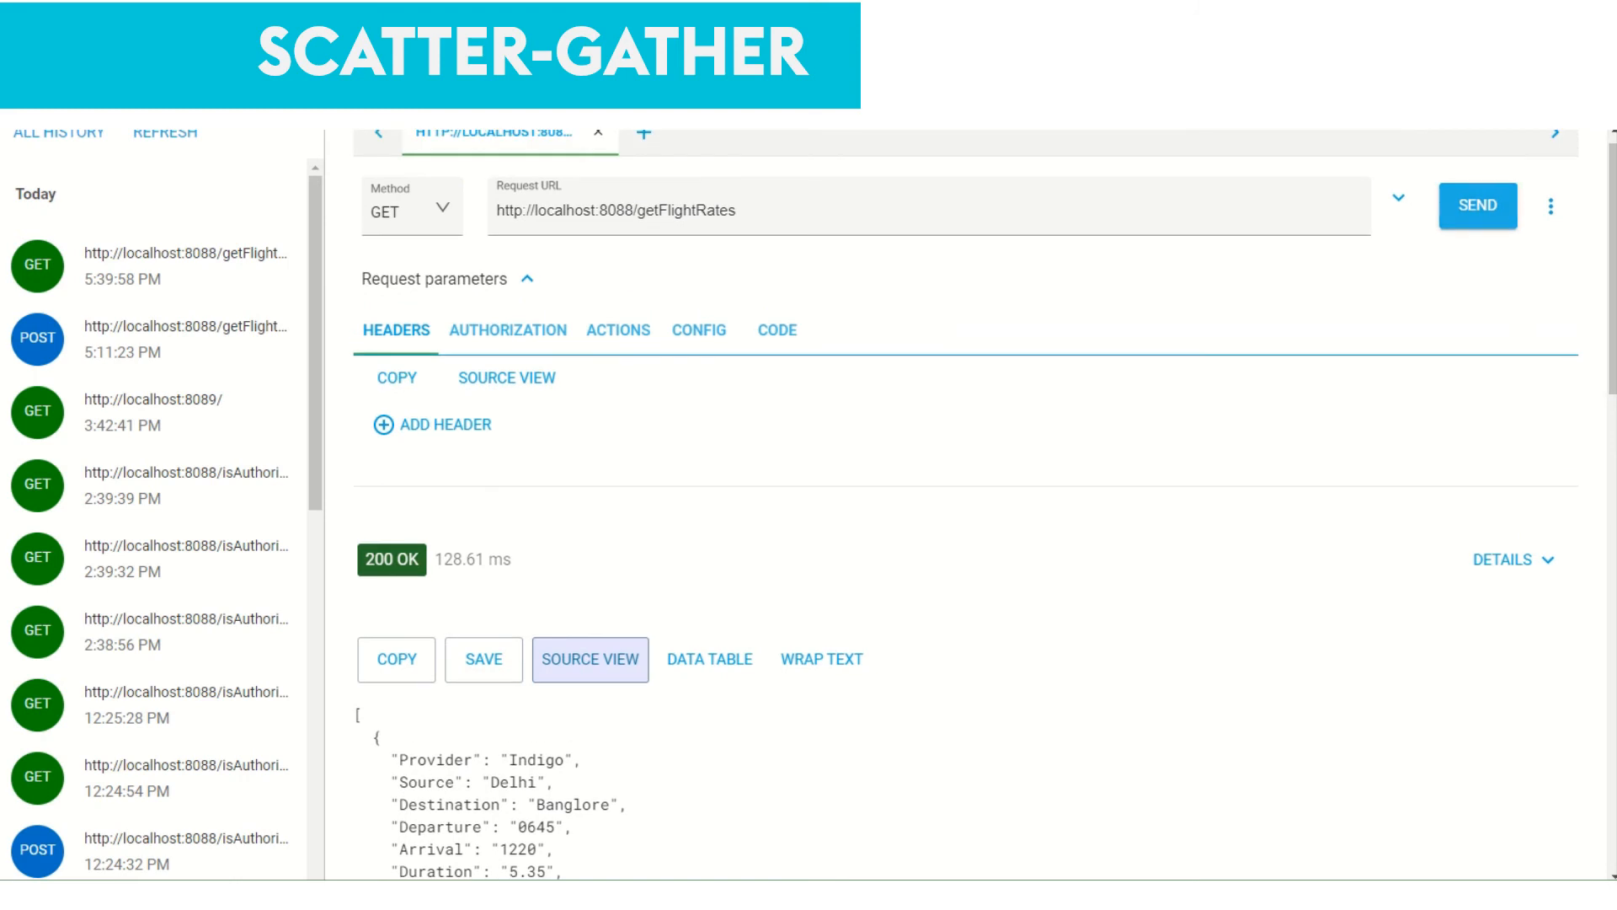
pyautogui.click(1477, 205)
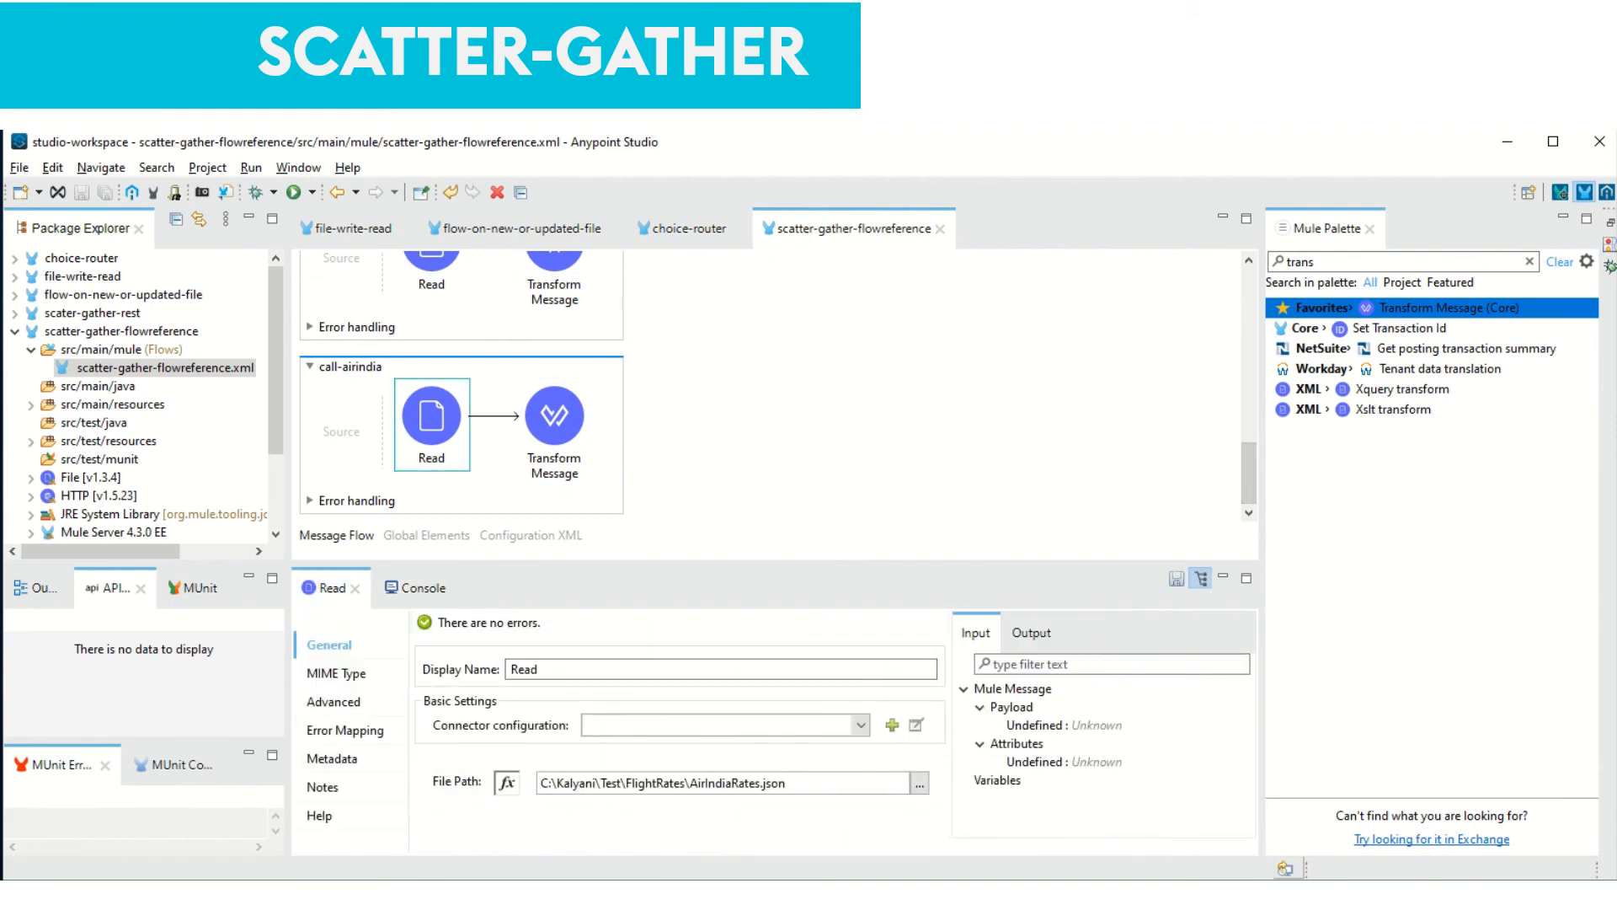
# Change the Indigo Read operation's File Path to the non-existent IndigoRate.json
pyautogui.click(722, 782)
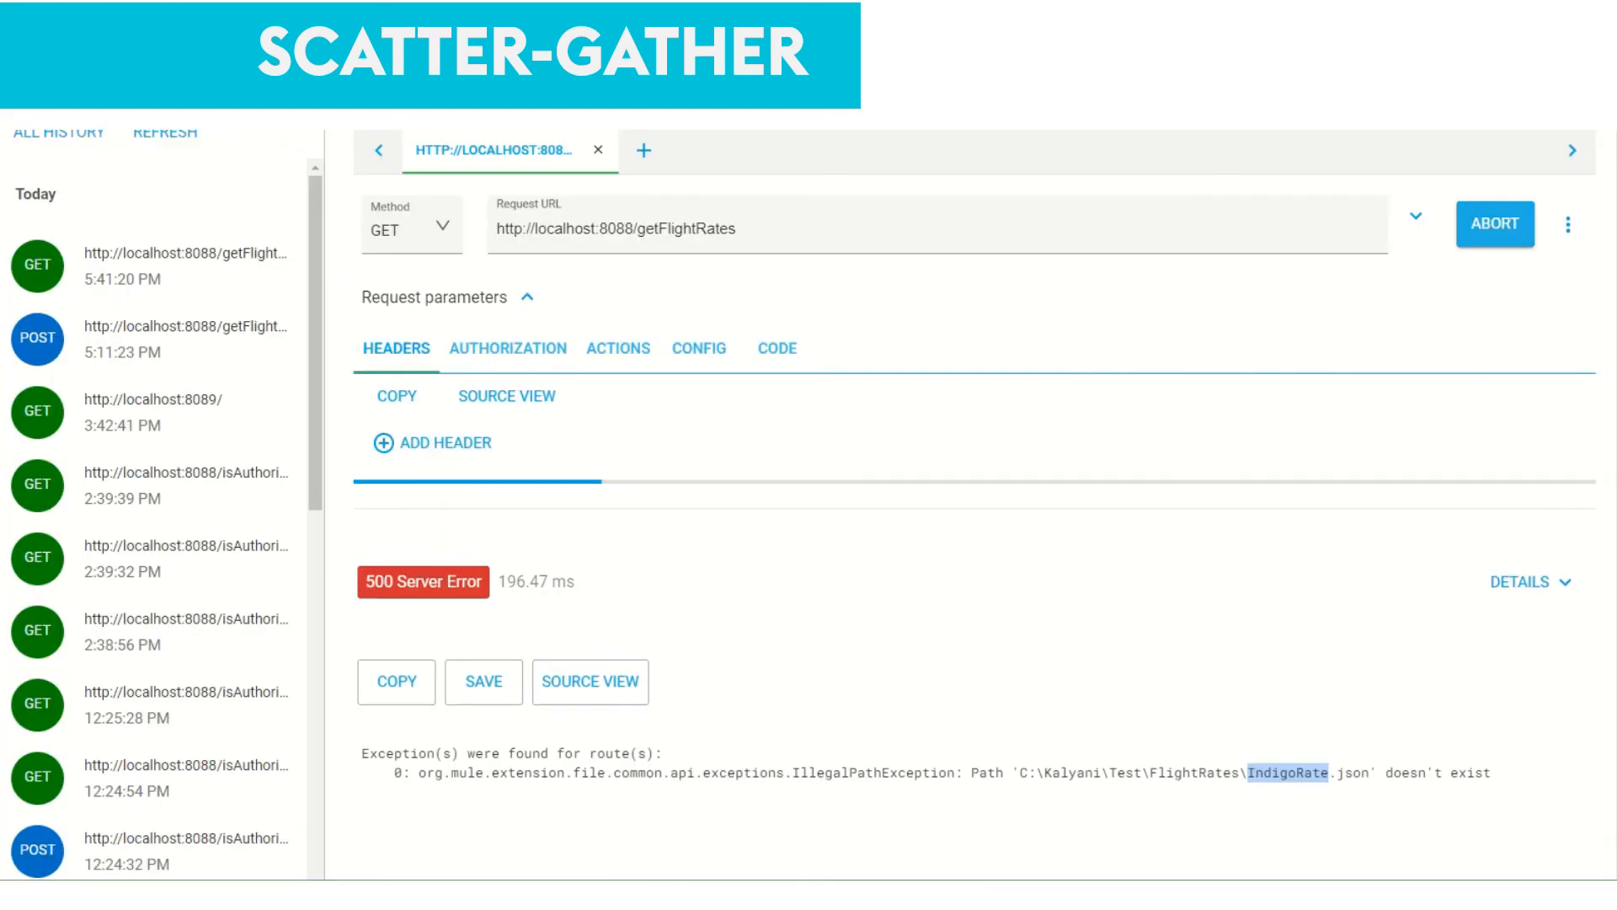
# Resend getFlightRates twice, getting 500 for missing IndigoRate.json then connection refused
pyautogui.click(1494, 224)
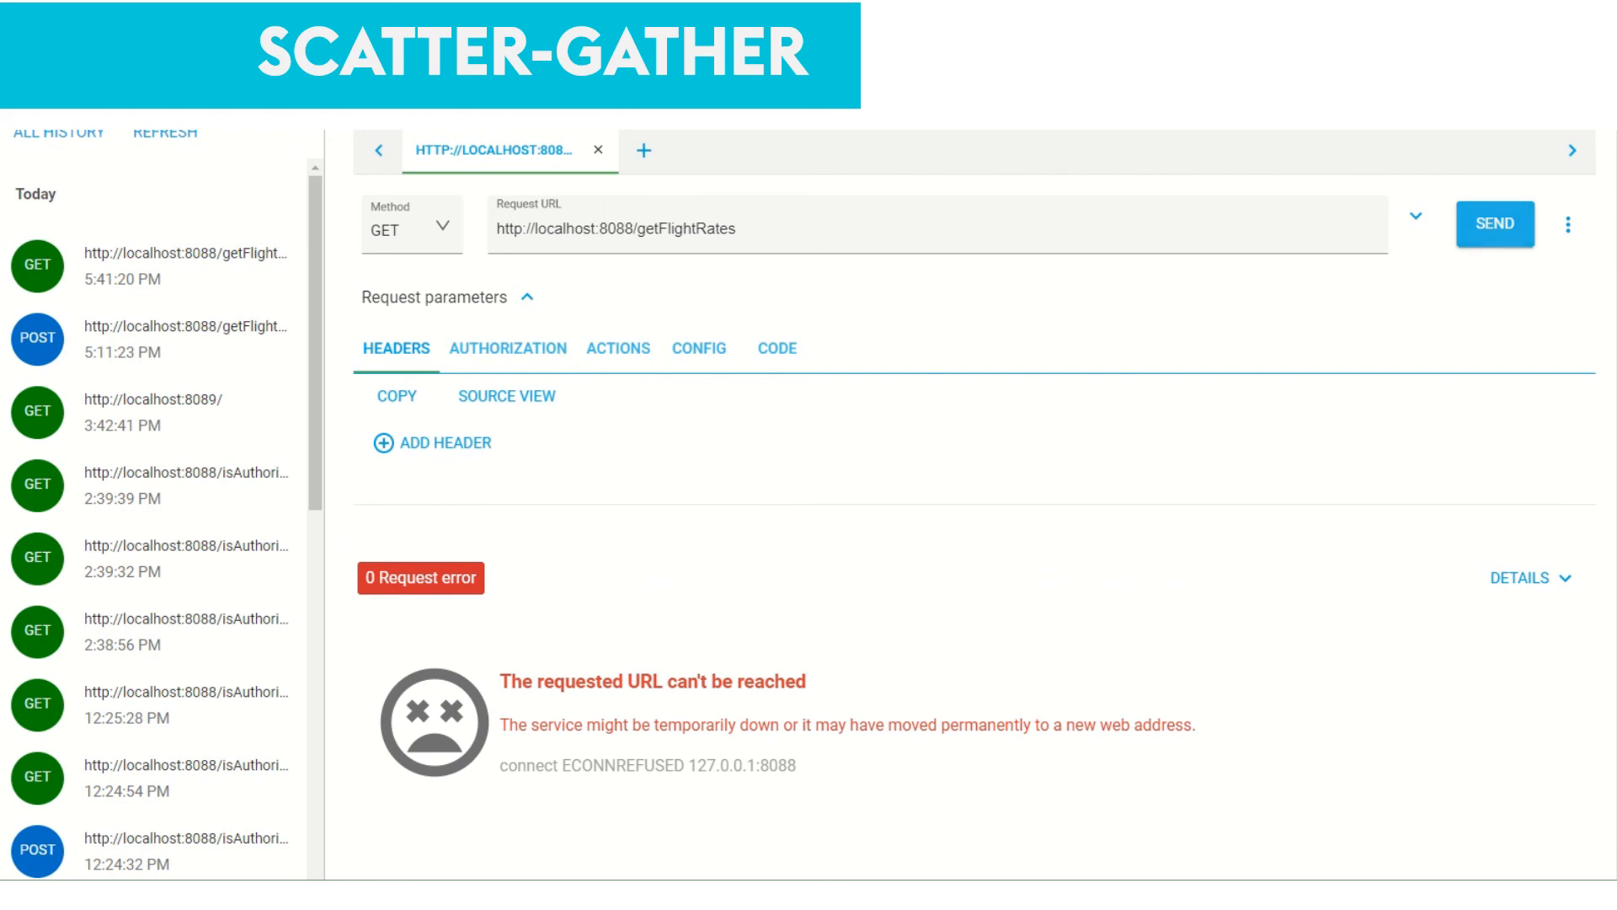
pyautogui.click(1494, 224)
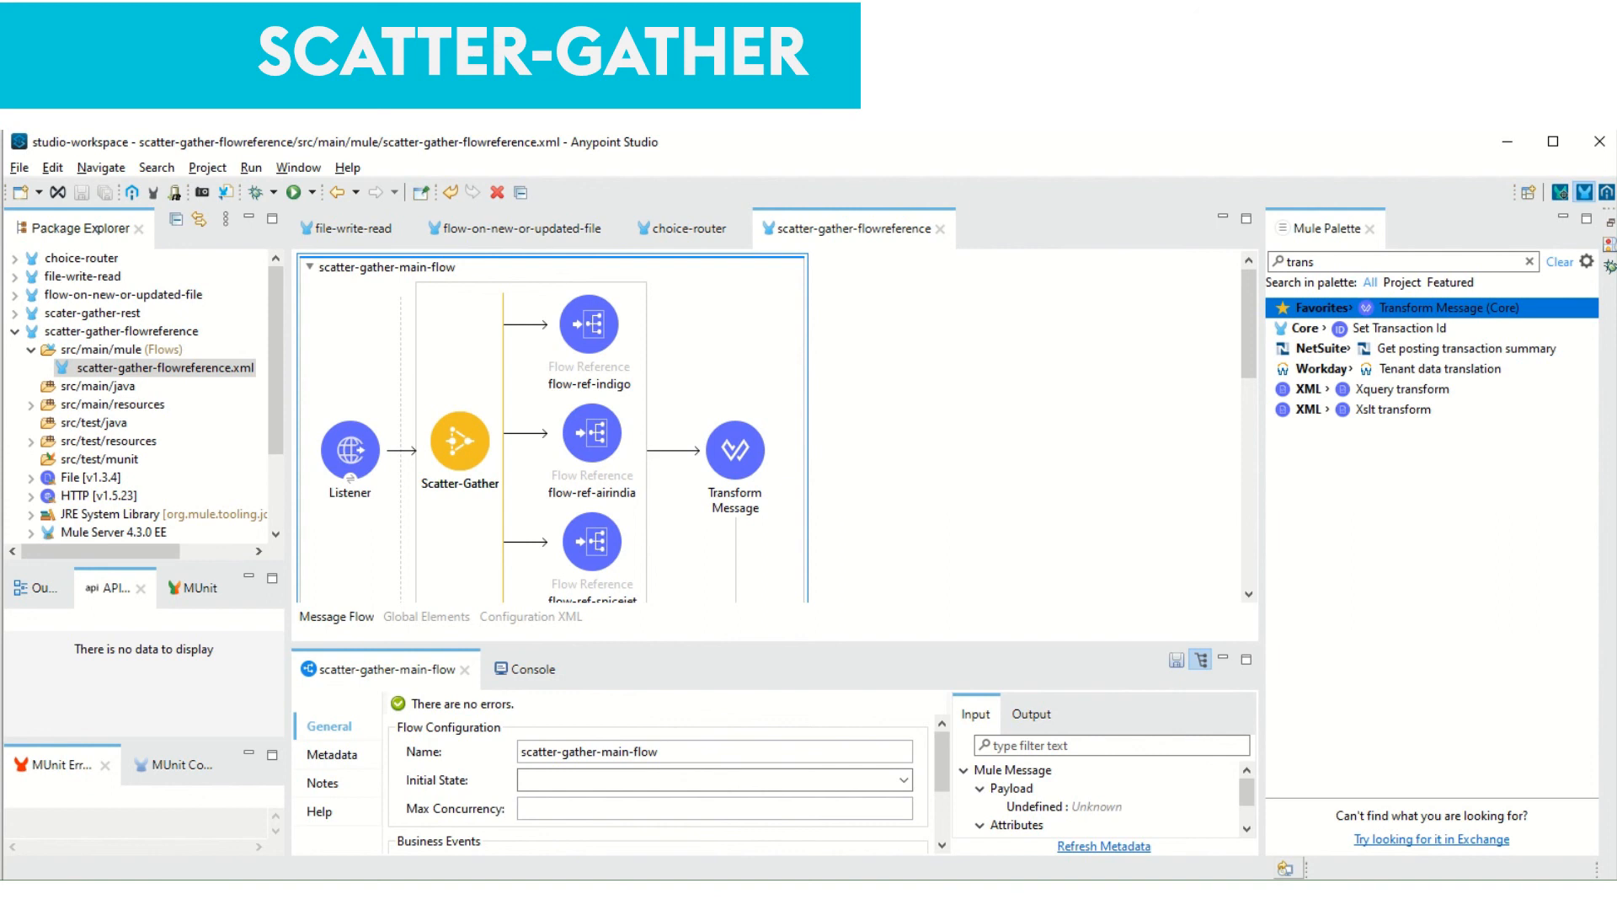
# Set scatter-gather-main-flow's Max Concurrency to 1 so routes run sequentially
pyautogui.click(592, 432)
pyautogui.write('1')
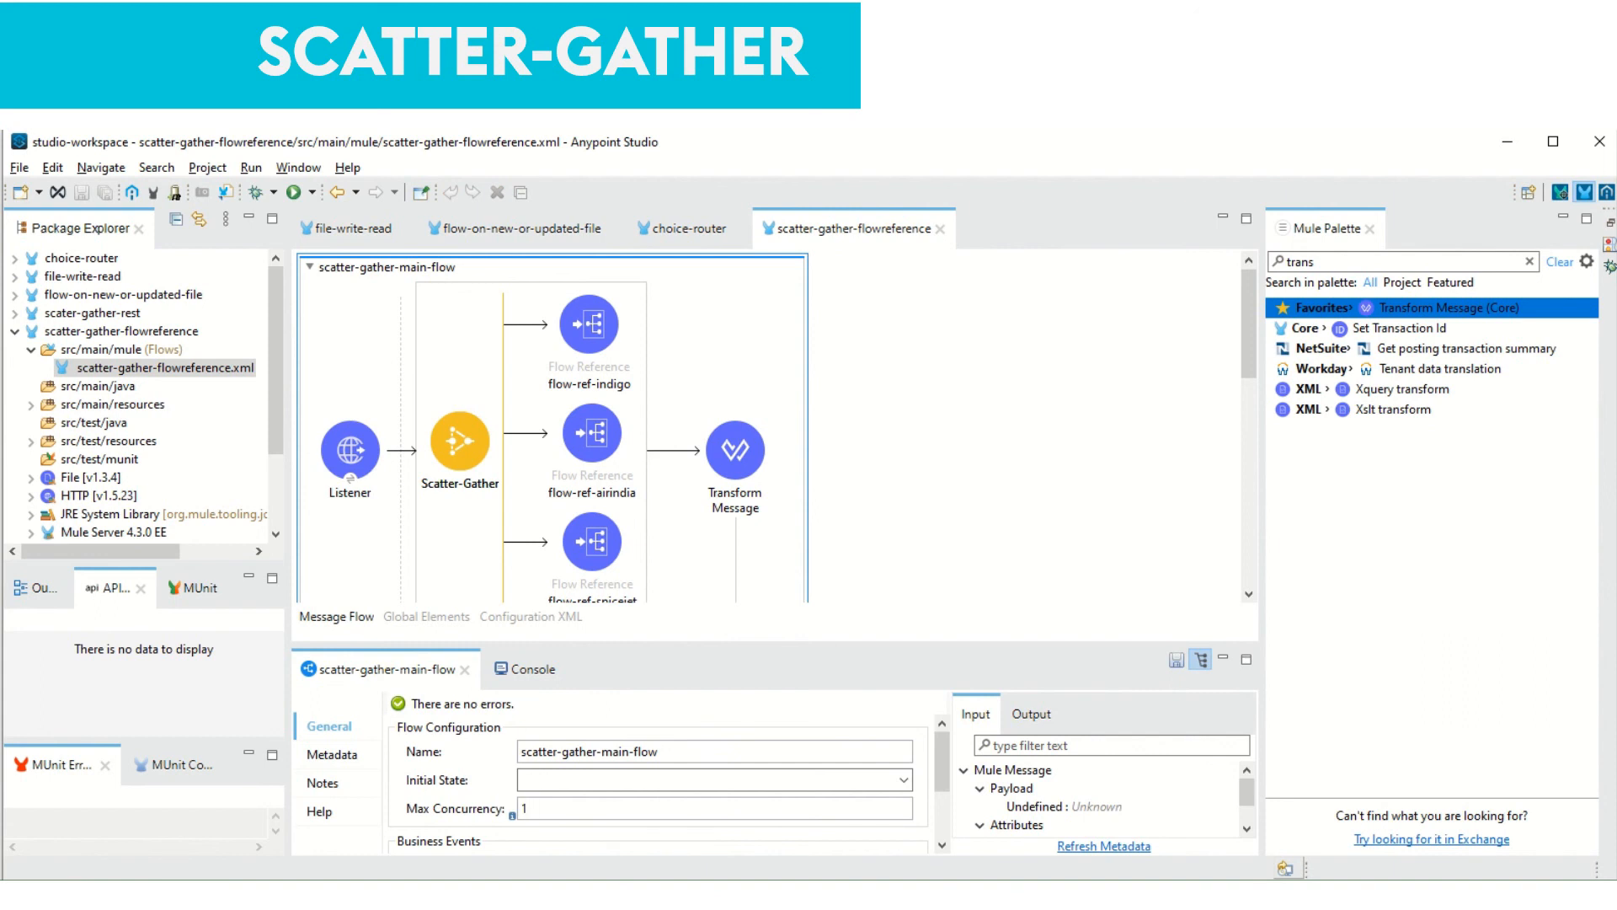
pyautogui.click(592, 432)
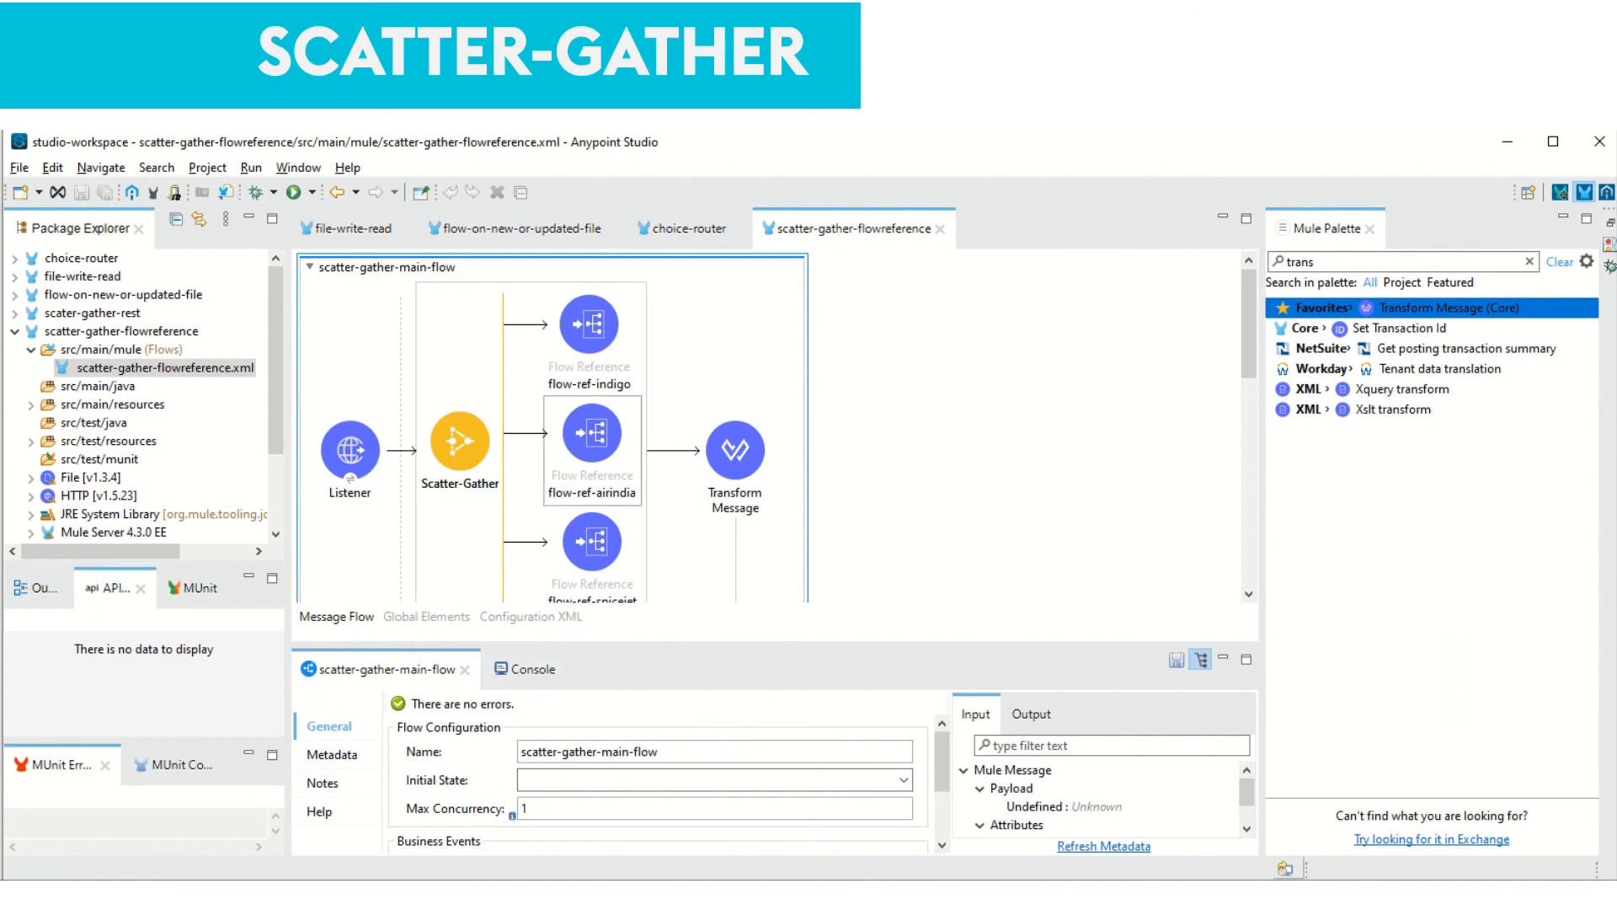